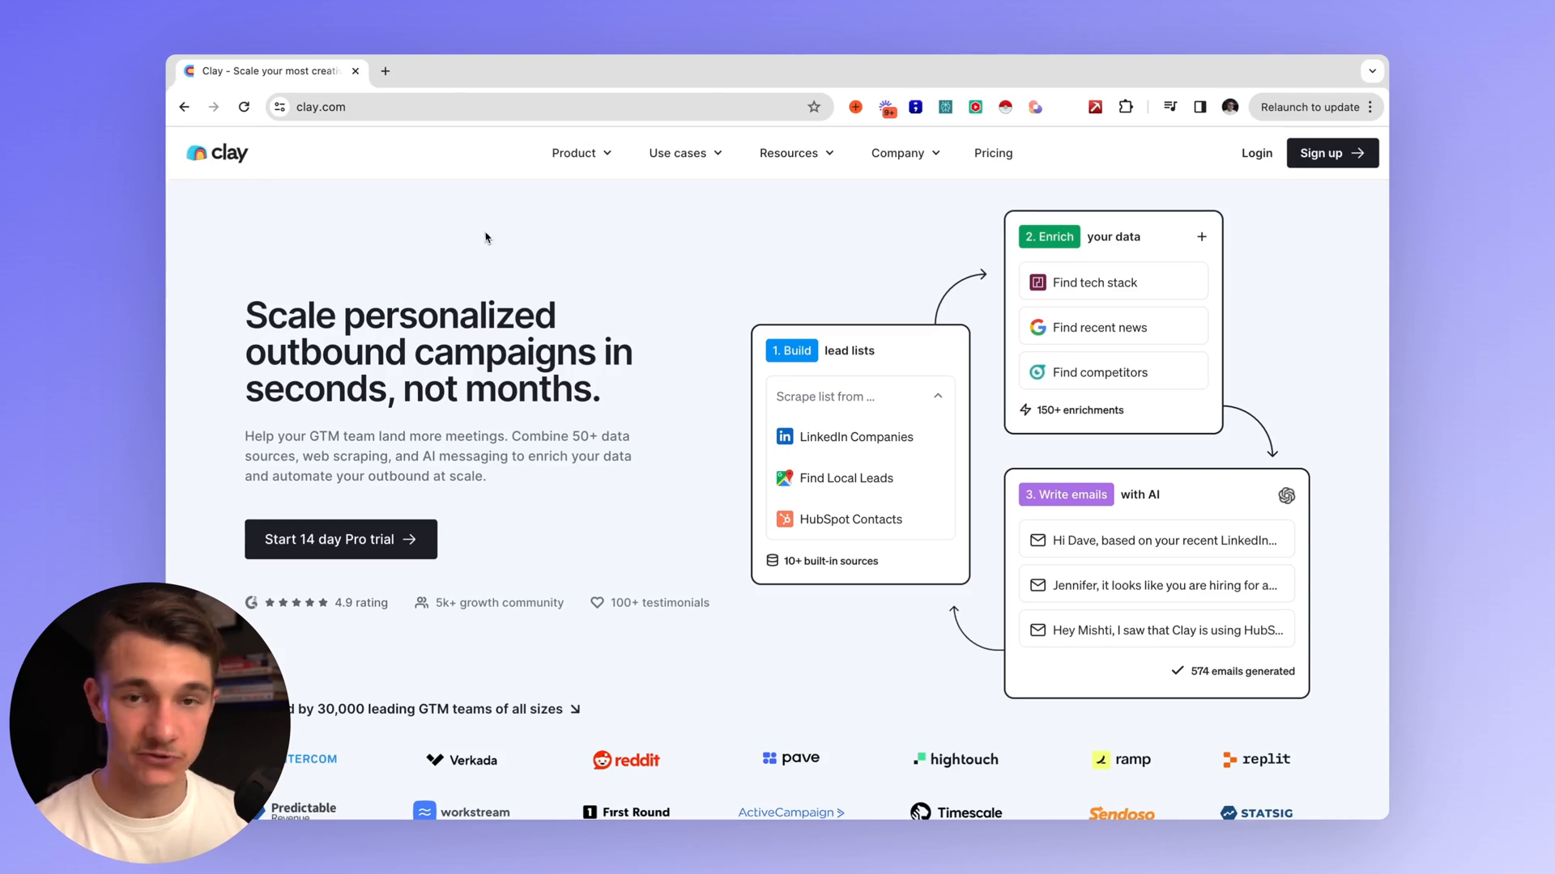
# Browse the clay.com Data Providers catalog before logging in to the workspace.
pyautogui.click(789, 152)
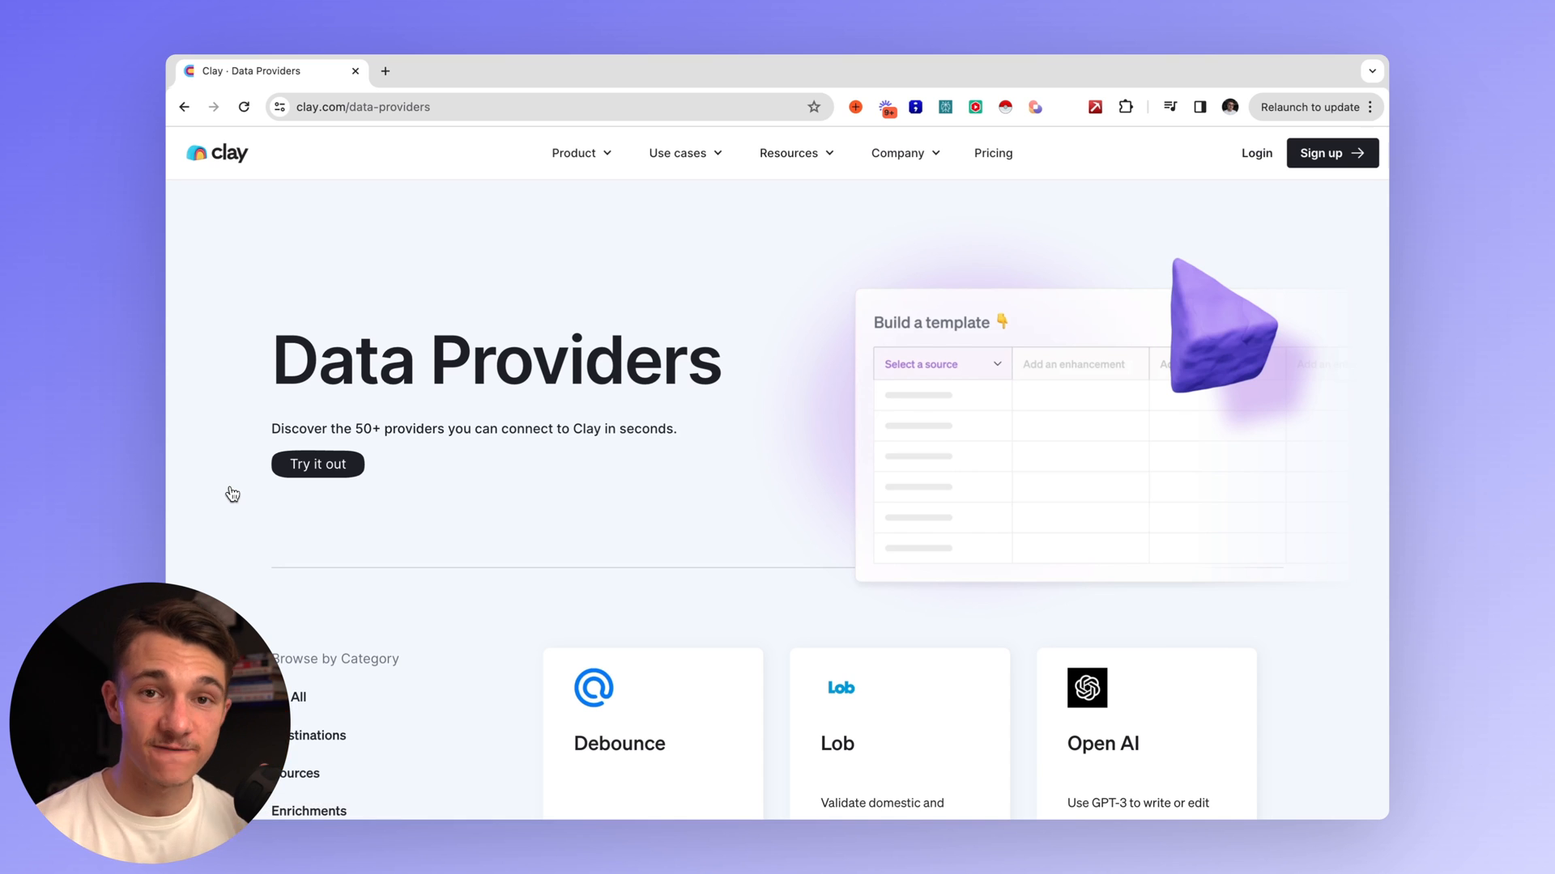
pyautogui.scroll(-3)
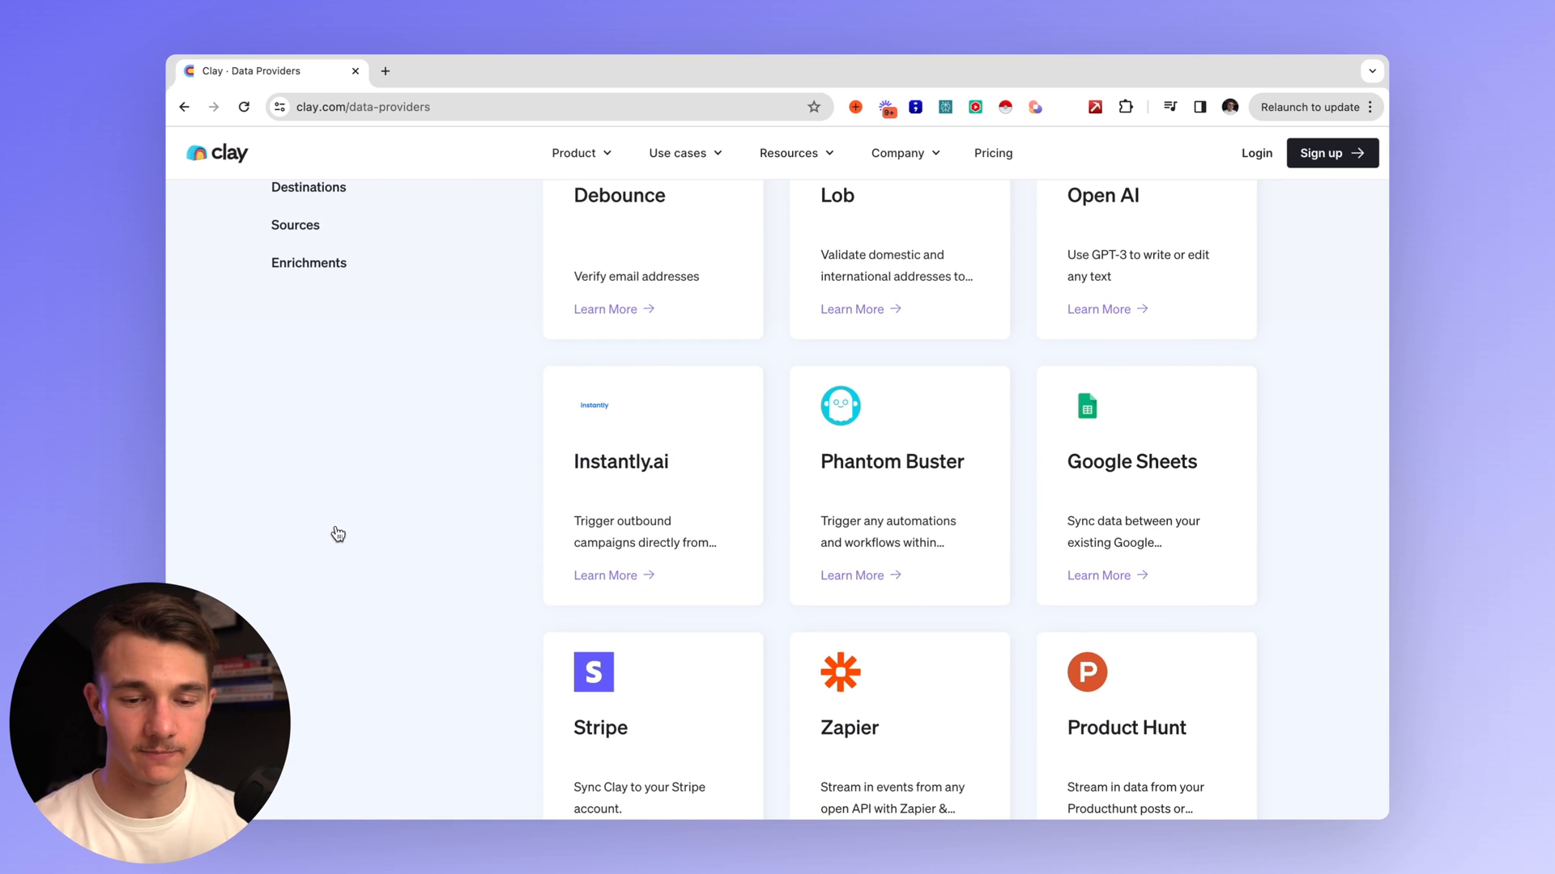
pyautogui.scroll(-3)
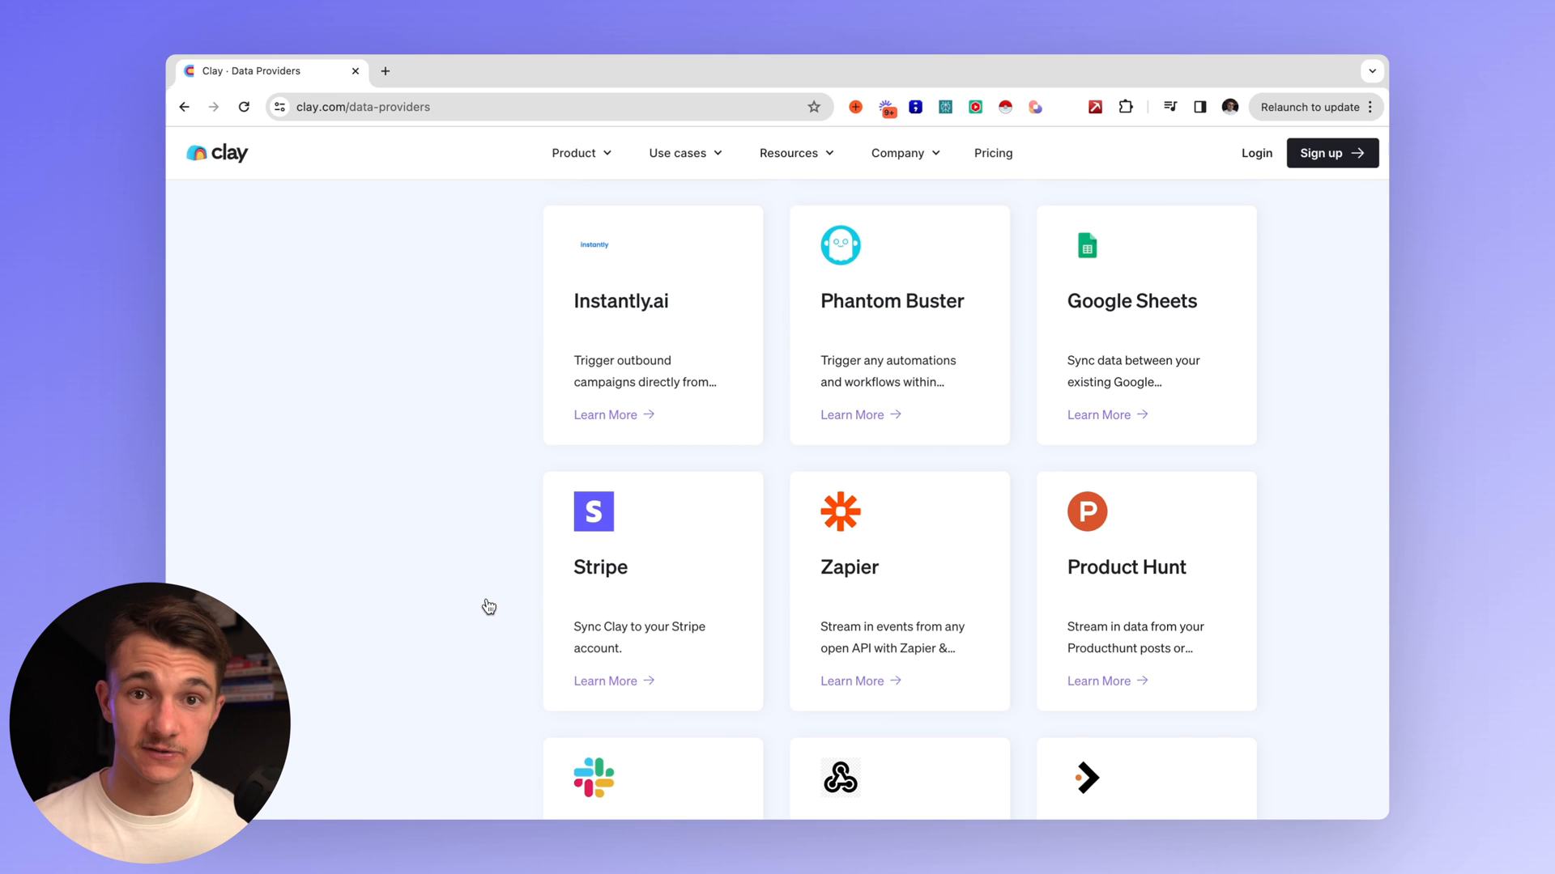
pyautogui.scroll(-3)
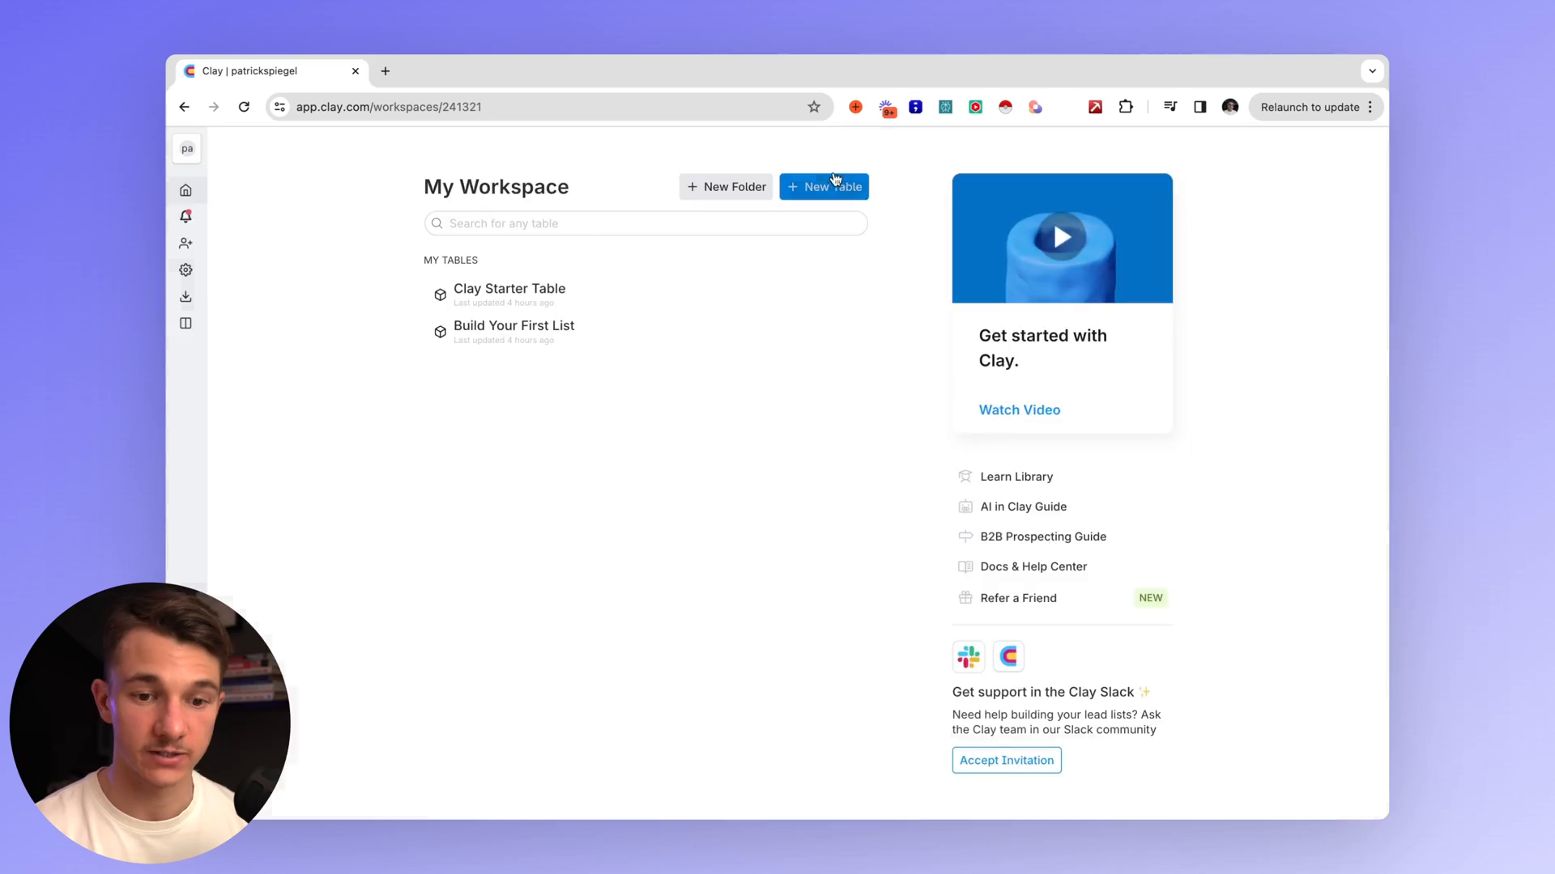
# Start a new table from My Workspace to bring up the template chooser.
pyautogui.click(823, 186)
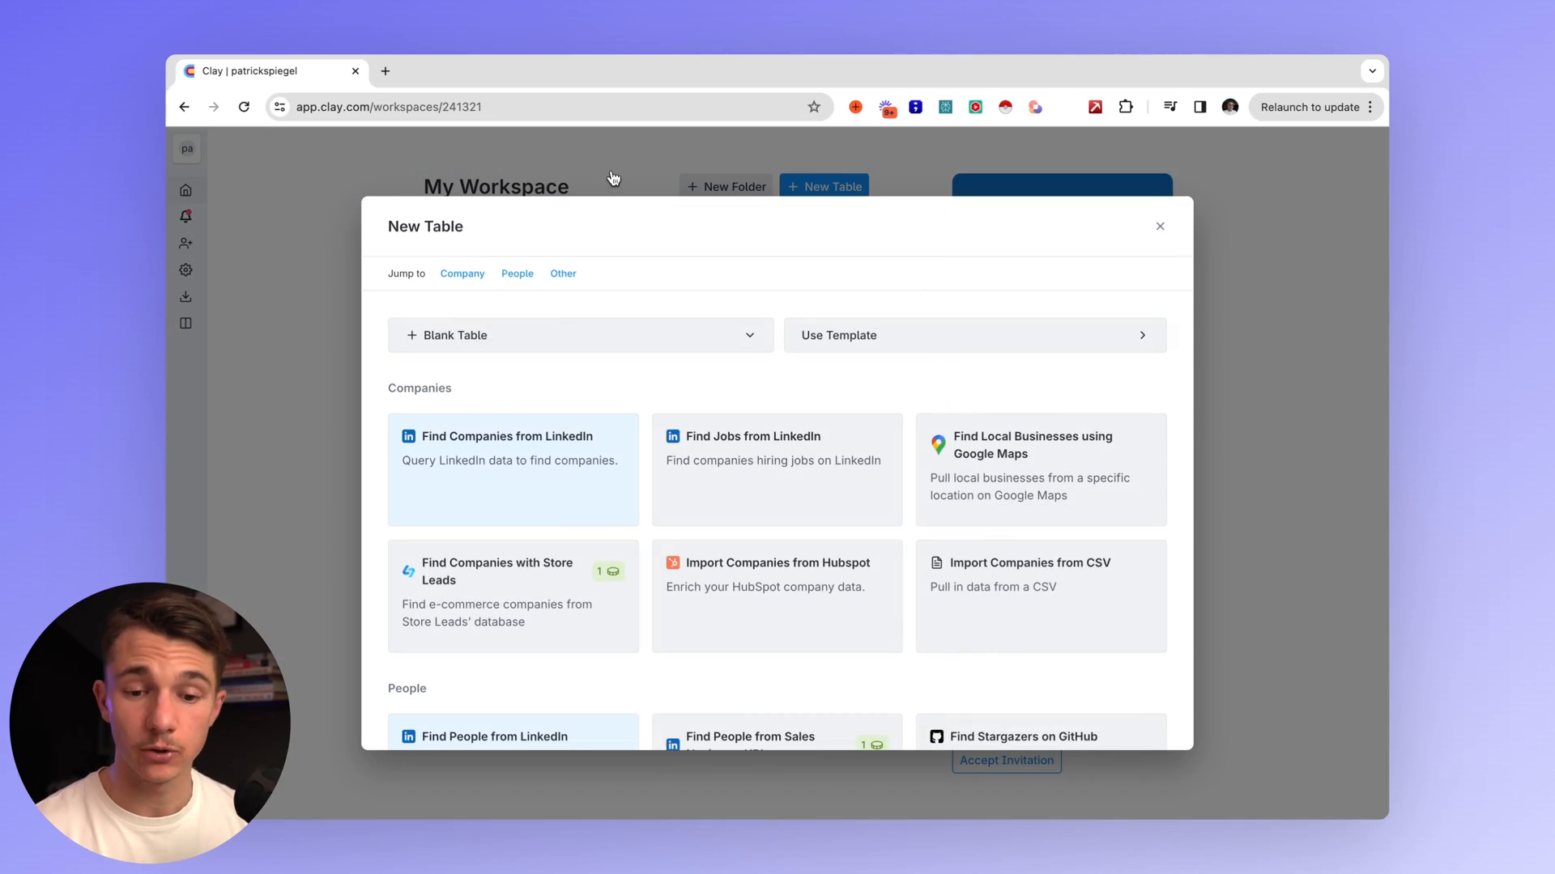
pyautogui.moveTo(1020, 473)
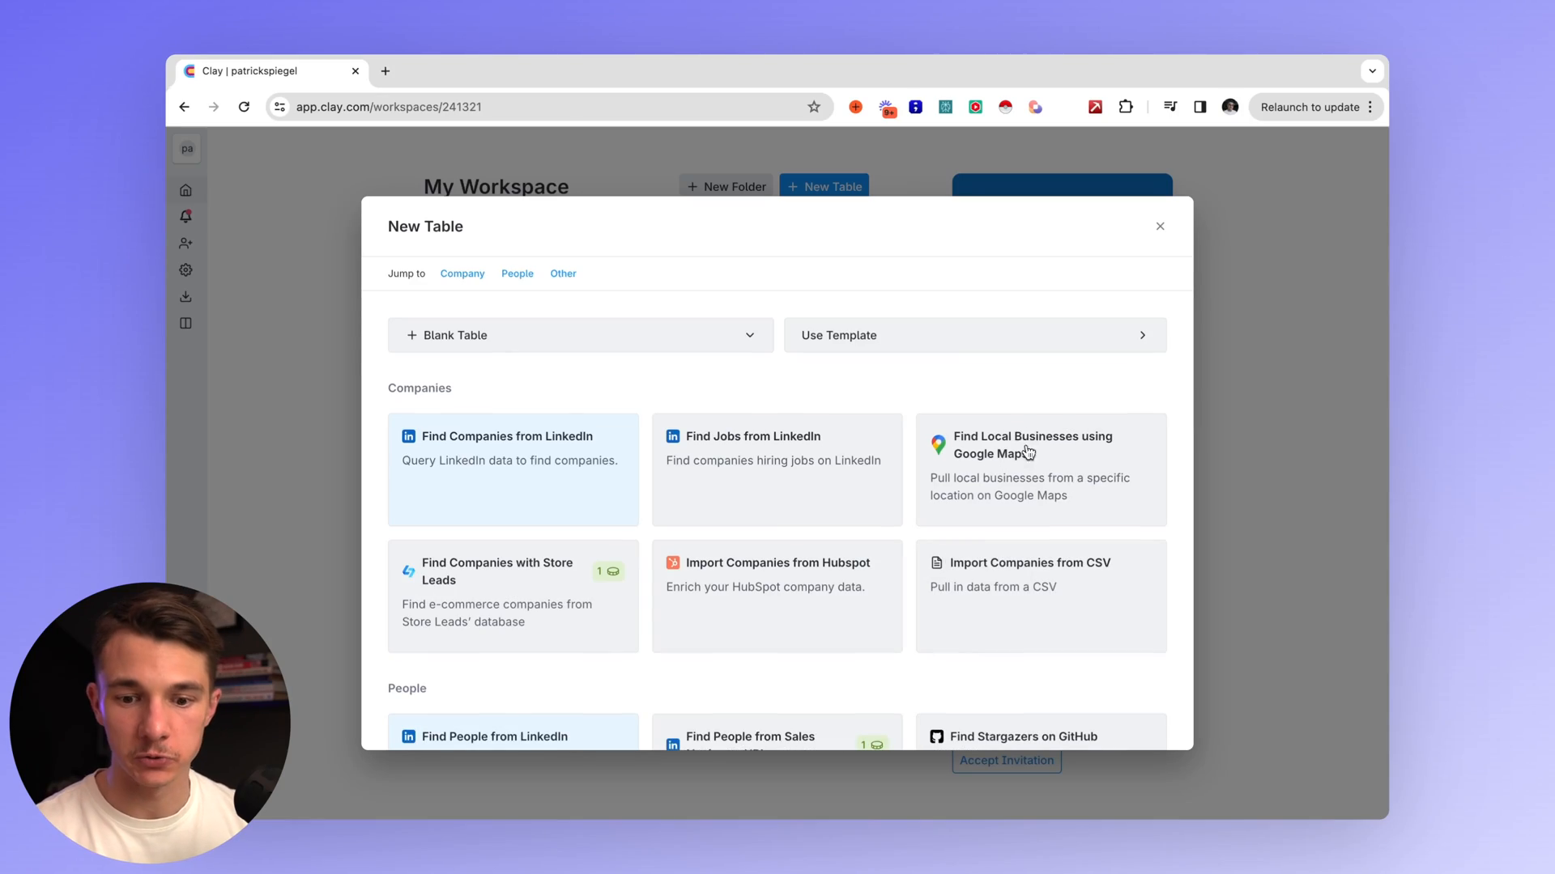
# Create a Google Maps local-business table for 'roofing companies in texas' with an adjusted proximity radius.
pyautogui.click(1032, 443)
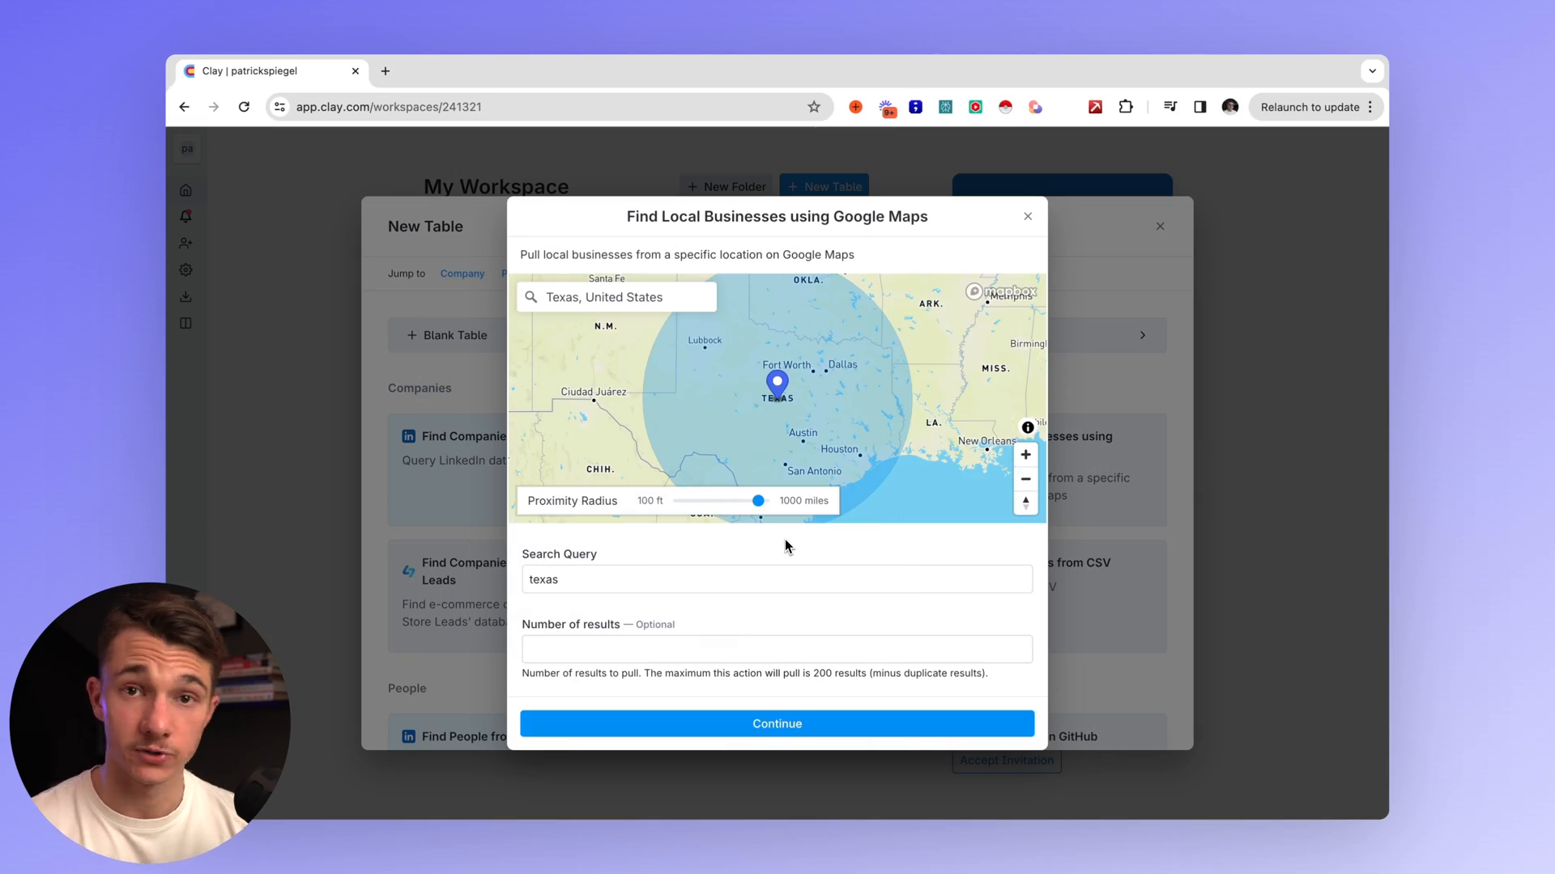
pyautogui.moveTo(752, 552)
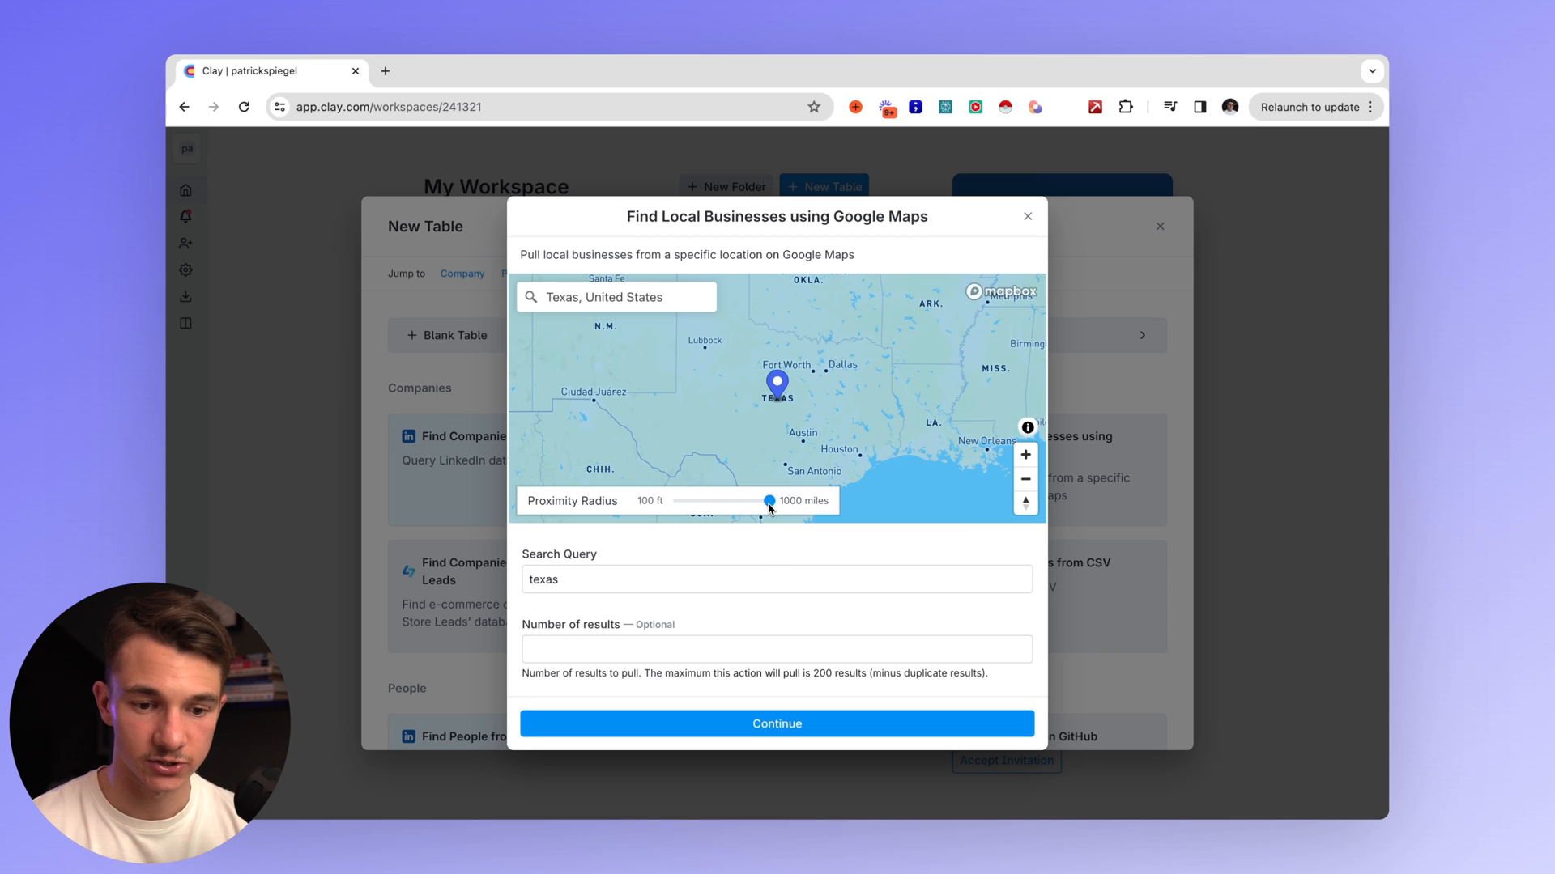
pyautogui.moveTo(769, 501); pyautogui.dragTo(758, 500)
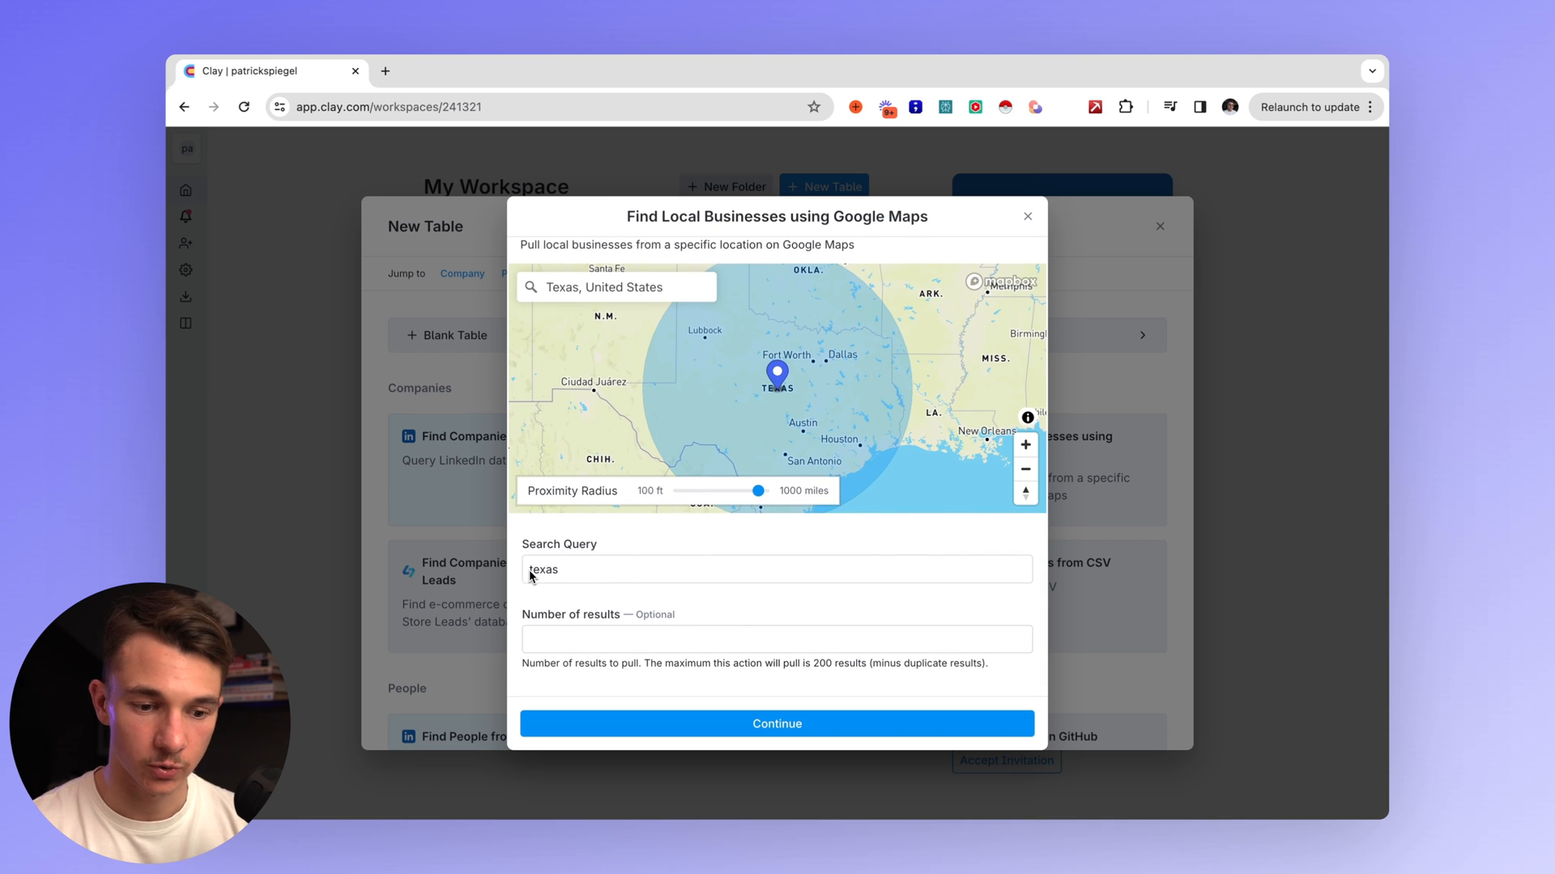
pyautogui.click(776, 569)
pyautogui.write('roofing companies in ')
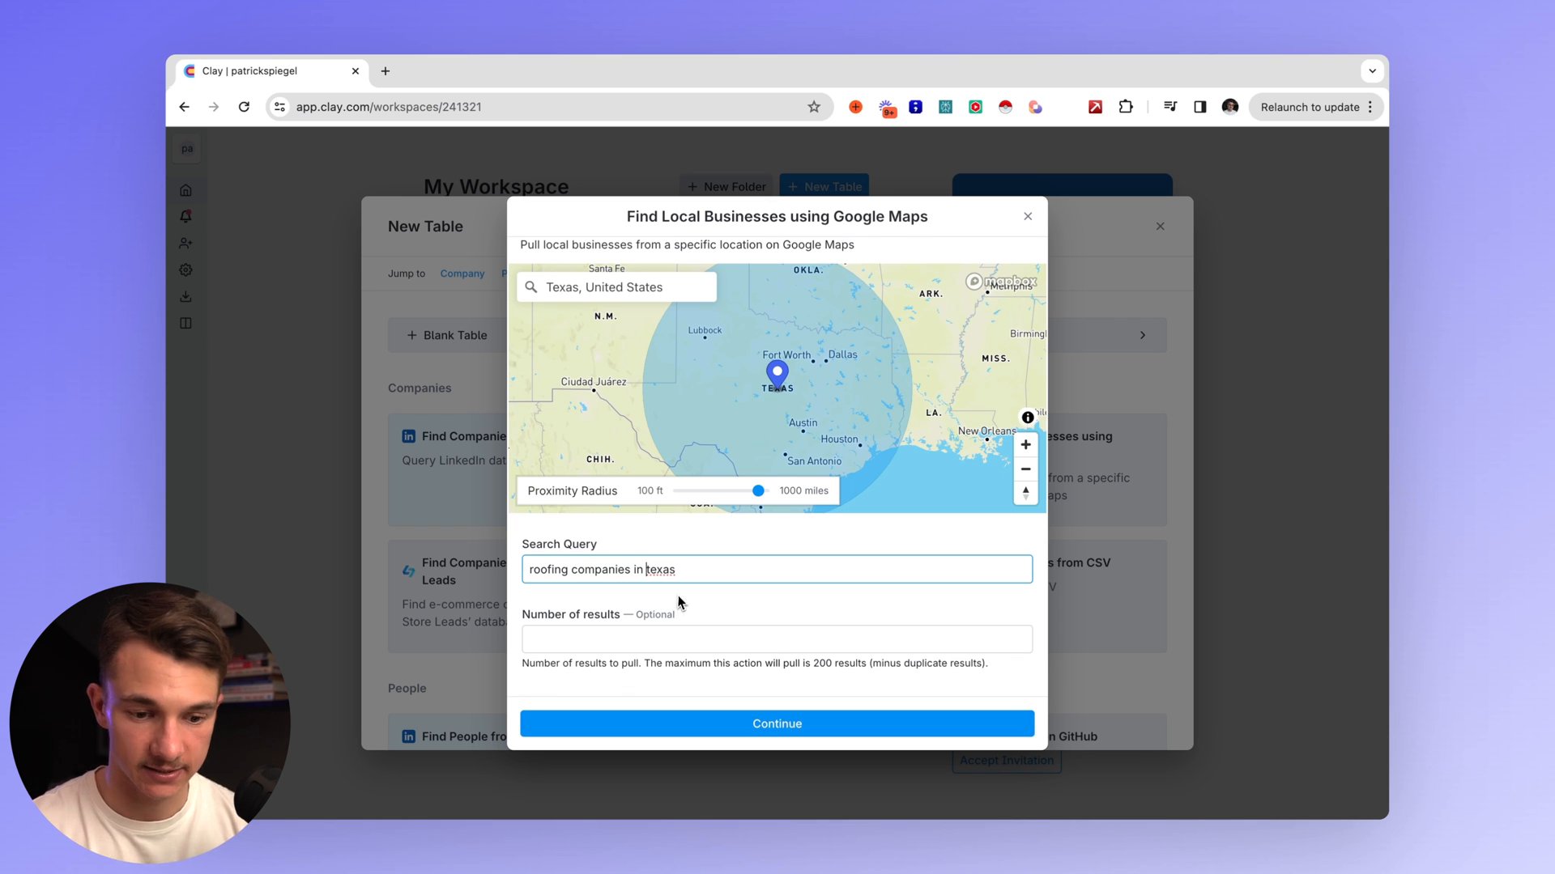
pyautogui.click(775, 724)
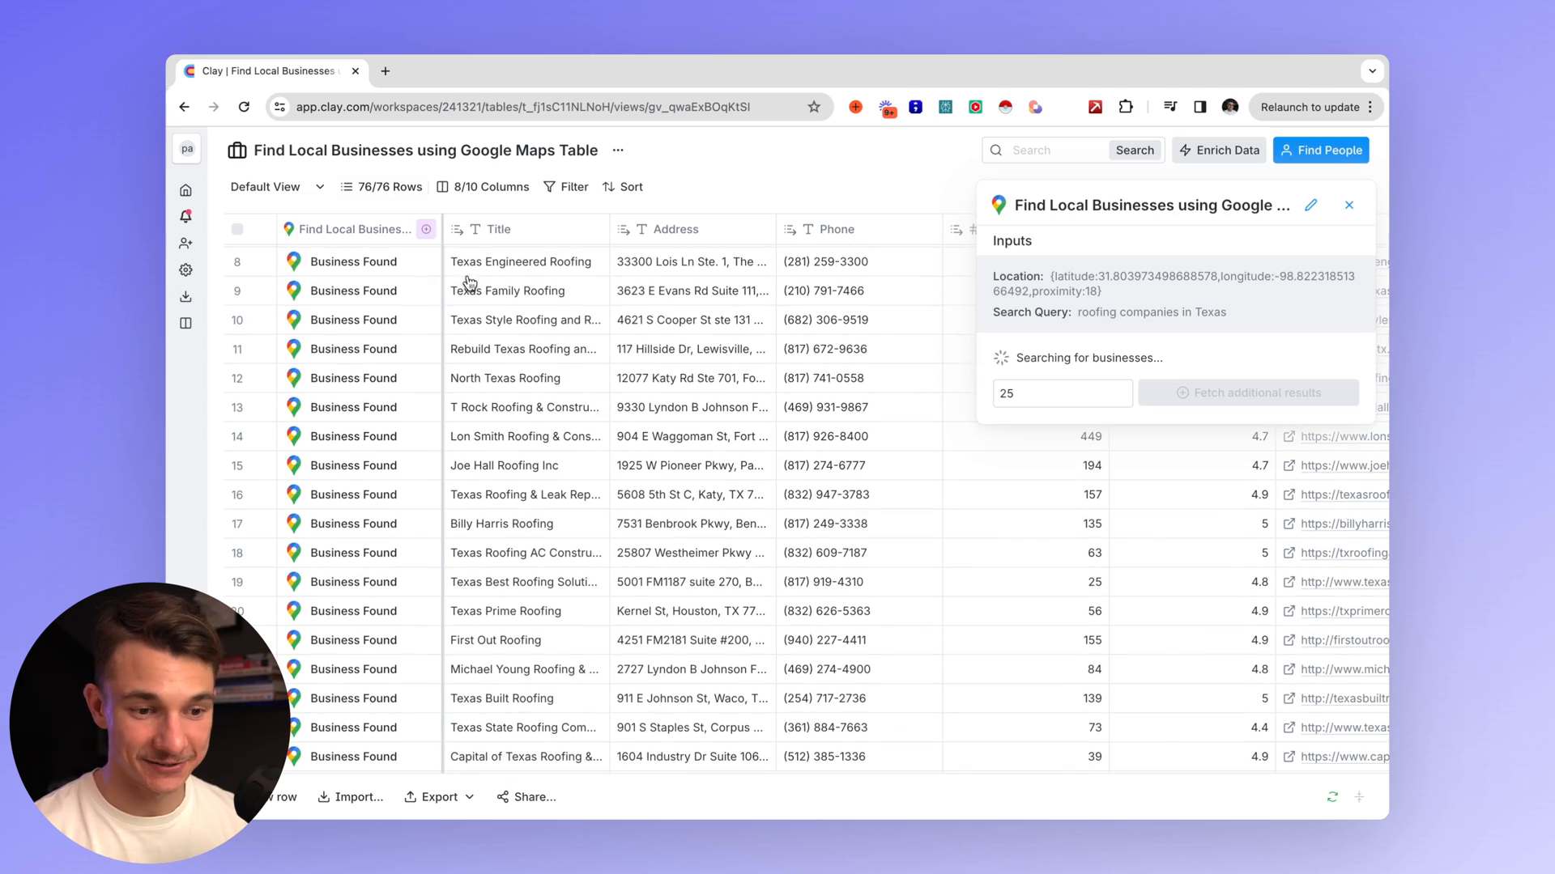
# Review the 234 loaded roofing businesses and their phone, review, rating and website columns.
pyautogui.scroll(-3)
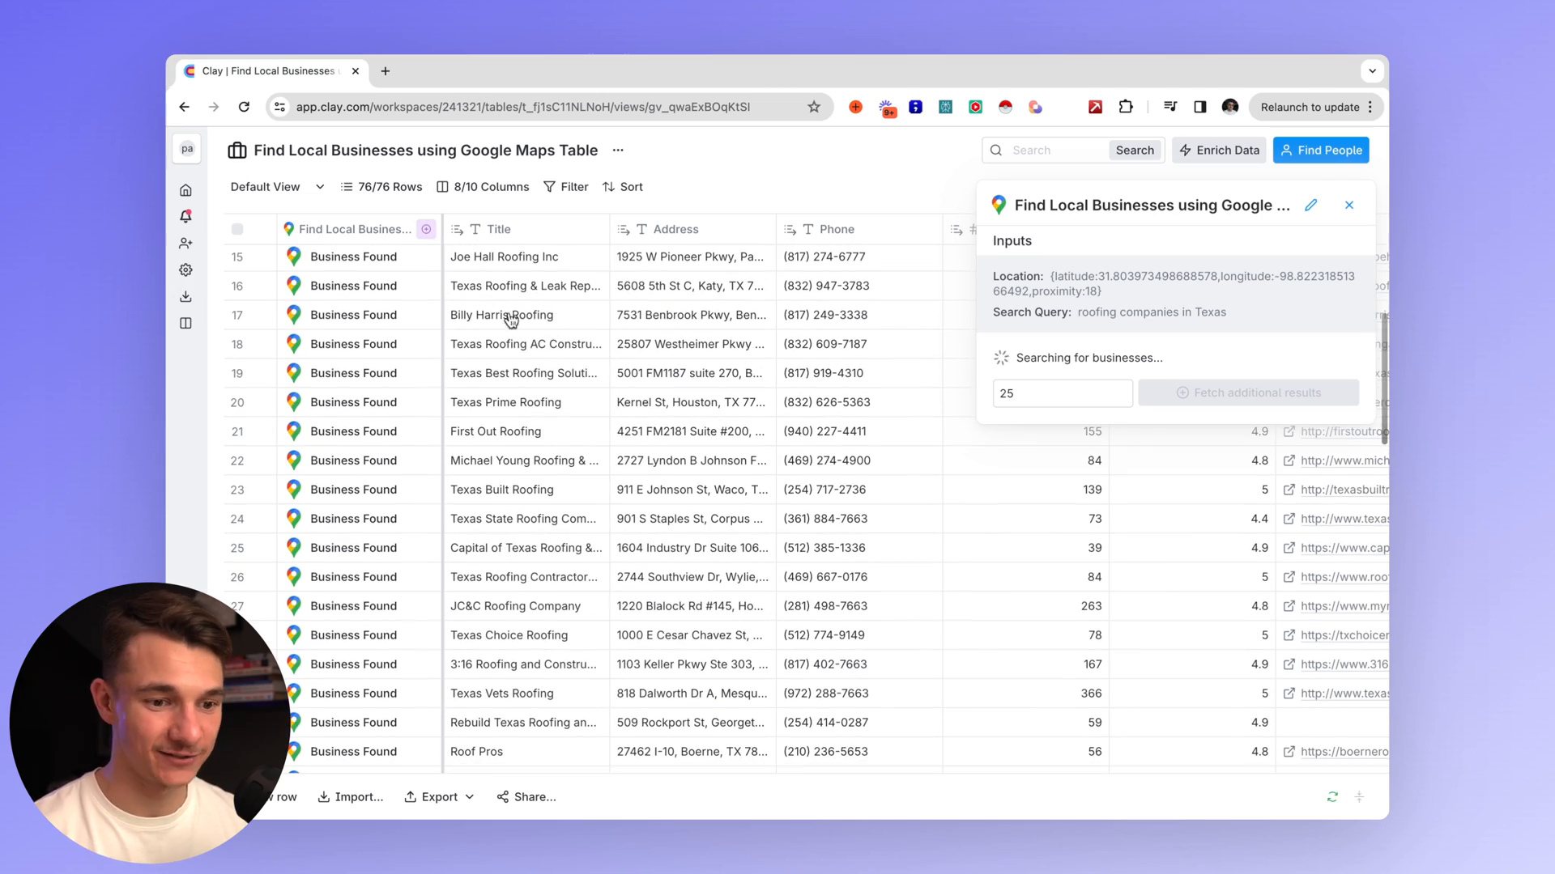
pyautogui.scroll(-3)
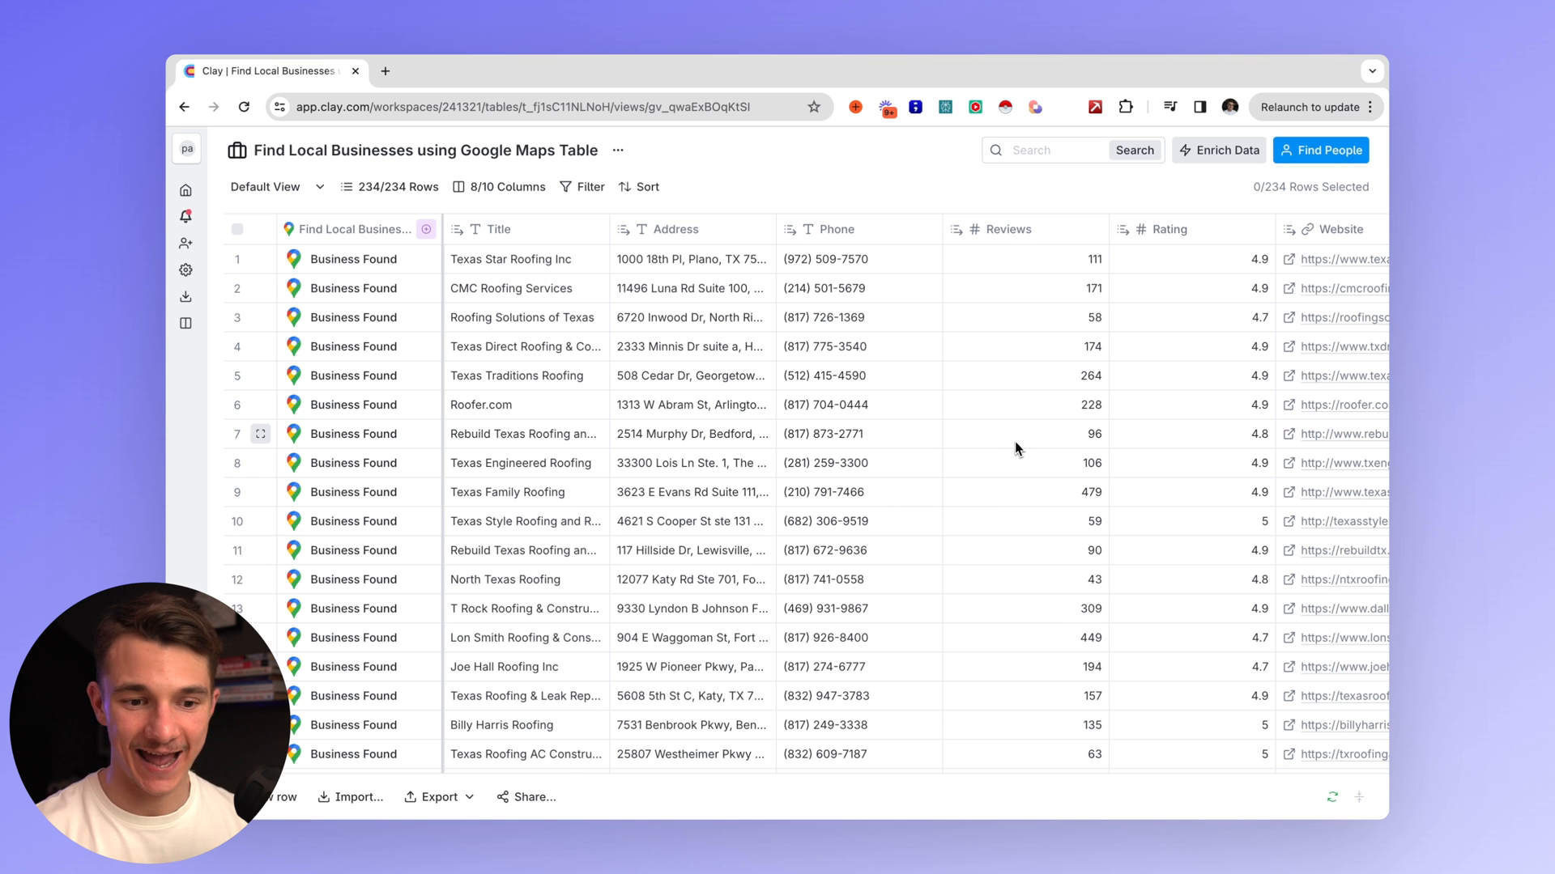
pyautogui.moveTo(1027, 446)
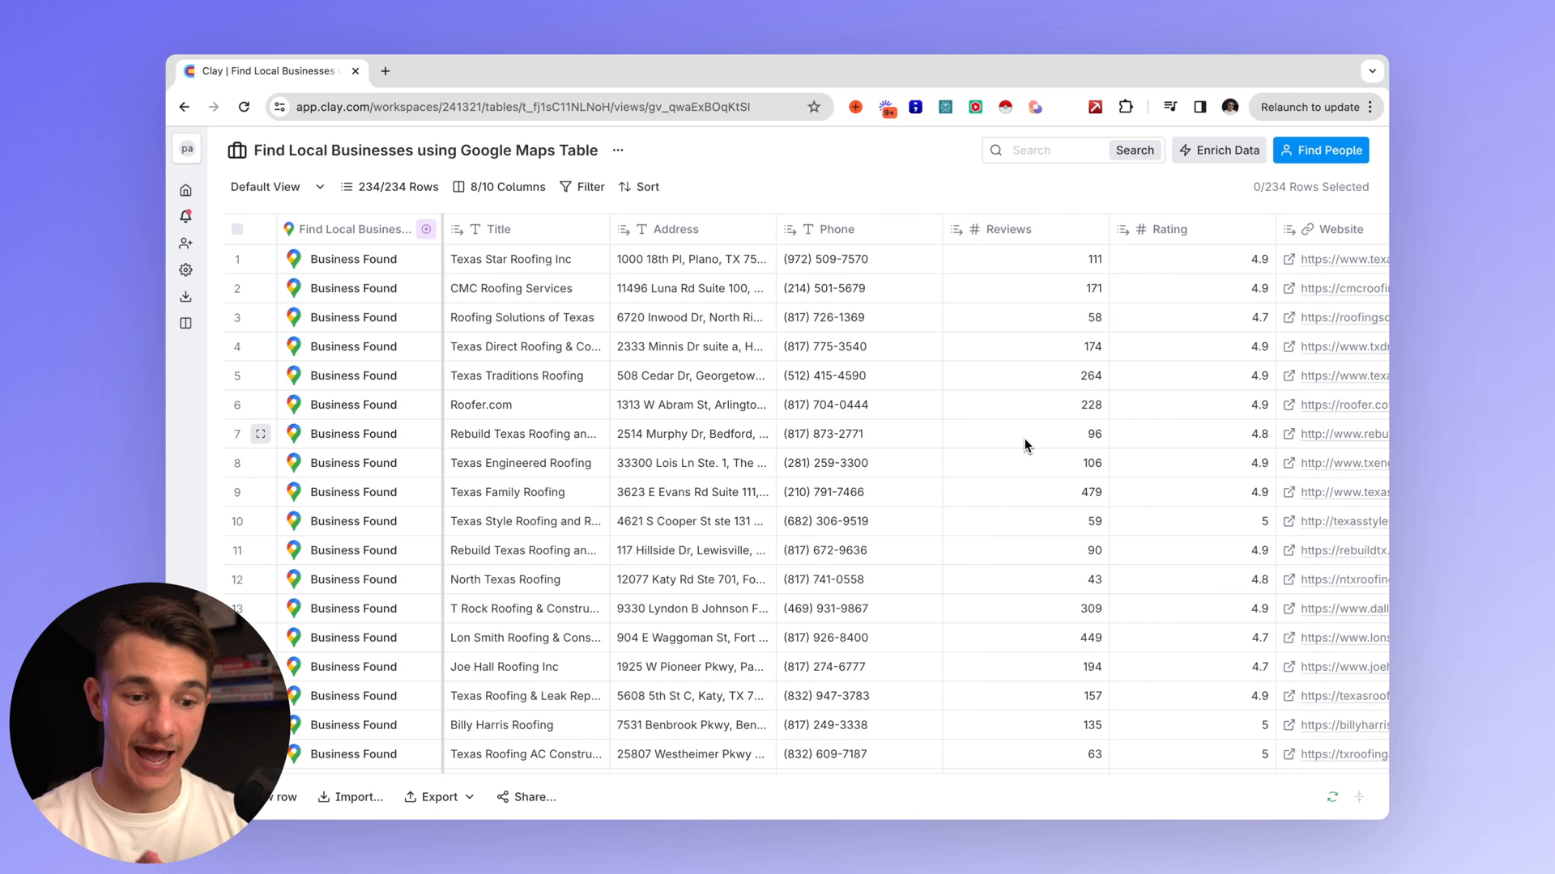
pyautogui.moveTo(772, 338)
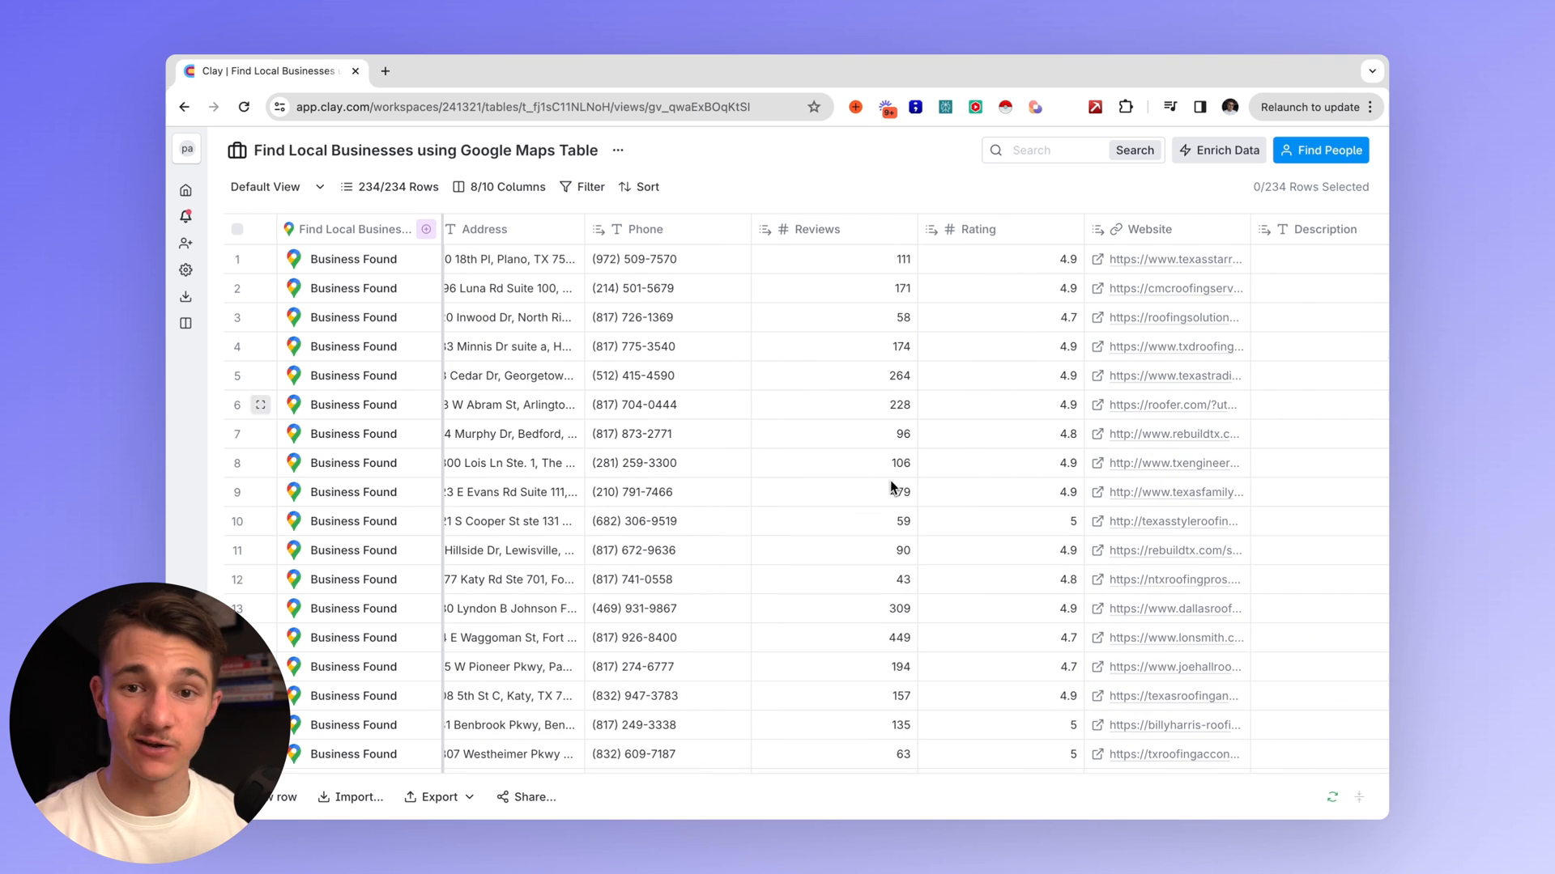
pyautogui.hscroll(3)
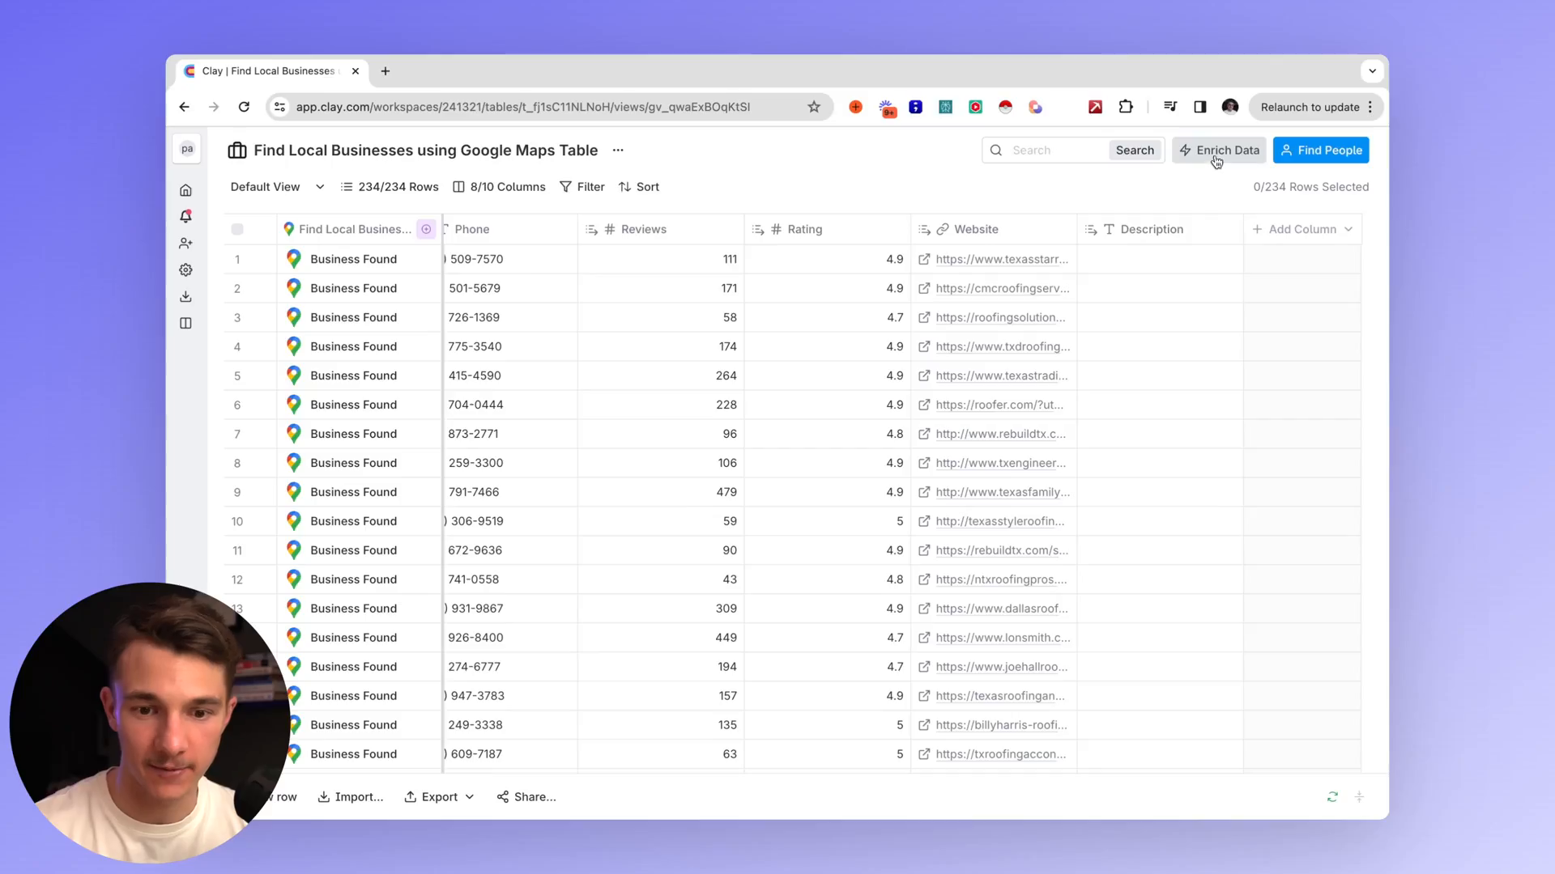
# Enrich companies from LinkedIn by website, adding URL, description and employee count, and run all rows.
pyautogui.click(1226, 149)
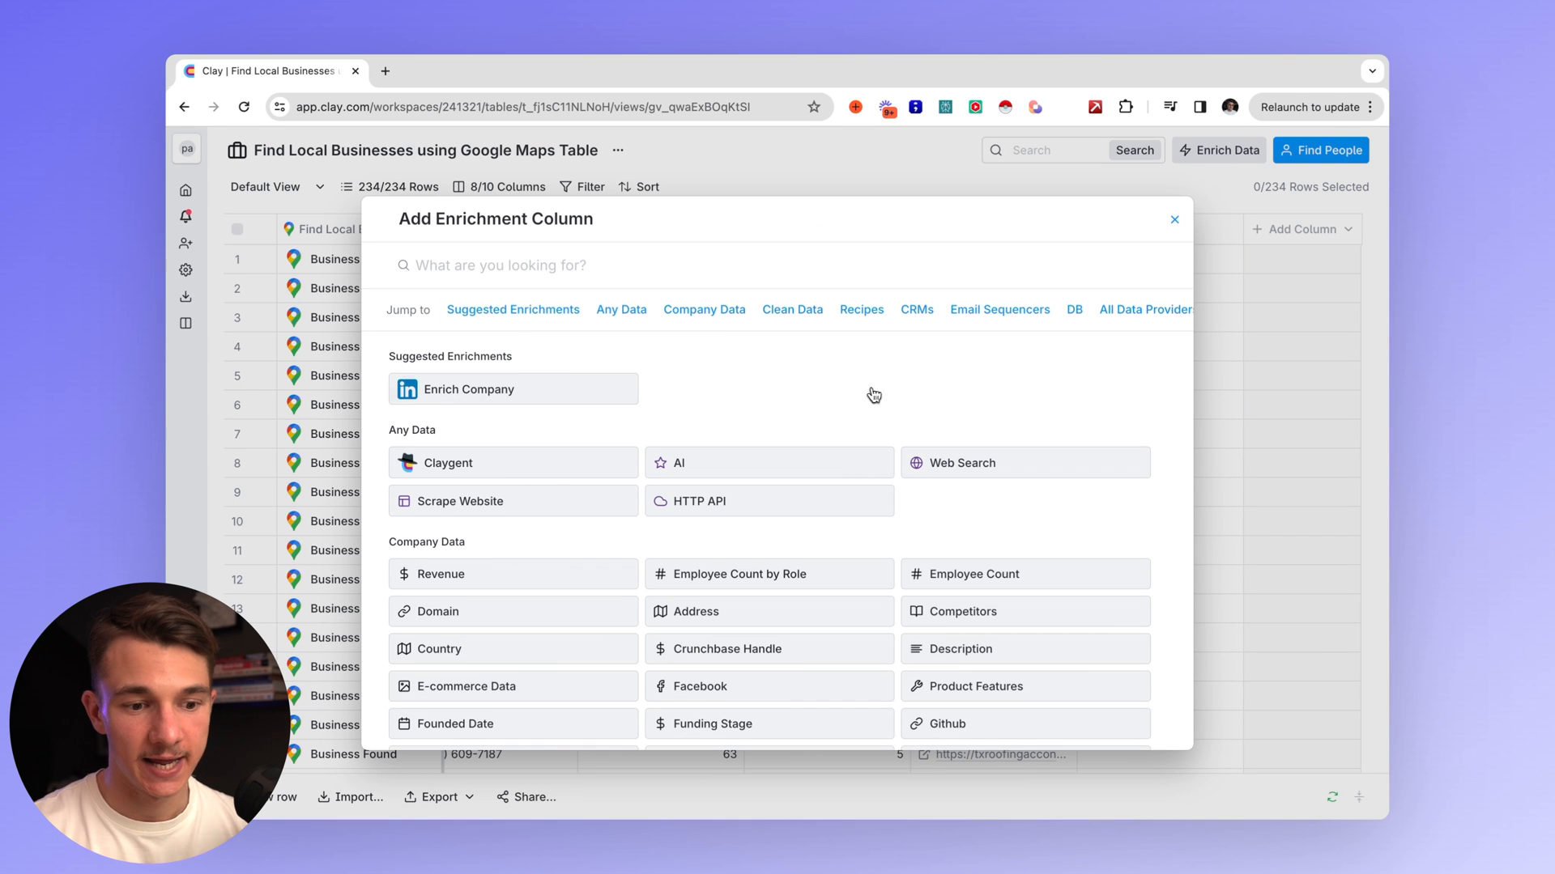
pyautogui.click(468, 389)
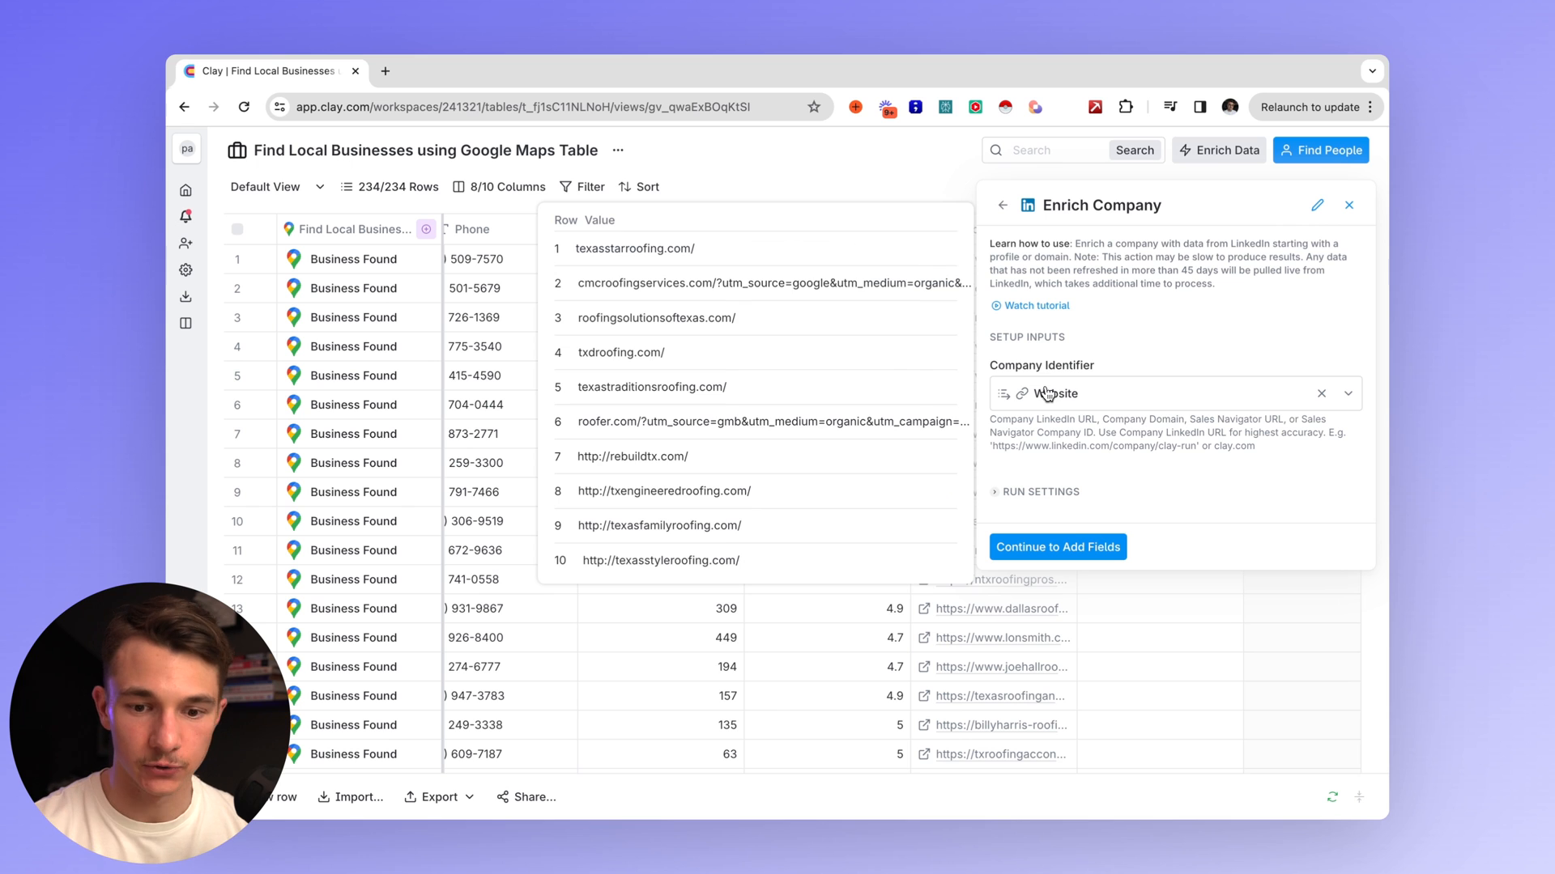
pyautogui.click(1058, 546)
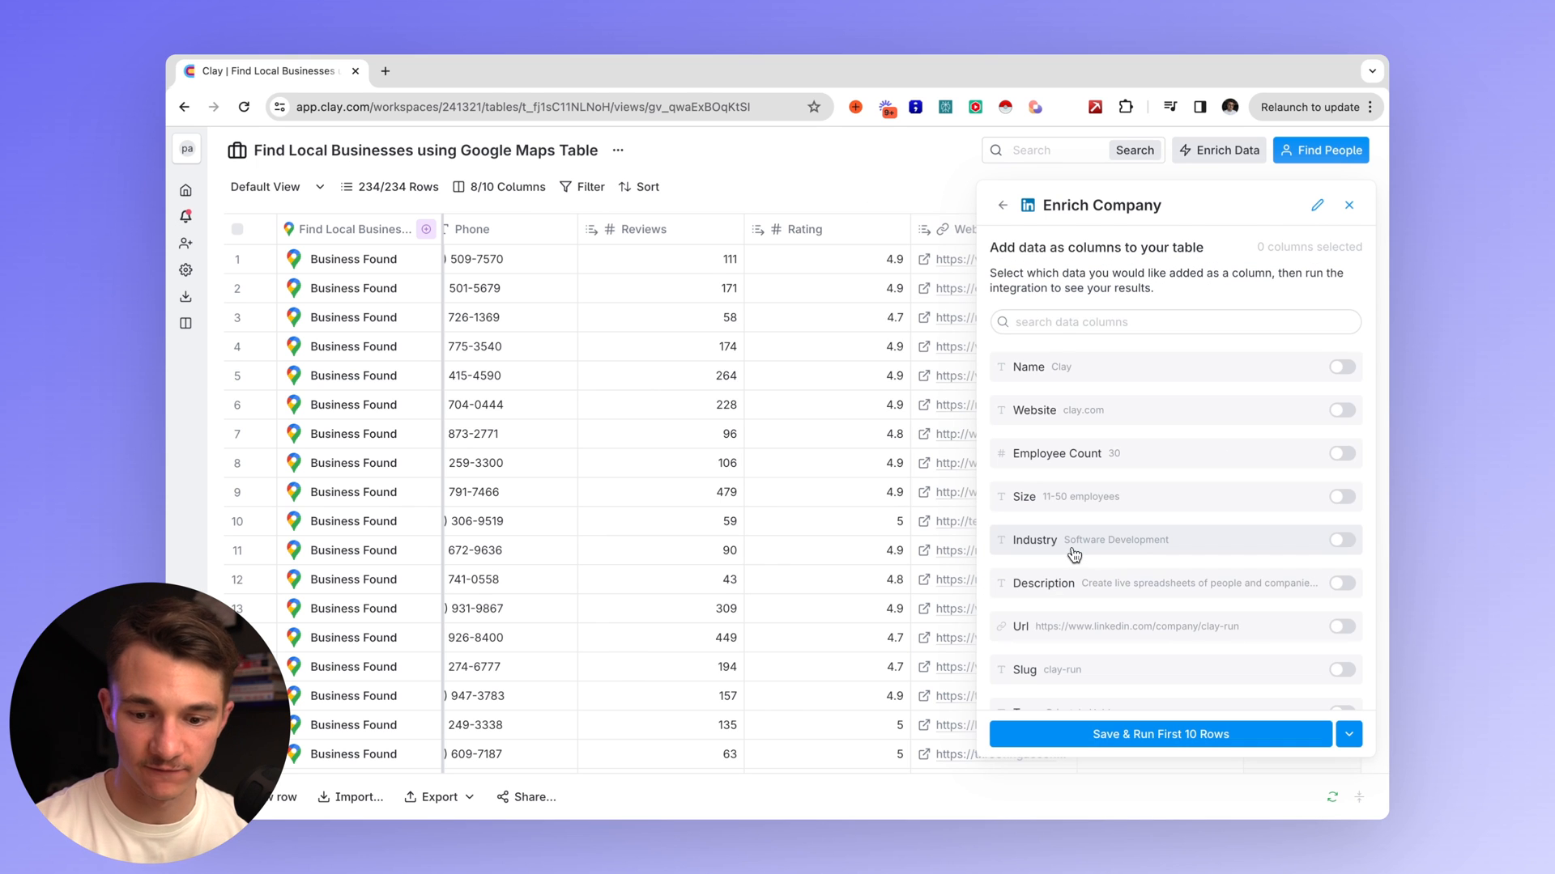
pyautogui.scroll(-3)
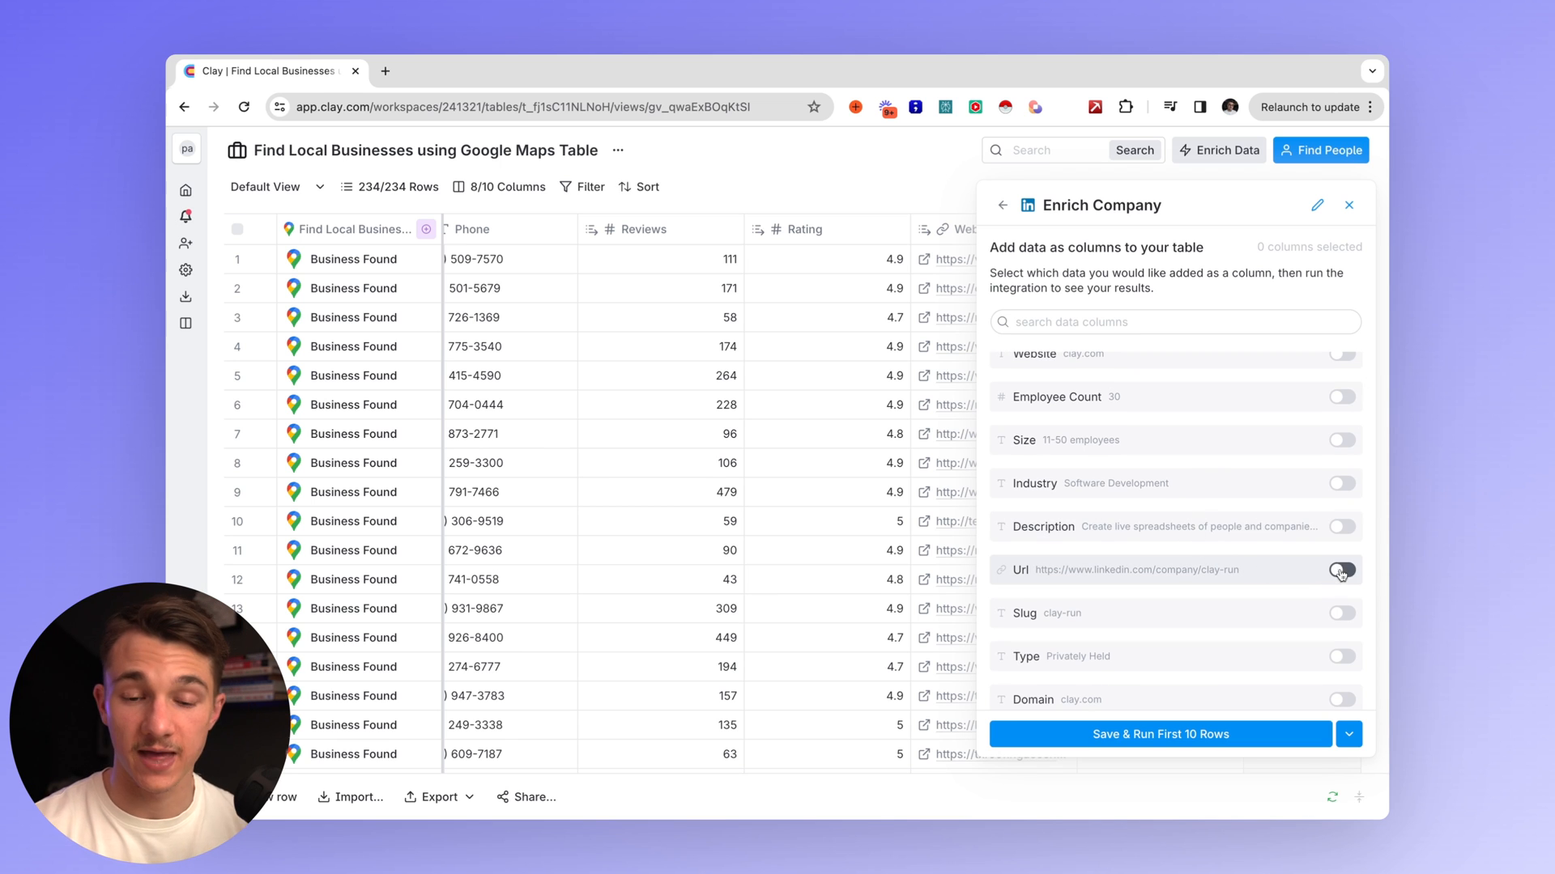
pyautogui.click(1341, 568)
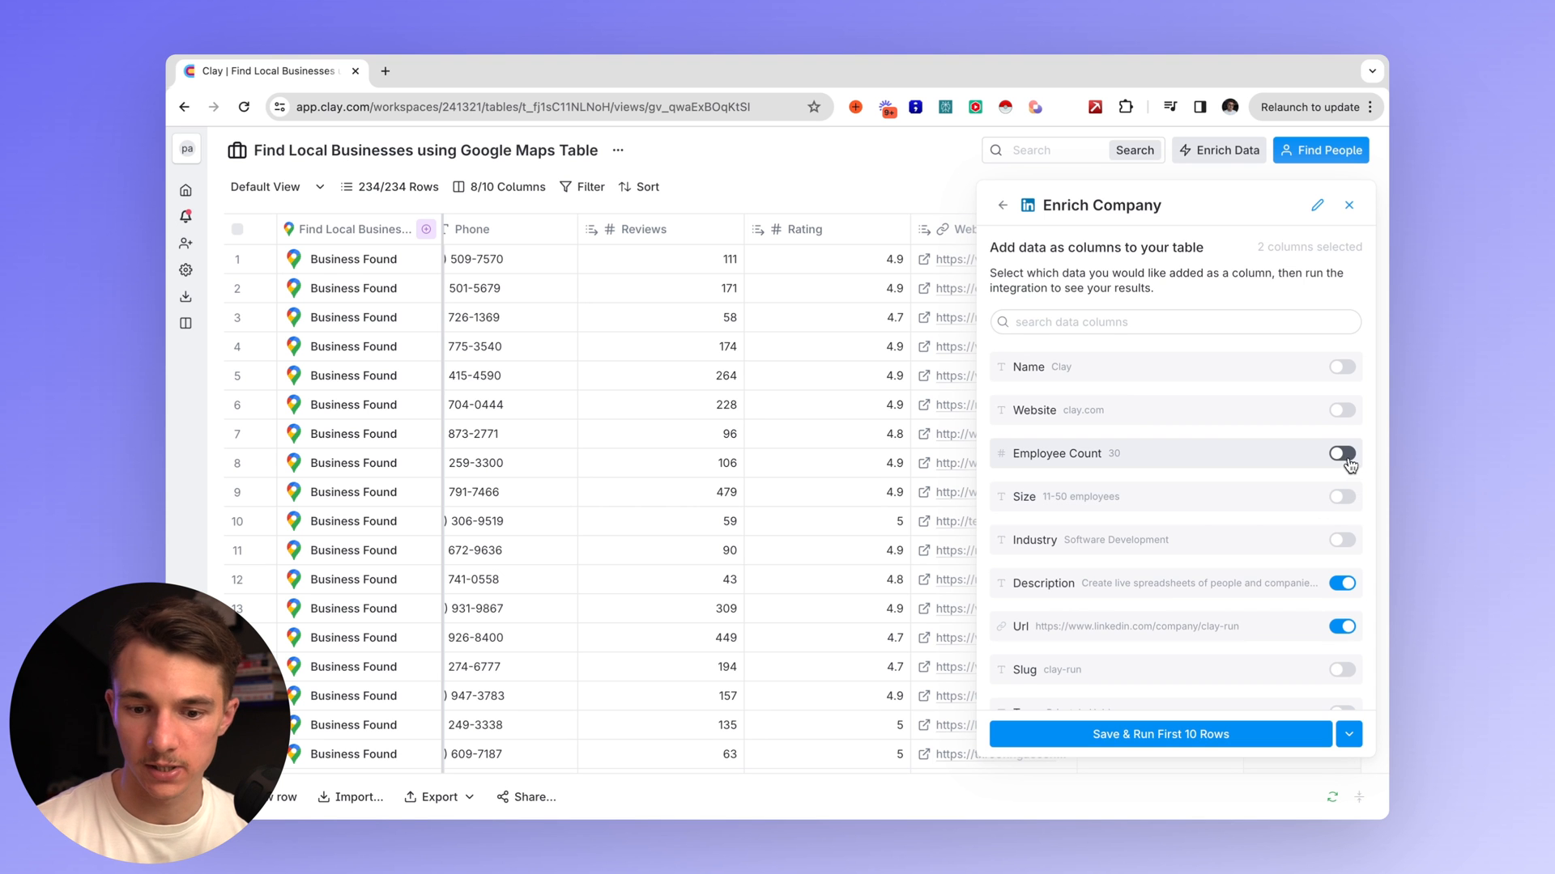
pyautogui.click(1159, 734)
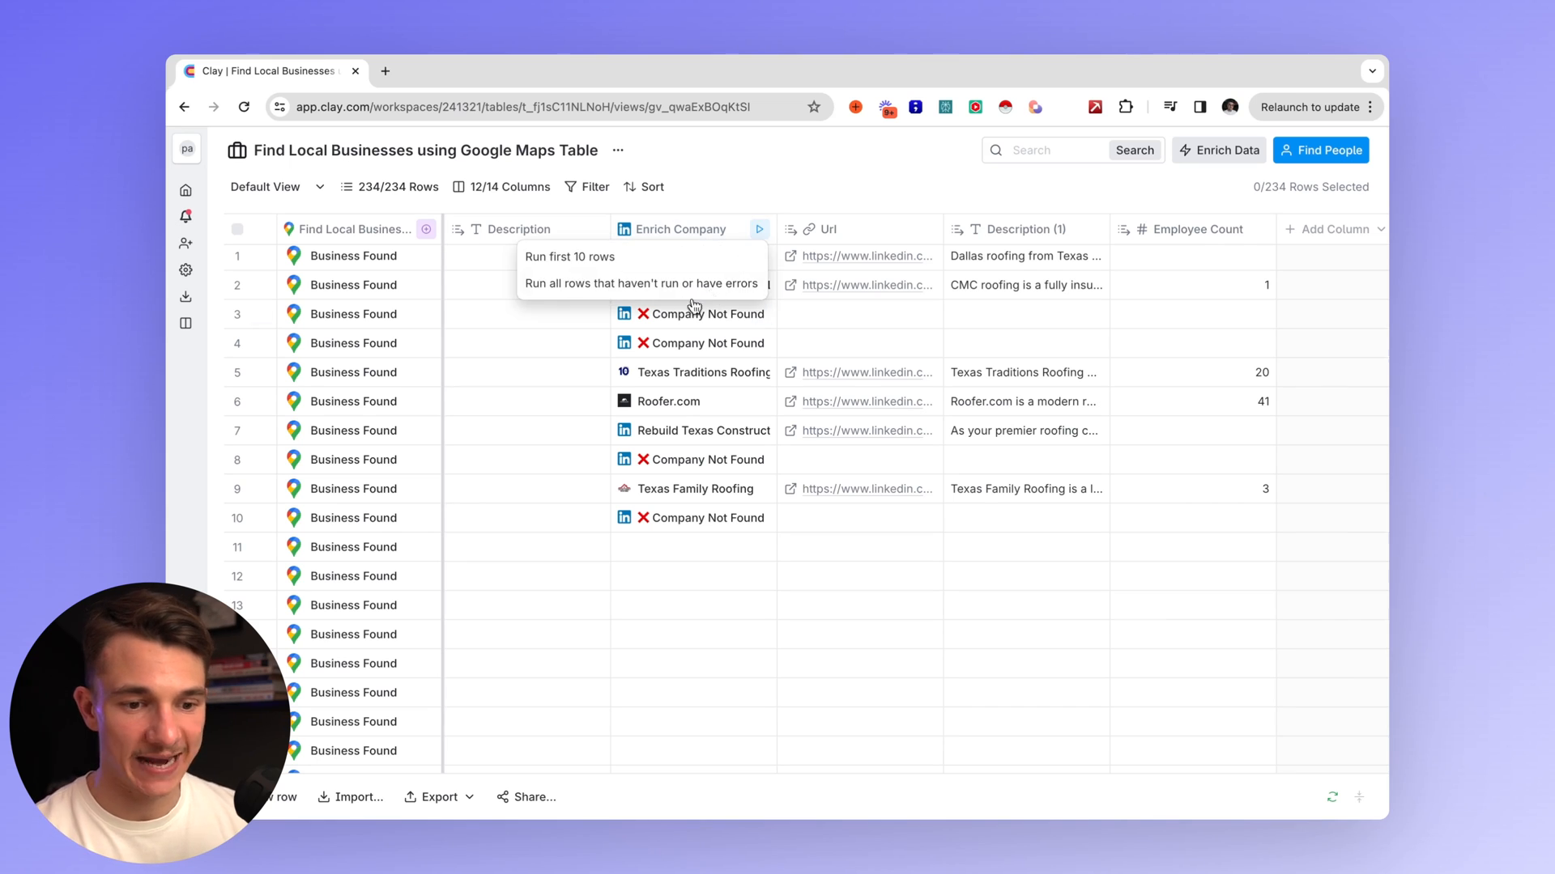
pyautogui.click(641, 283)
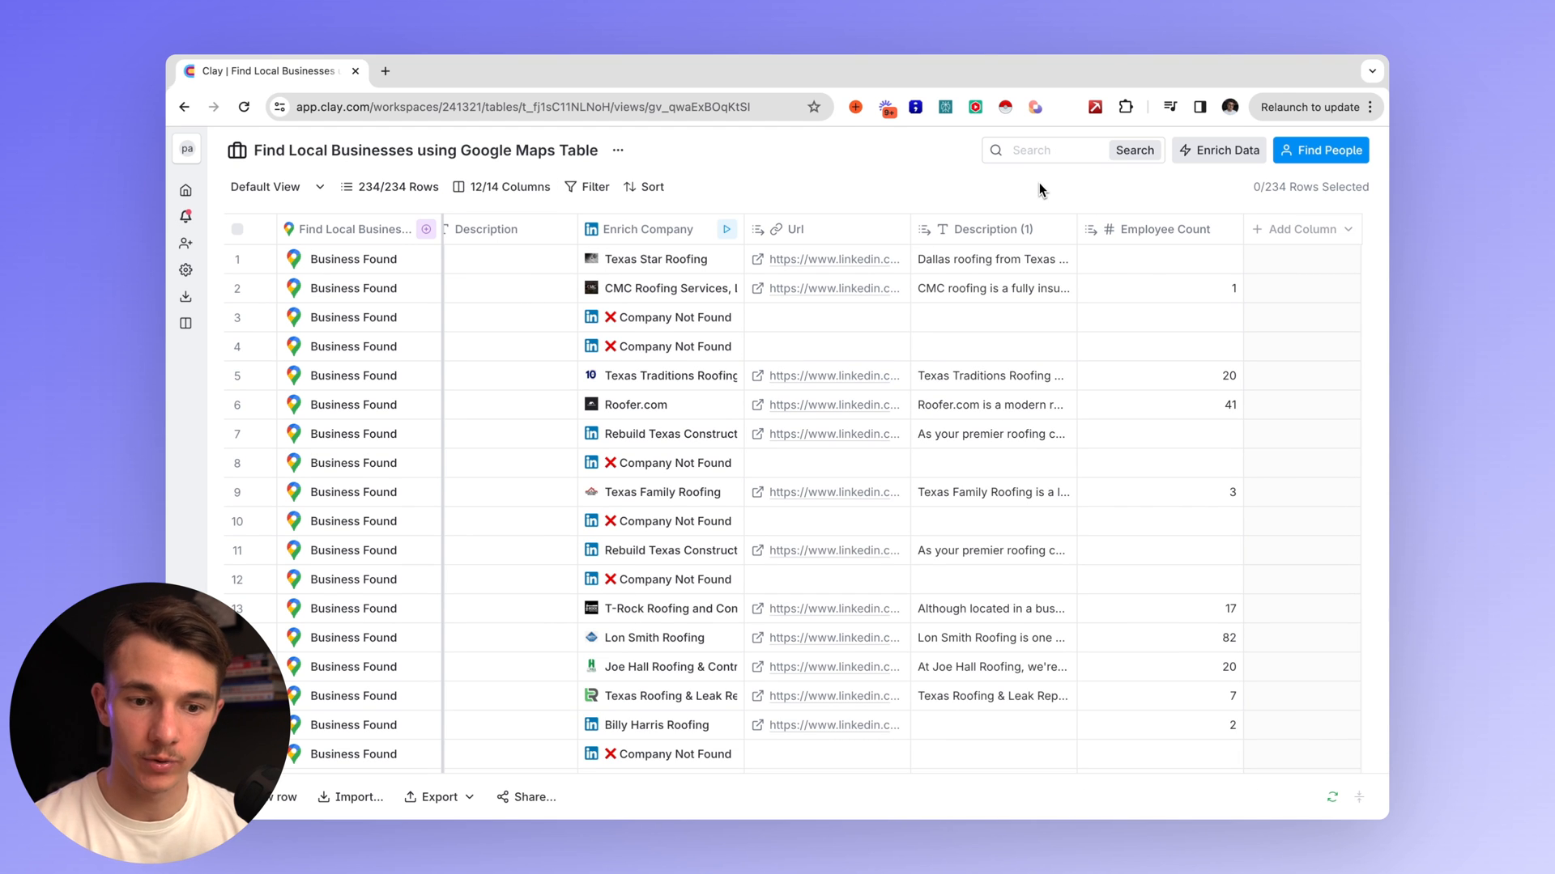
# Start a LinkedIn people search at the companies, filtering seniority to directors and partners.
pyautogui.click(1319, 149)
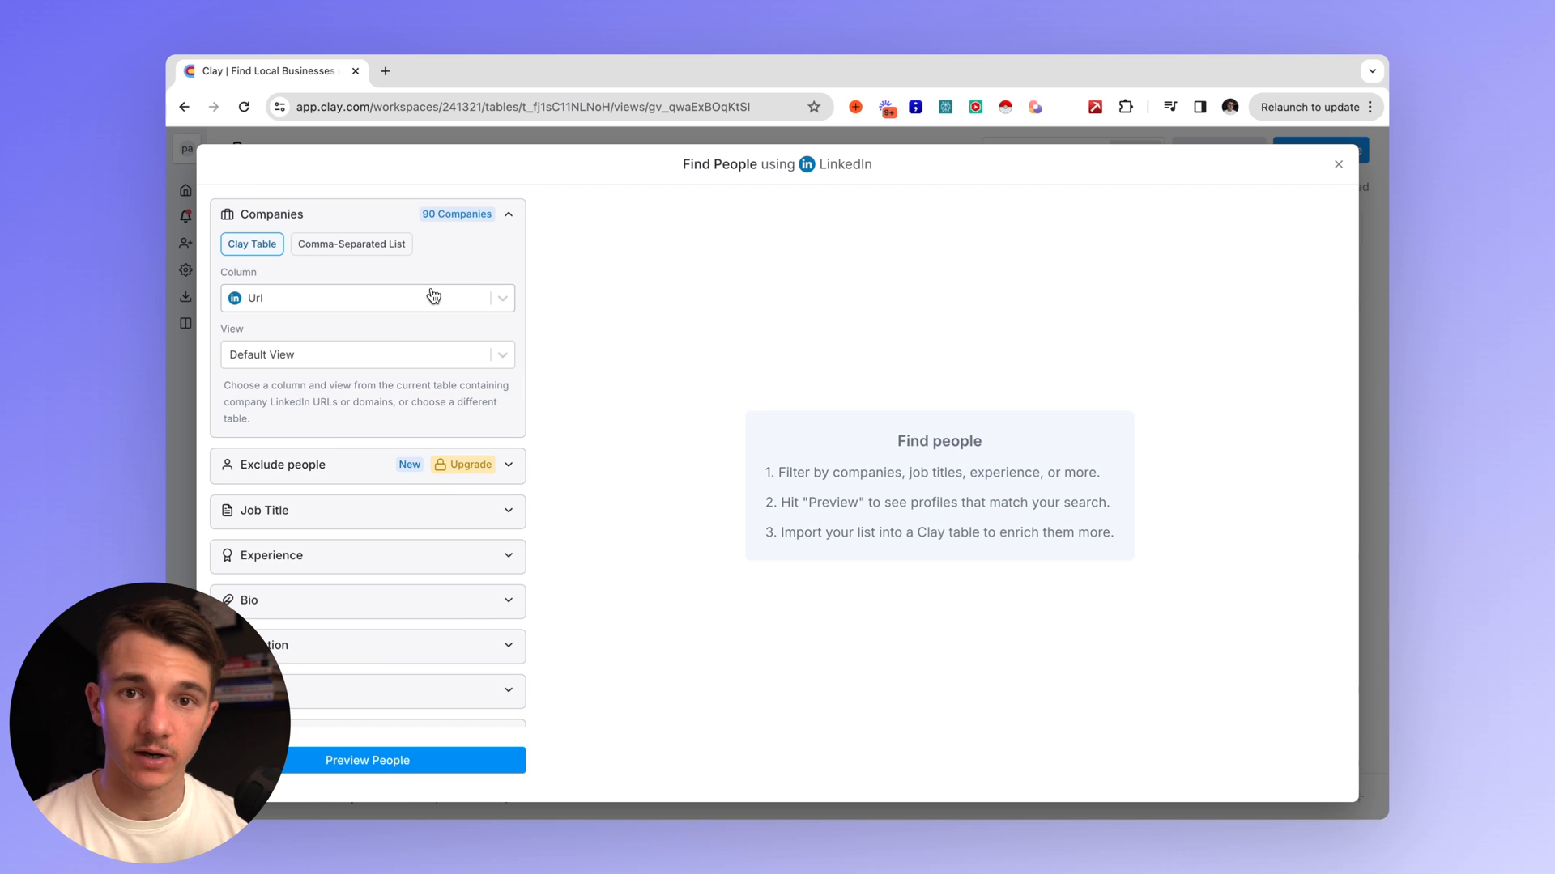
pyautogui.moveTo(421, 327)
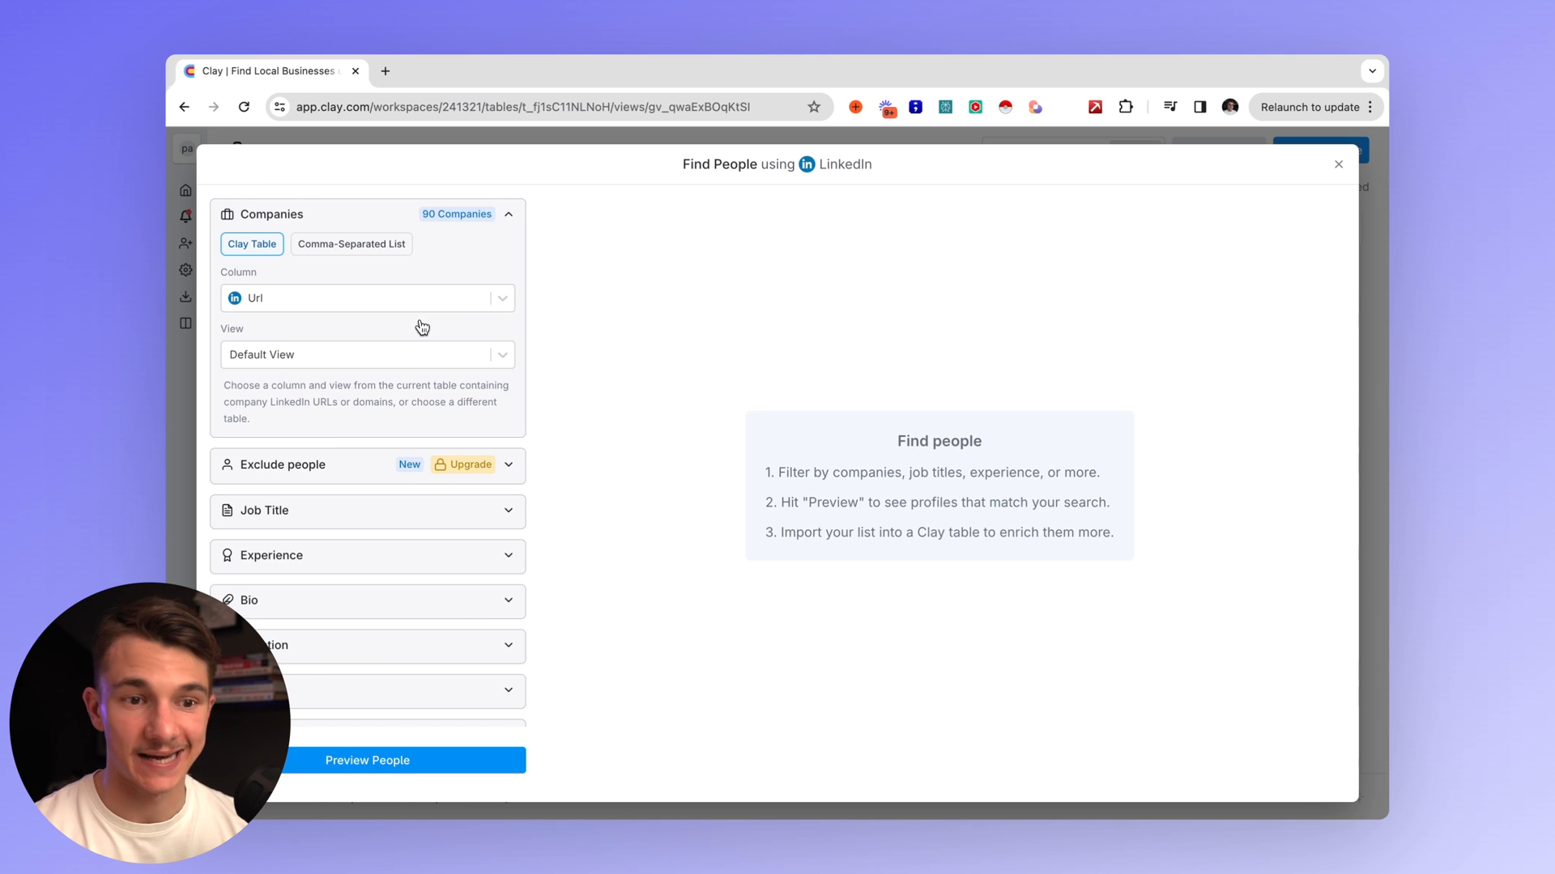
pyautogui.scroll(-3)
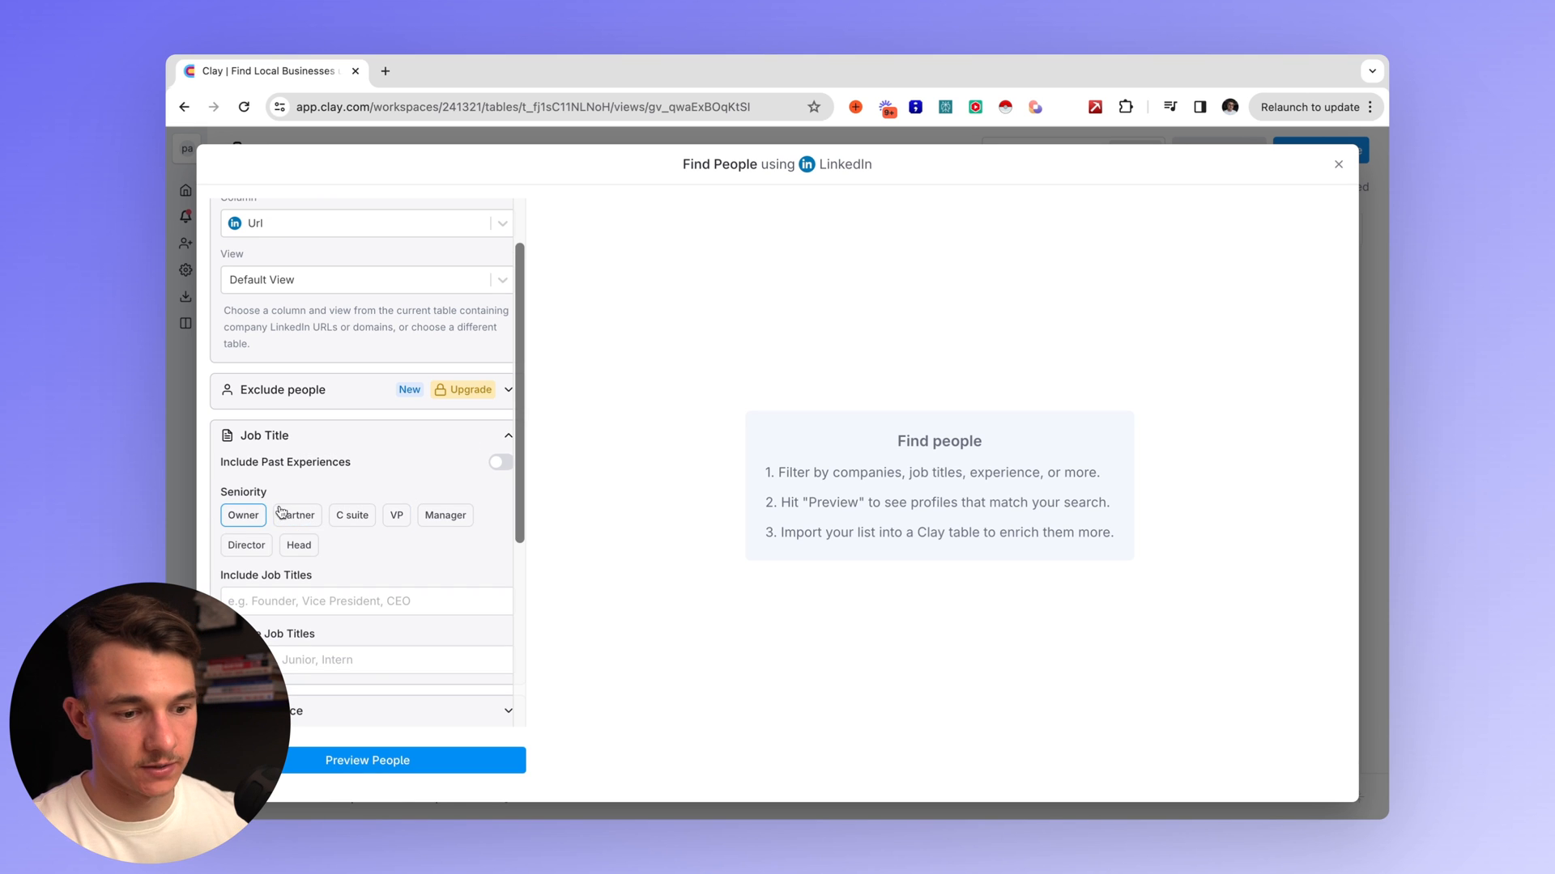
pyautogui.click(297, 515)
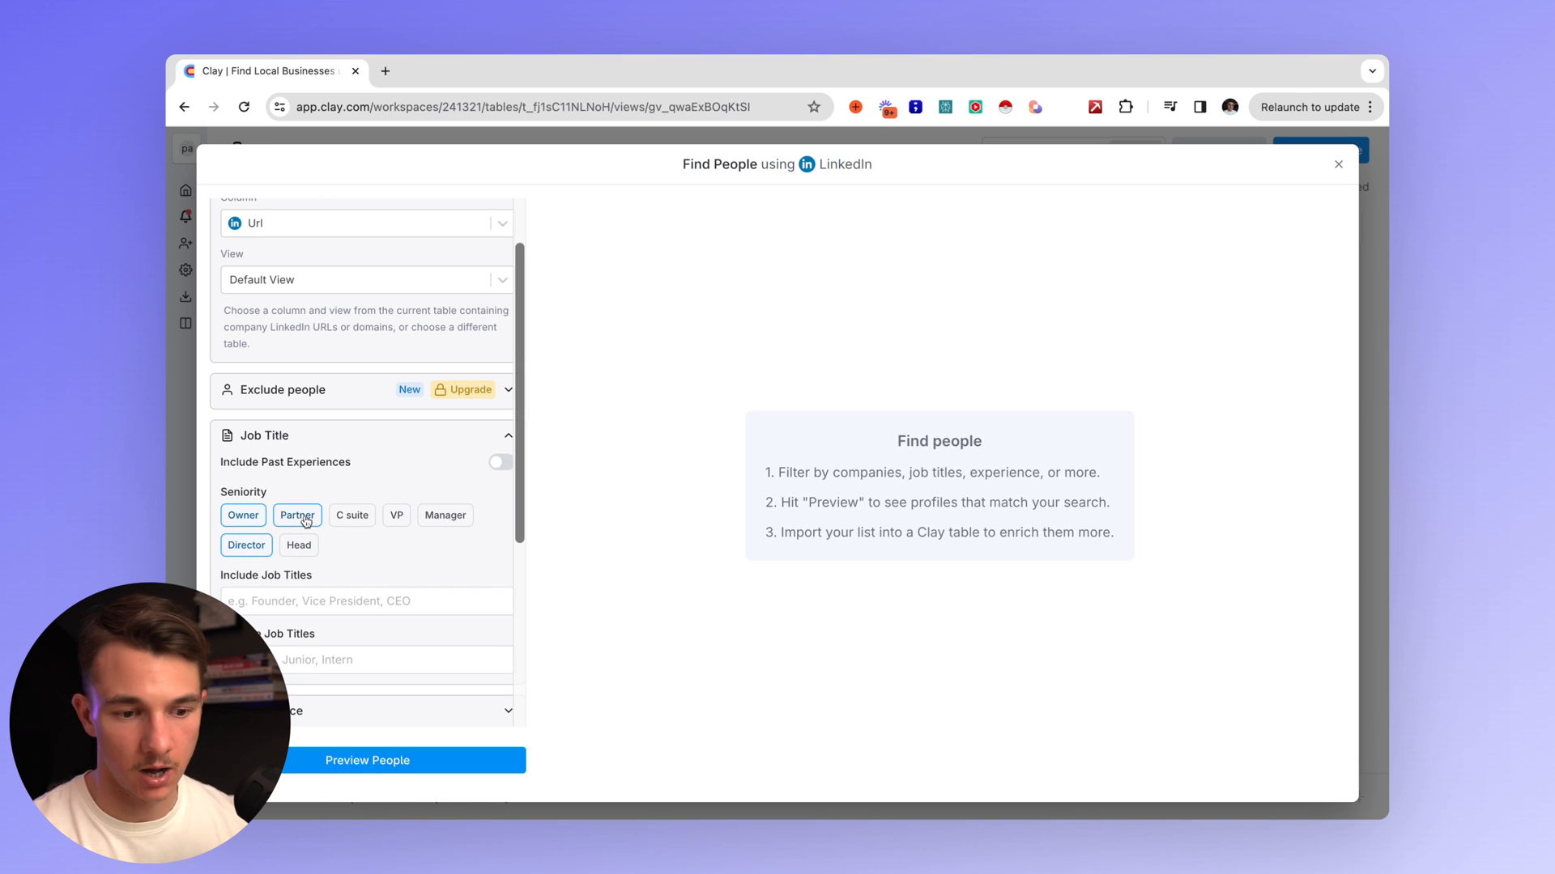
pyautogui.click(443, 515)
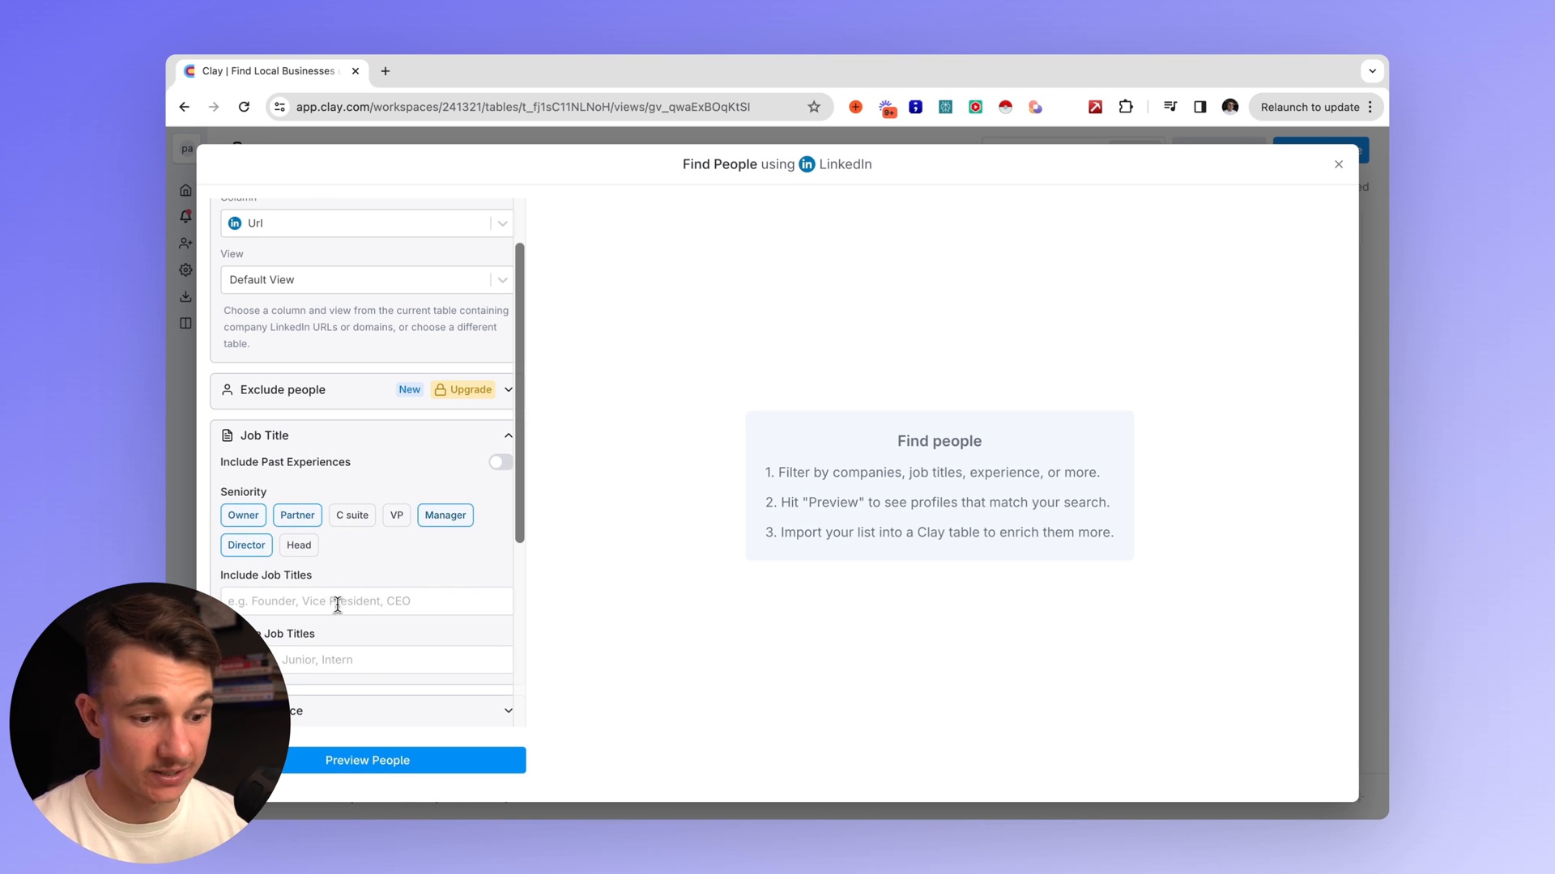
# Add CEO job titles to the filter and generate a preview of matching people.
pyautogui.click(368, 601)
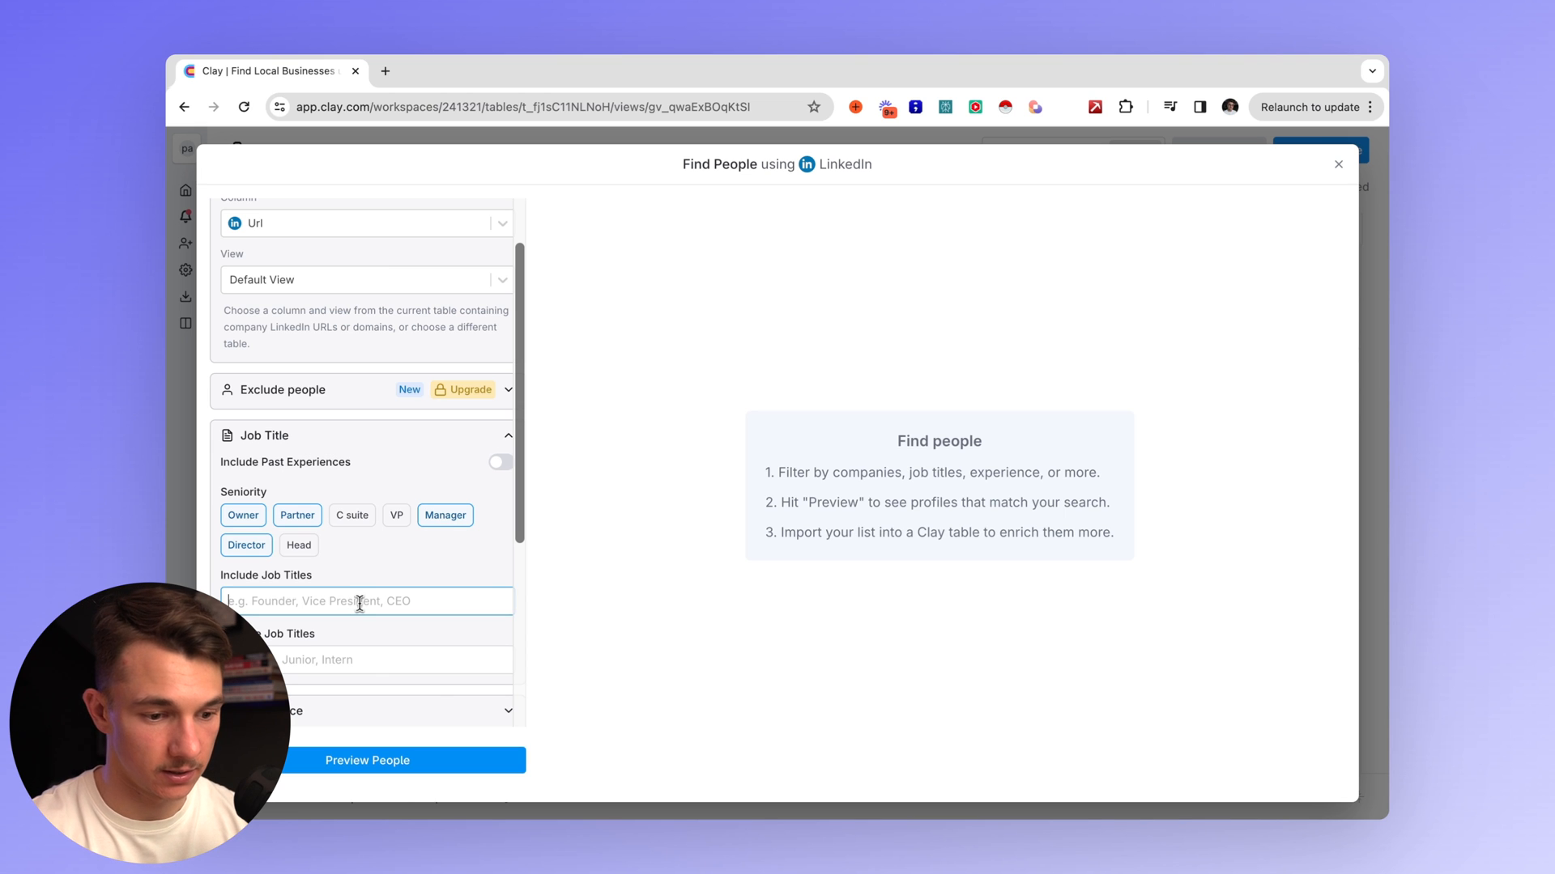
pyautogui.write('CEO')
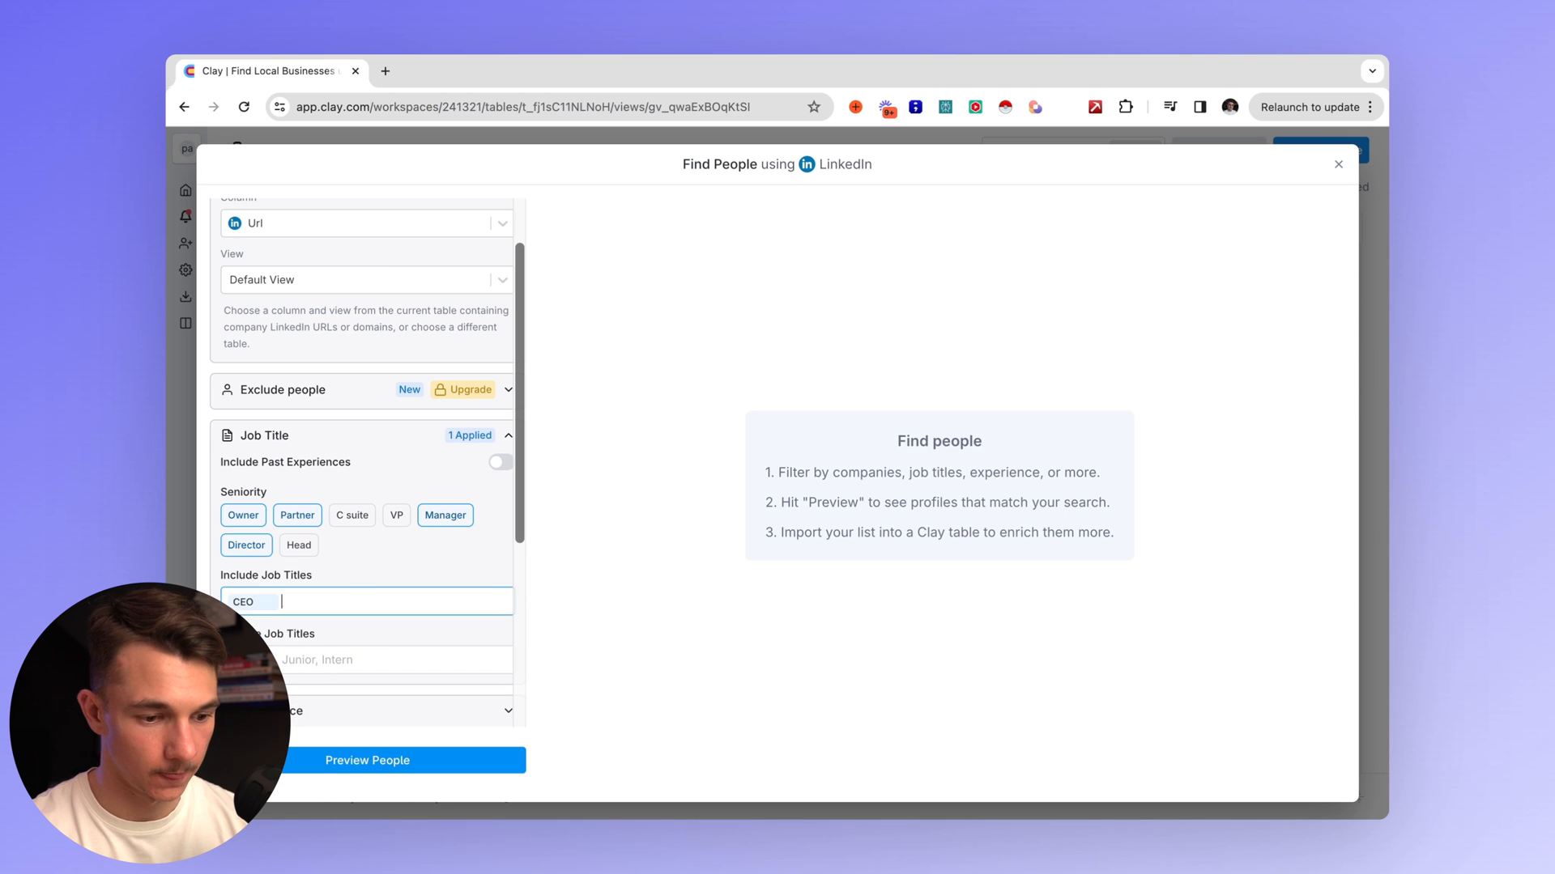
pyautogui.write('che')
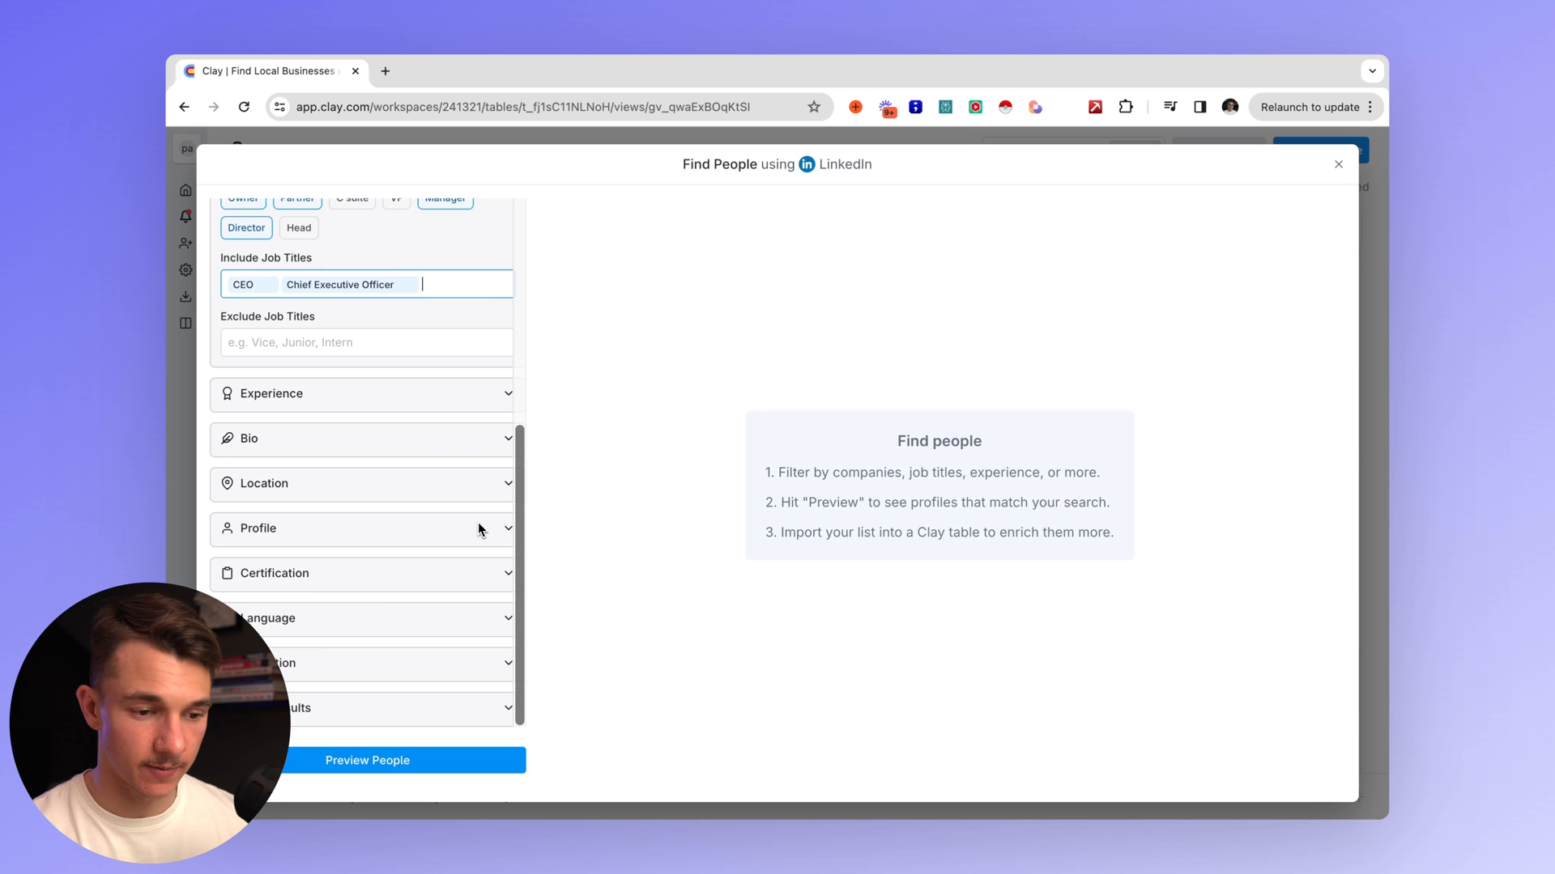
pyautogui.moveTo(444, 574)
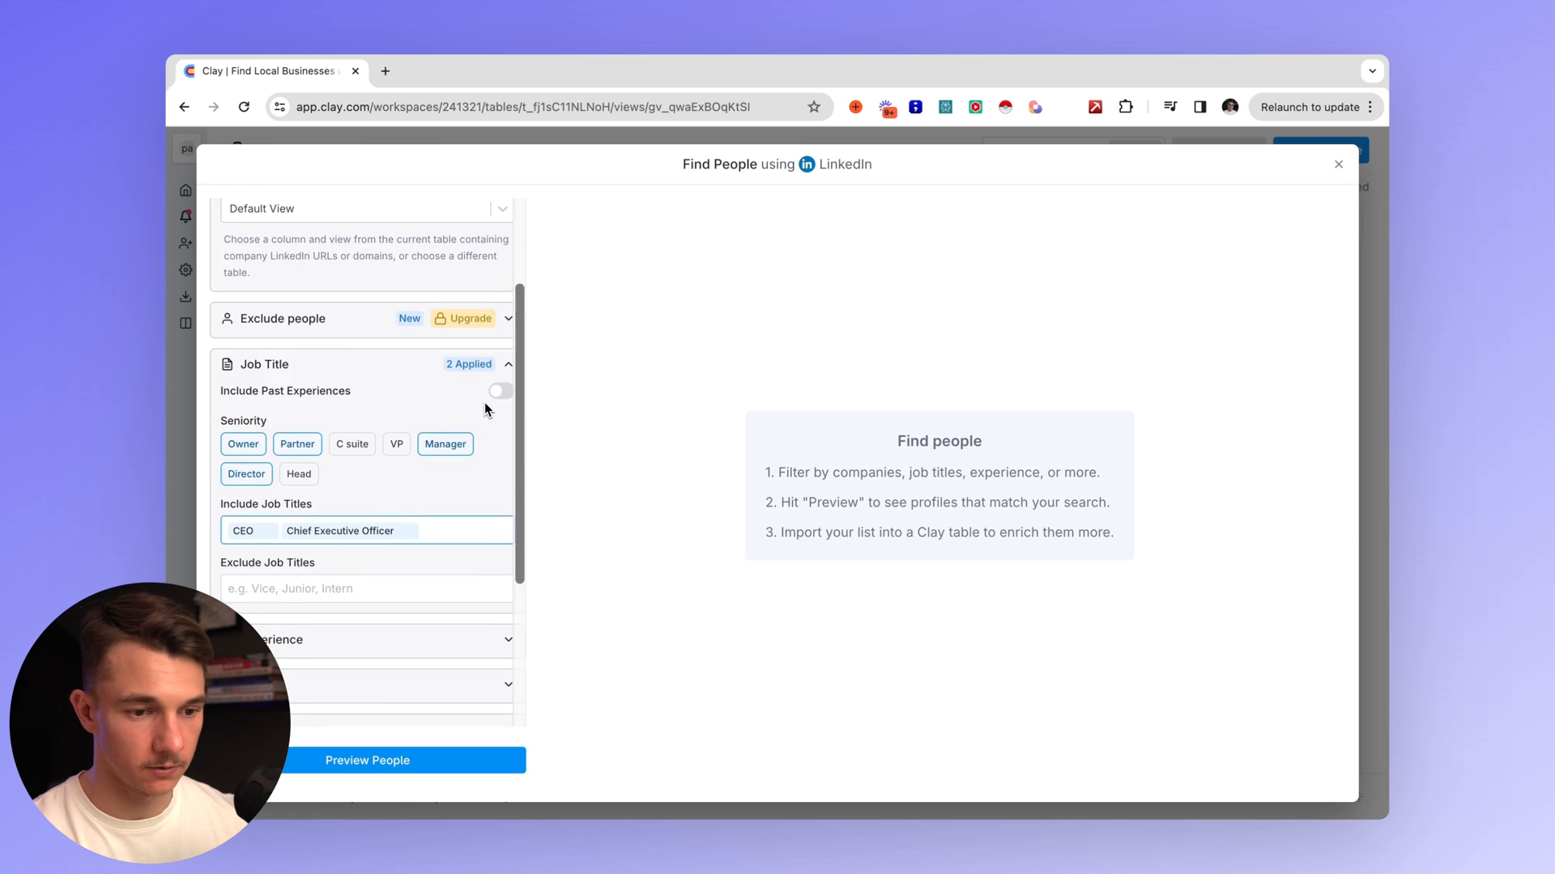
pyautogui.click(368, 762)
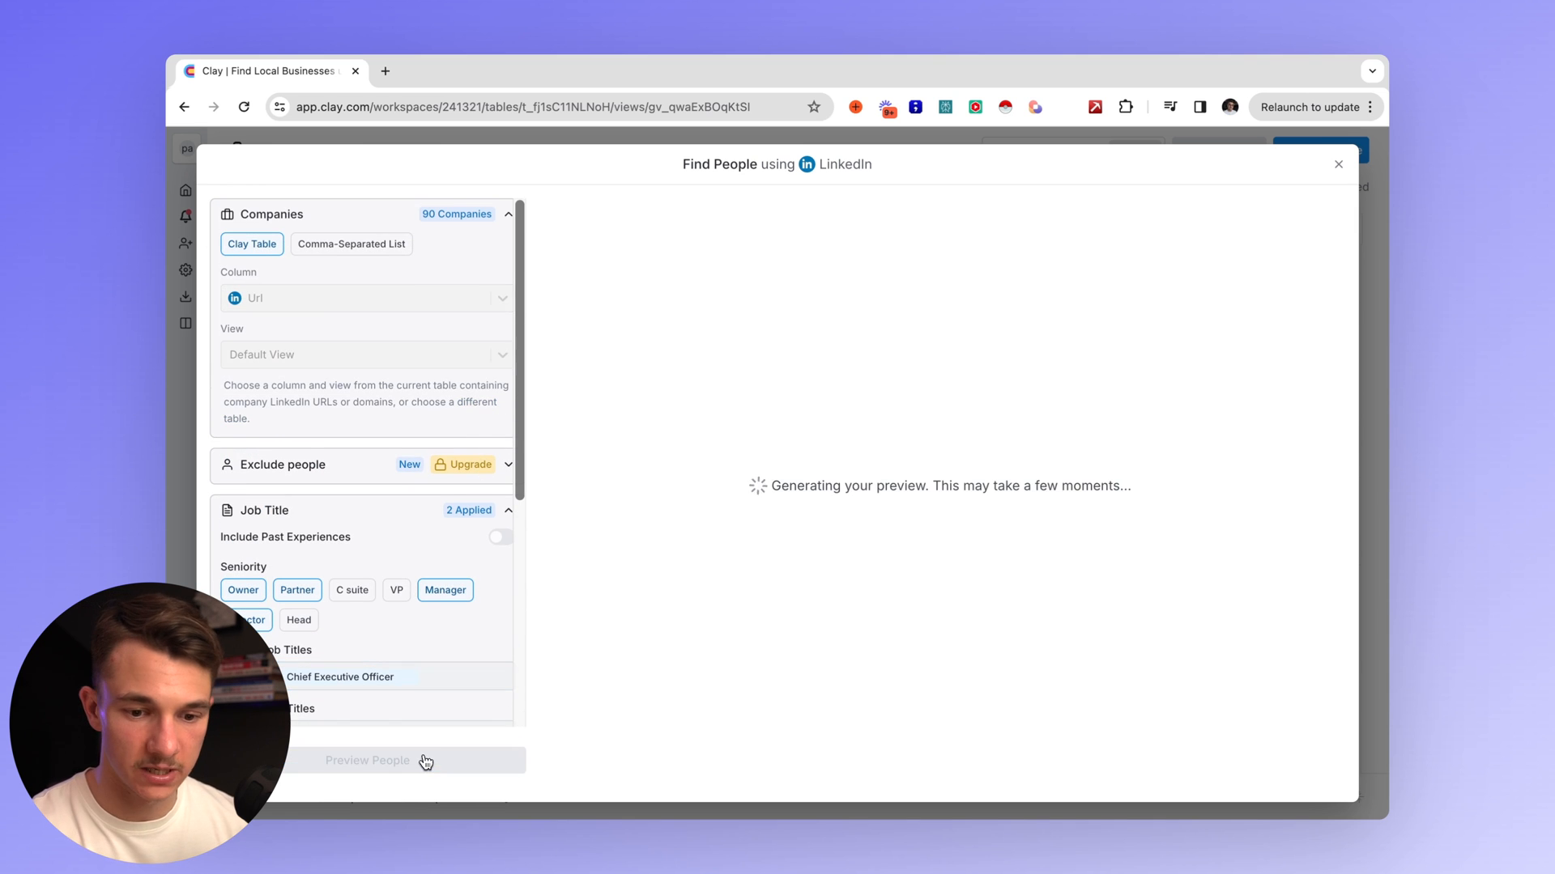
# Import the previewed people into a new table with Work Email enrichment turned on.
pyautogui.click(1228, 706)
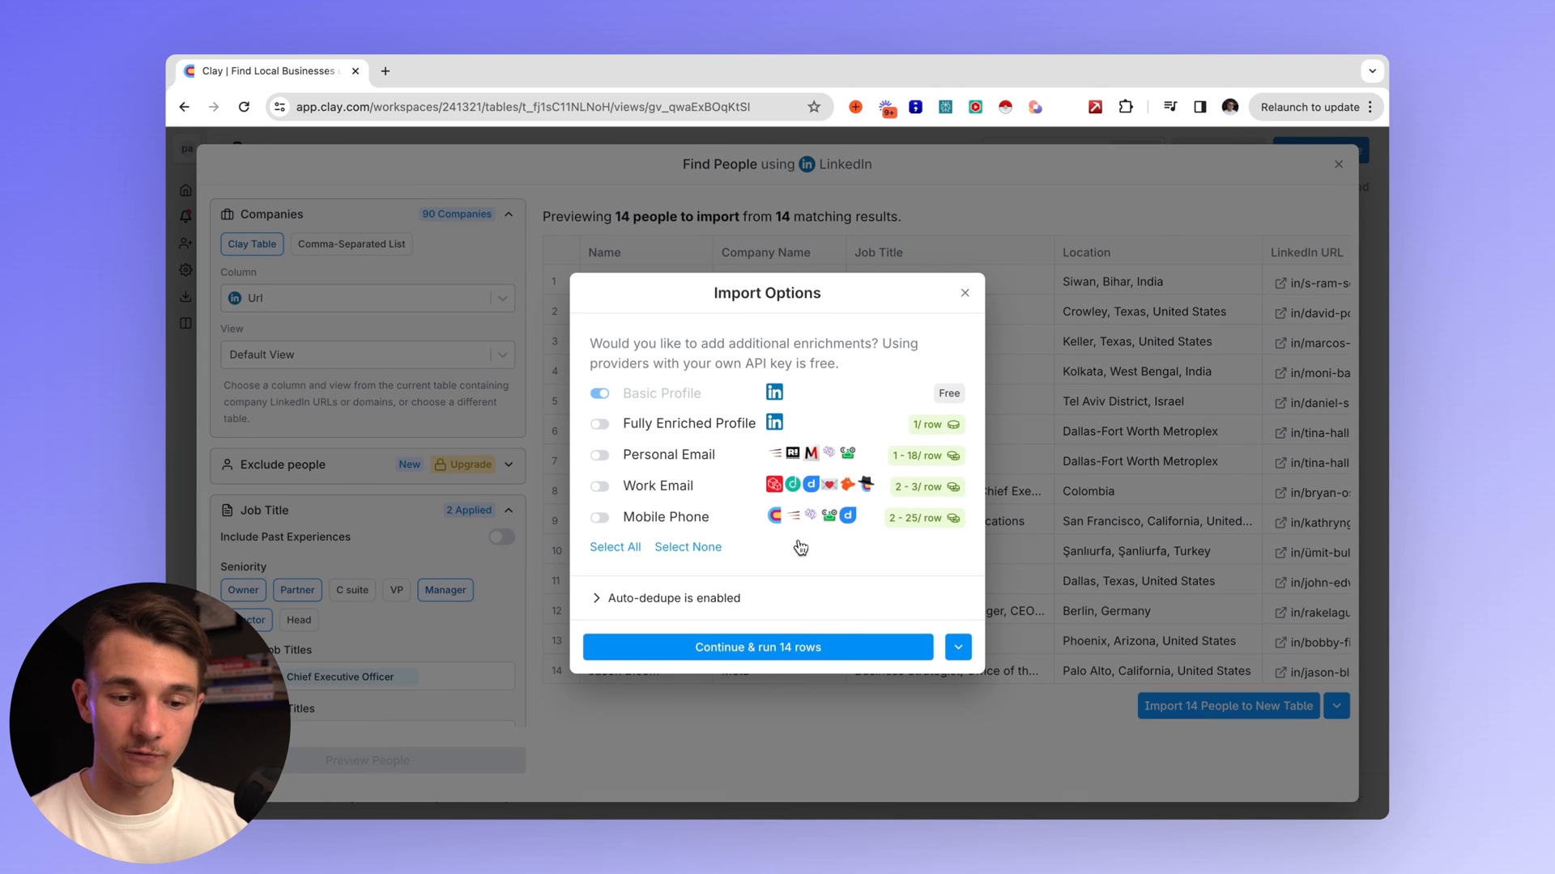
pyautogui.moveTo(793, 555)
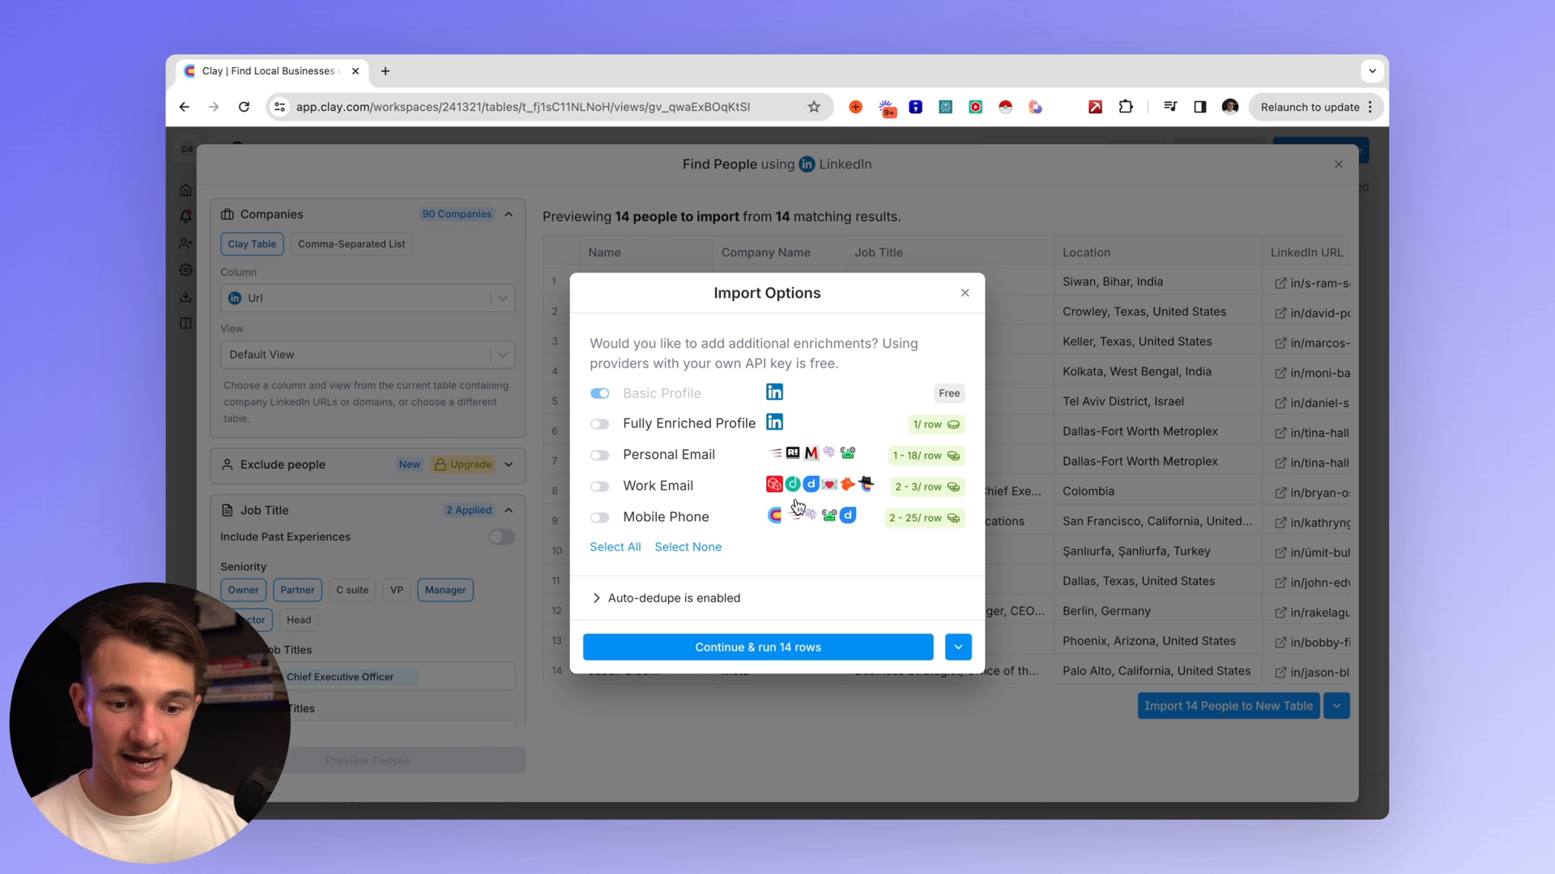
pyautogui.click(599, 485)
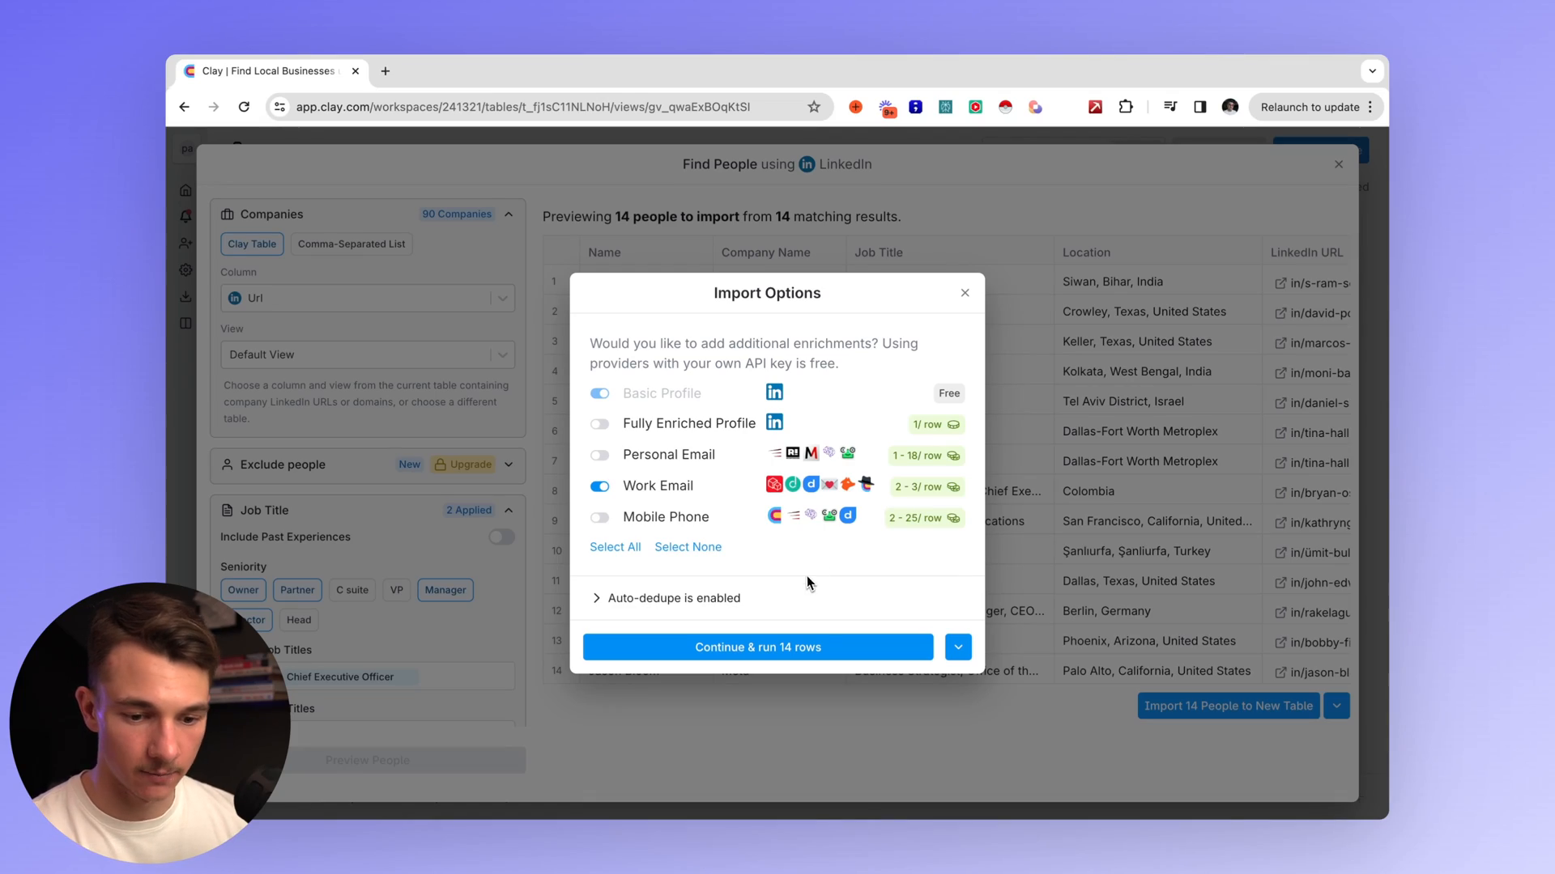
pyautogui.click(756, 646)
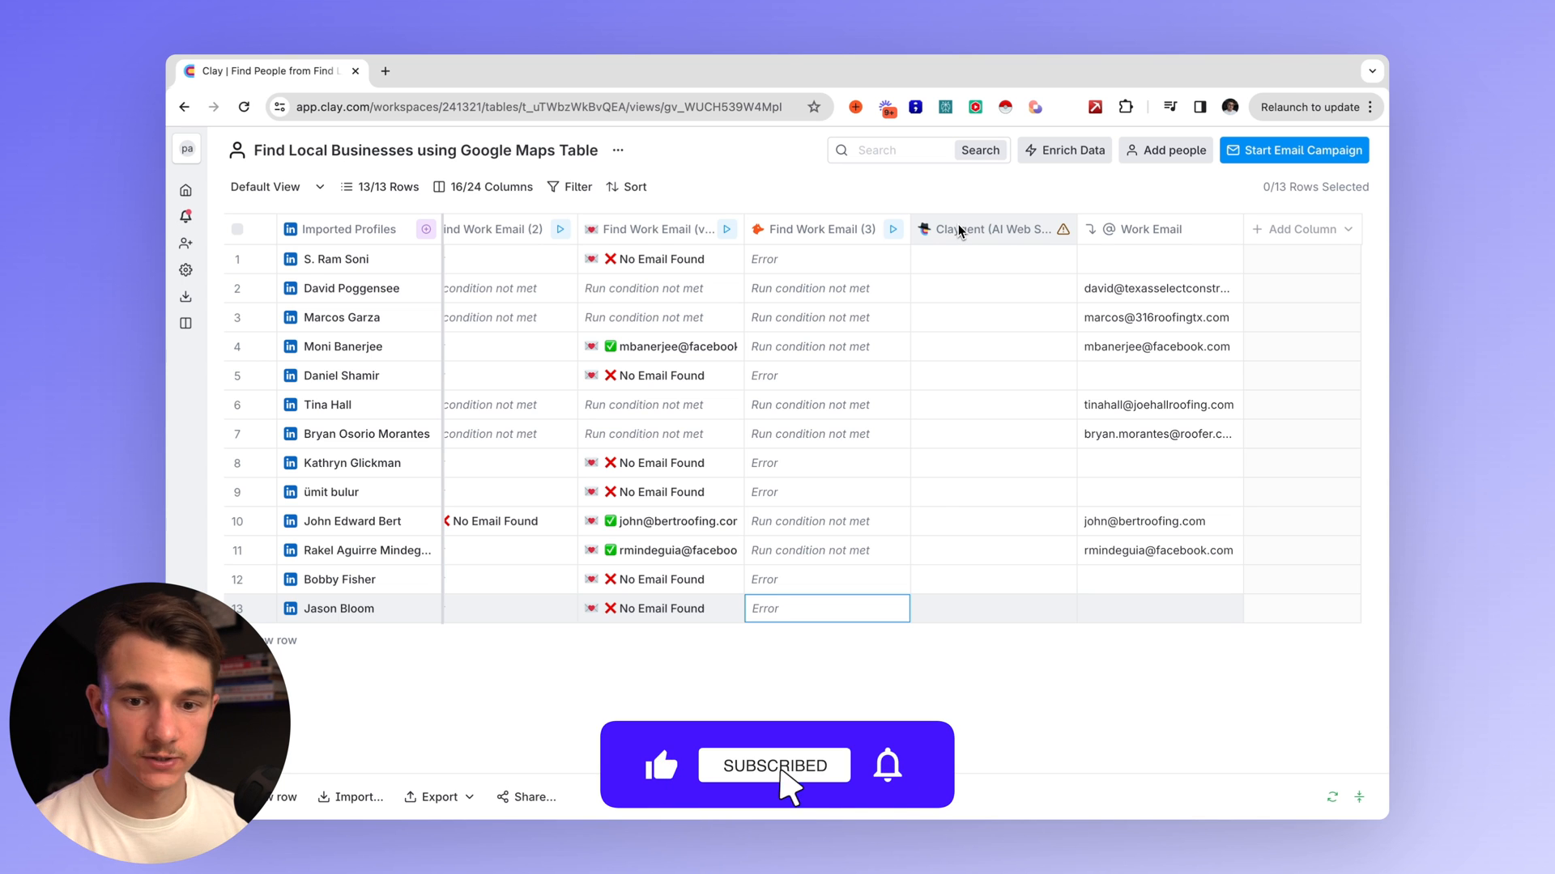
# Run the Mobile Phone Number waterfall on the people table and review the filled numbers.
pyautogui.click(1064, 149)
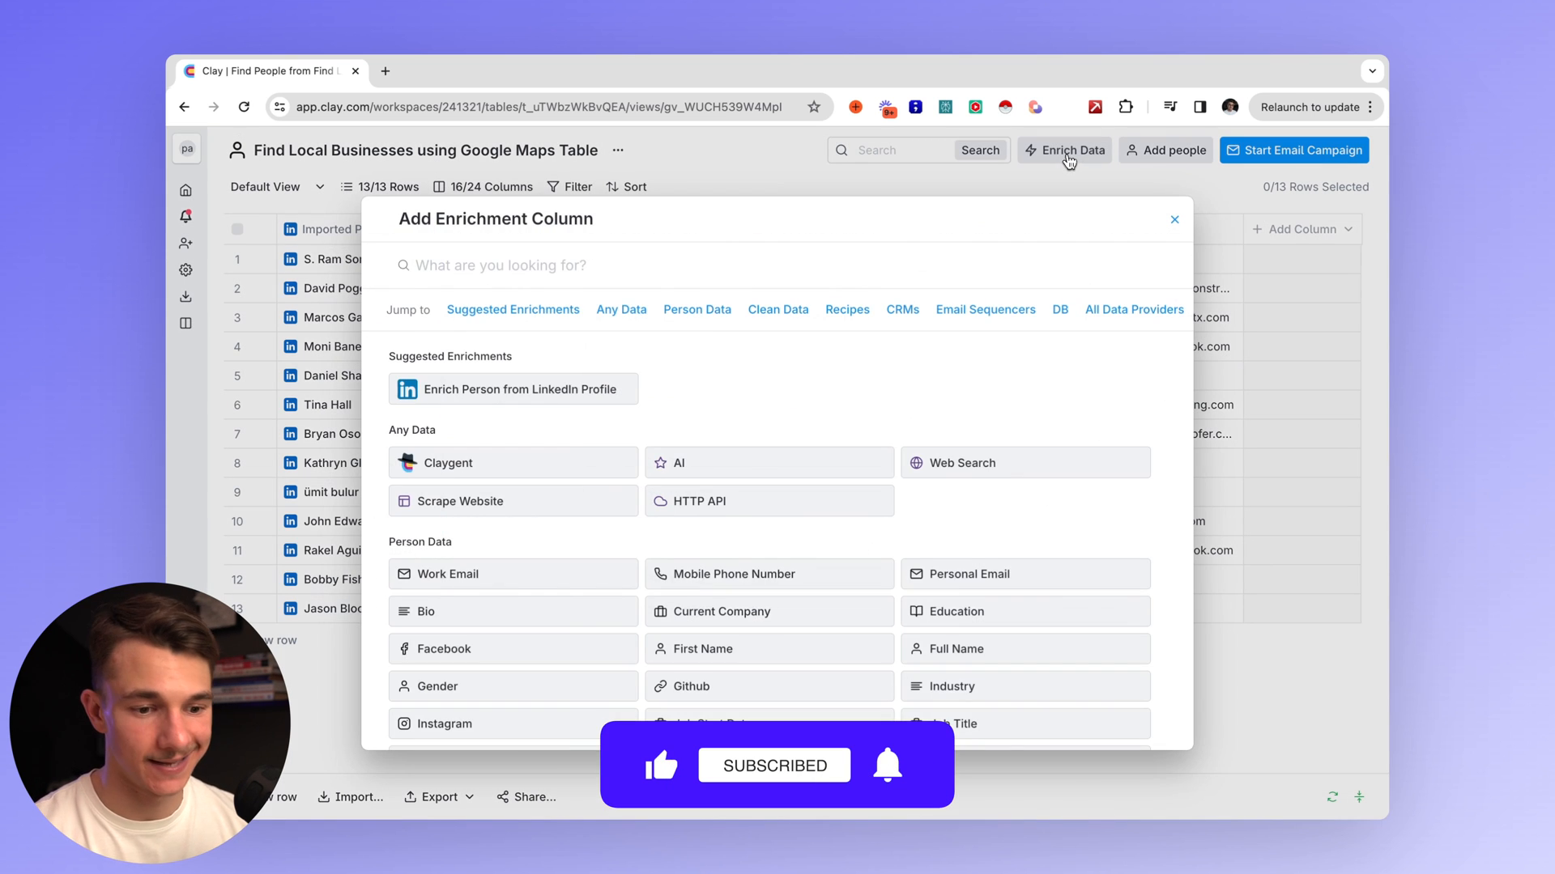
pyautogui.write('mobile number')
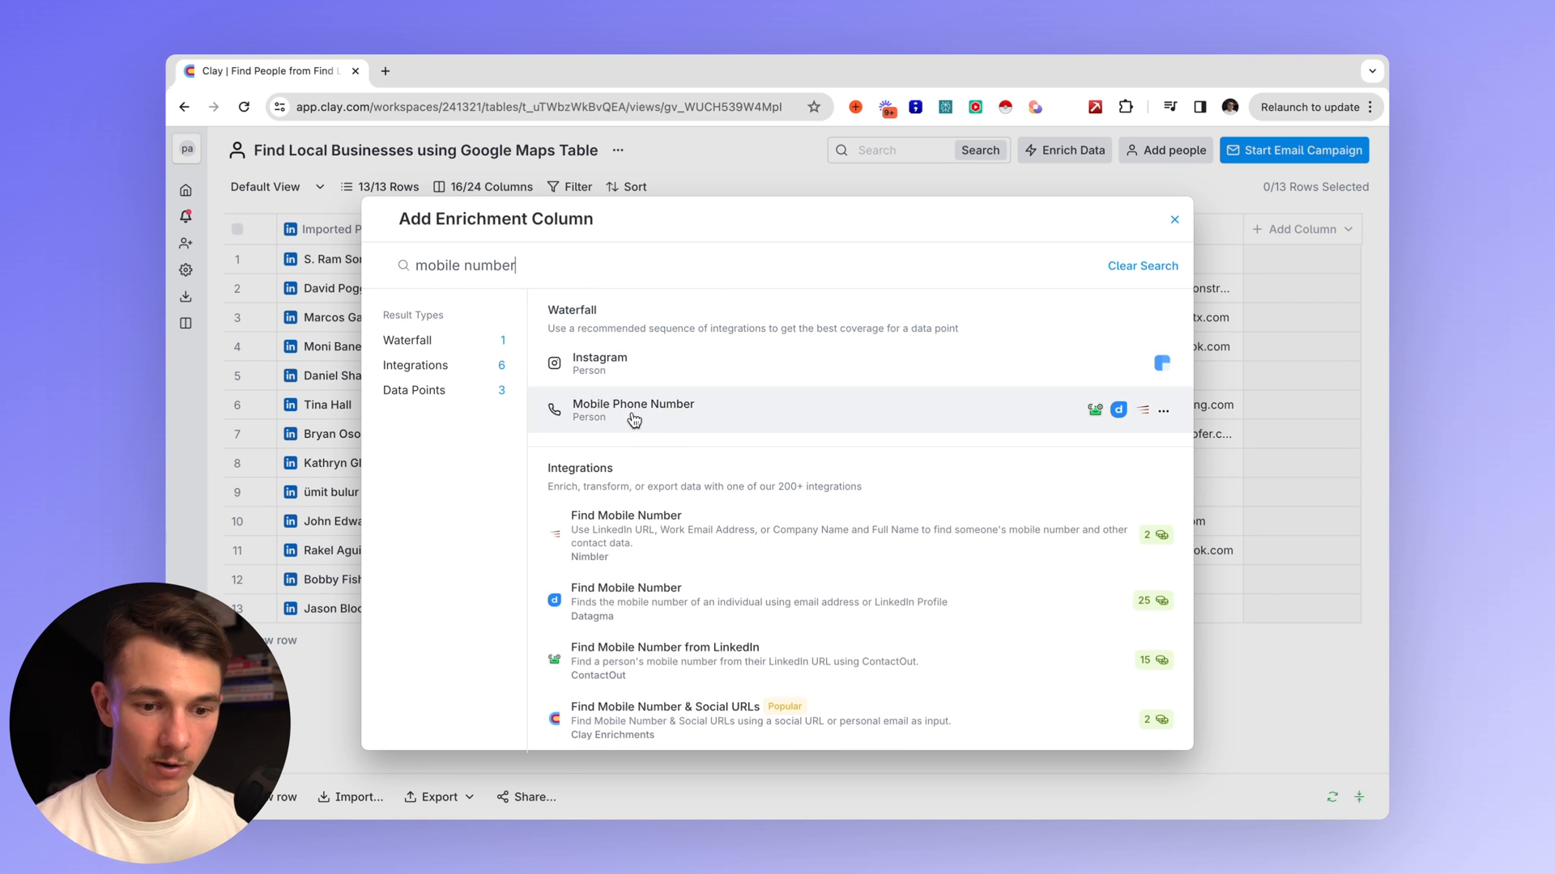
pyautogui.click(633, 410)
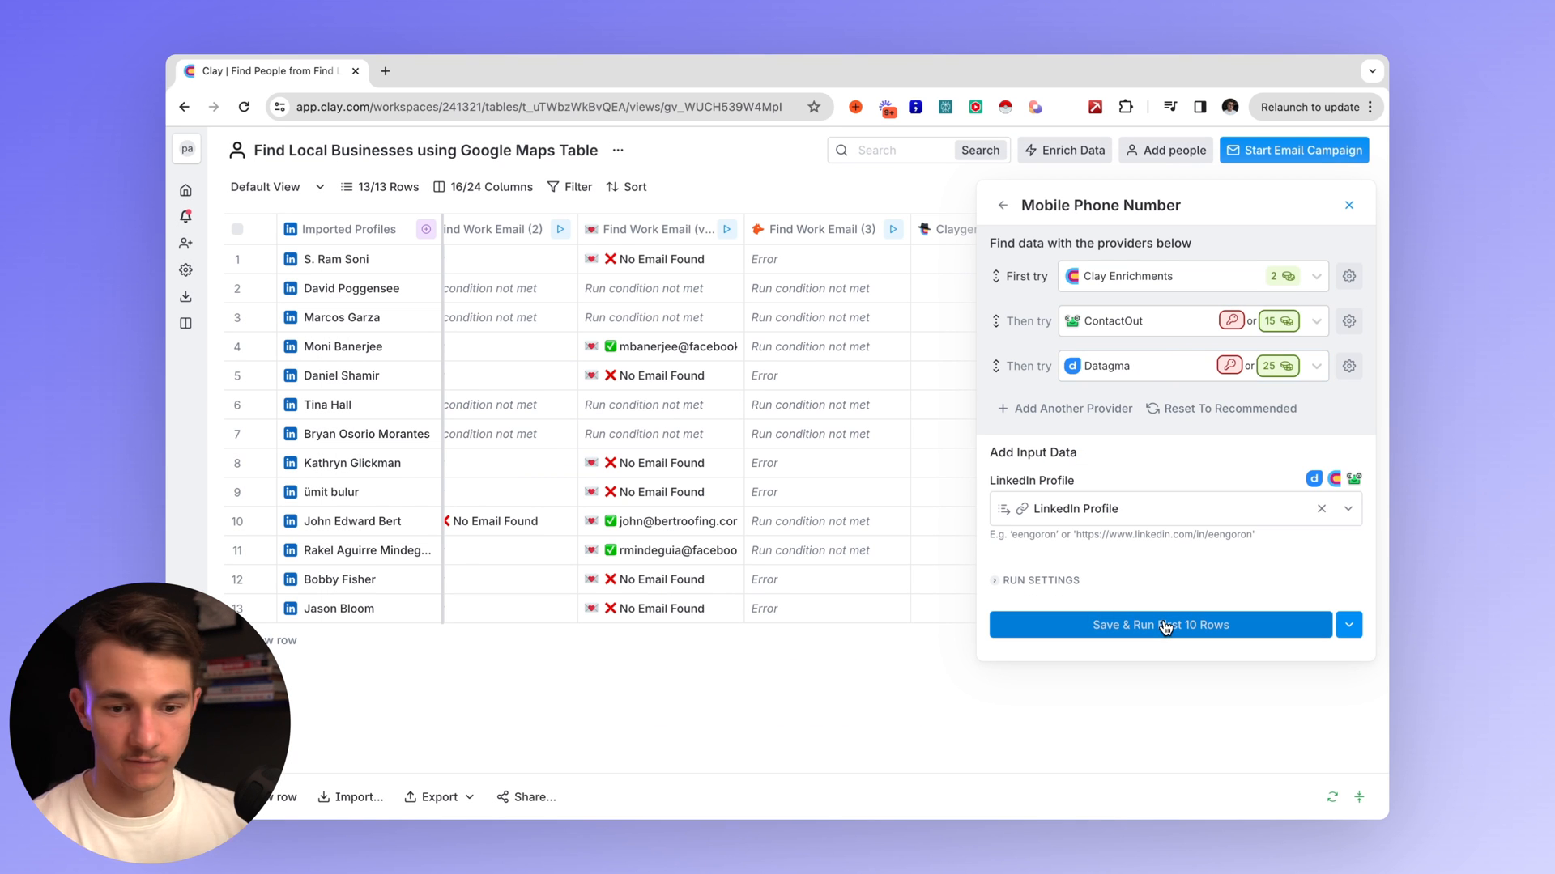
pyautogui.click(1159, 626)
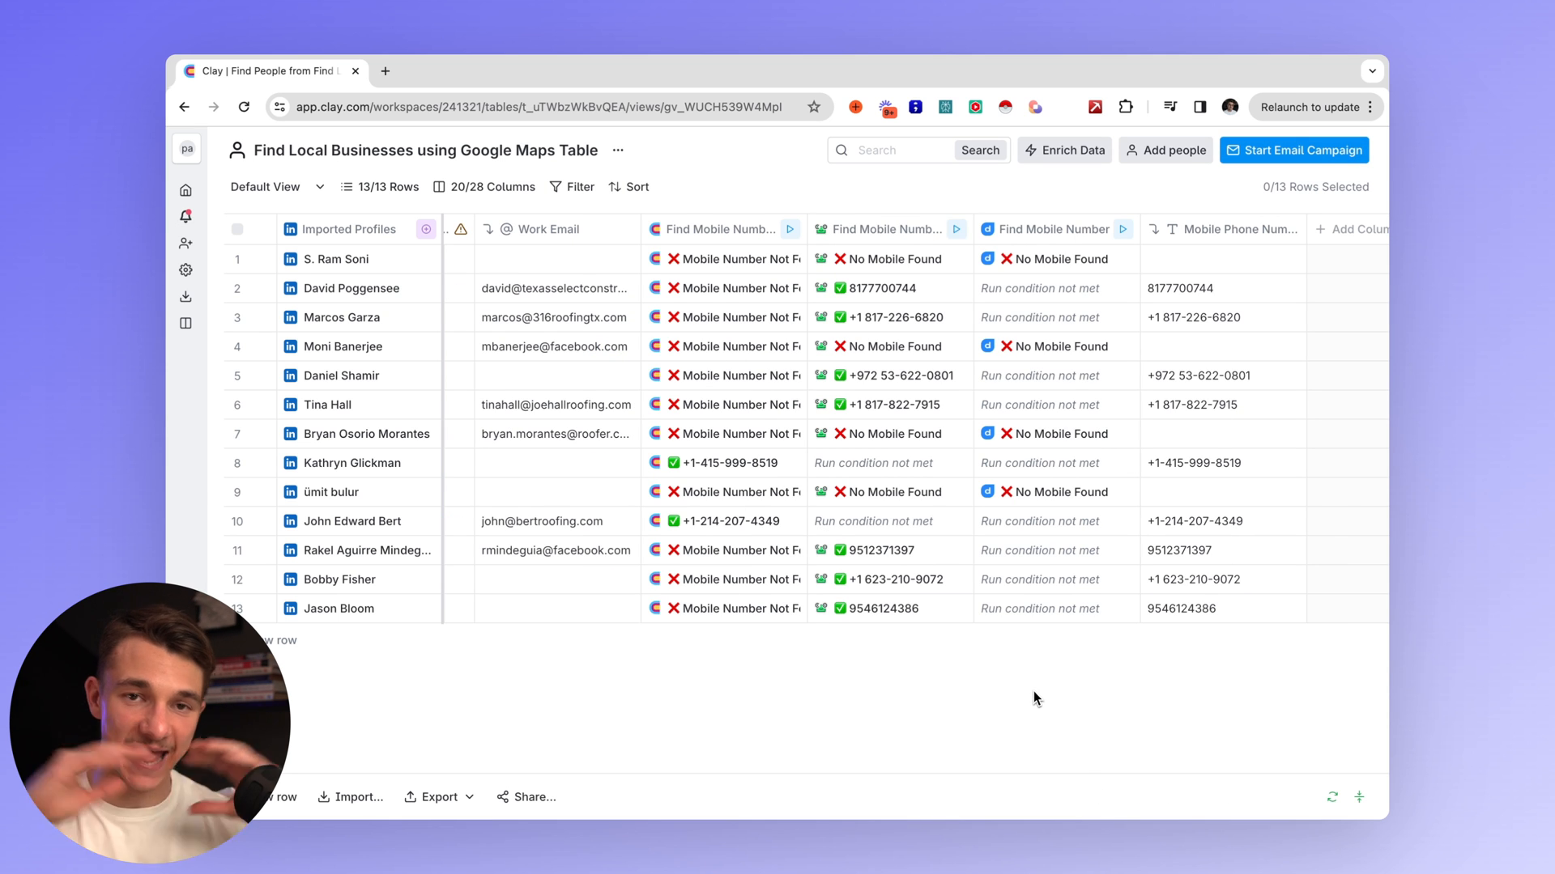
pyautogui.hscroll(3)
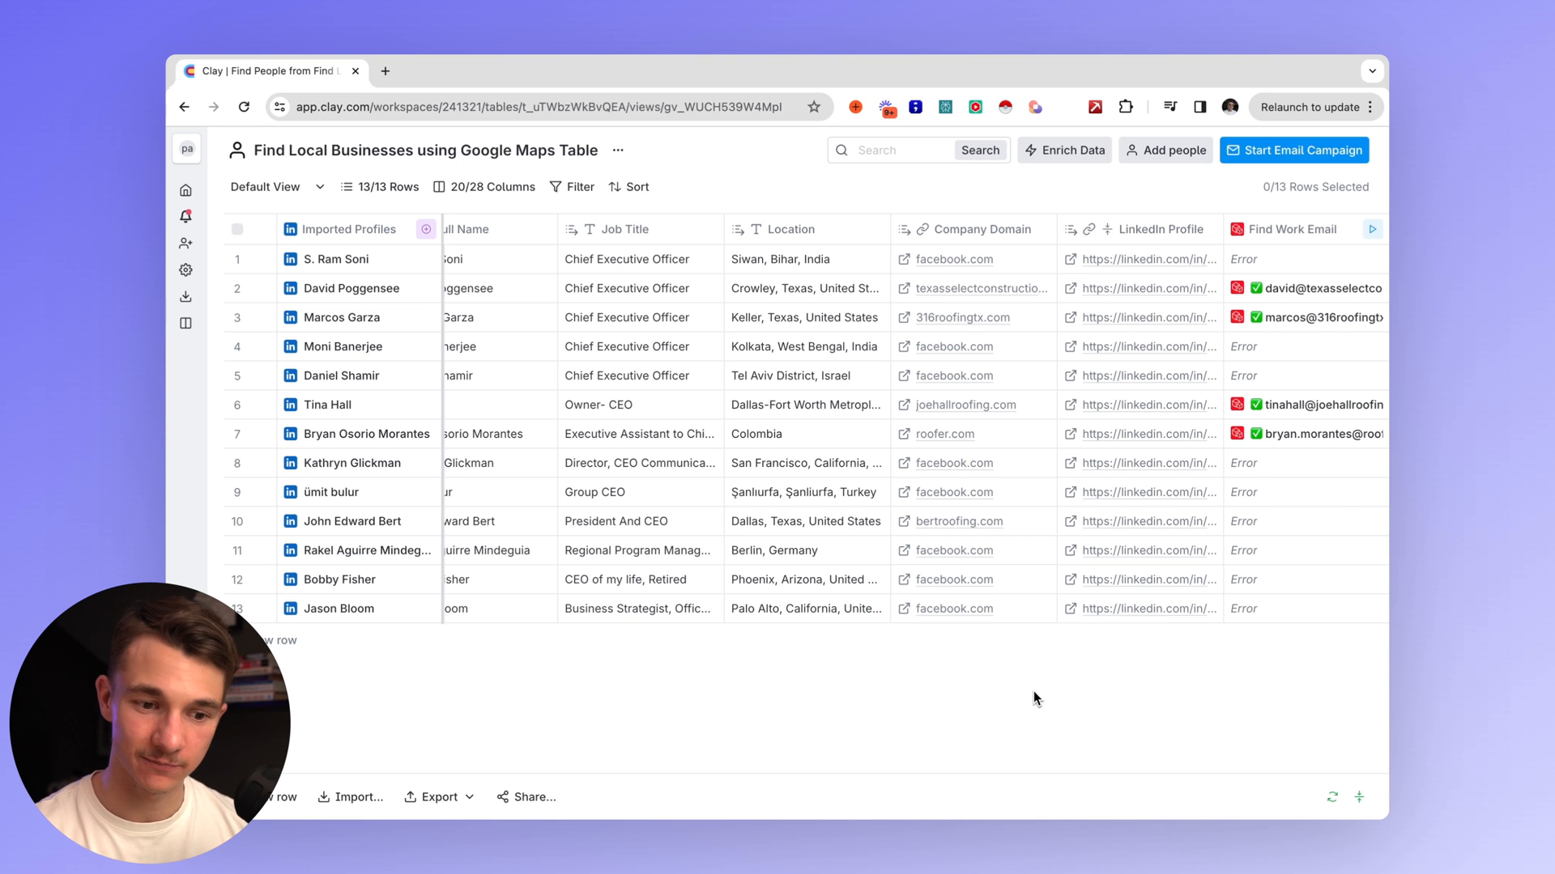
pyautogui.hscroll(3)
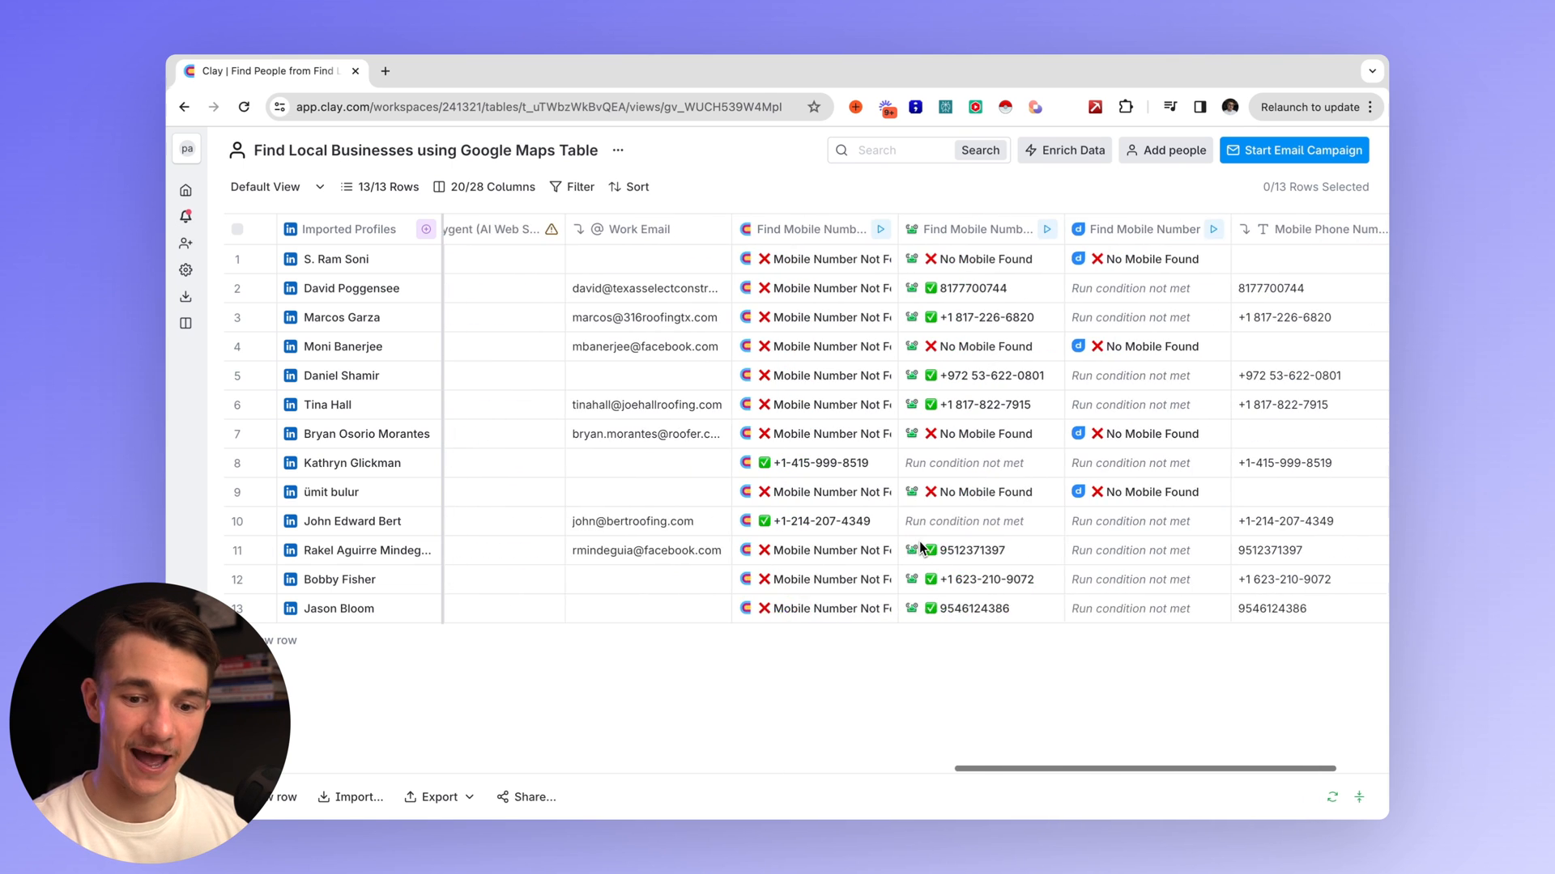
# Scroll across the people table to the consolidated mobile numbers and work emails.
pyautogui.hscroll(3)
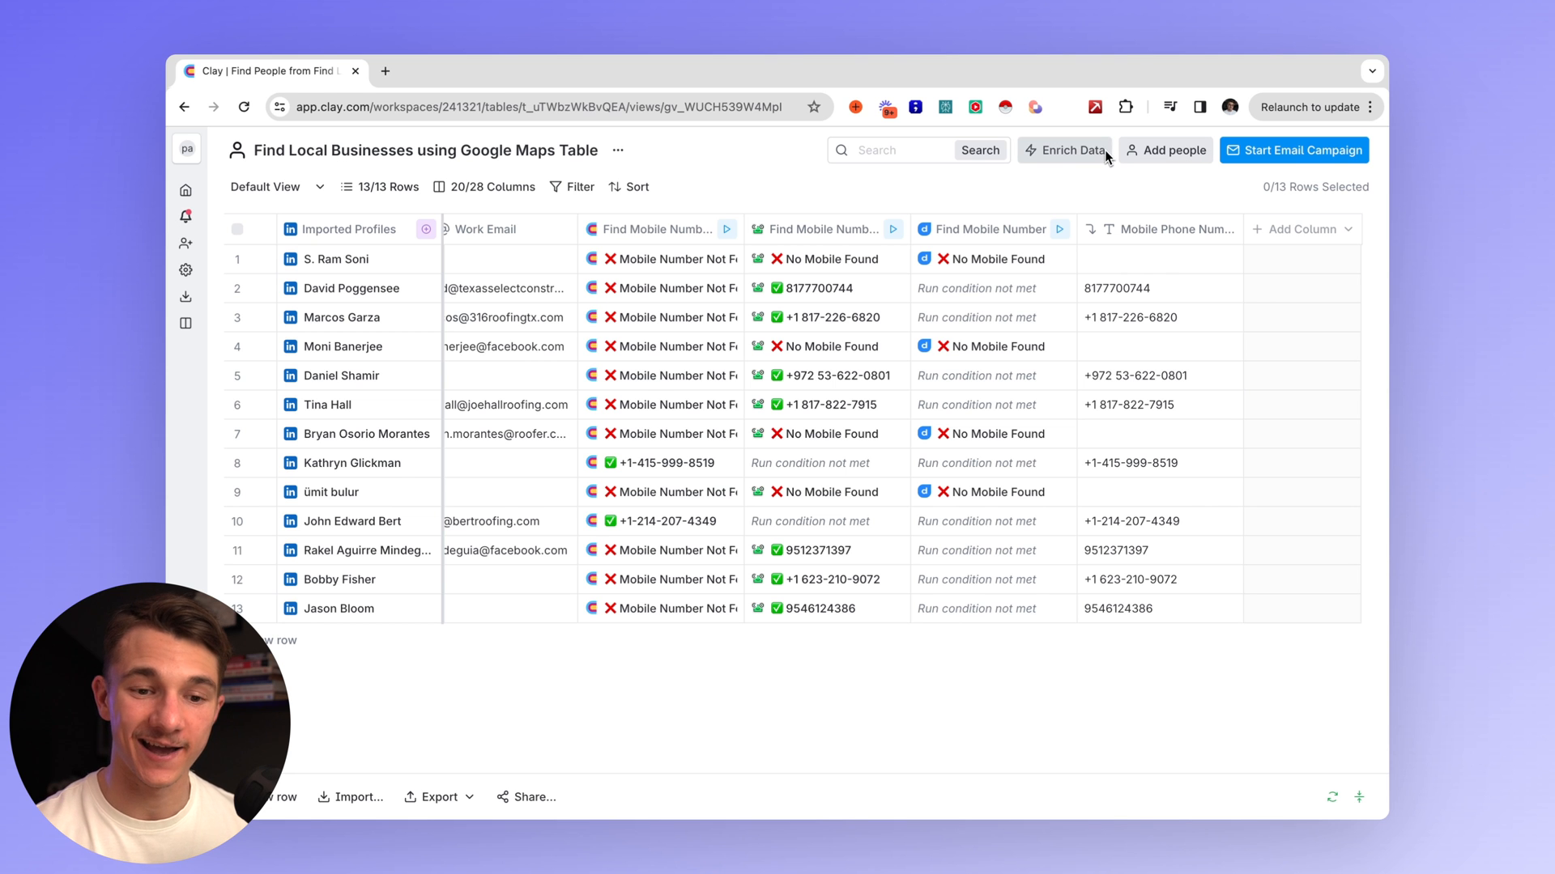
pyautogui.moveTo(1073, 696)
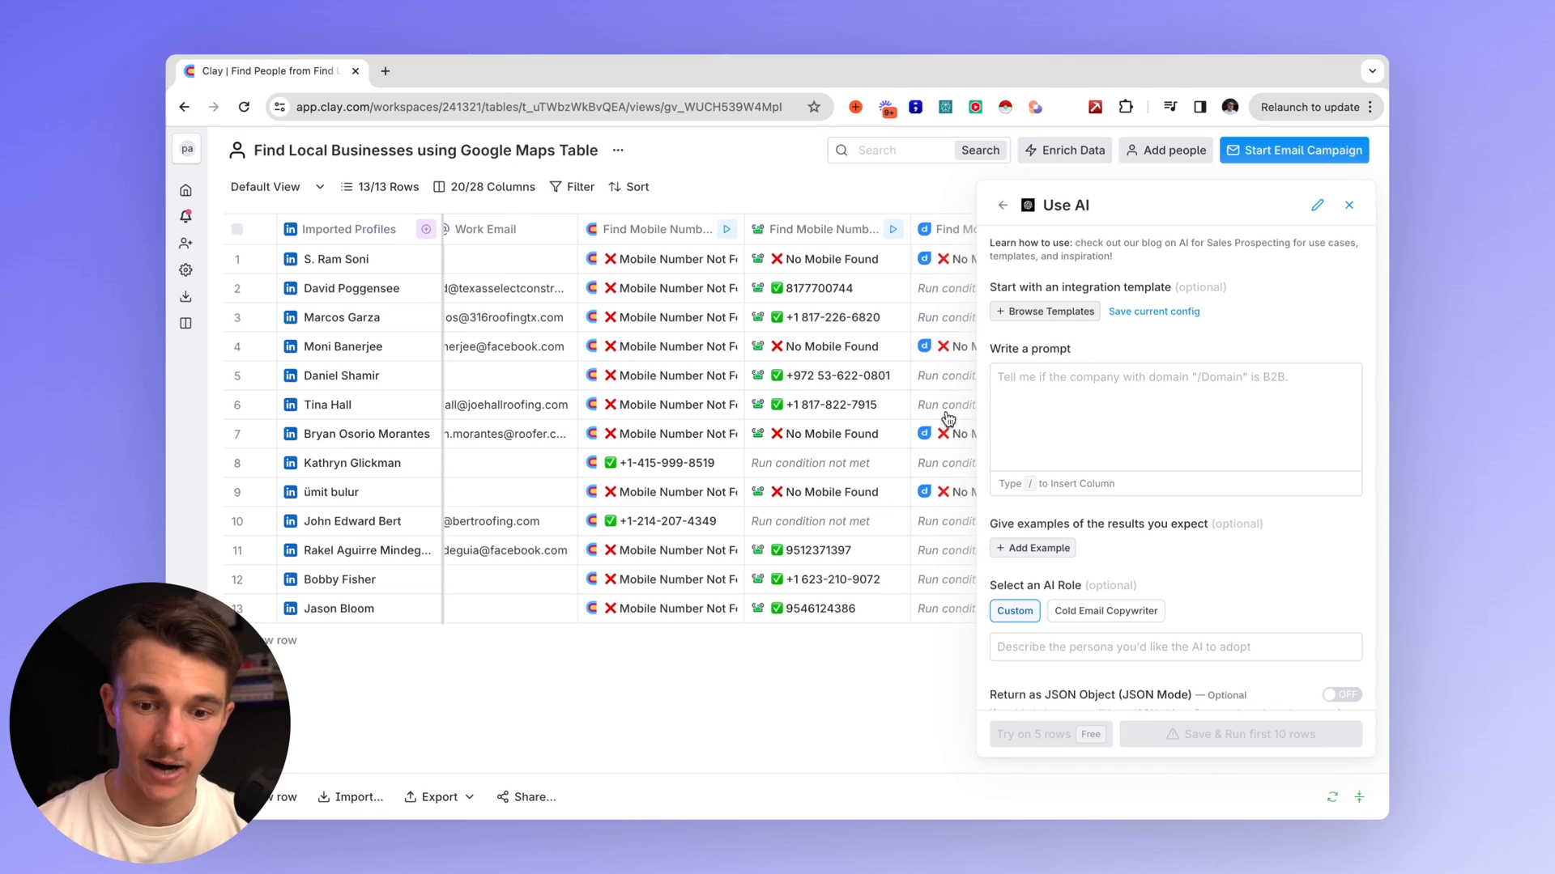
# Choose the 'Use job title to write email first line' AI template mapped to Job Title and Summary.
pyautogui.click(1045, 311)
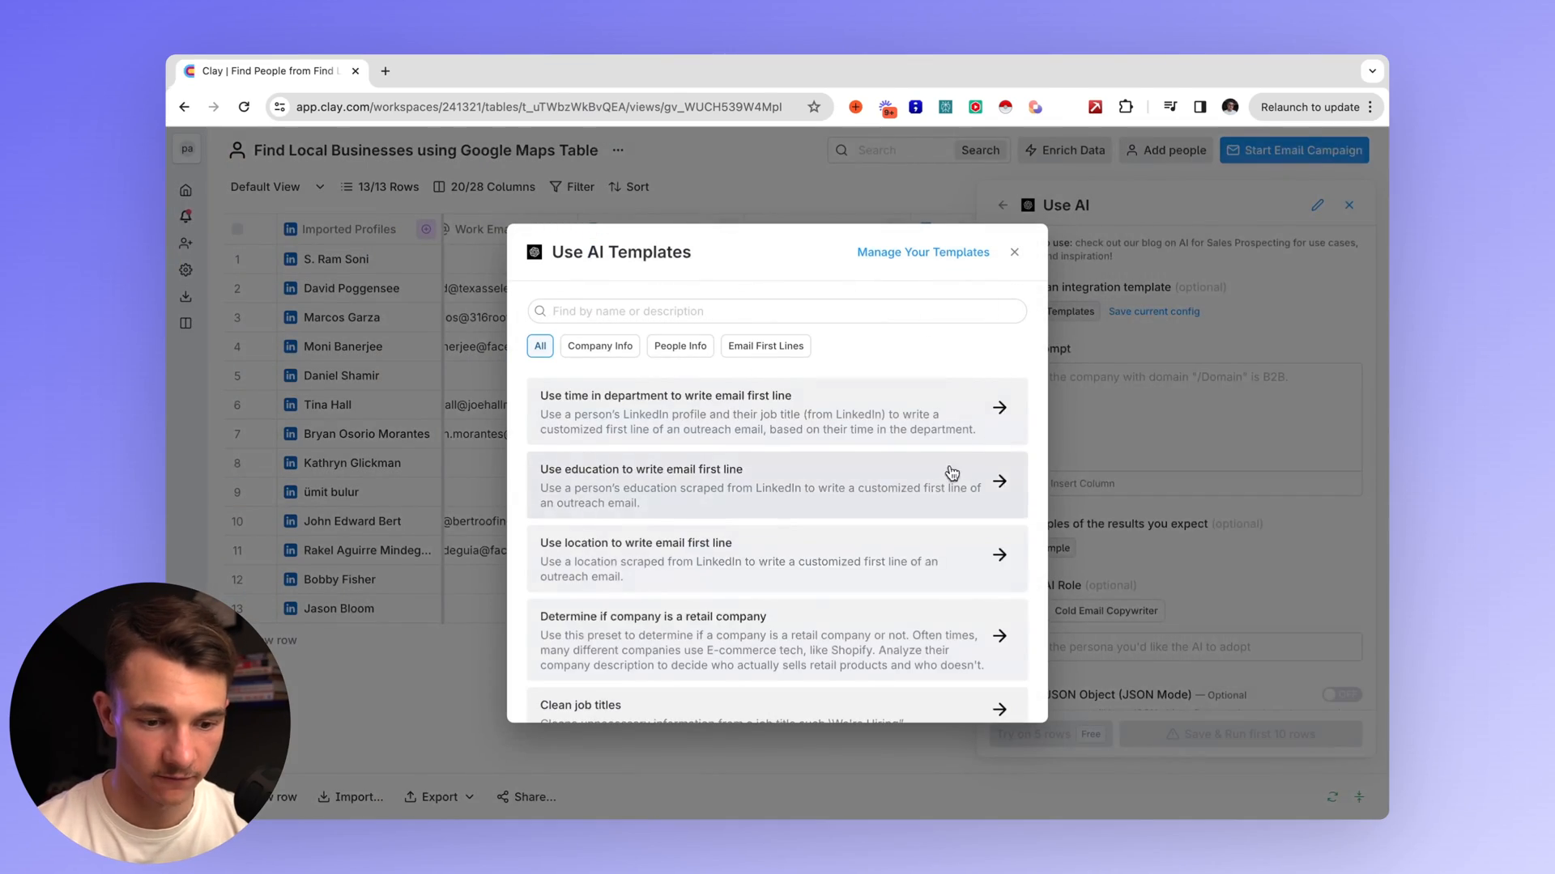
pyautogui.scroll(-3)
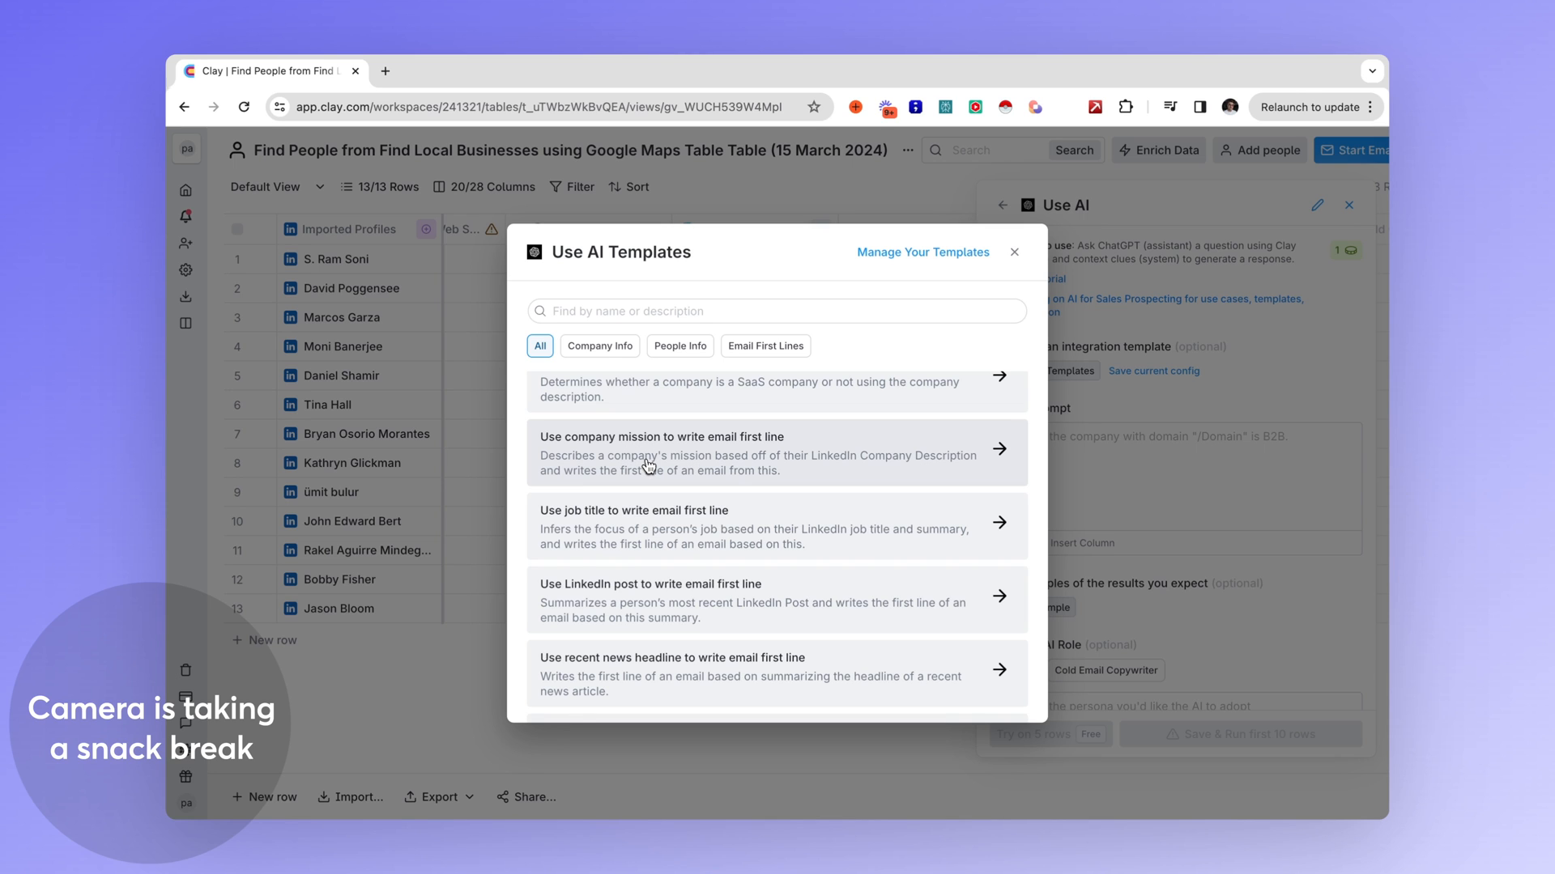
pyautogui.scroll(-3)
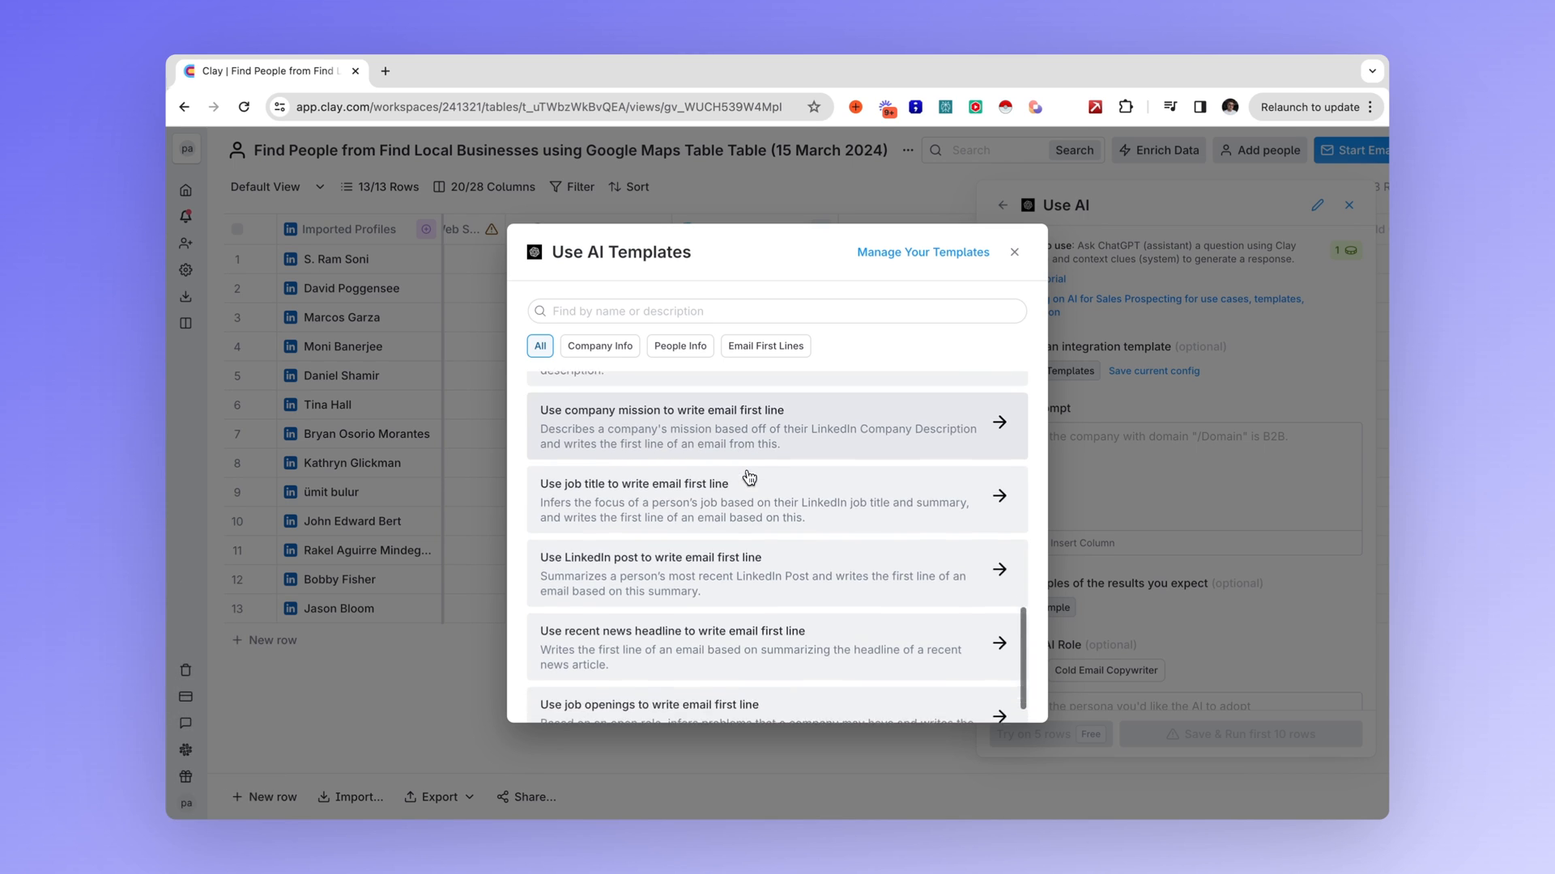
pyautogui.scroll(-3)
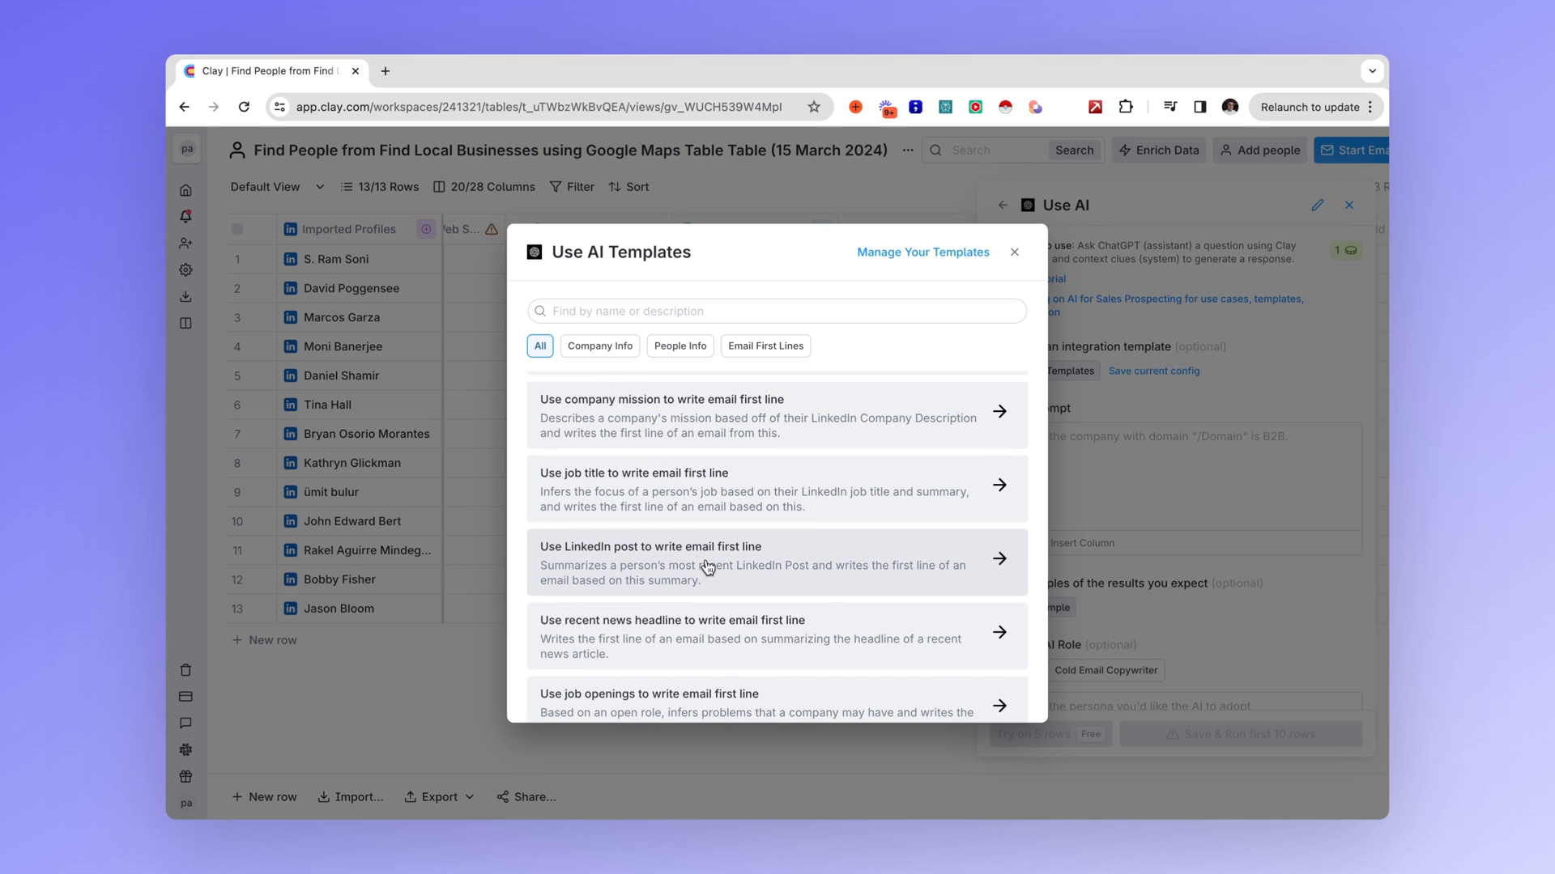
pyautogui.scroll(-3)
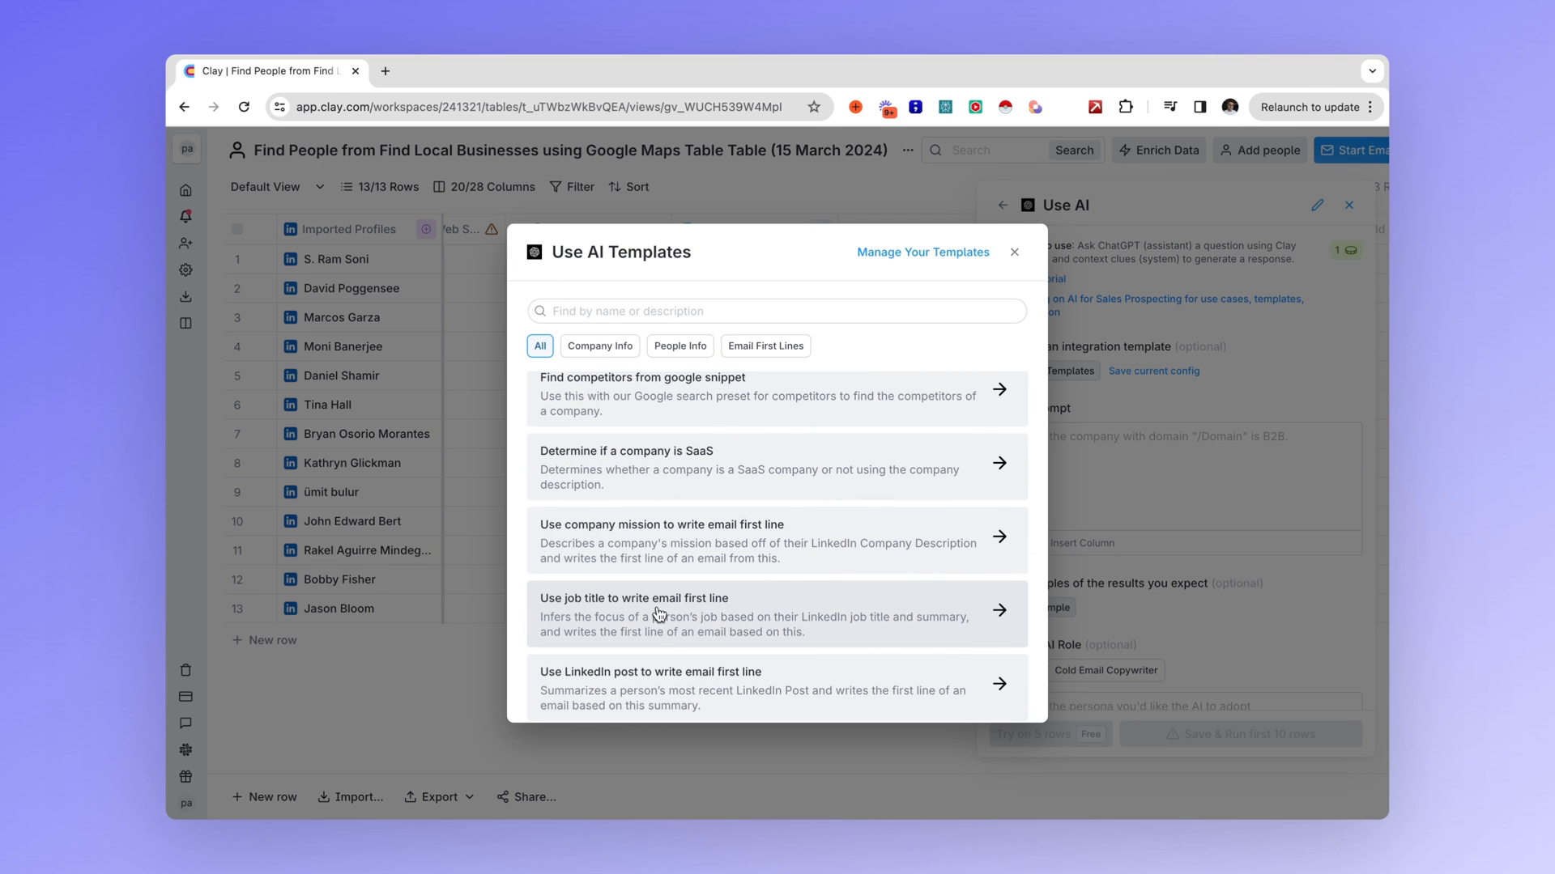
pyautogui.click(635, 598)
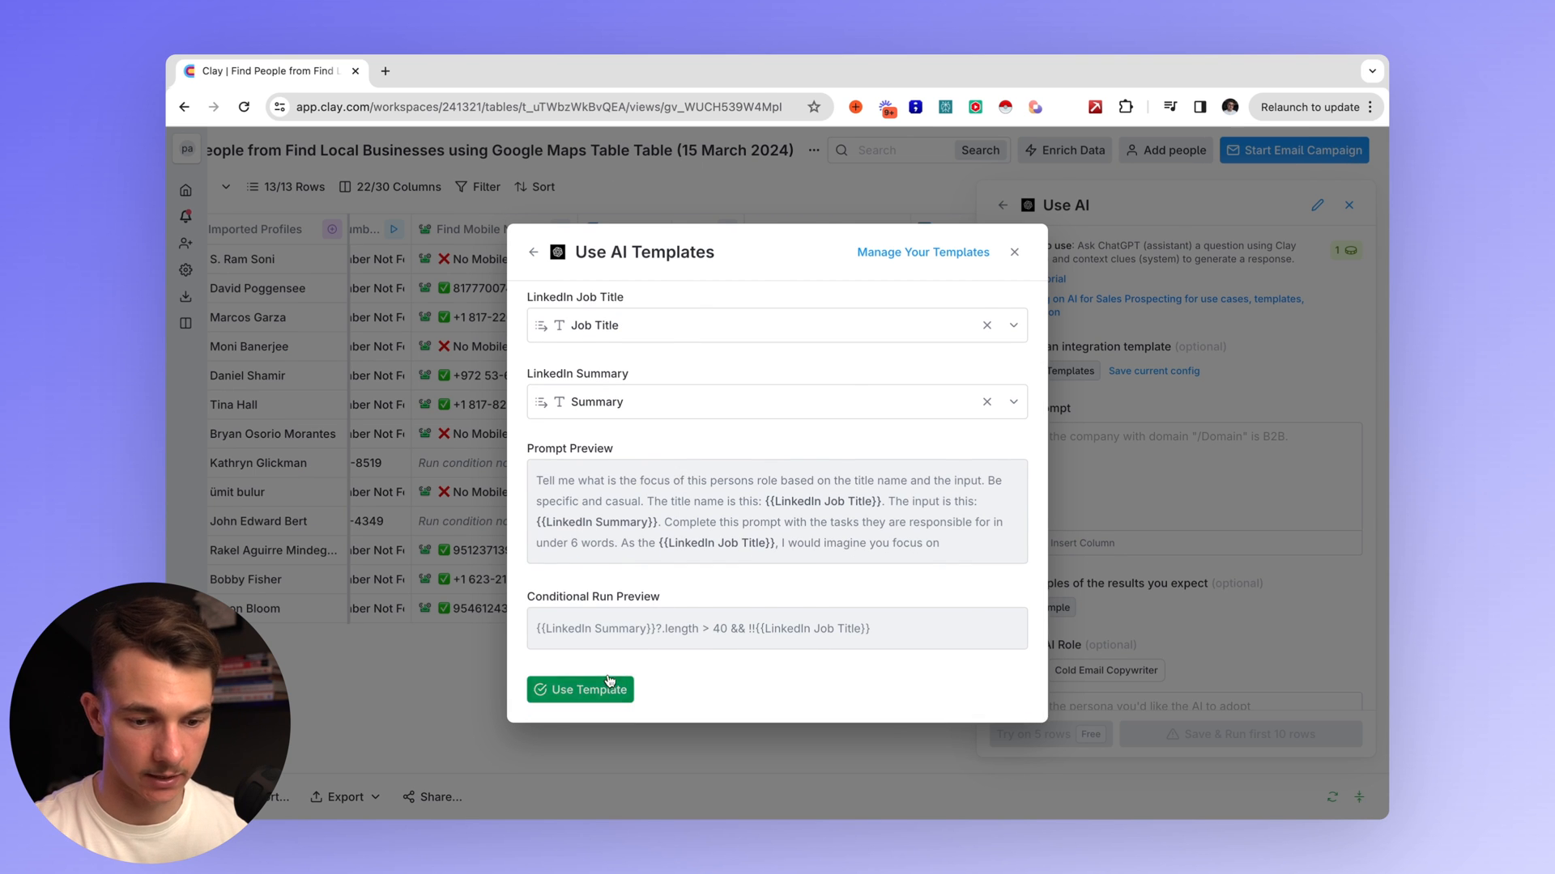
# Apply the template, test the AI prompt on 5 rows, then save and run it on the first 10 rows.
pyautogui.click(580, 689)
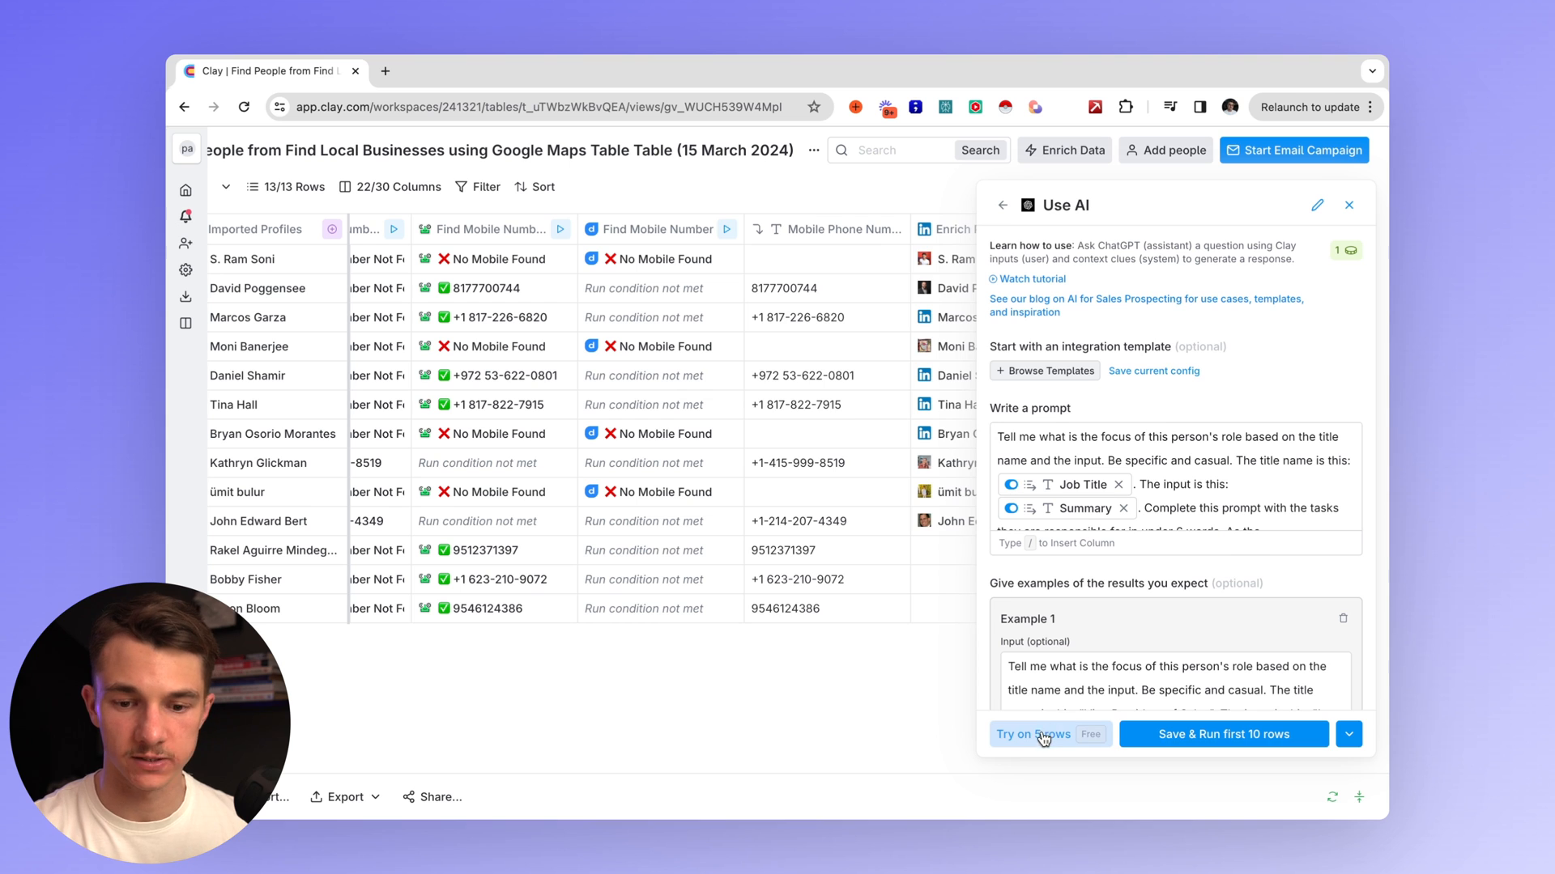
pyautogui.click(1033, 733)
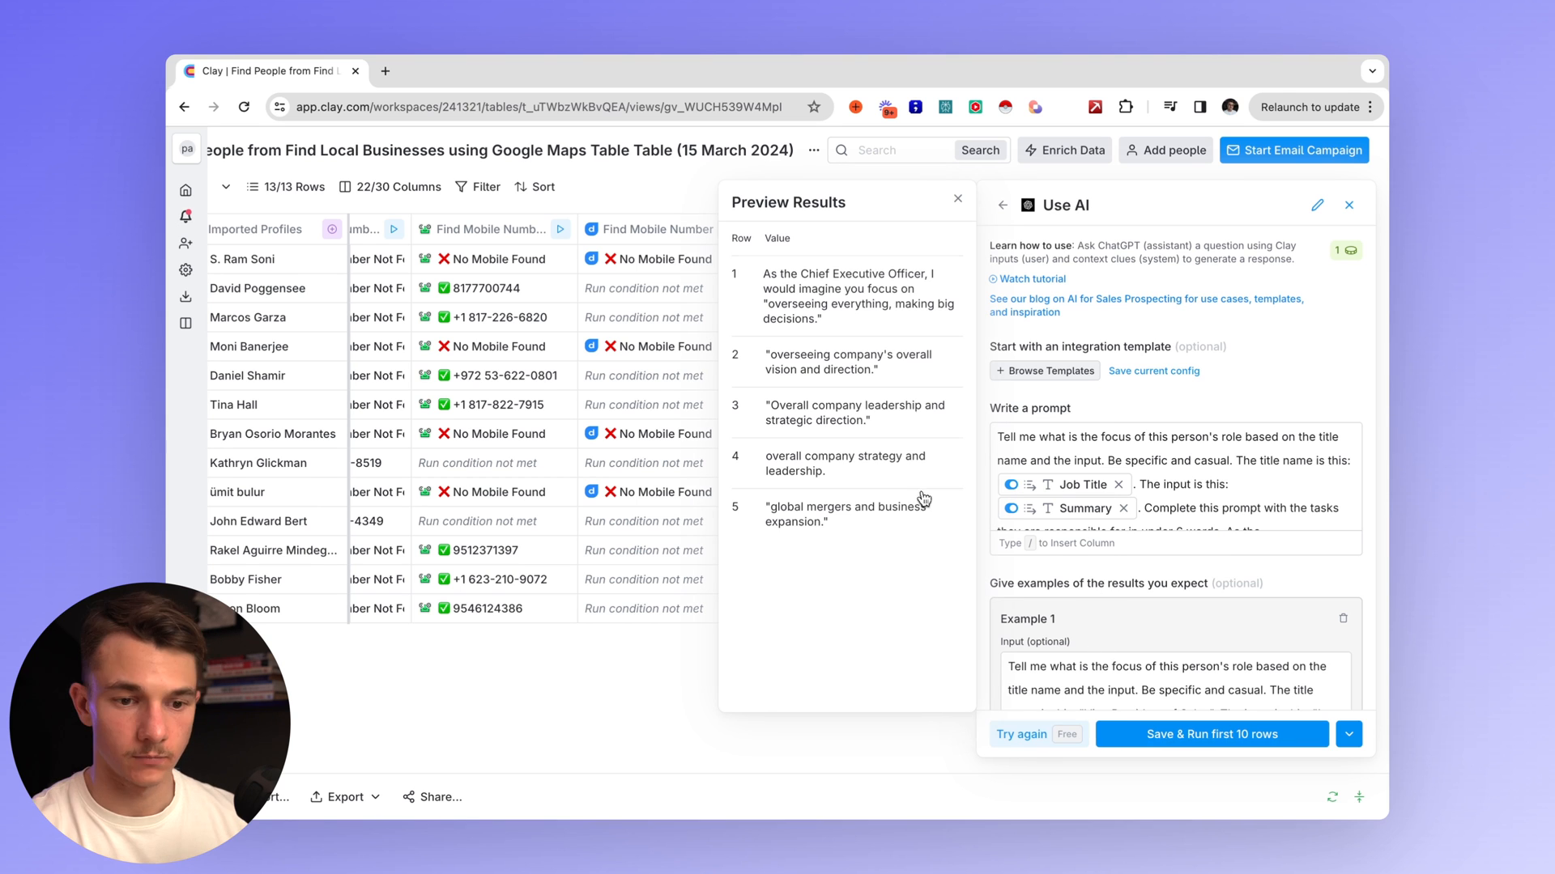
pyautogui.moveTo(876, 307)
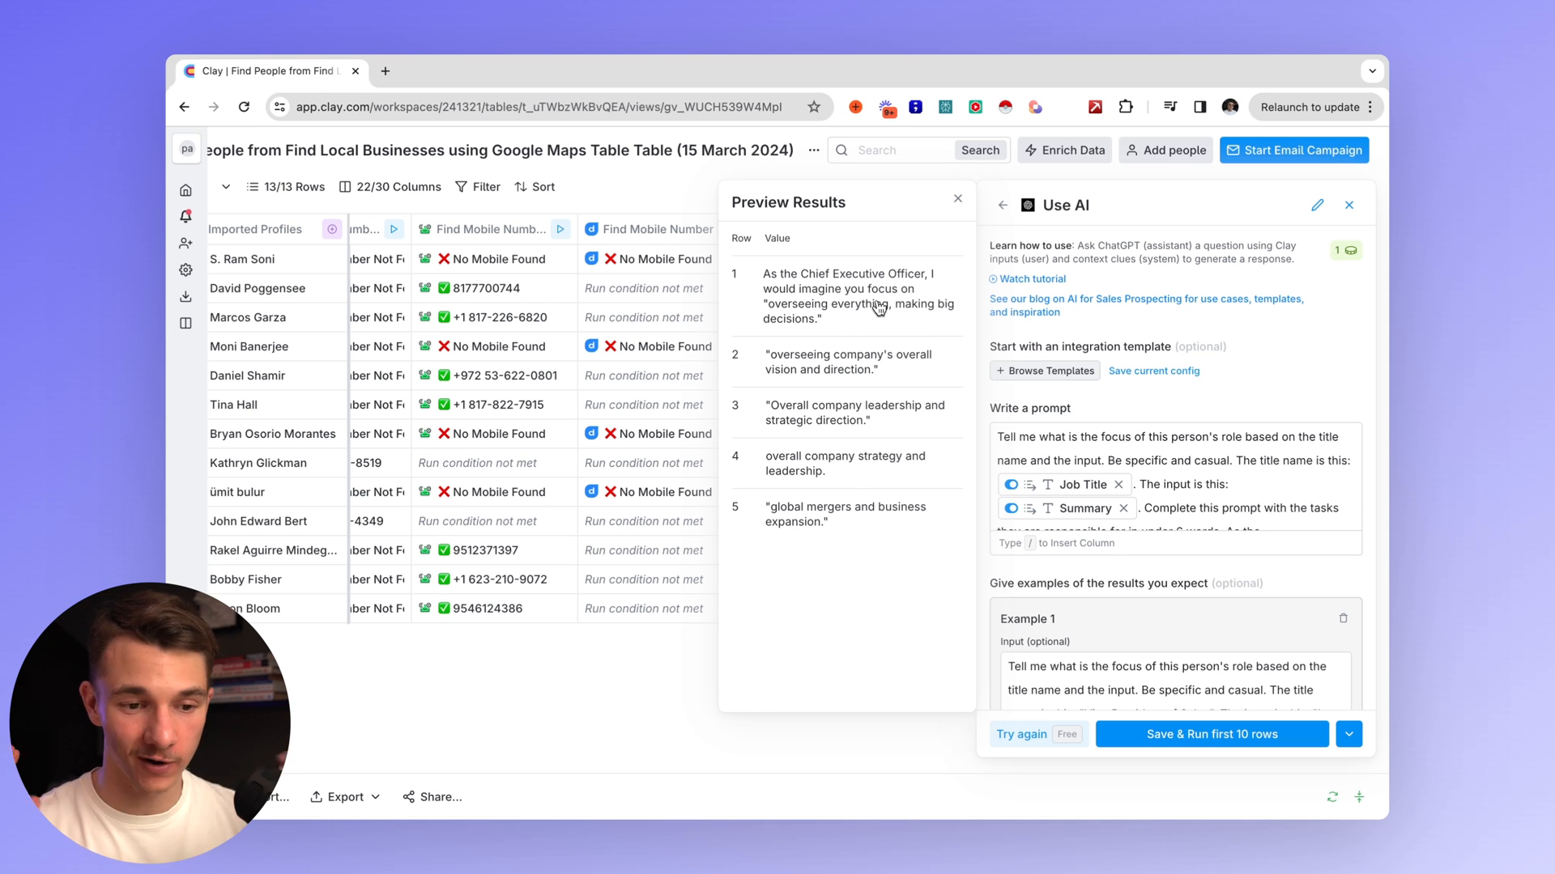
pyautogui.moveTo(811, 293)
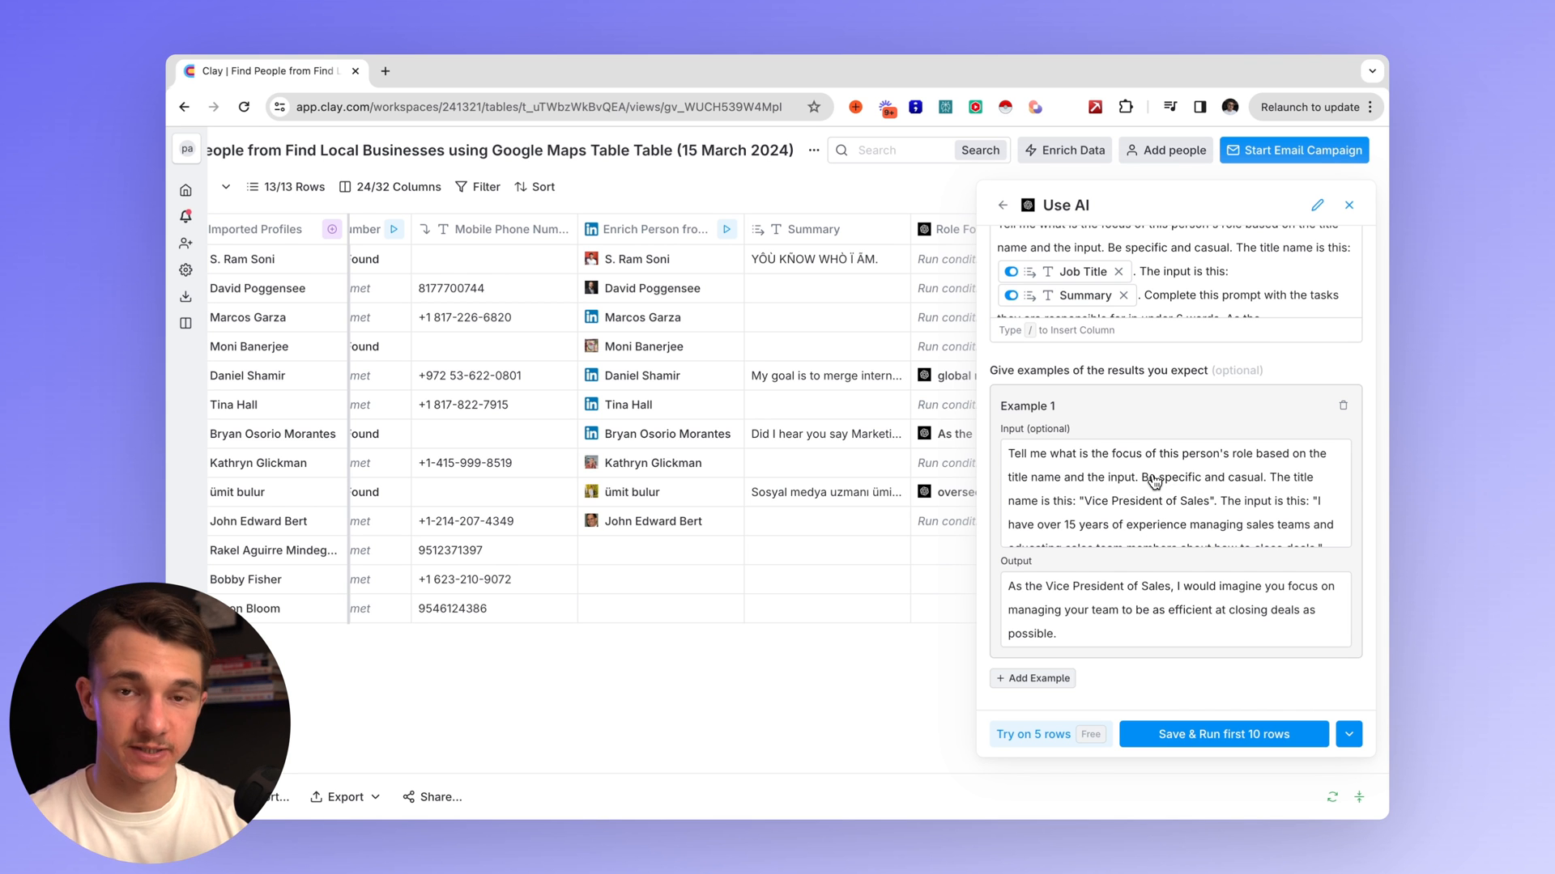
pyautogui.click(1221, 733)
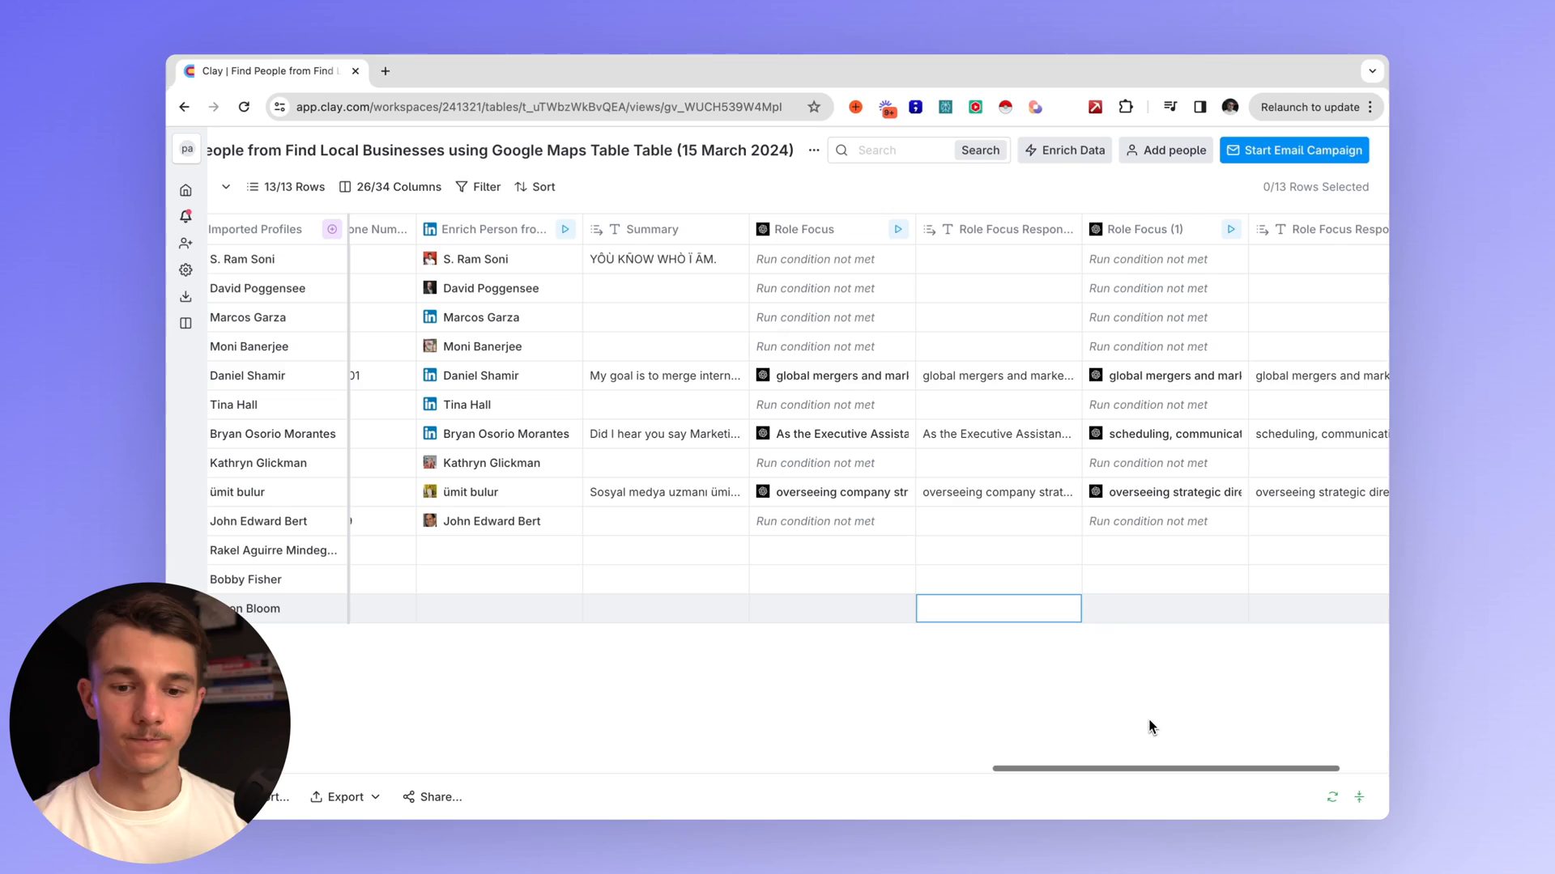
pyautogui.moveTo(1357, 201)
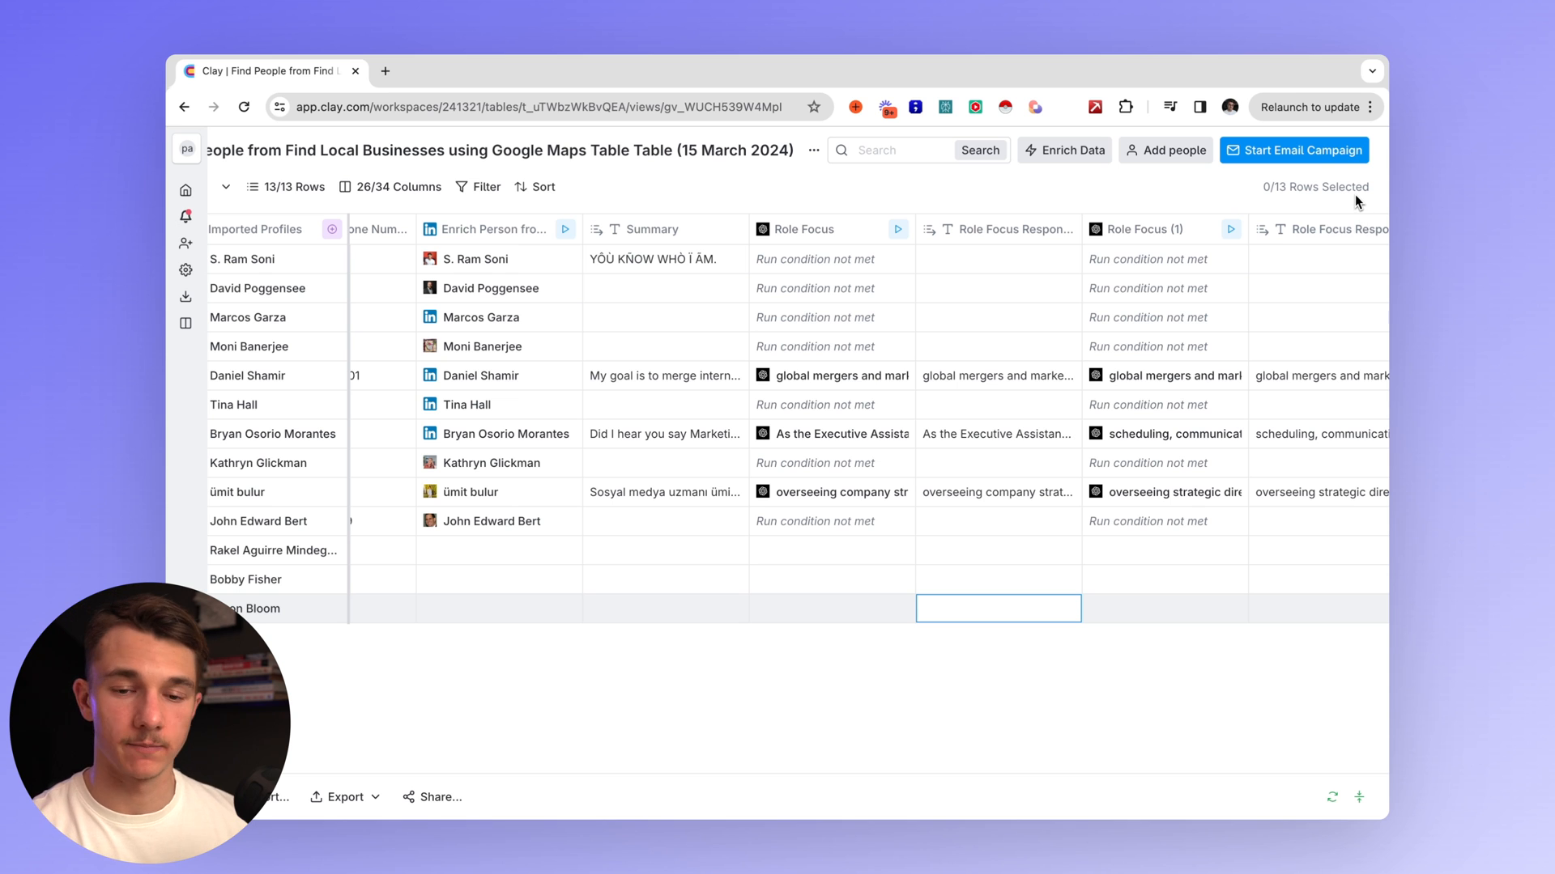
pyautogui.moveTo(1020, 431)
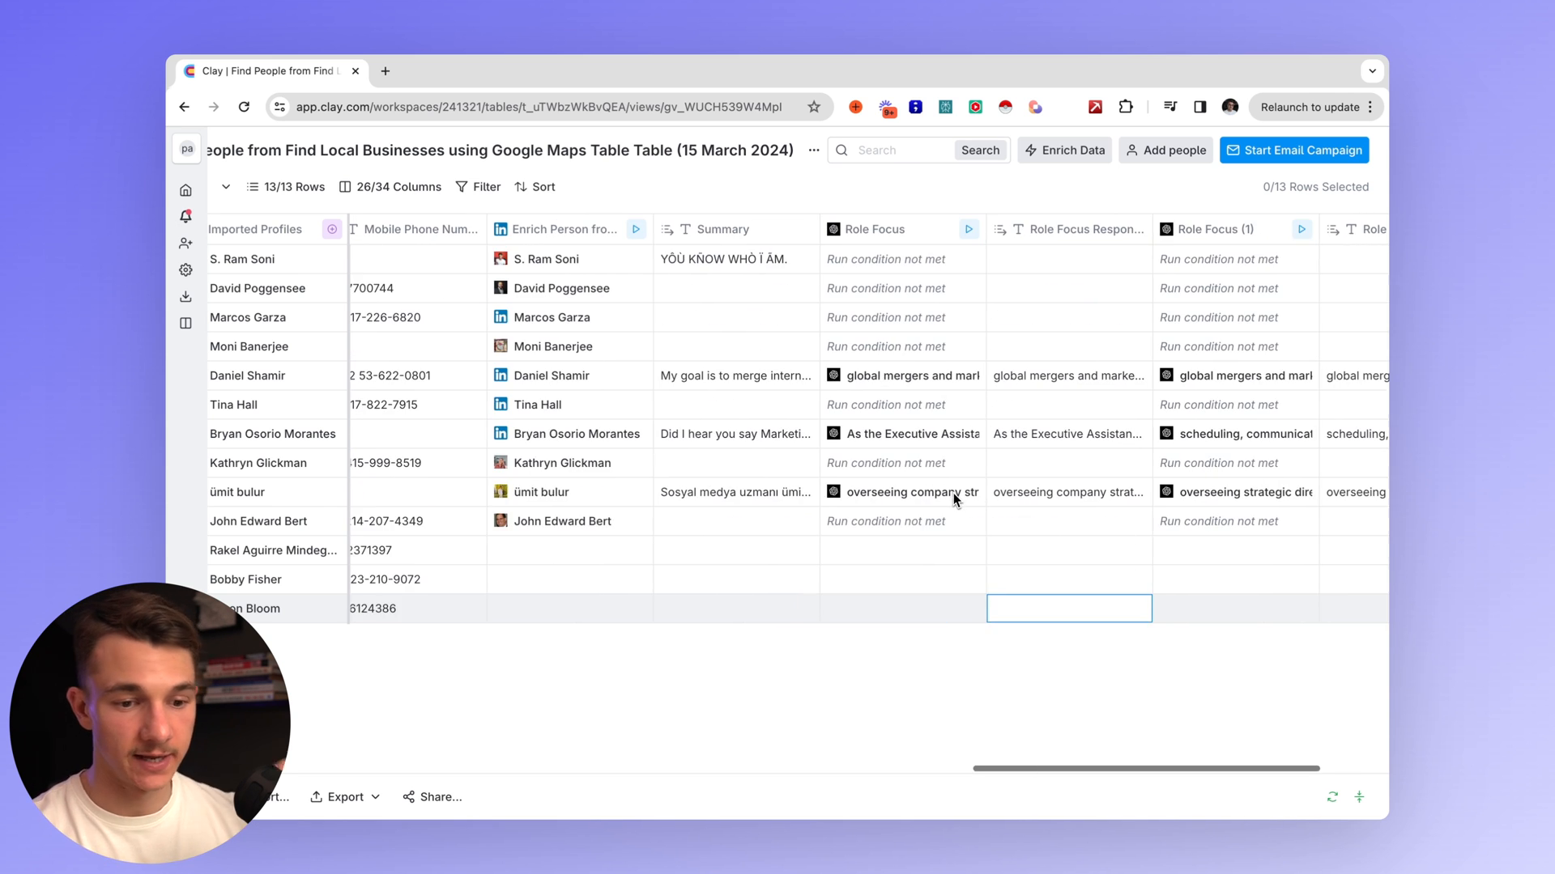
pyautogui.hscroll(3)
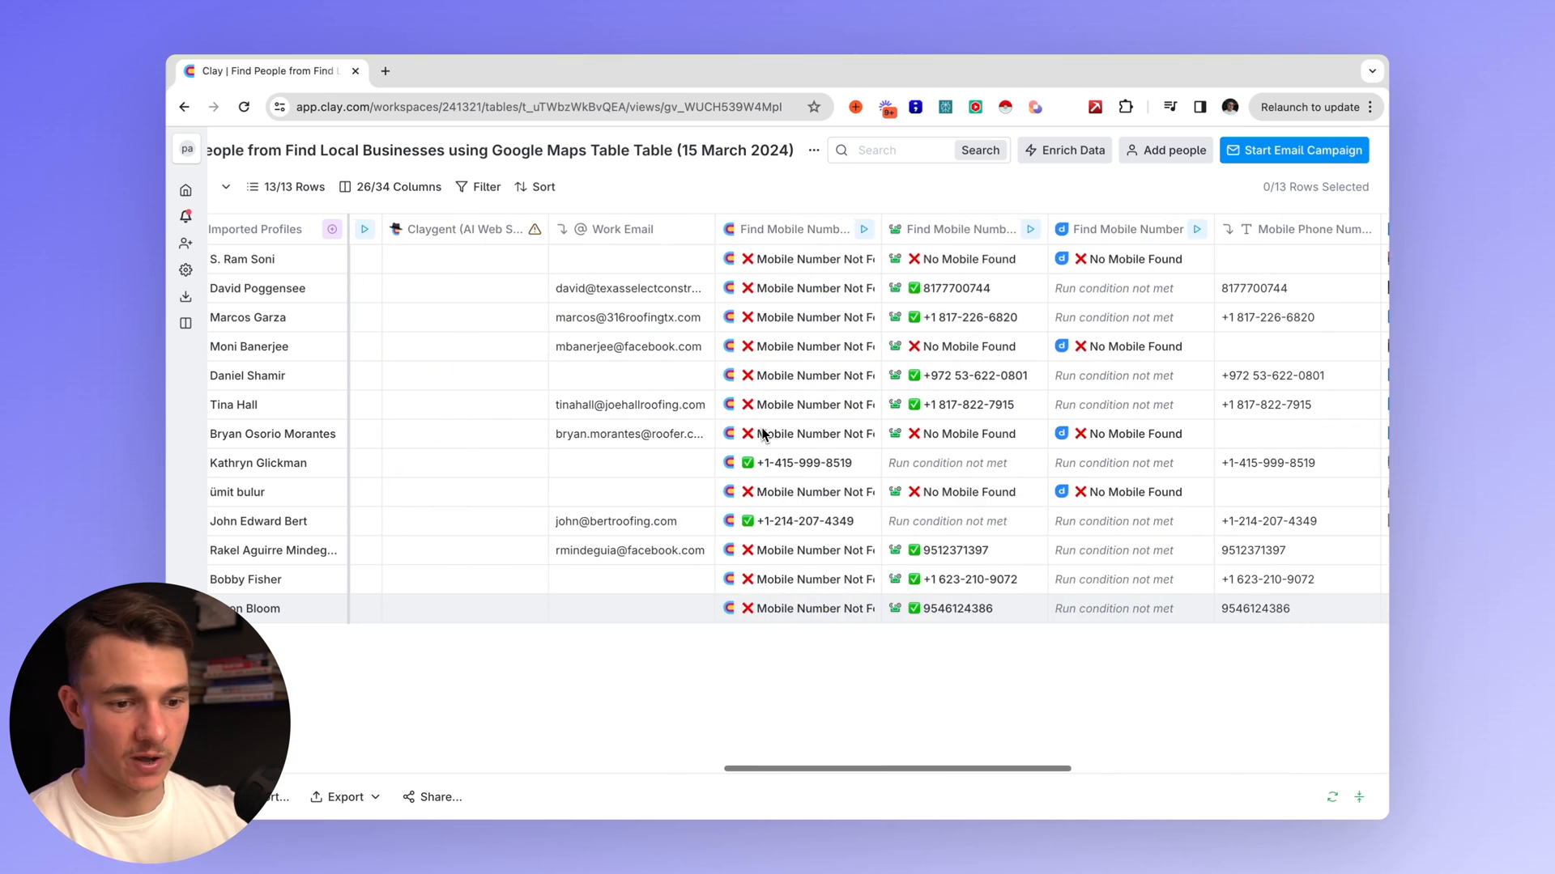
# Enrich the local businesses table with Semrush Get Traffic Analytics for each company.
pyautogui.click(185, 149)
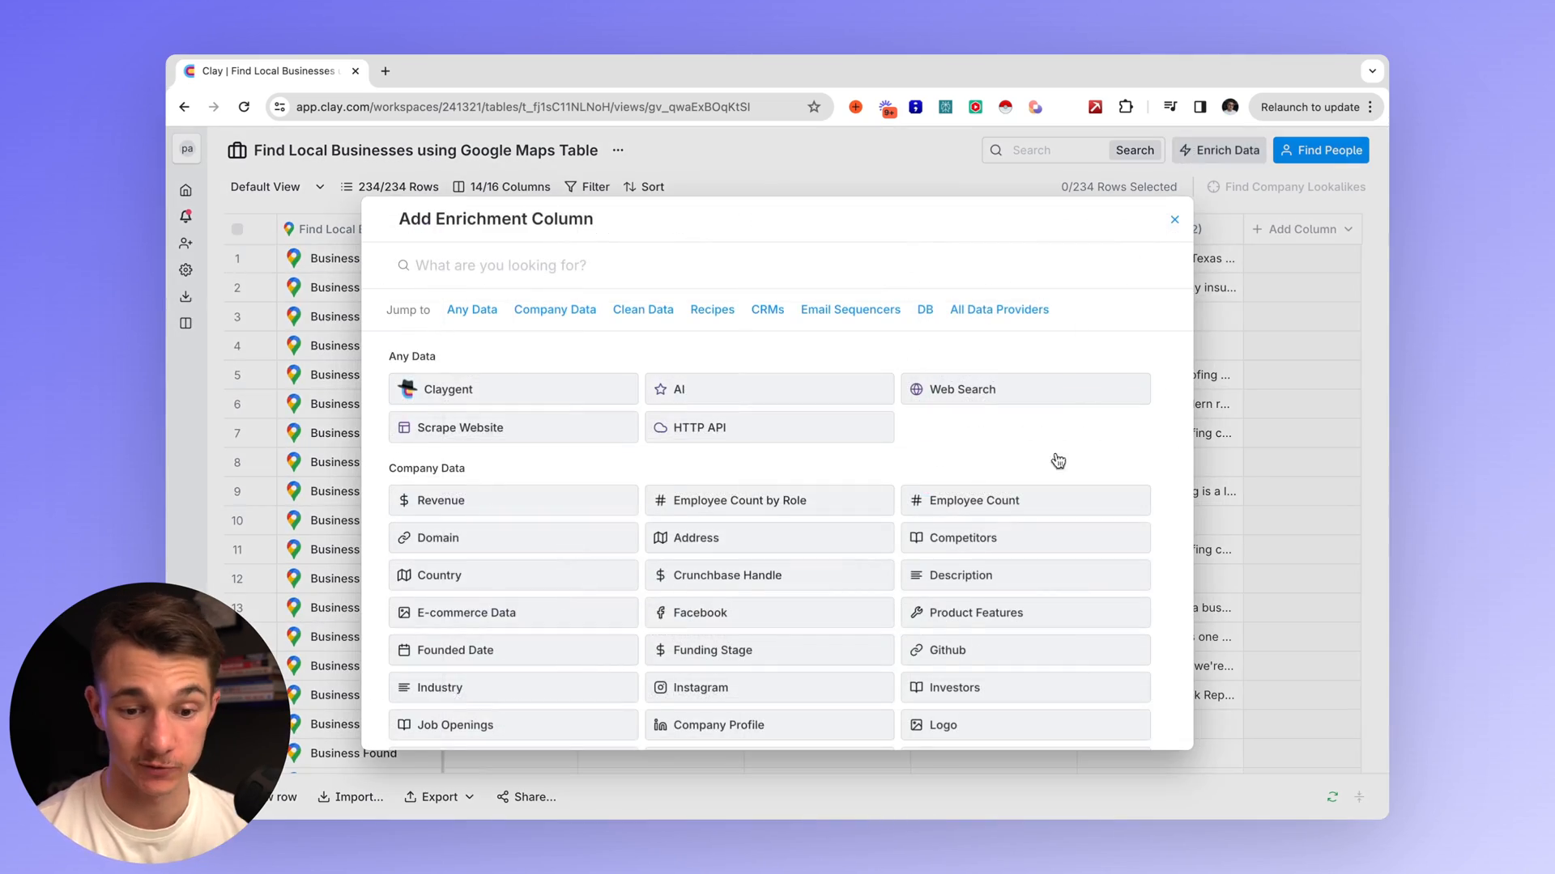
pyautogui.scroll(-3)
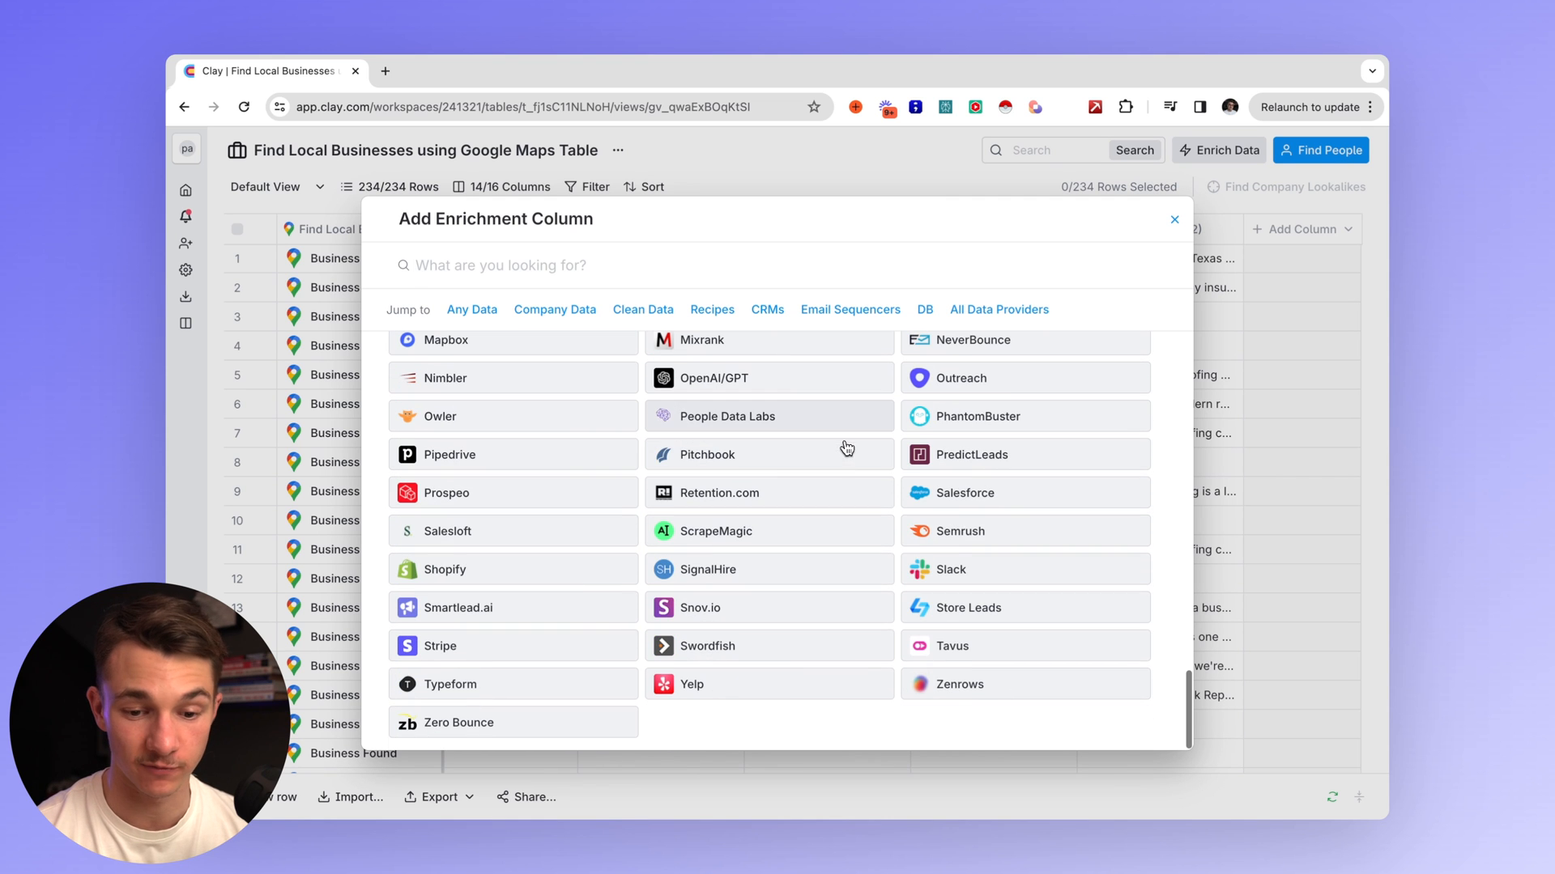
pyautogui.click(957, 532)
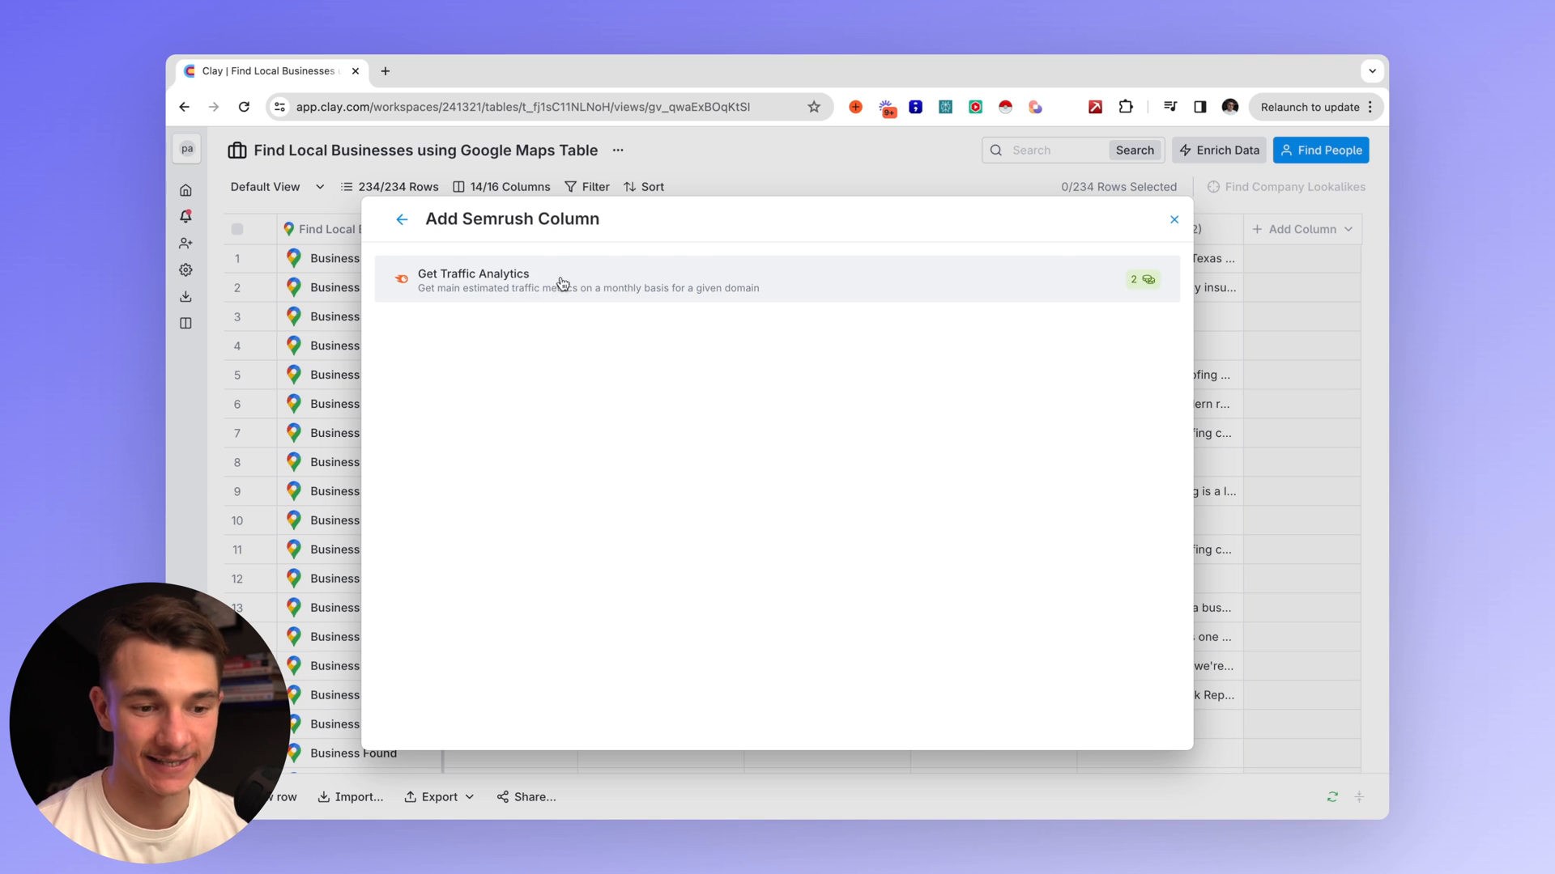
pyautogui.click(584, 280)
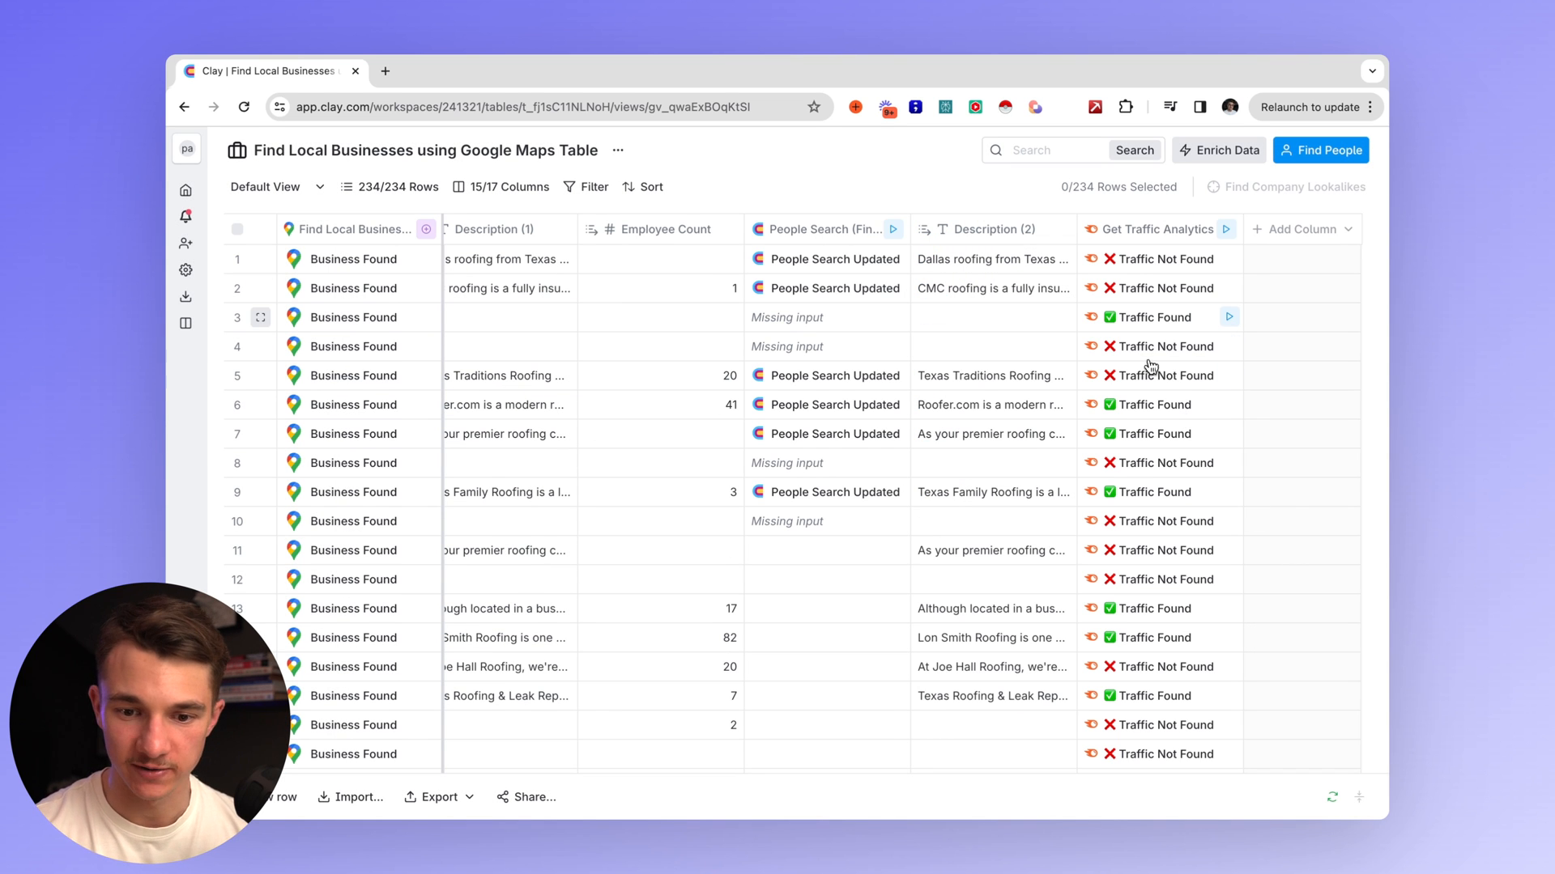
# Show one business's Semrush traffic result in the Cell Details panel.
pyautogui.click(1148, 317)
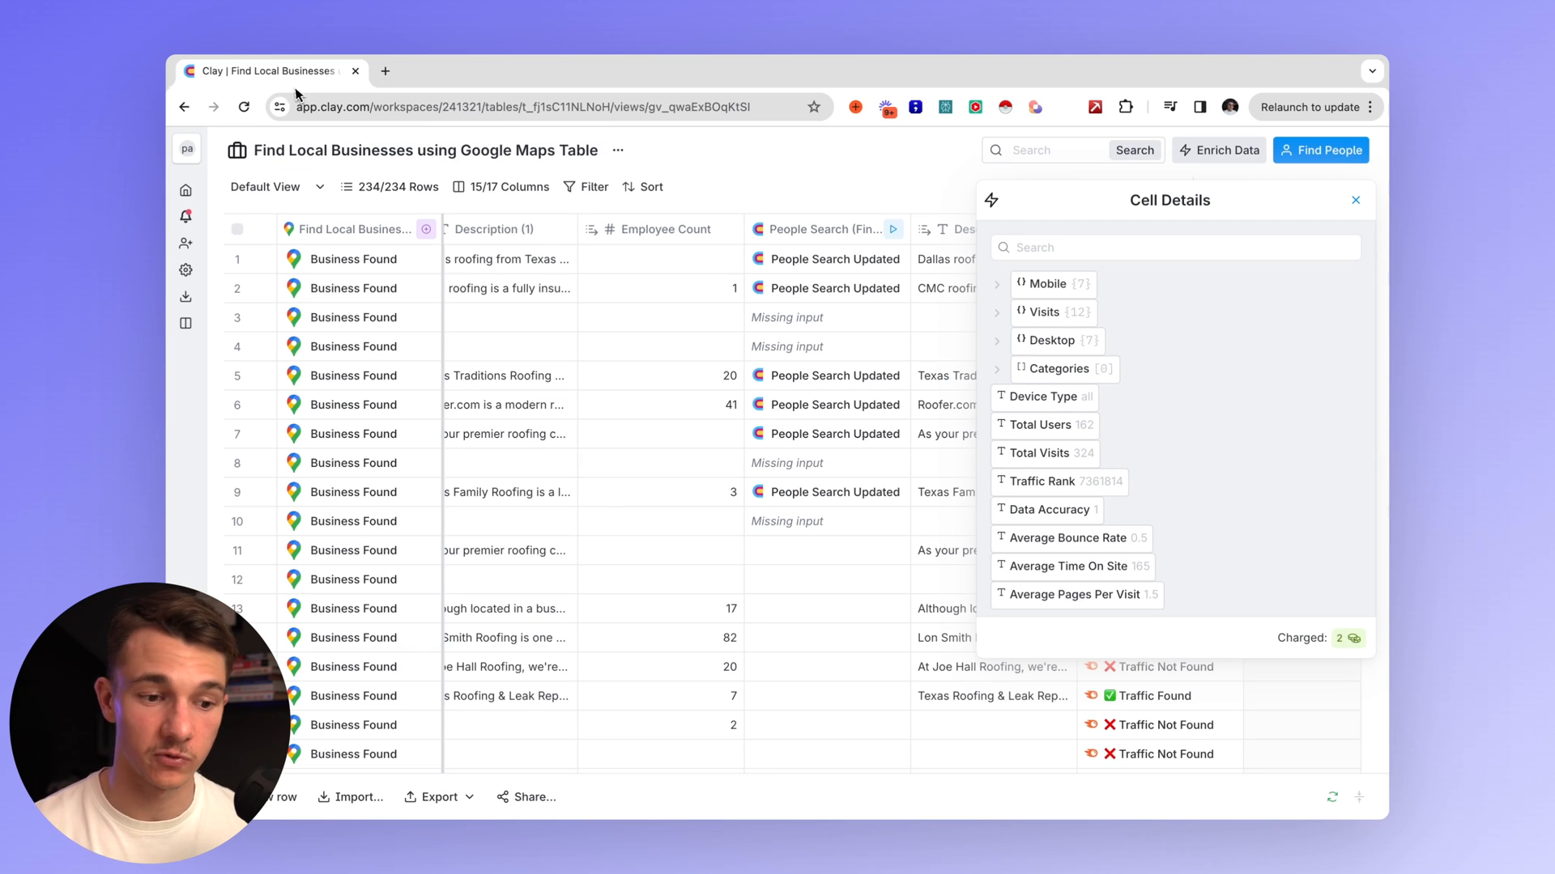
pyautogui.moveTo(282, 181)
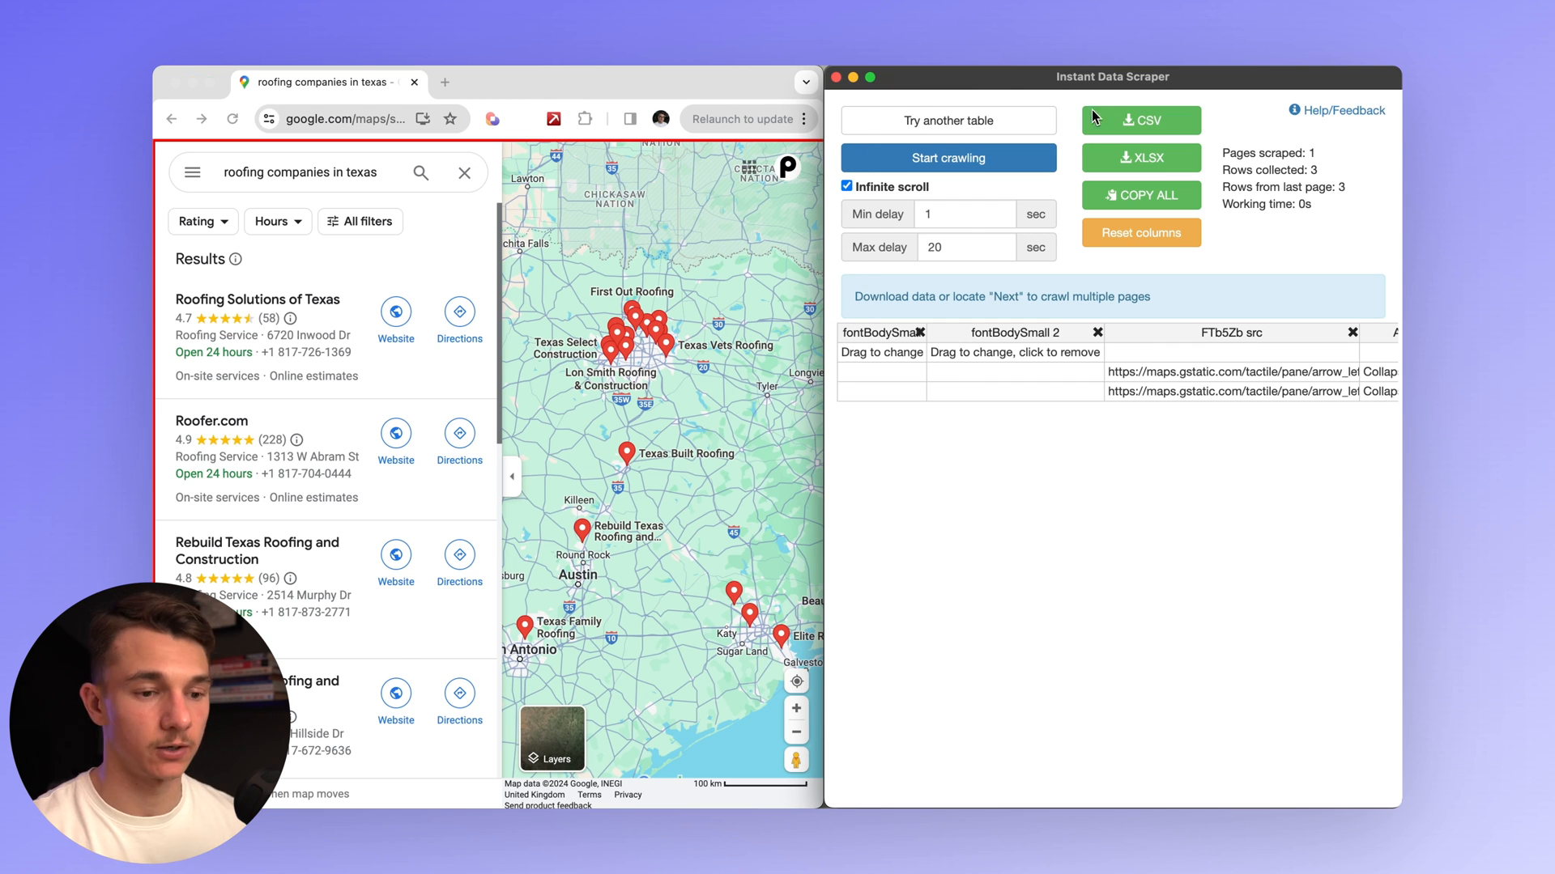
# Detect the Google Maps roofing listings table and crawl the result pages to collect 102 rows.
pyautogui.click(948, 120)
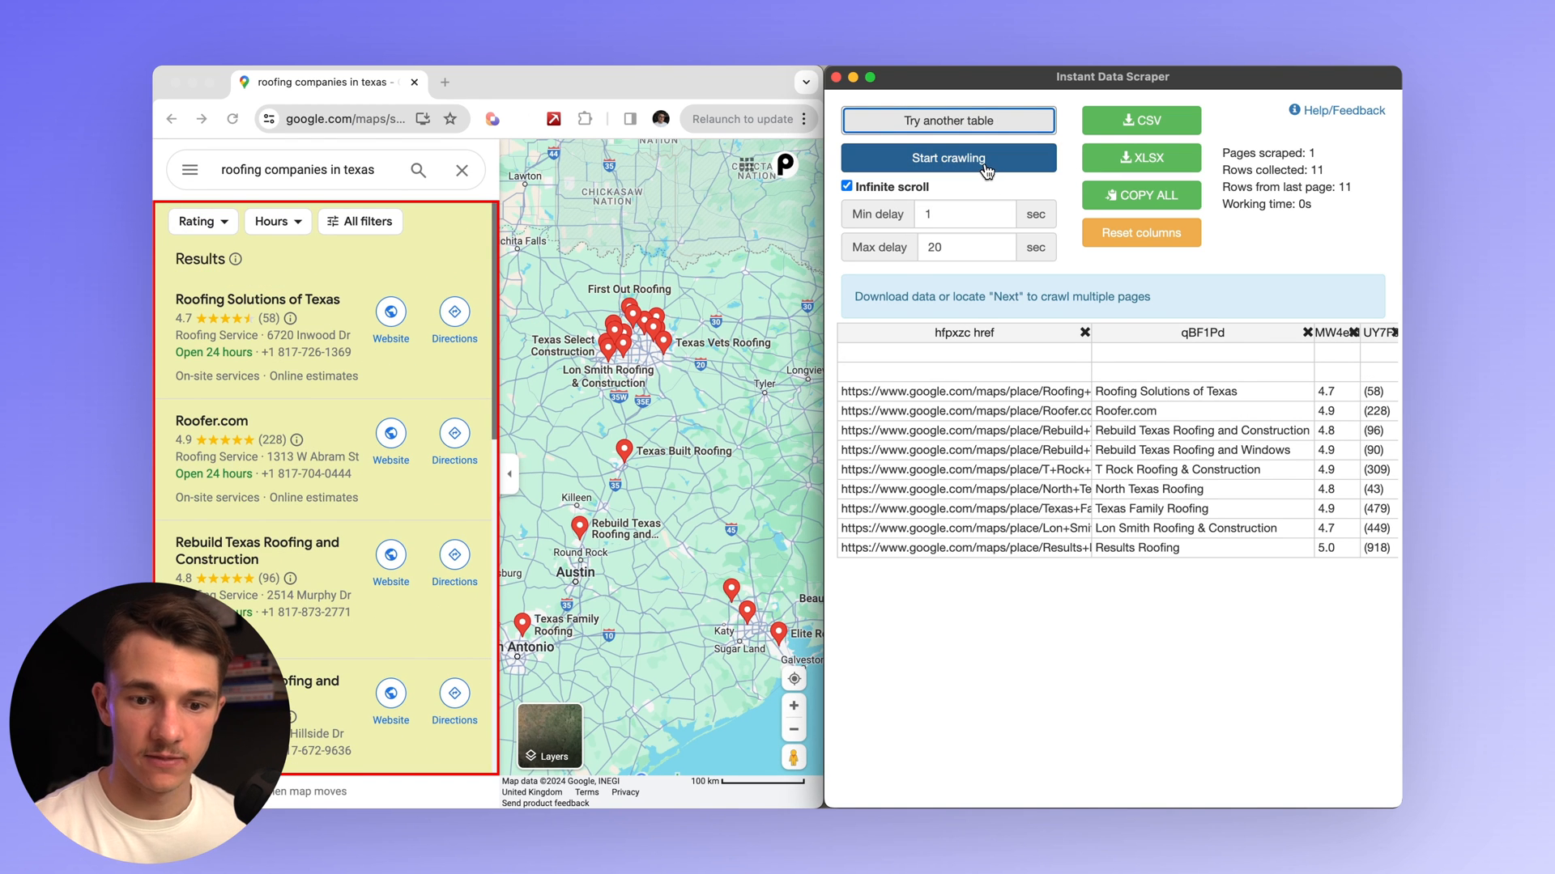
pyautogui.click(947, 157)
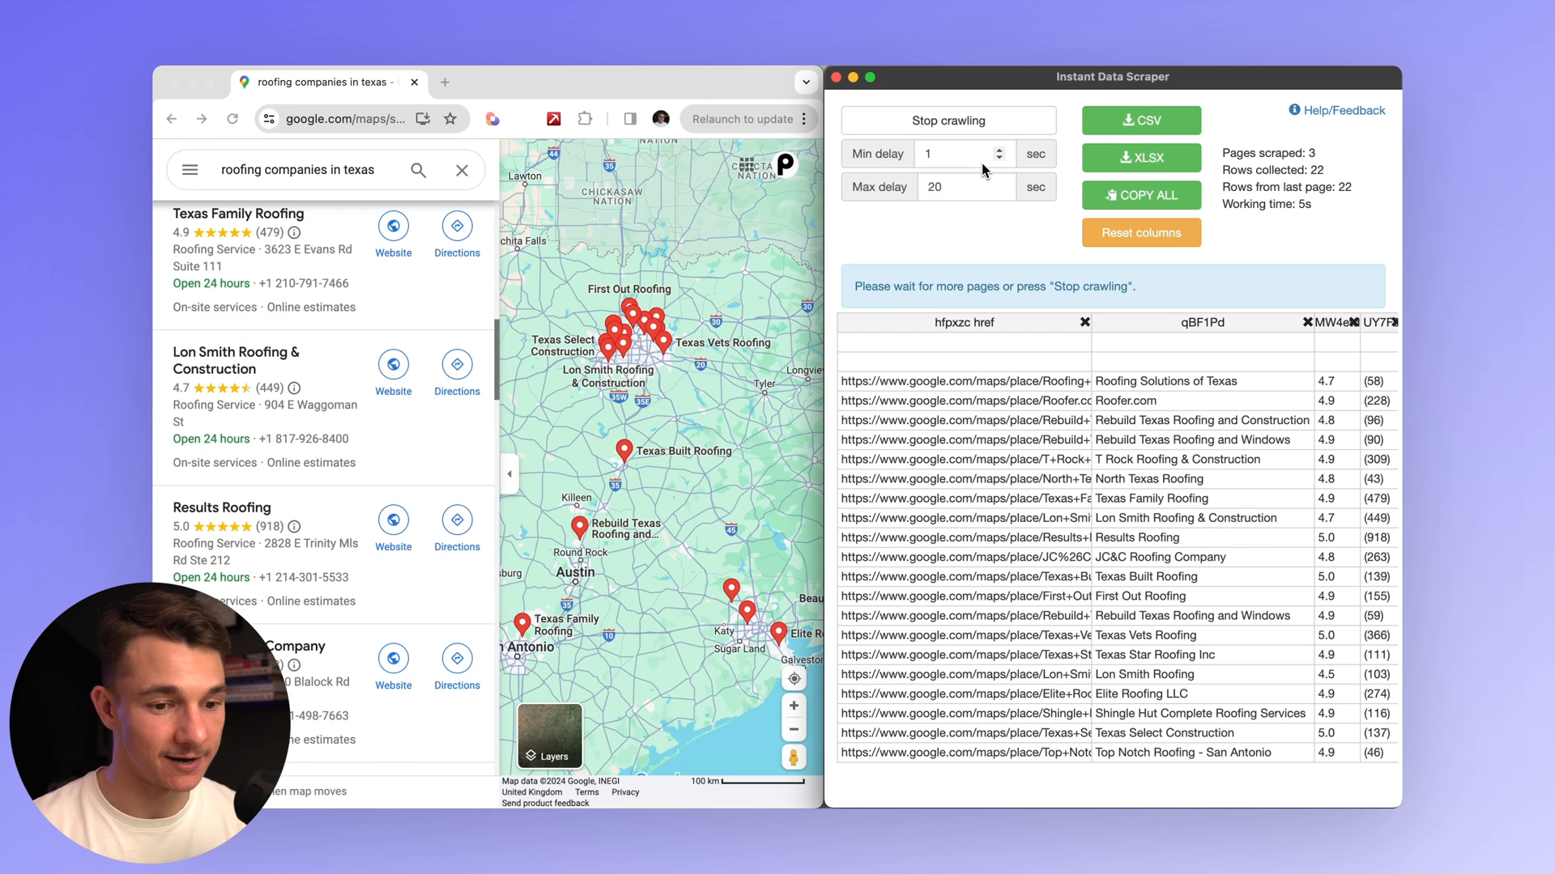
pyautogui.click(947, 120)
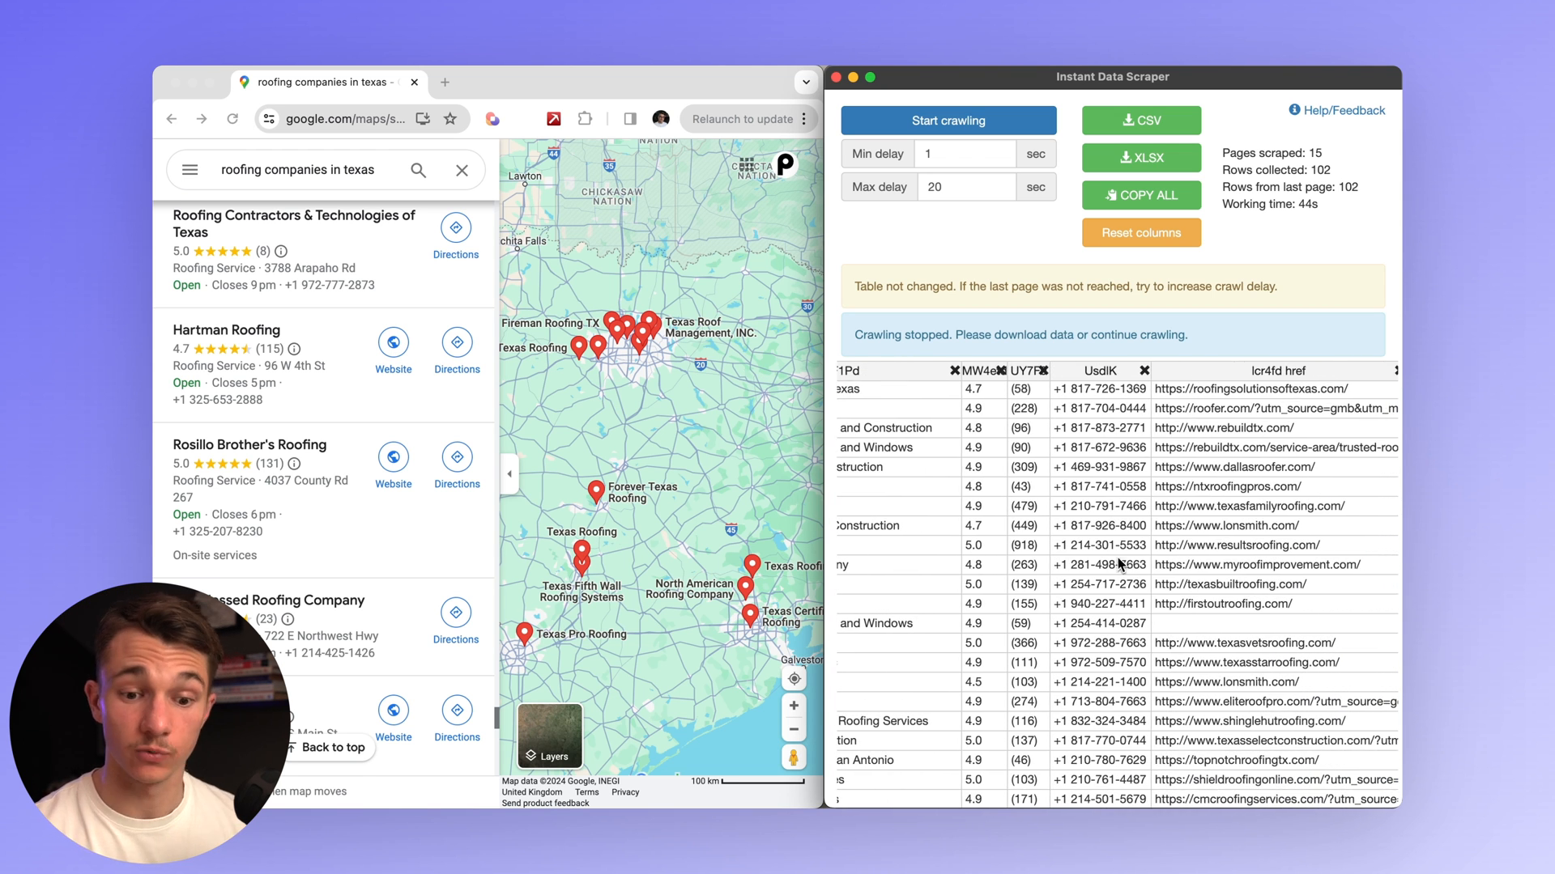
pyautogui.moveTo(1033, 573)
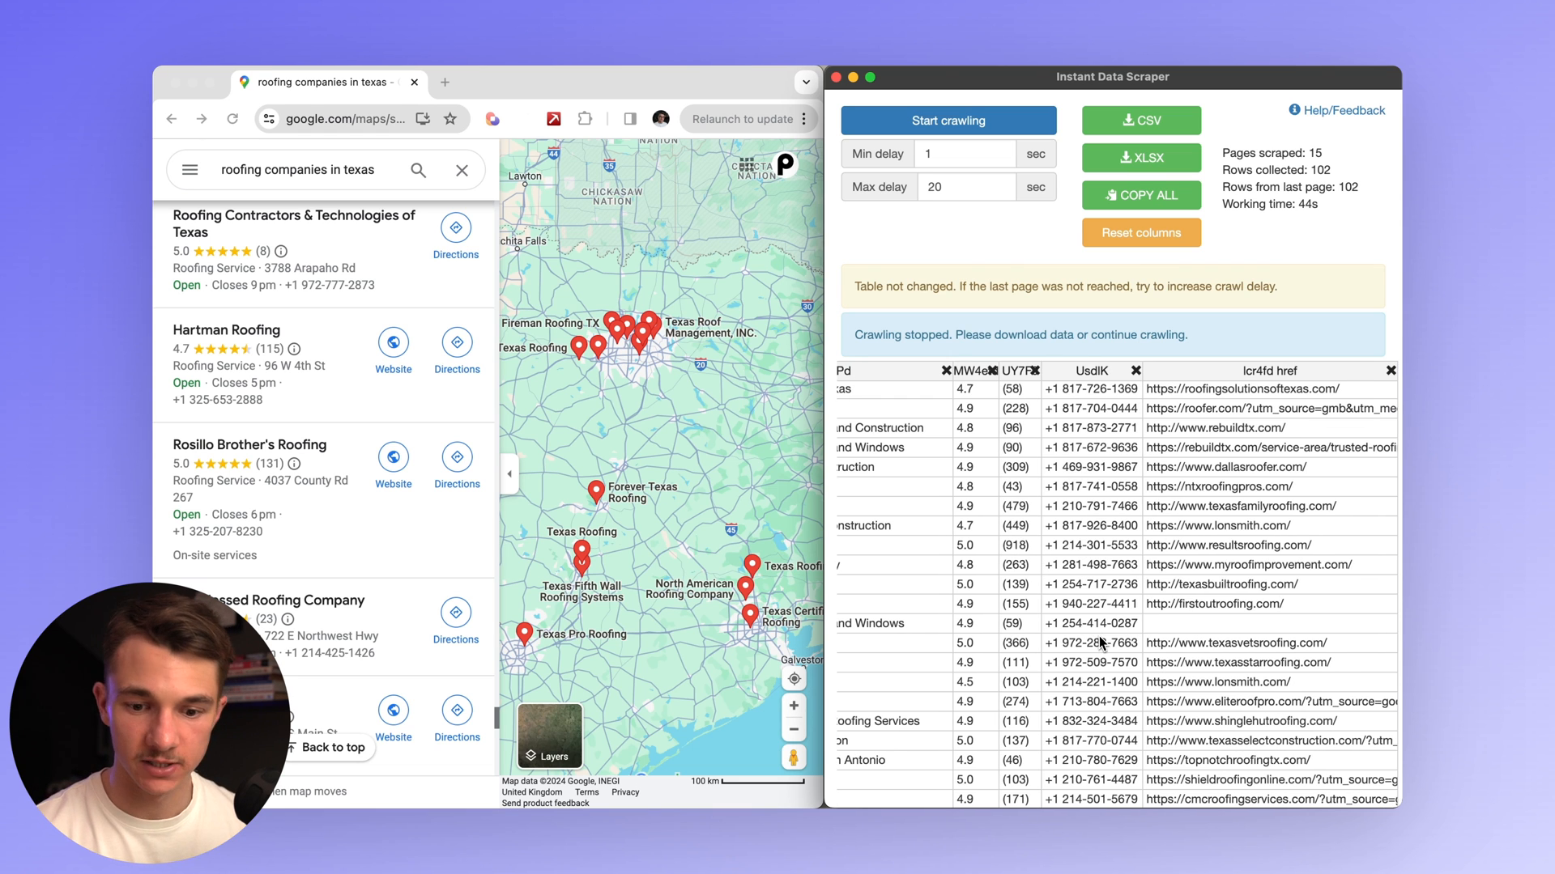
pyautogui.scroll(-3)
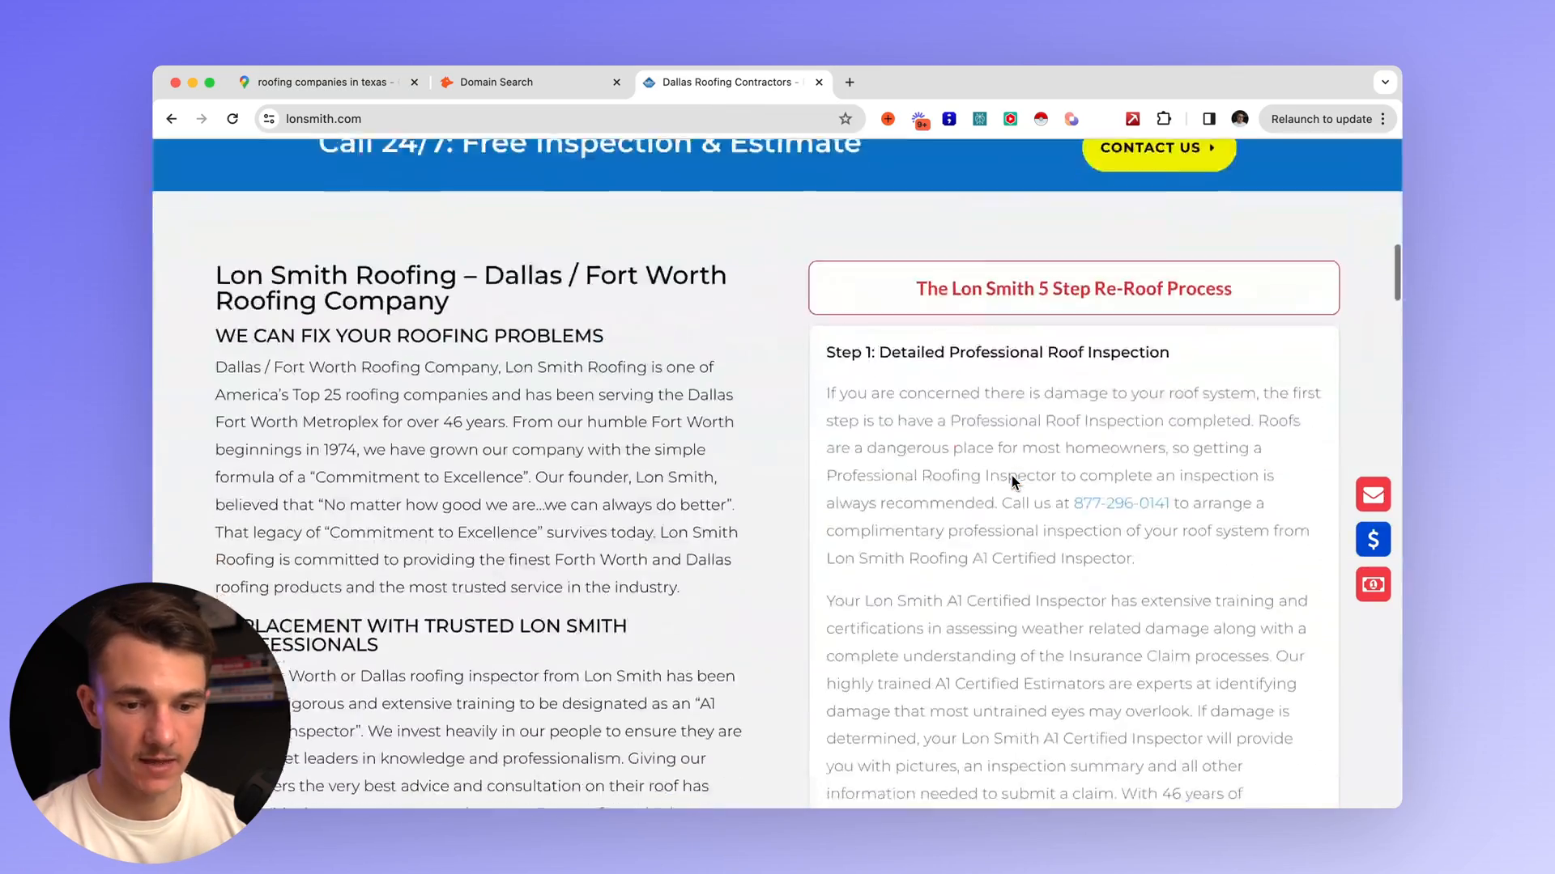
pyautogui.scroll(3)
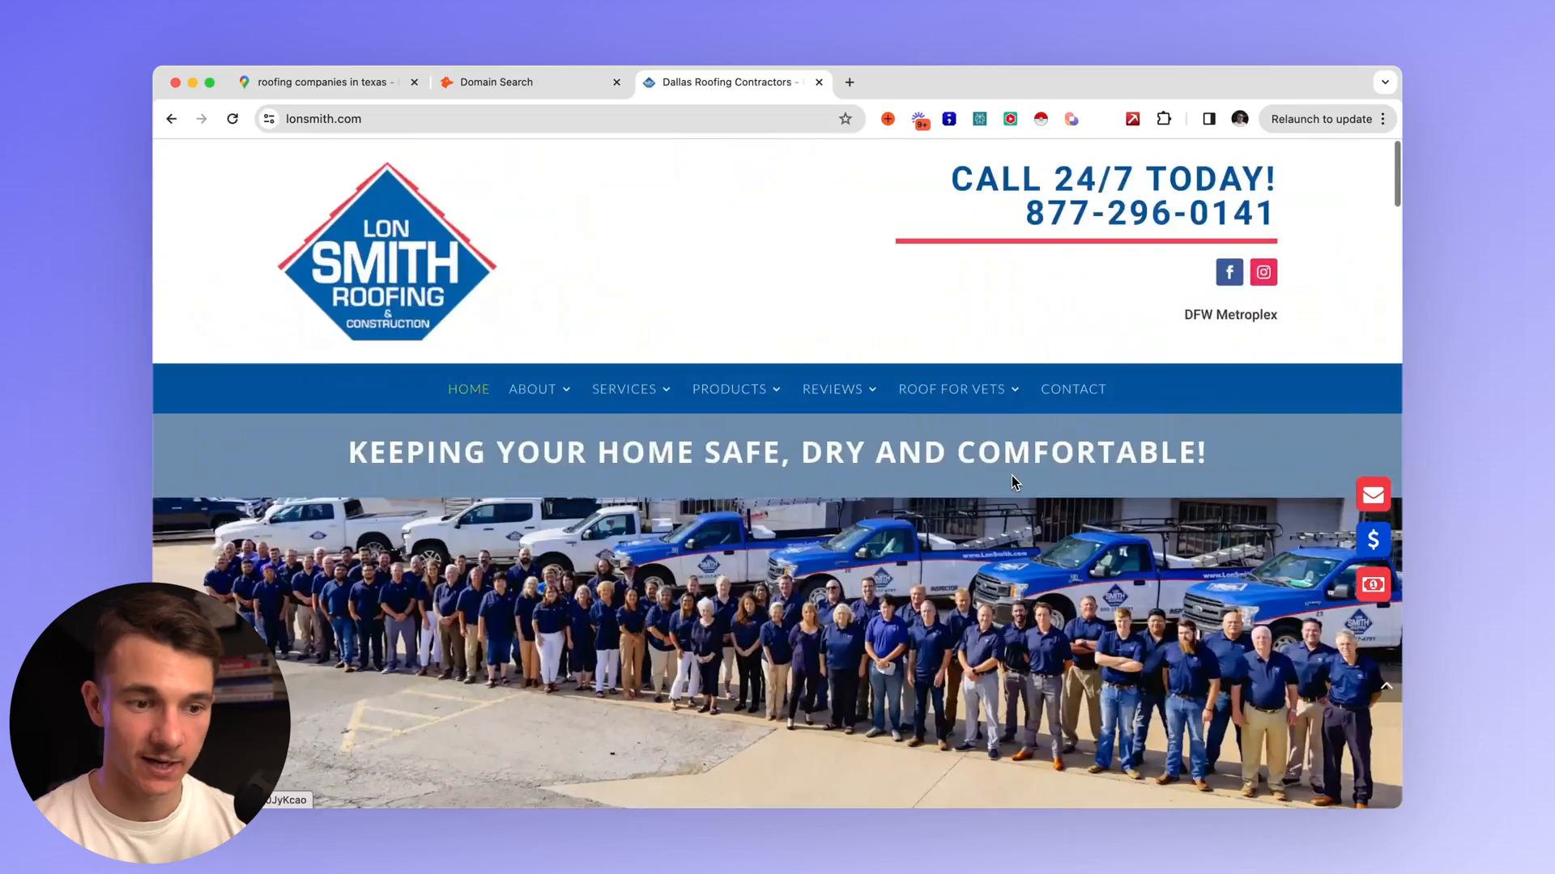
pyautogui.click(531, 82)
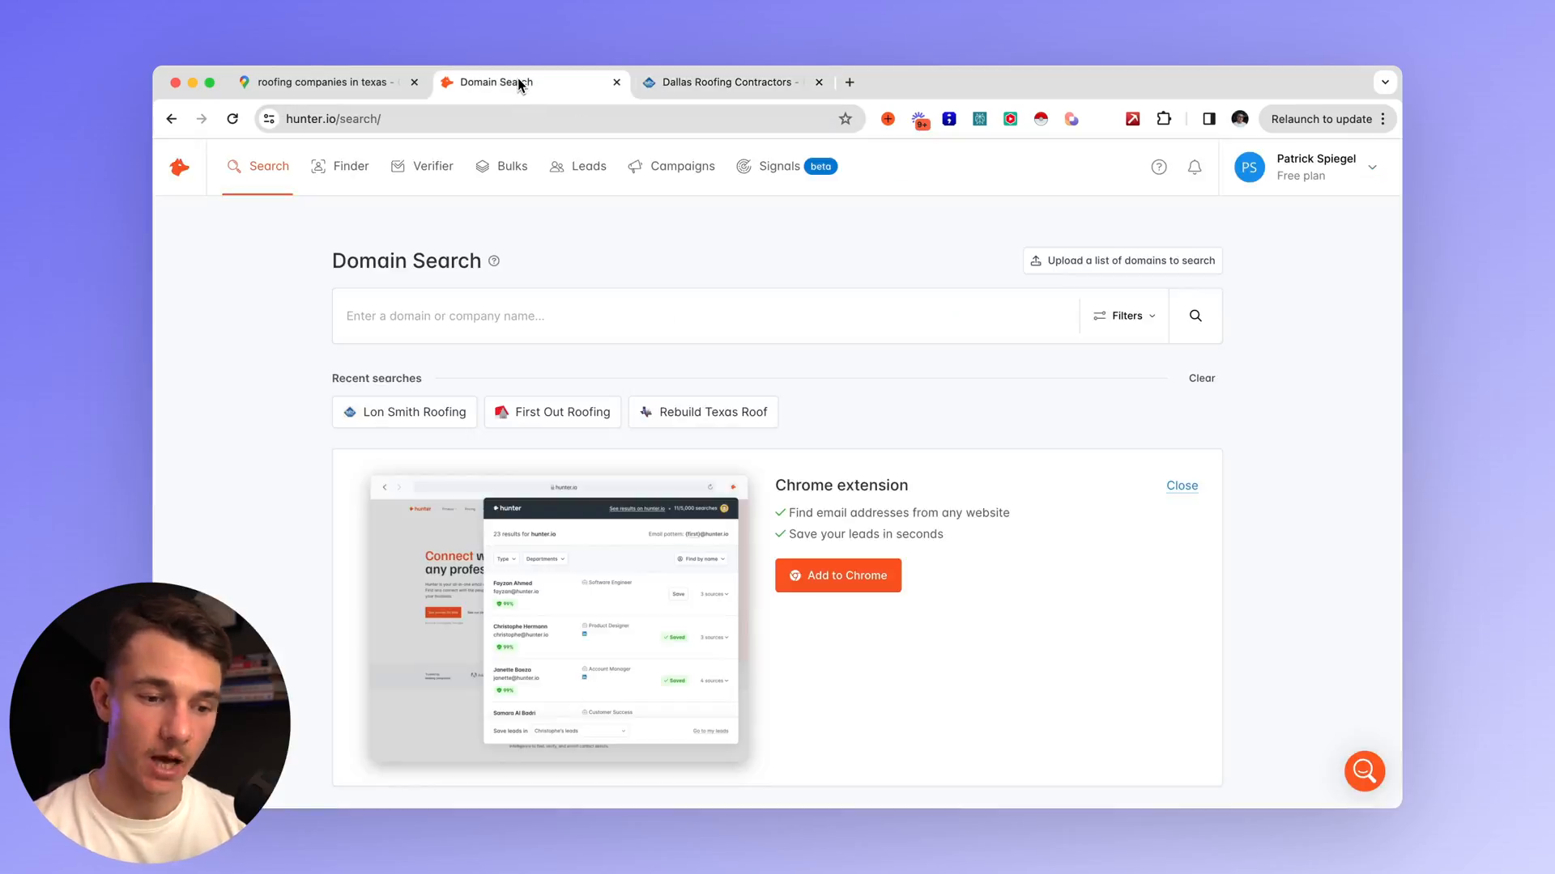
pyautogui.write('https://www.lonsmith.com/')
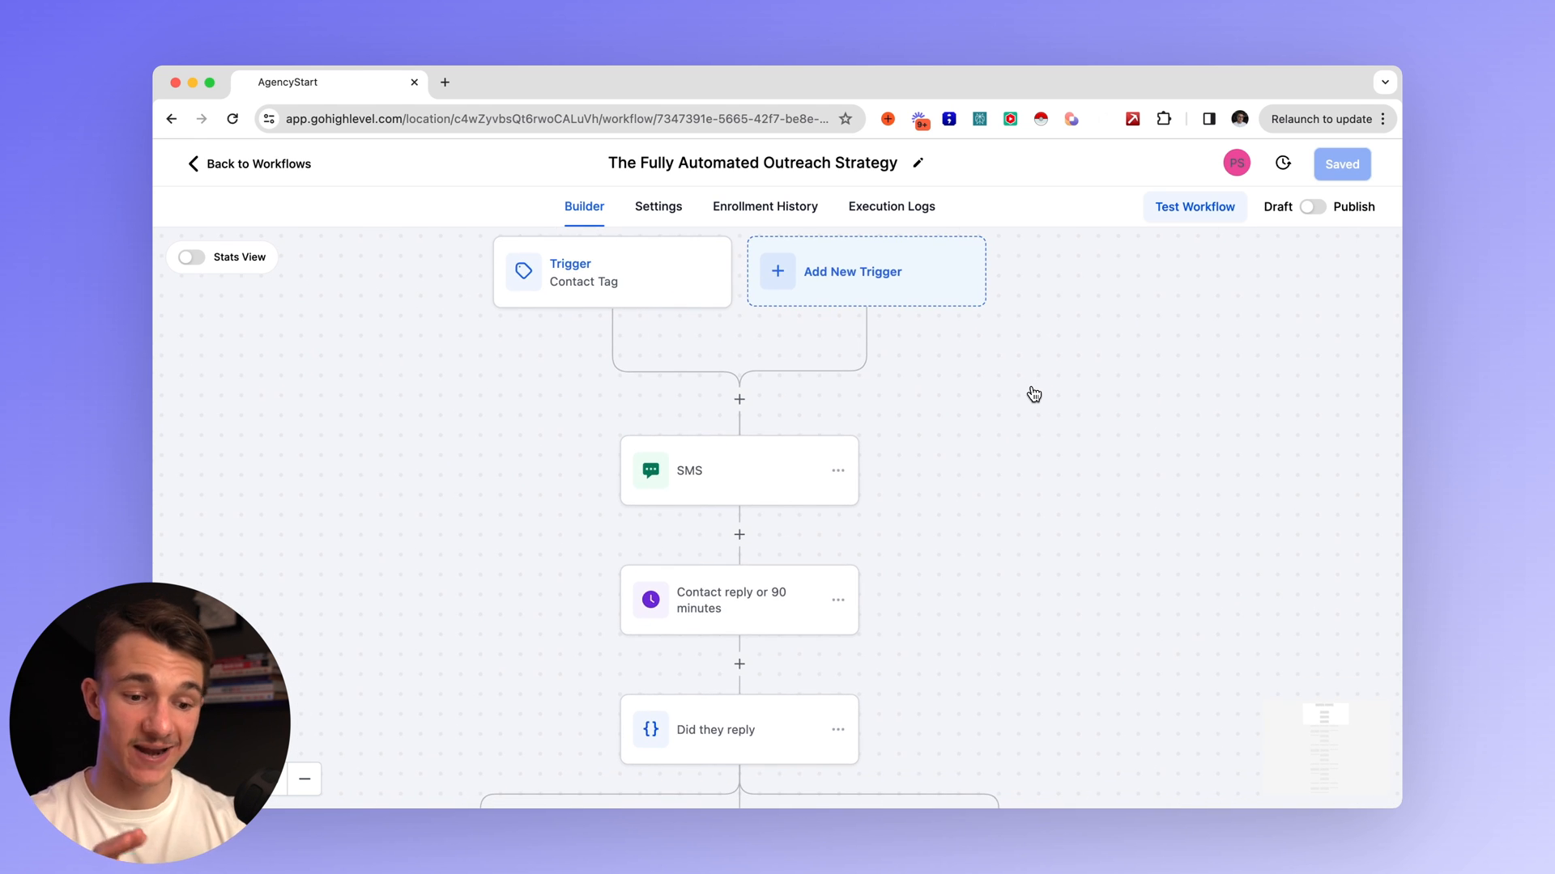
pyautogui.scroll(-3)
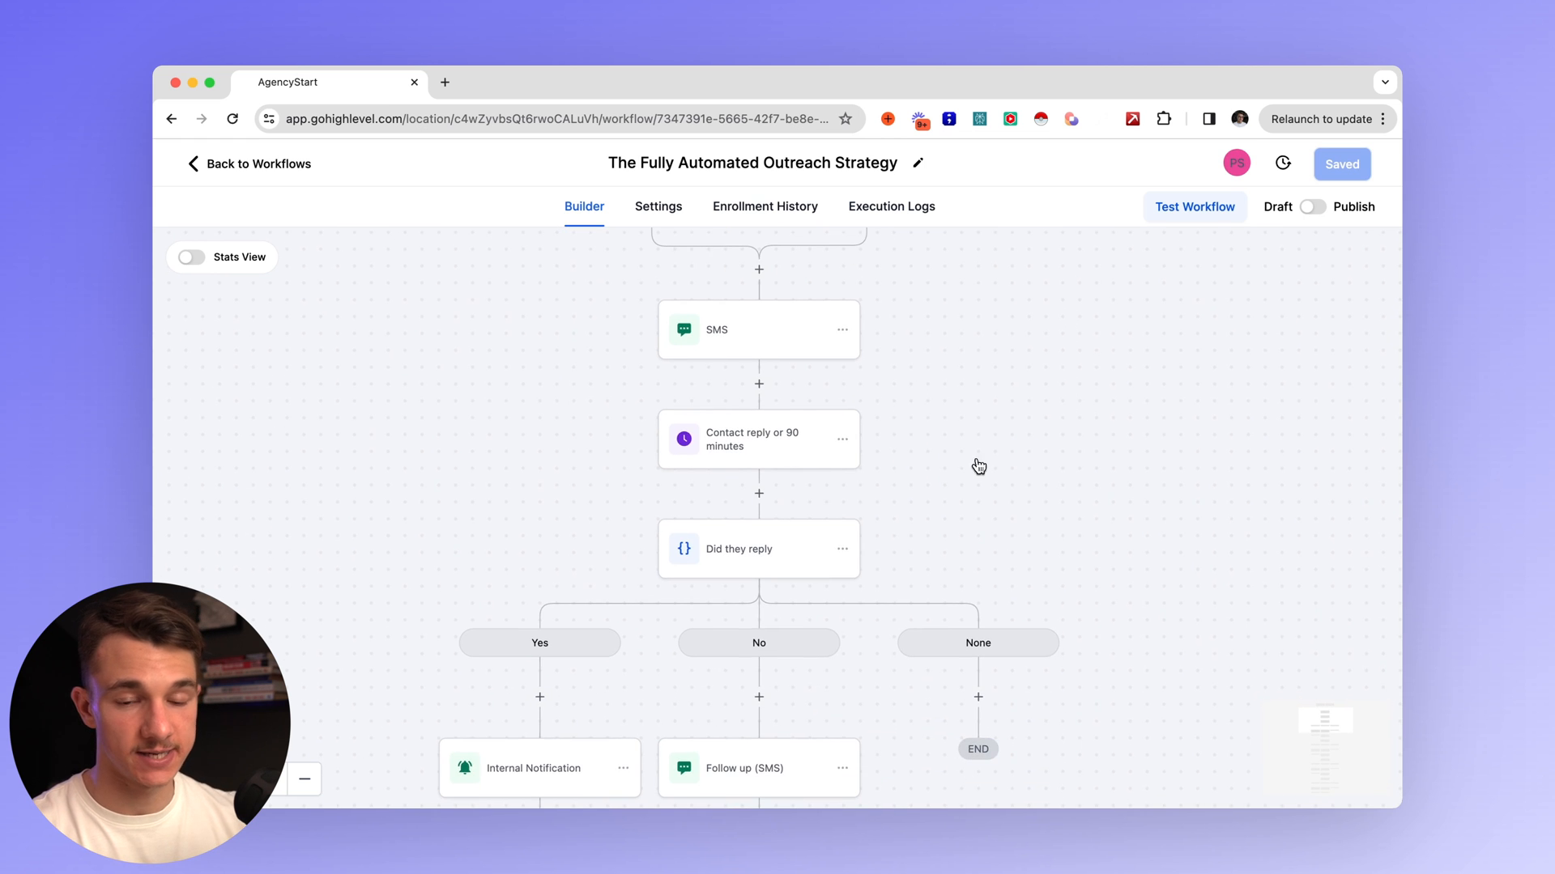
pyautogui.scroll(-3)
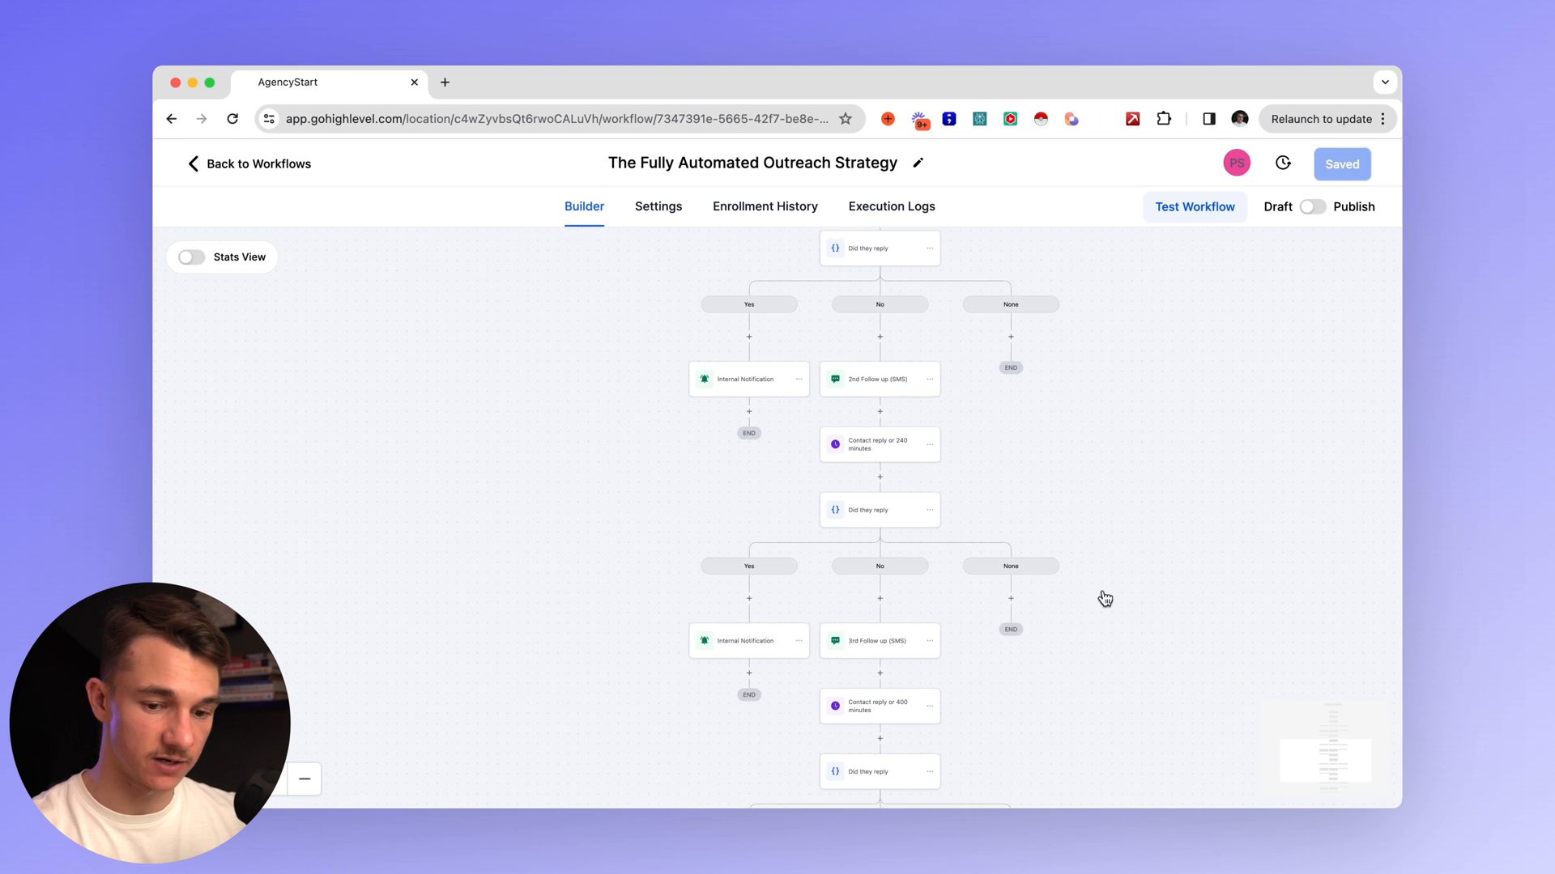
pyautogui.scroll(-3)
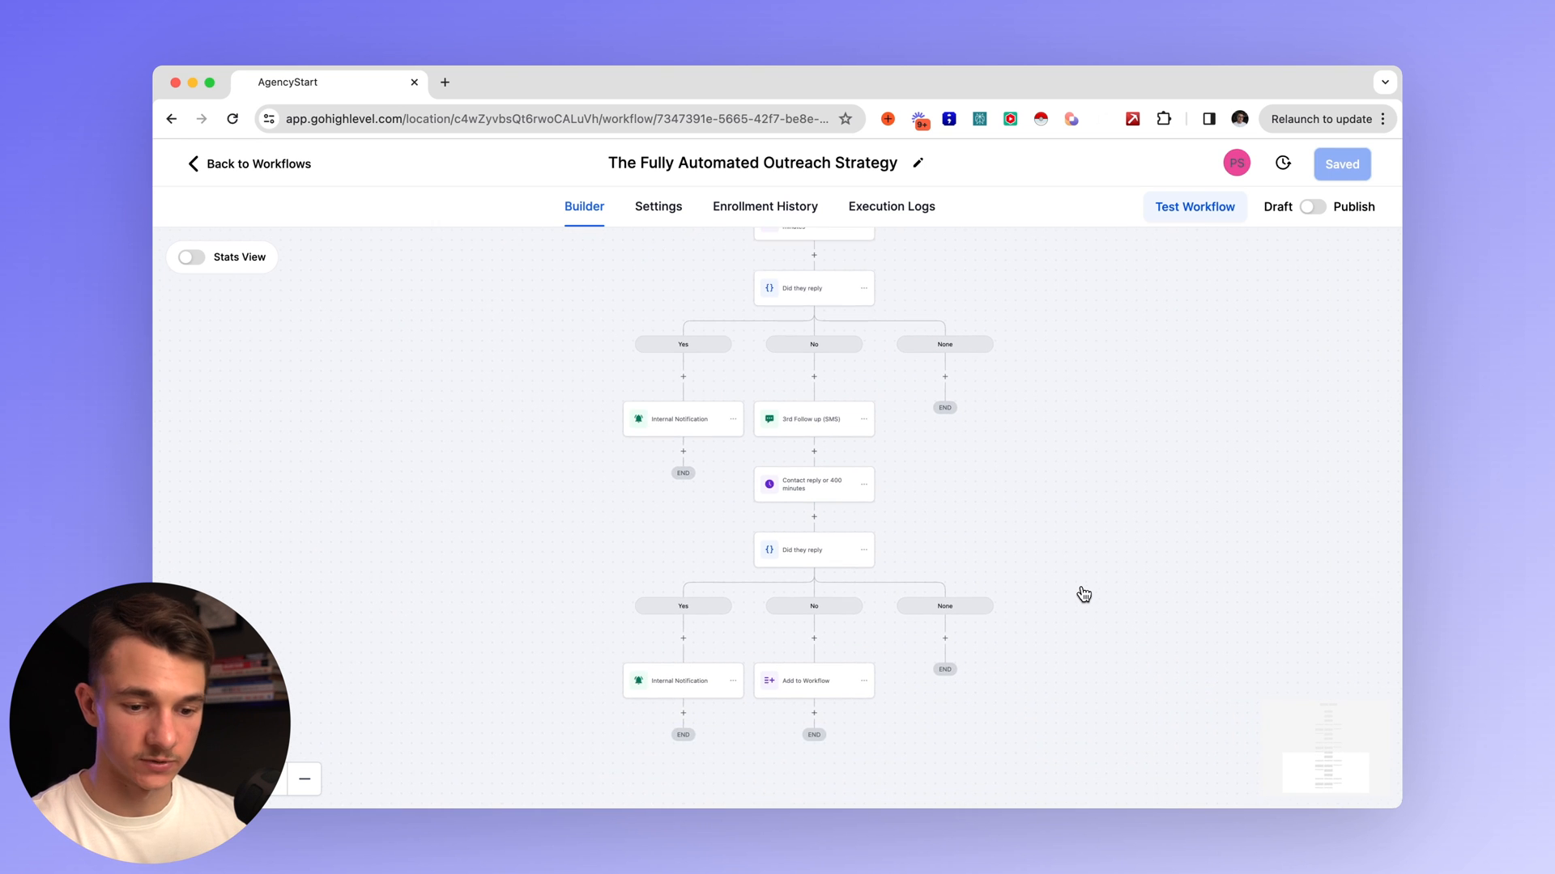
pyautogui.scroll(-3)
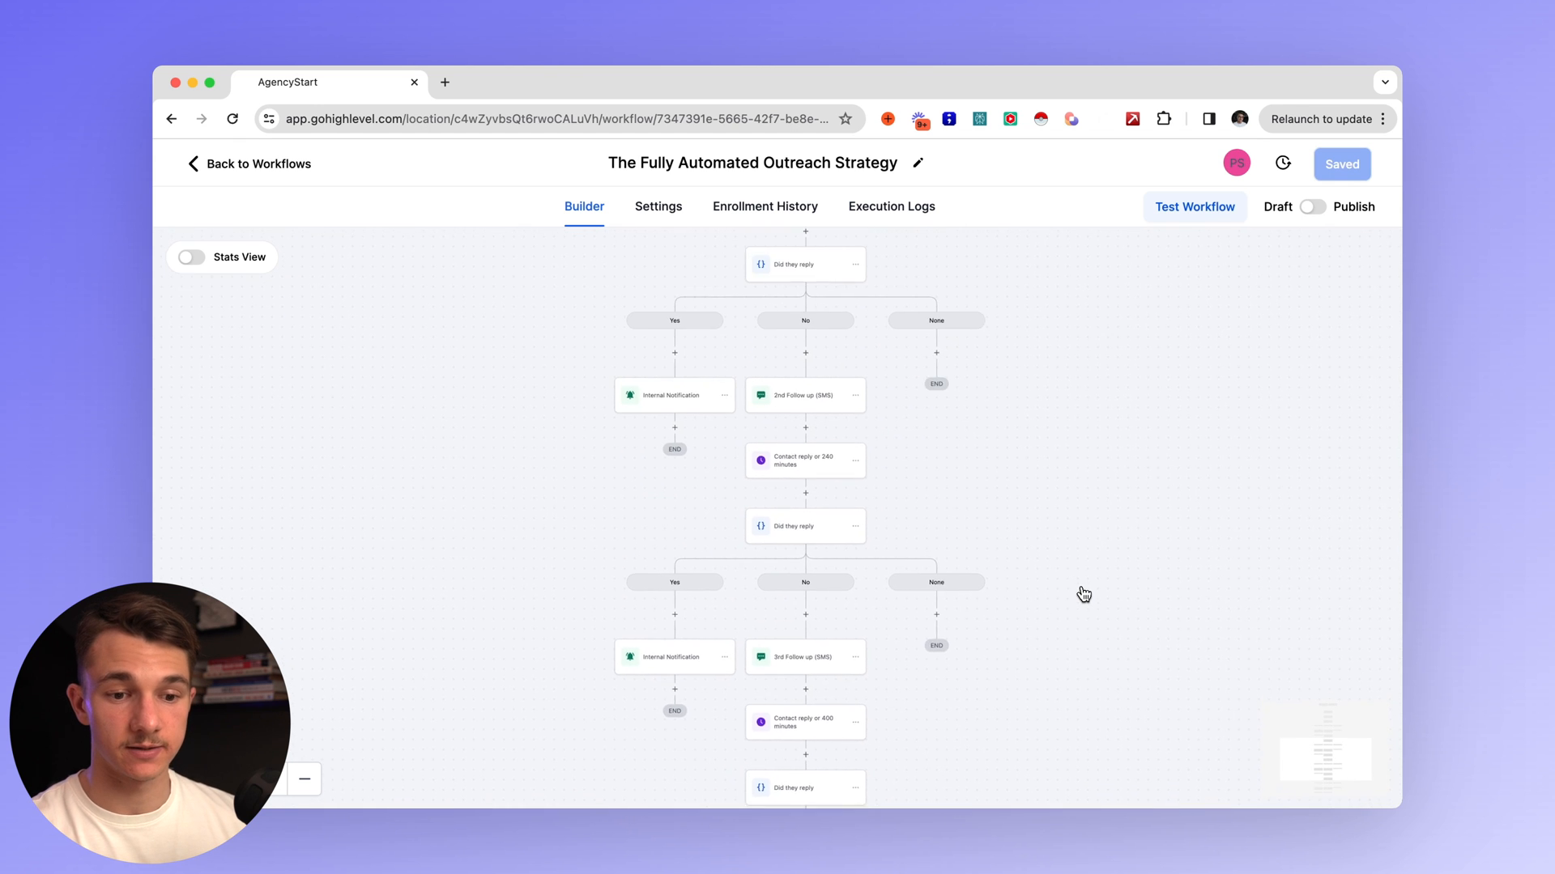
pyautogui.scroll(-3)
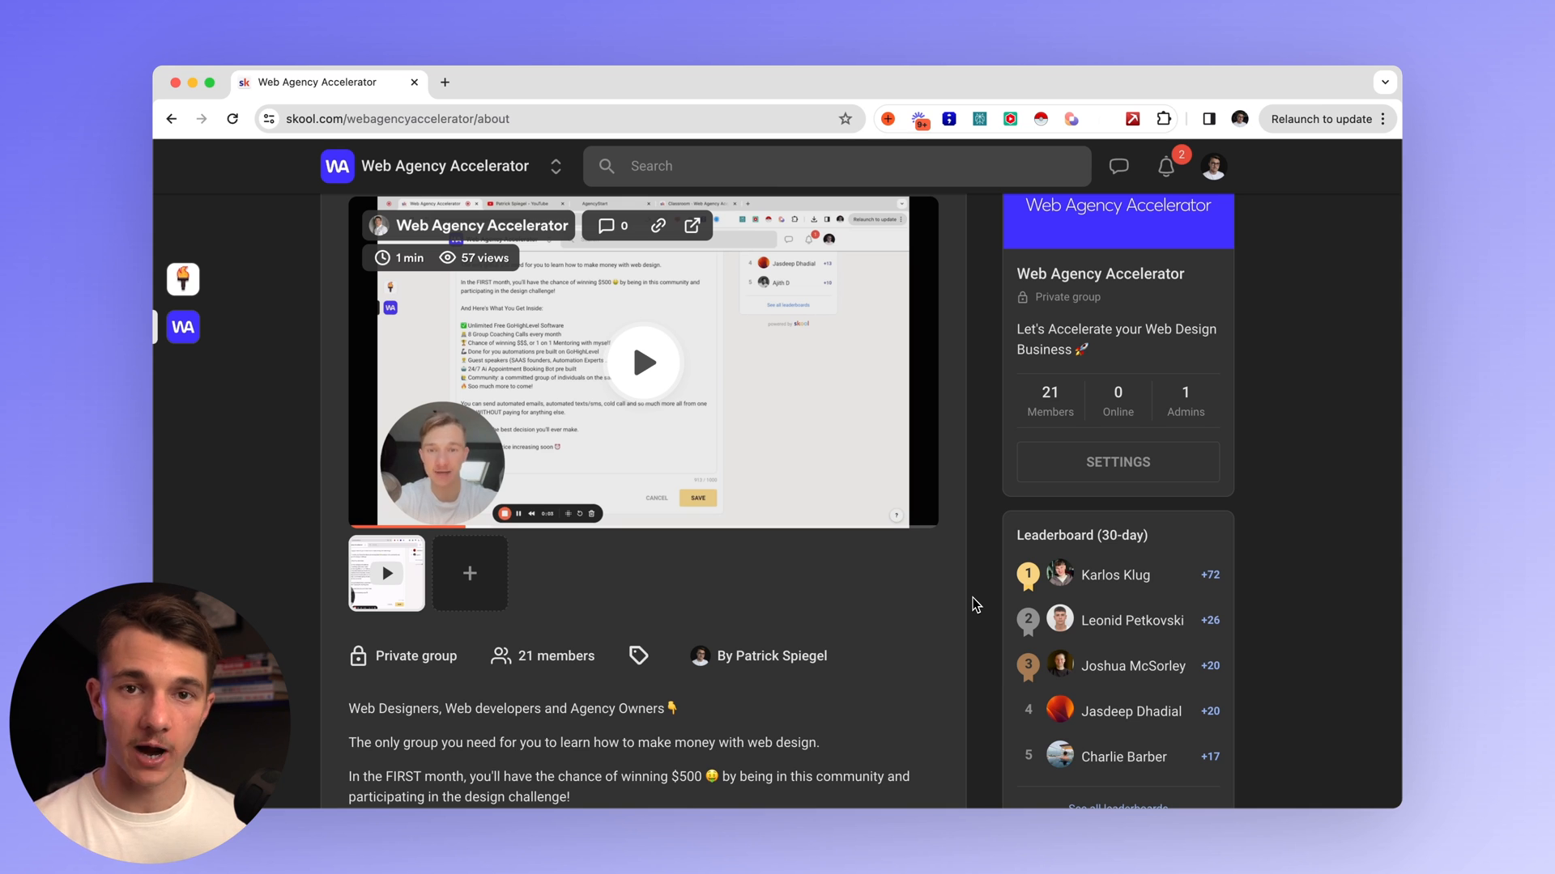
pyautogui.scroll(-3)
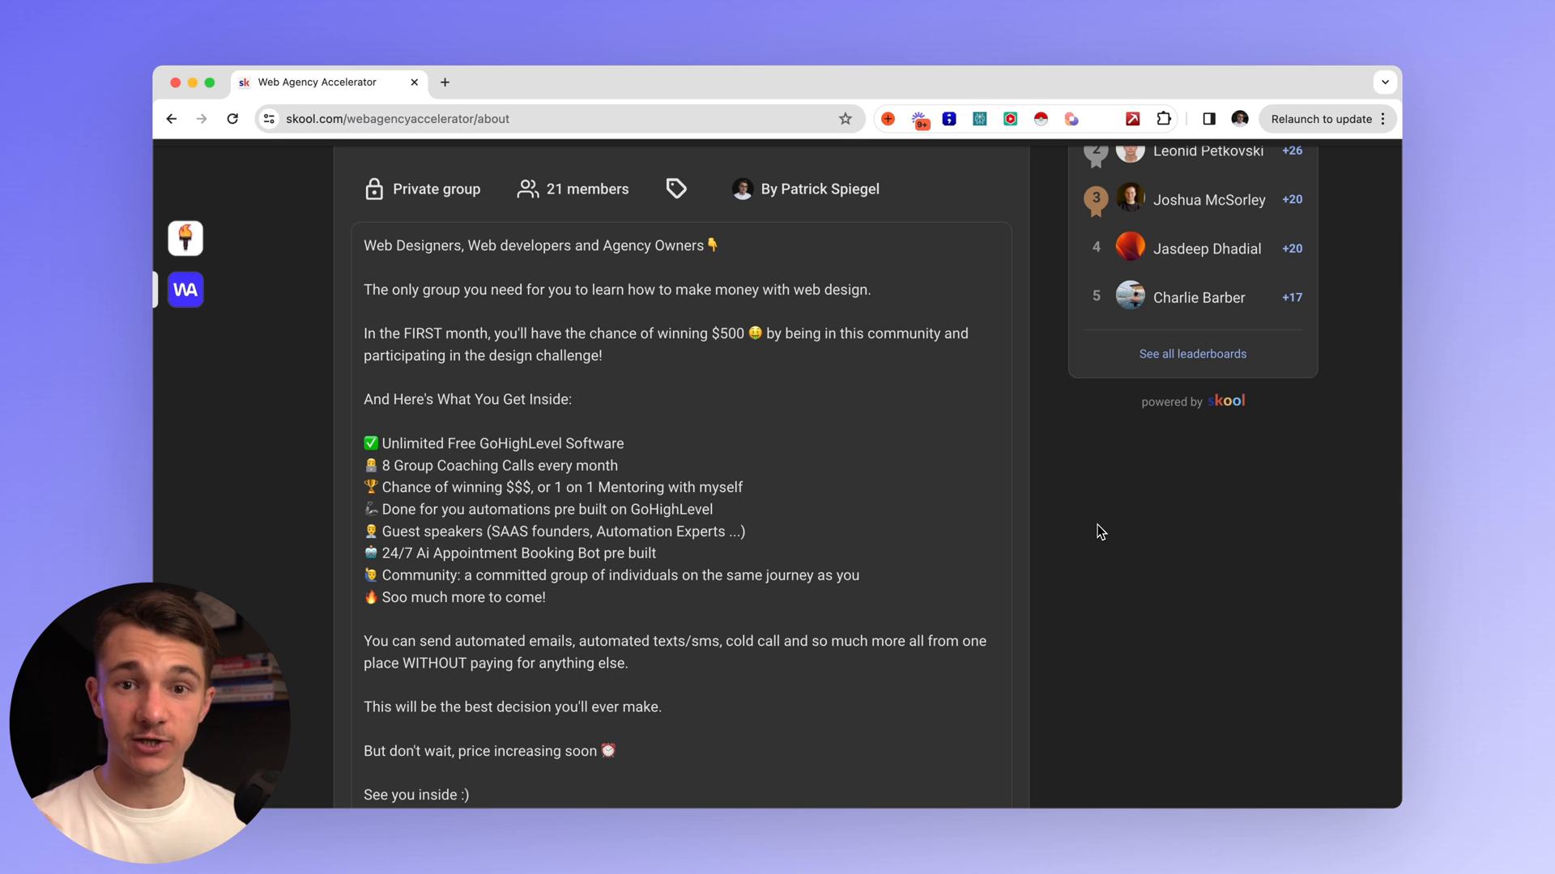
pyautogui.moveTo(519, 493)
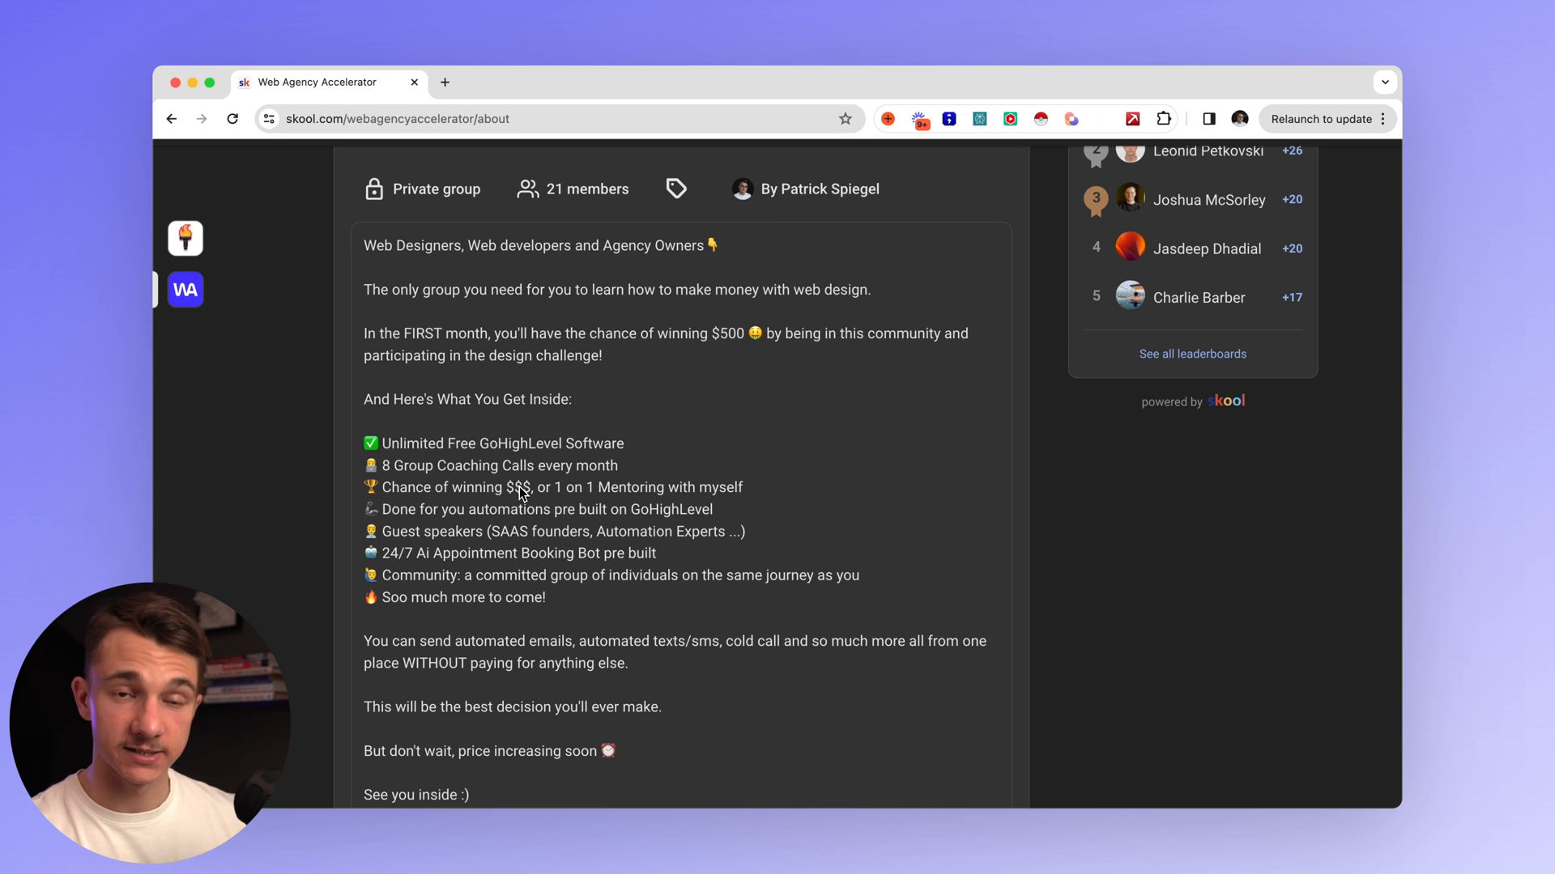
pyautogui.moveTo(536, 506)
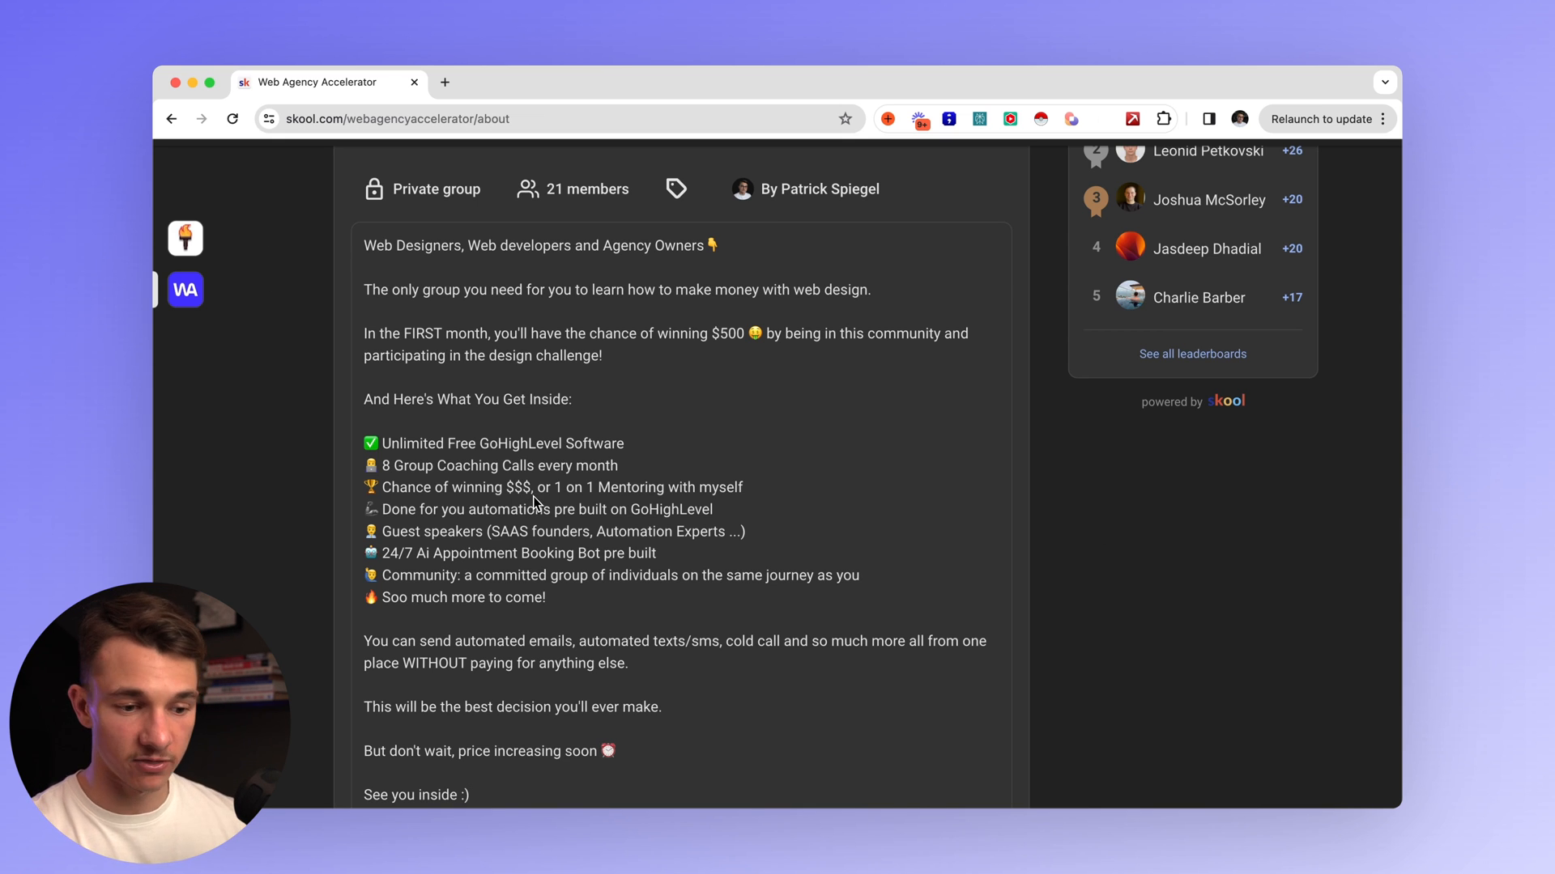
pyautogui.moveTo(482, 552)
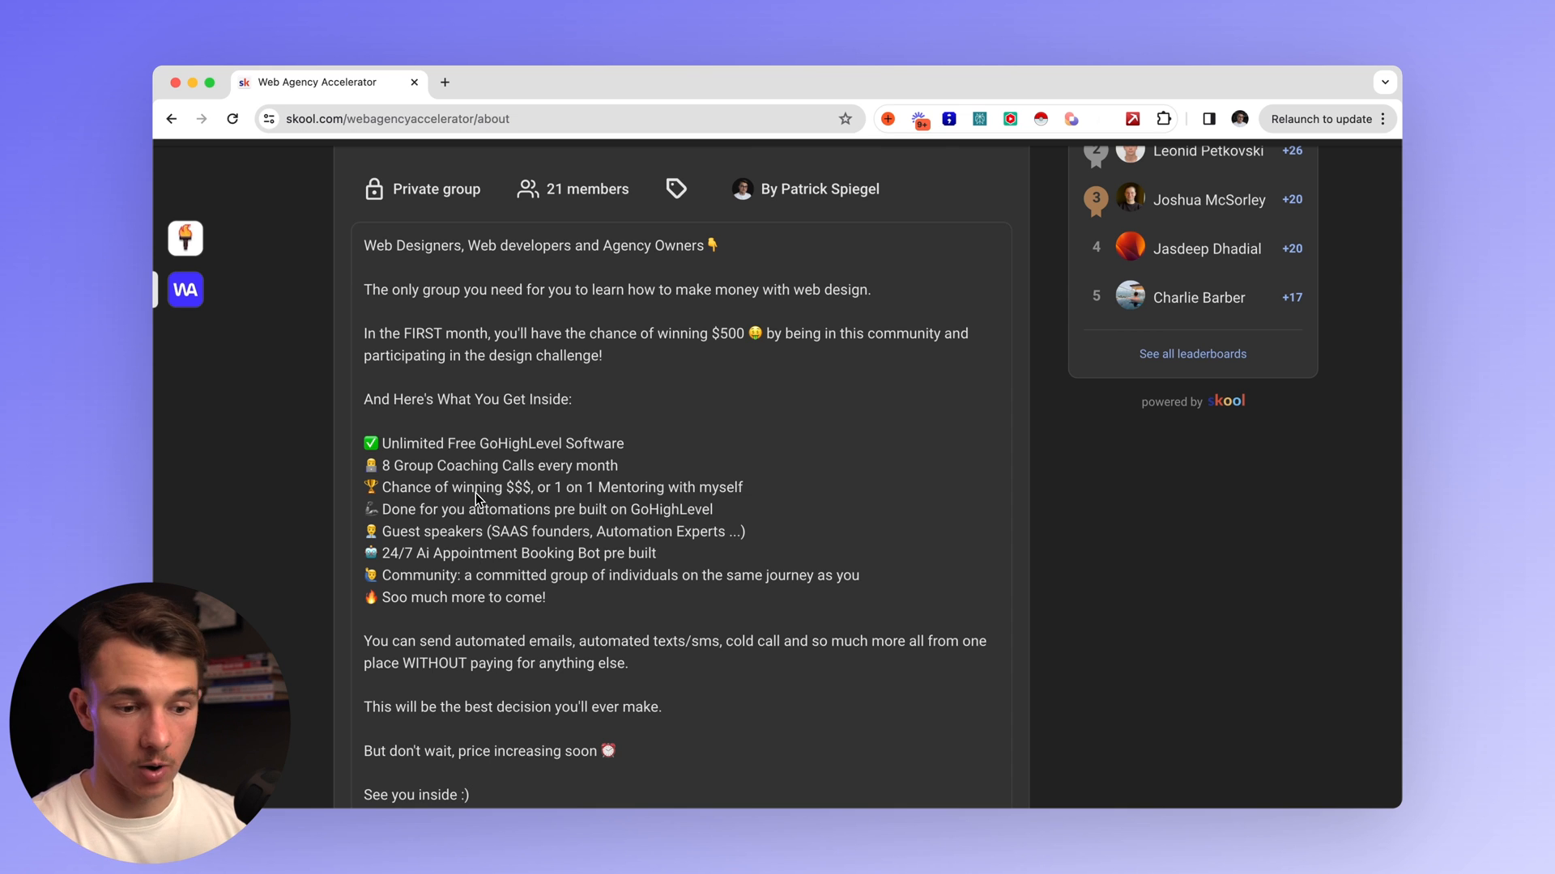
pyautogui.moveTo(500, 517)
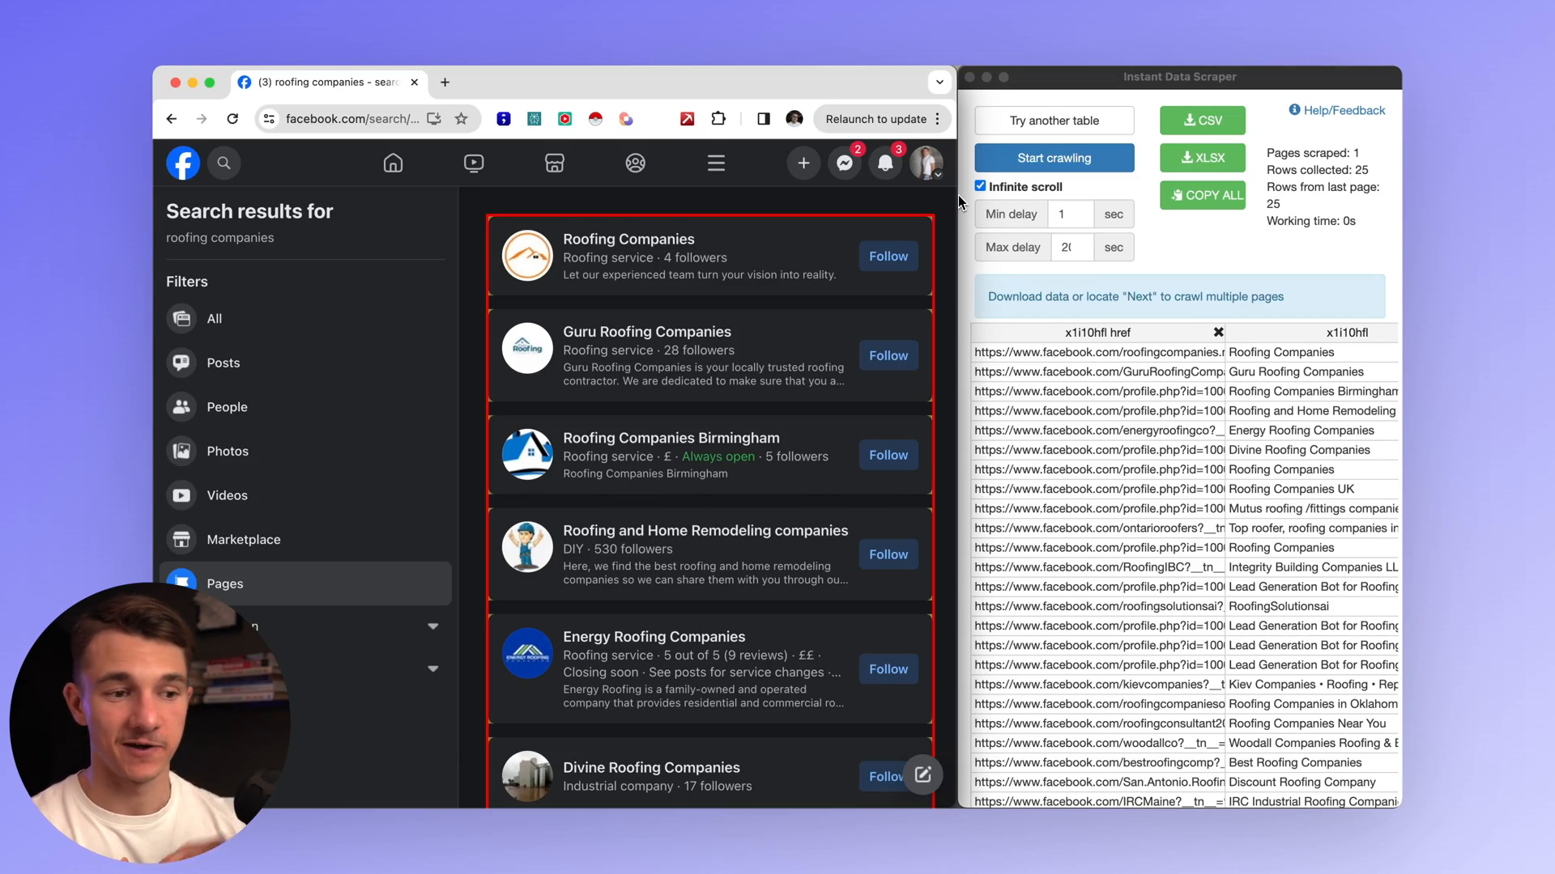
pyautogui.moveTo(827, 327)
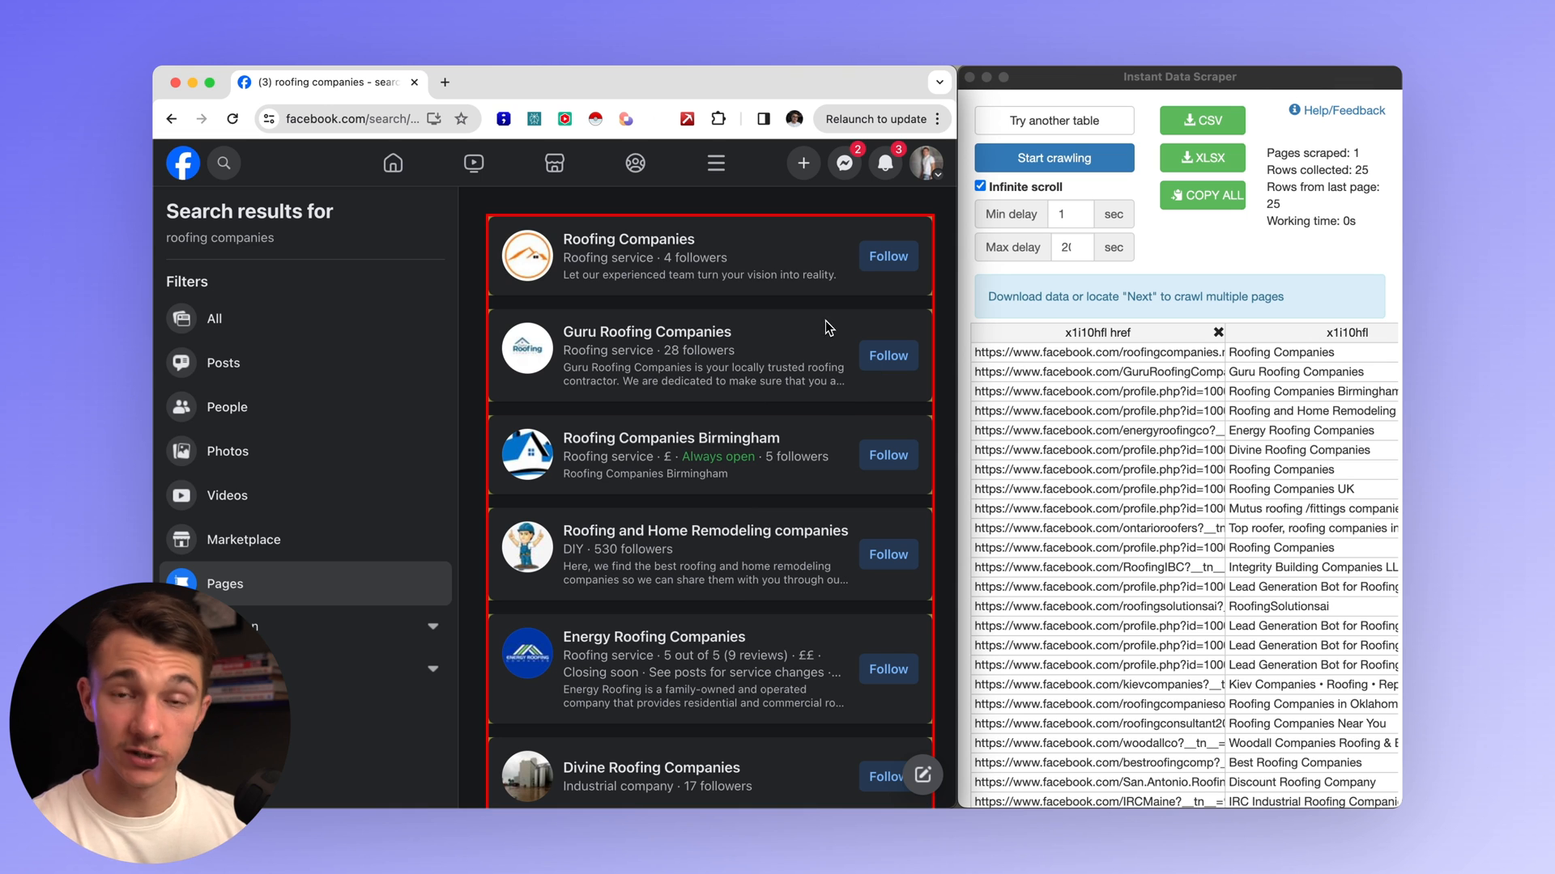
# Crawl the Facebook Pages roofing search results to collect 60 rows.
pyautogui.scroll(-3)
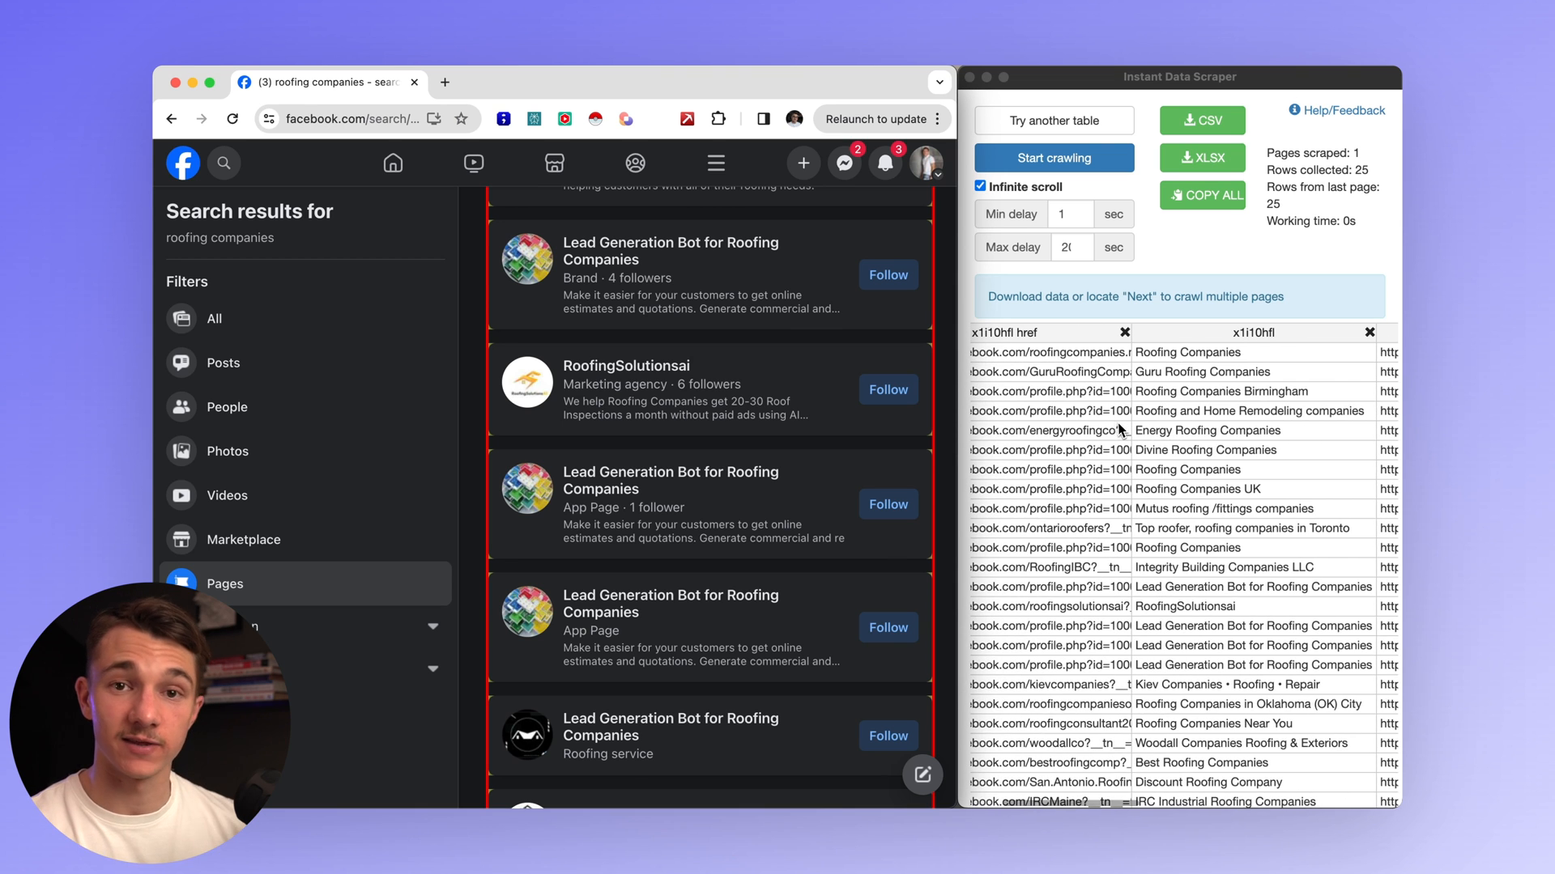
pyautogui.click(1052, 157)
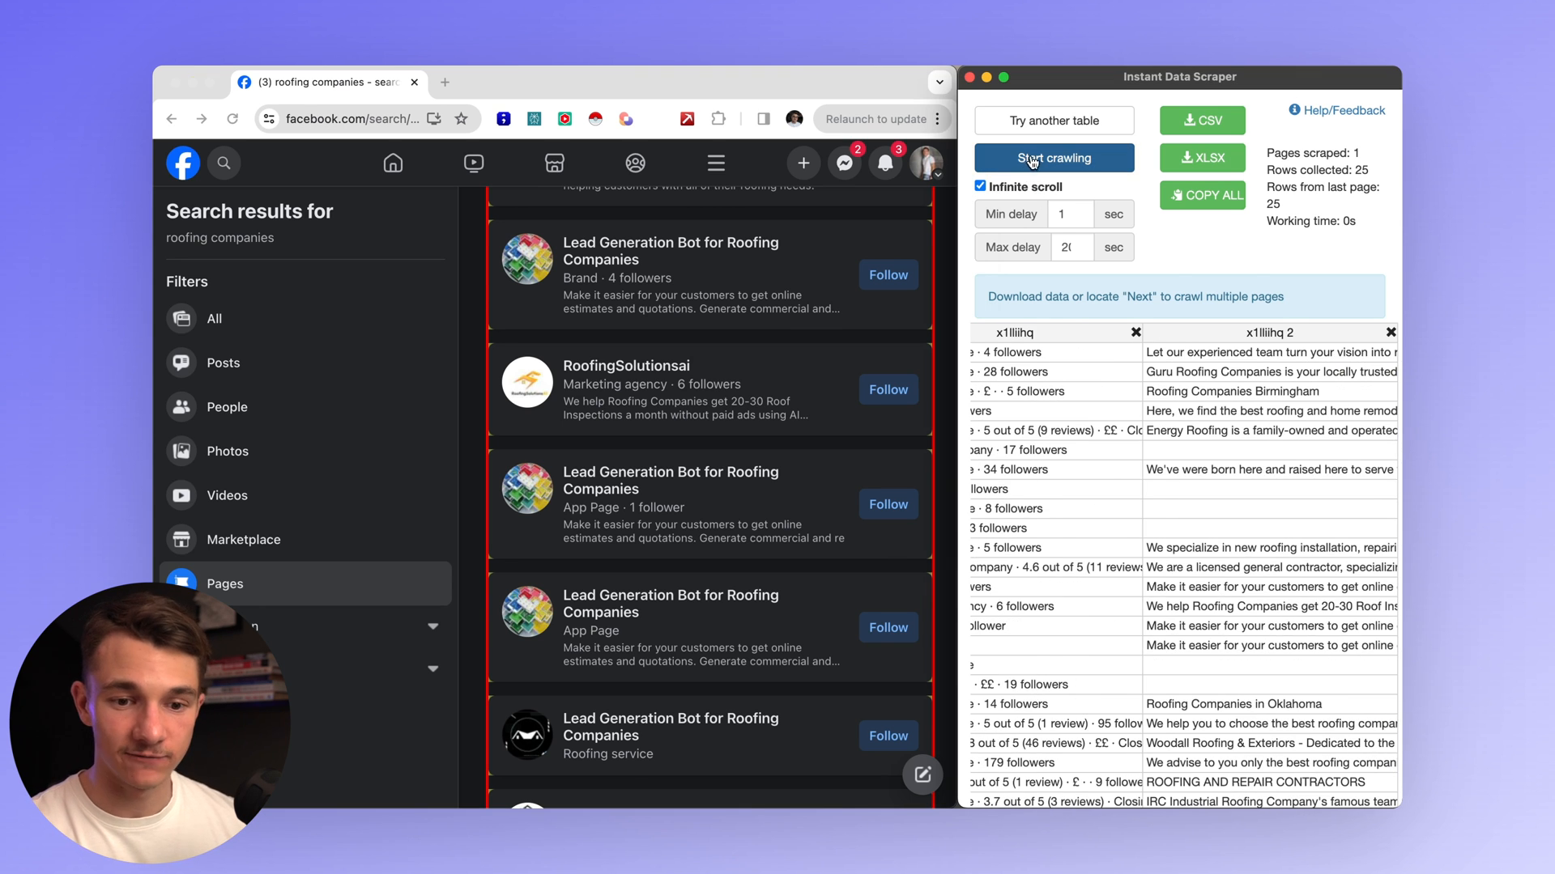
pyautogui.click(1052, 157)
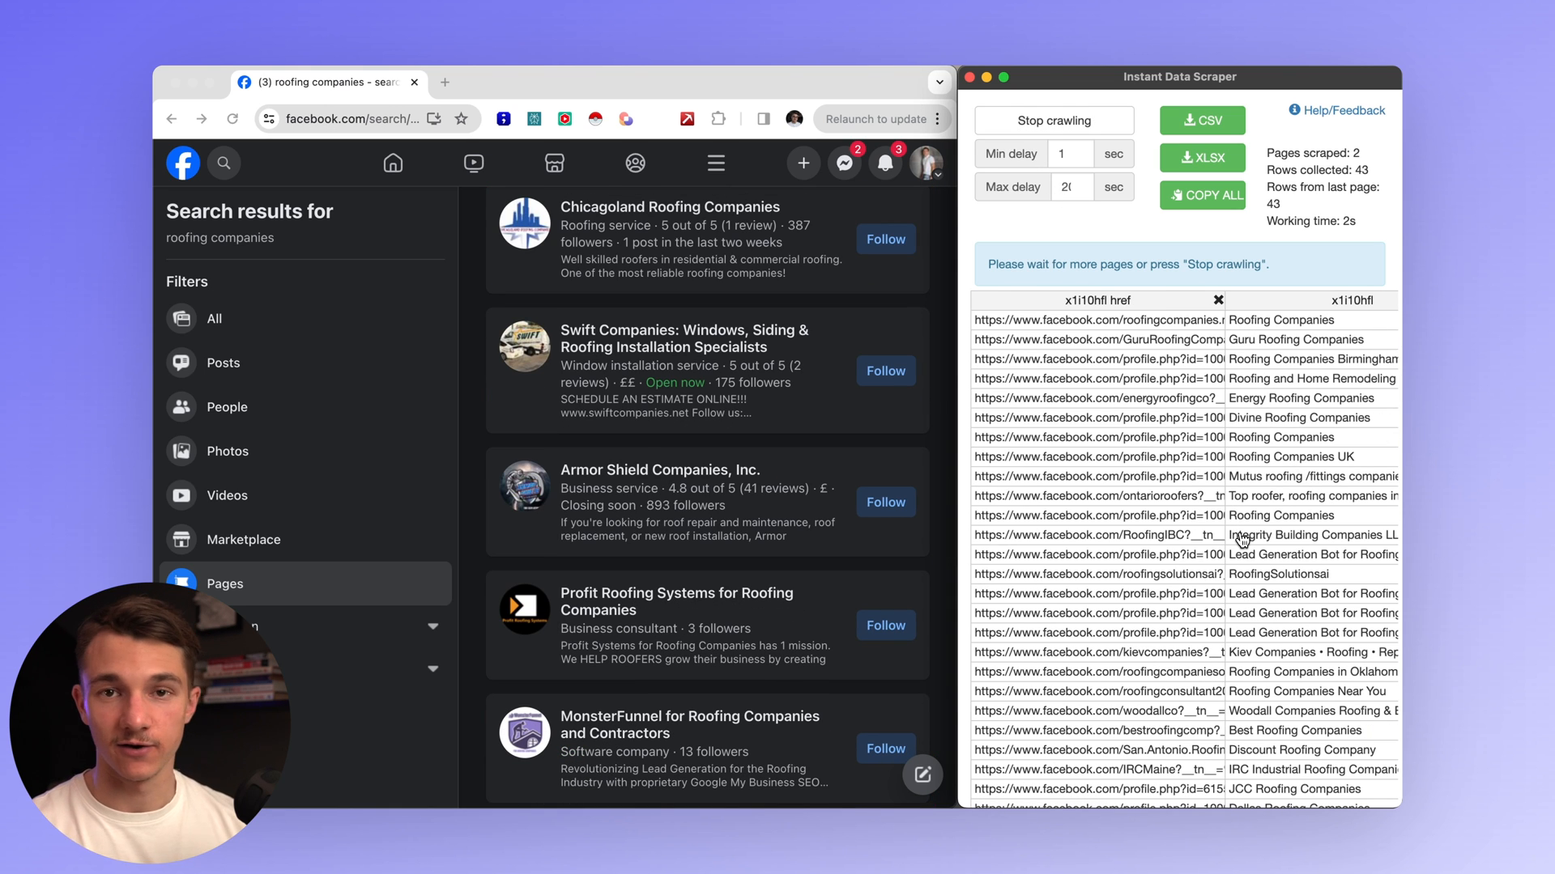
pyautogui.scroll(-3)
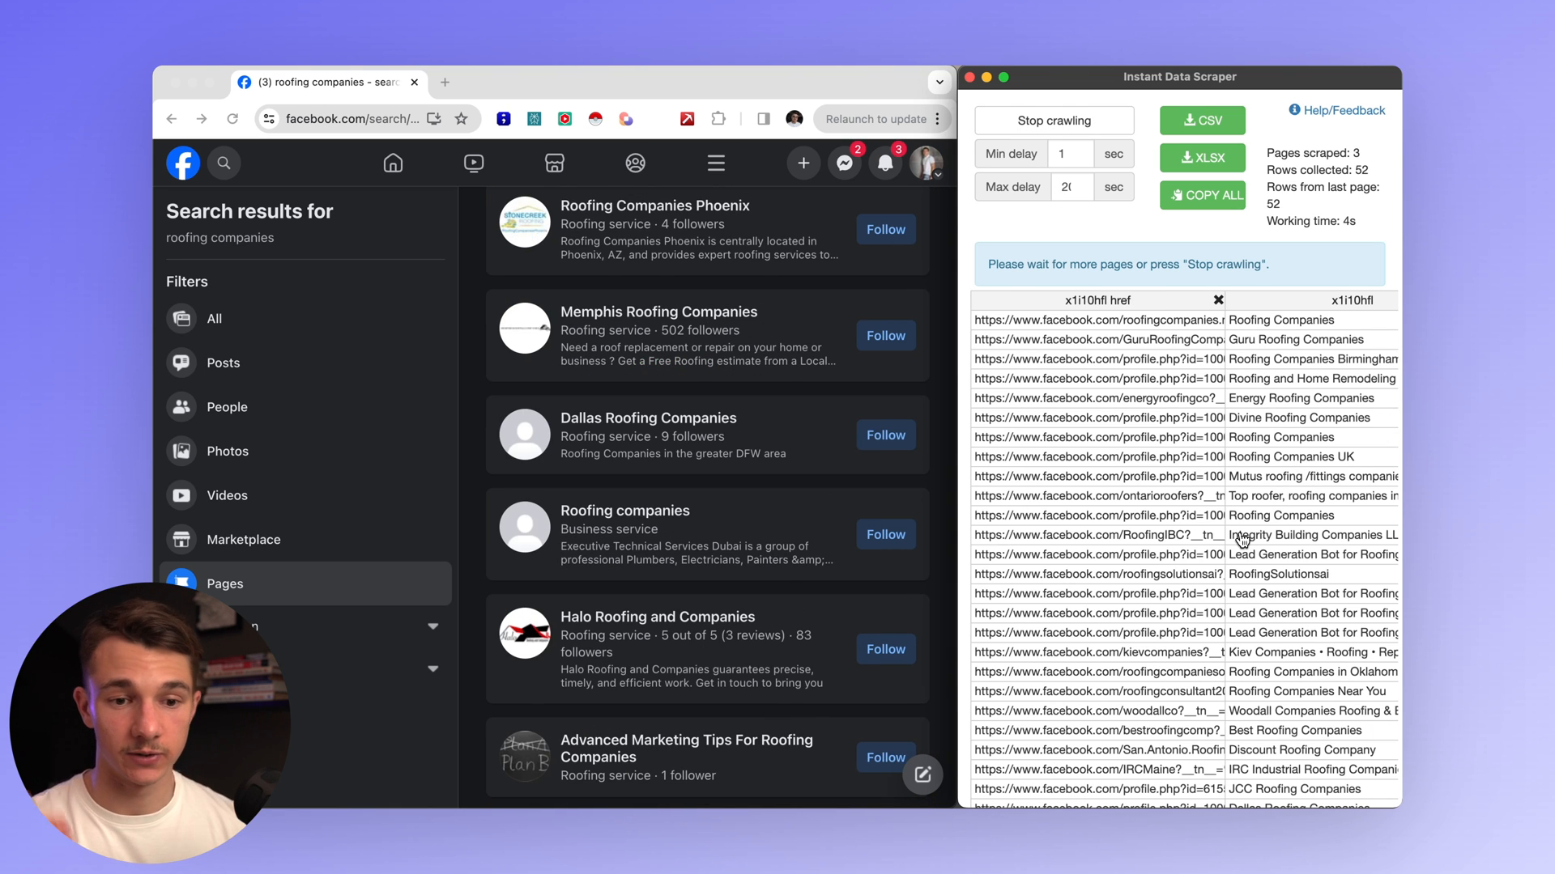
pyautogui.scroll(-3)
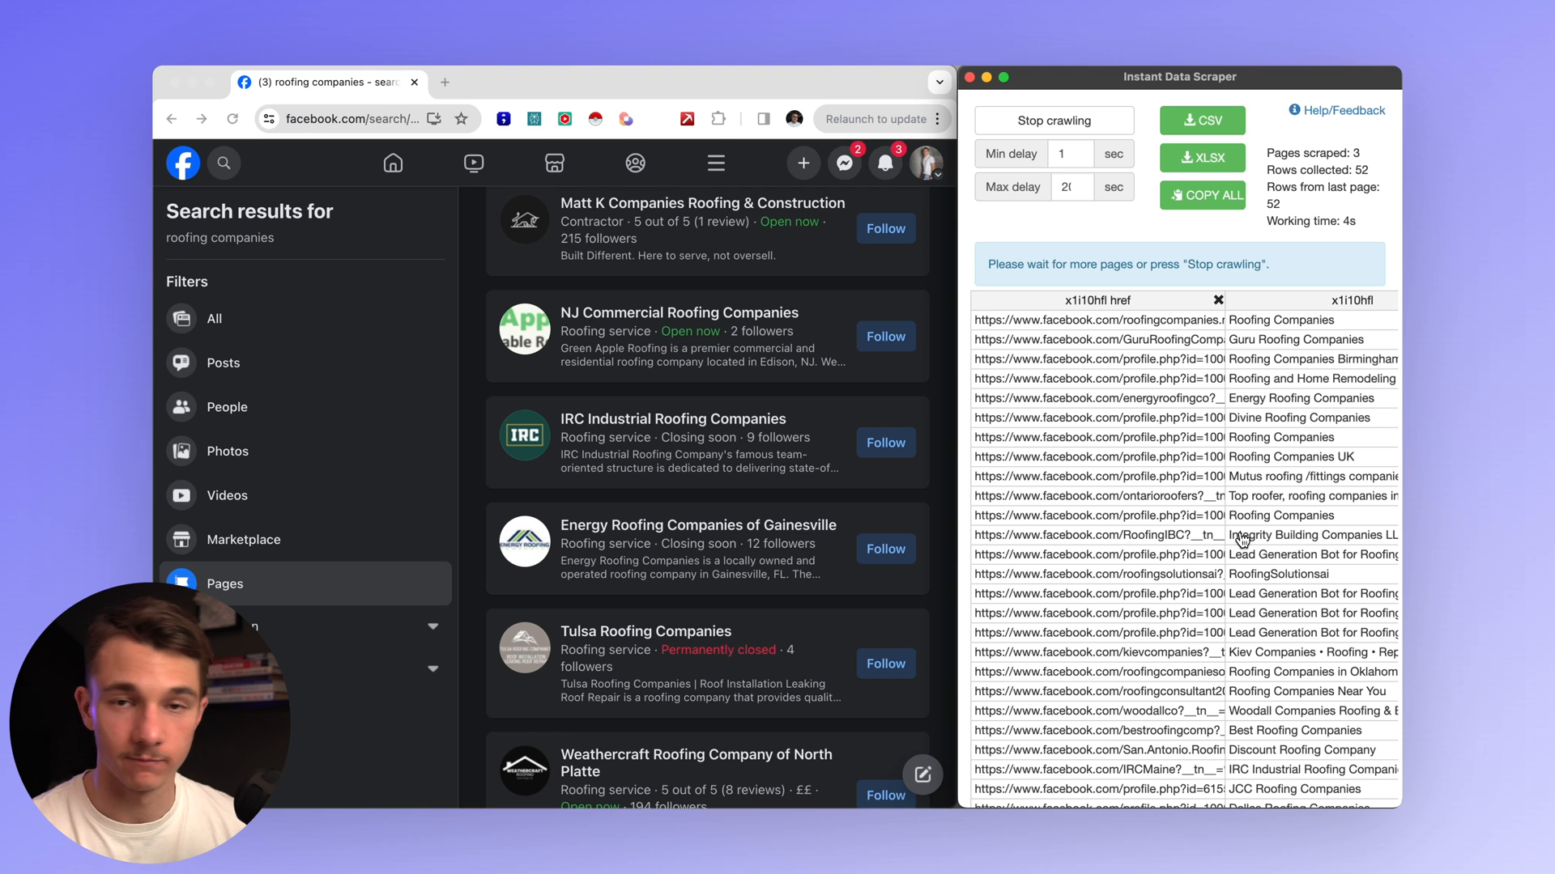
# View the Halo Roofing and Companies Facebook page and scroll through it.
pyautogui.click(1053, 120)
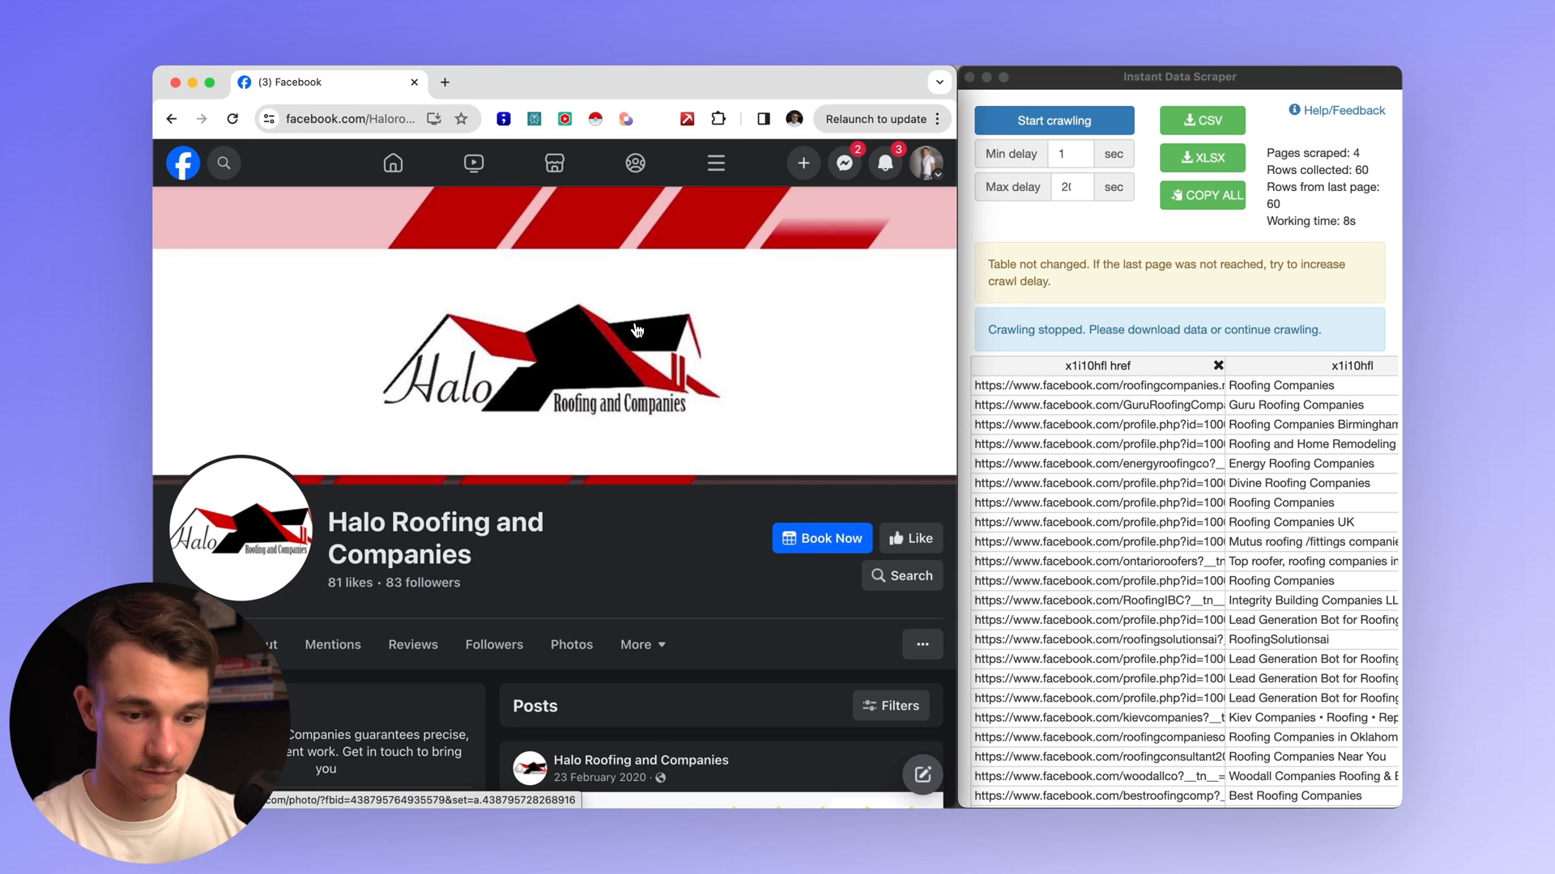
pyautogui.scroll(-3)
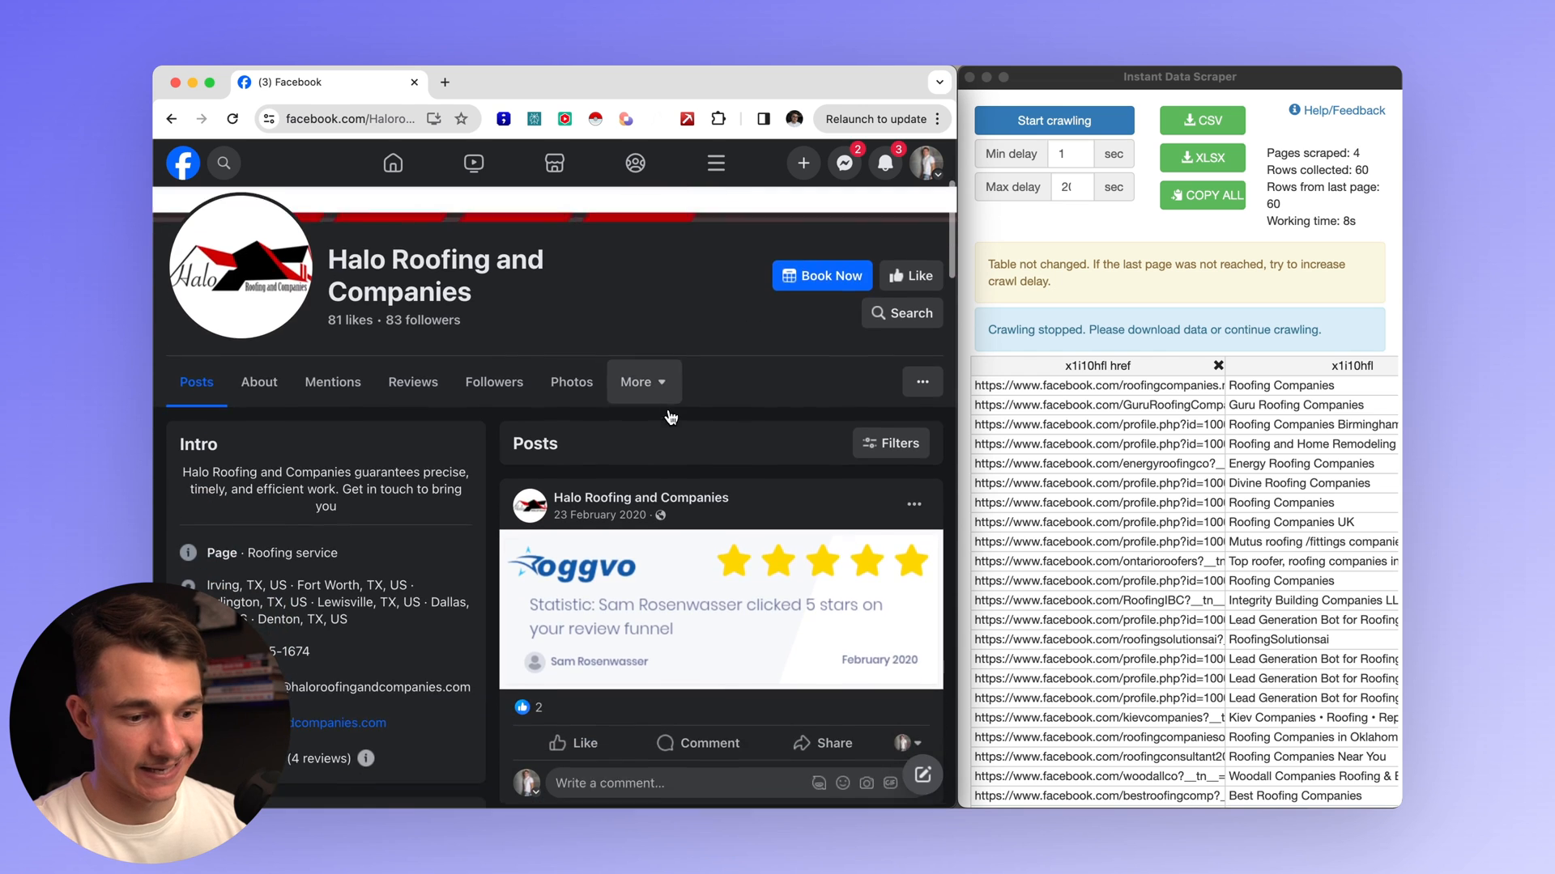
pyautogui.scroll(-3)
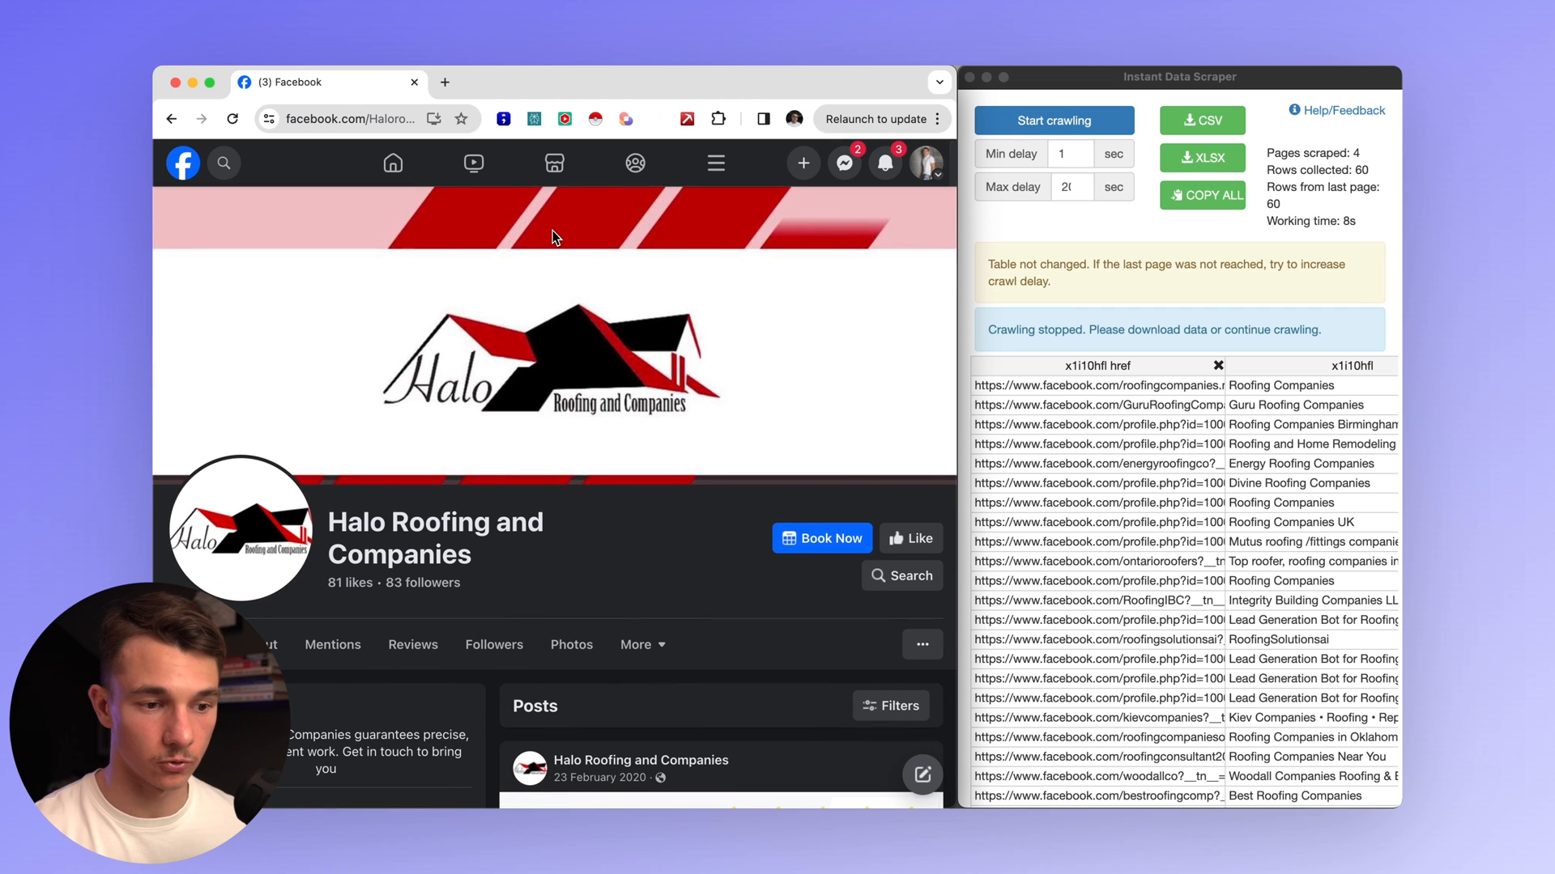
# Search Facebook for 'real estate agent' and go to the Marketing For Real Estate Agents That Really Work group.
pyautogui.write('real esta')
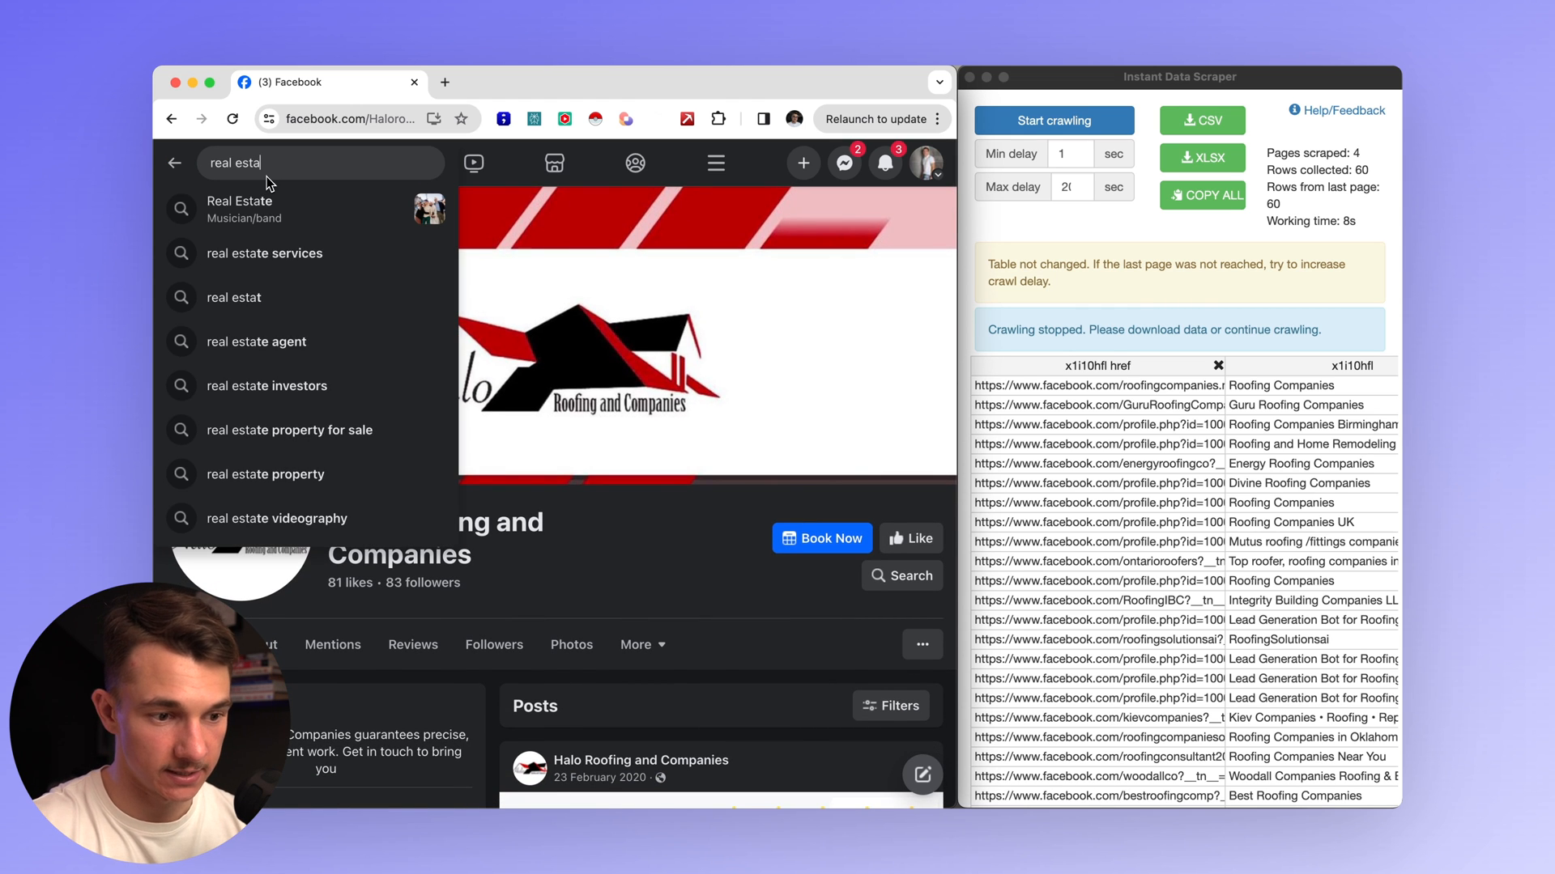
pyautogui.click(268, 342)
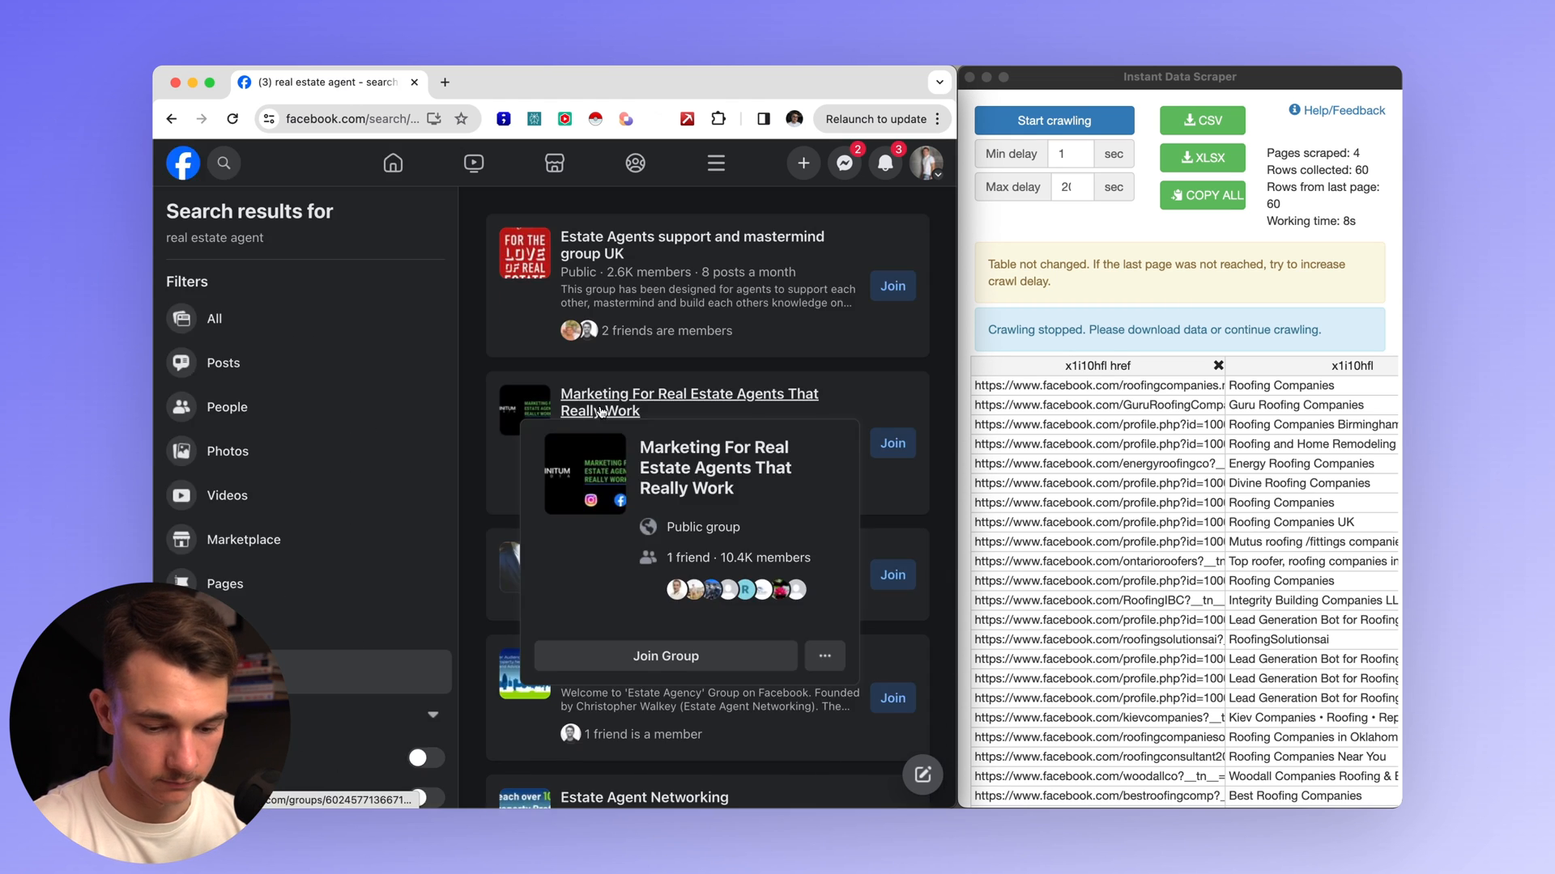
pyautogui.click(688, 401)
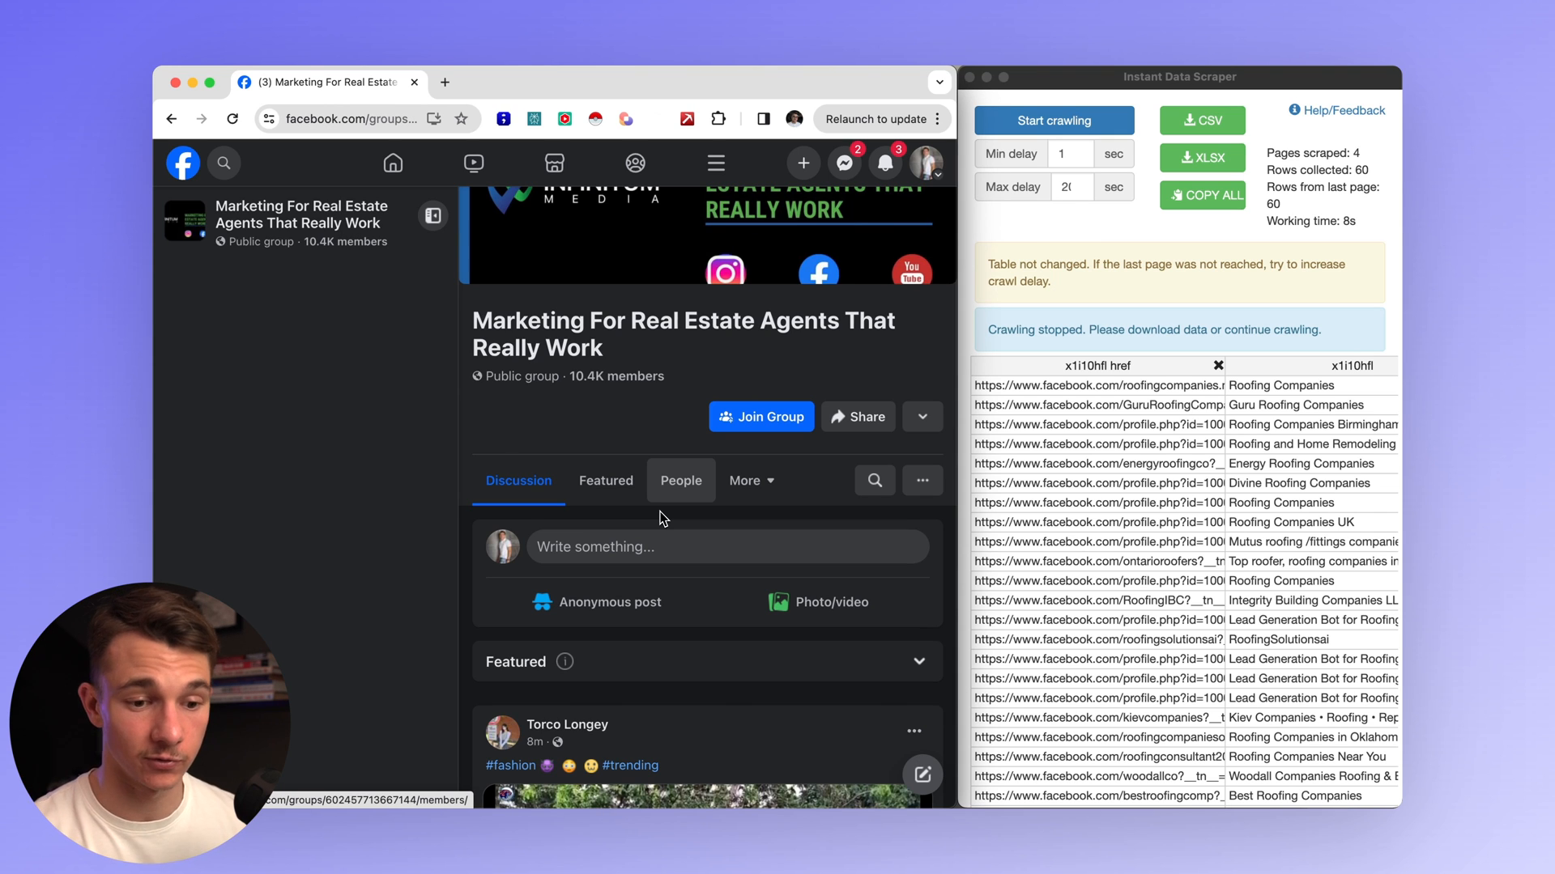
pyautogui.moveTo(462, 459)
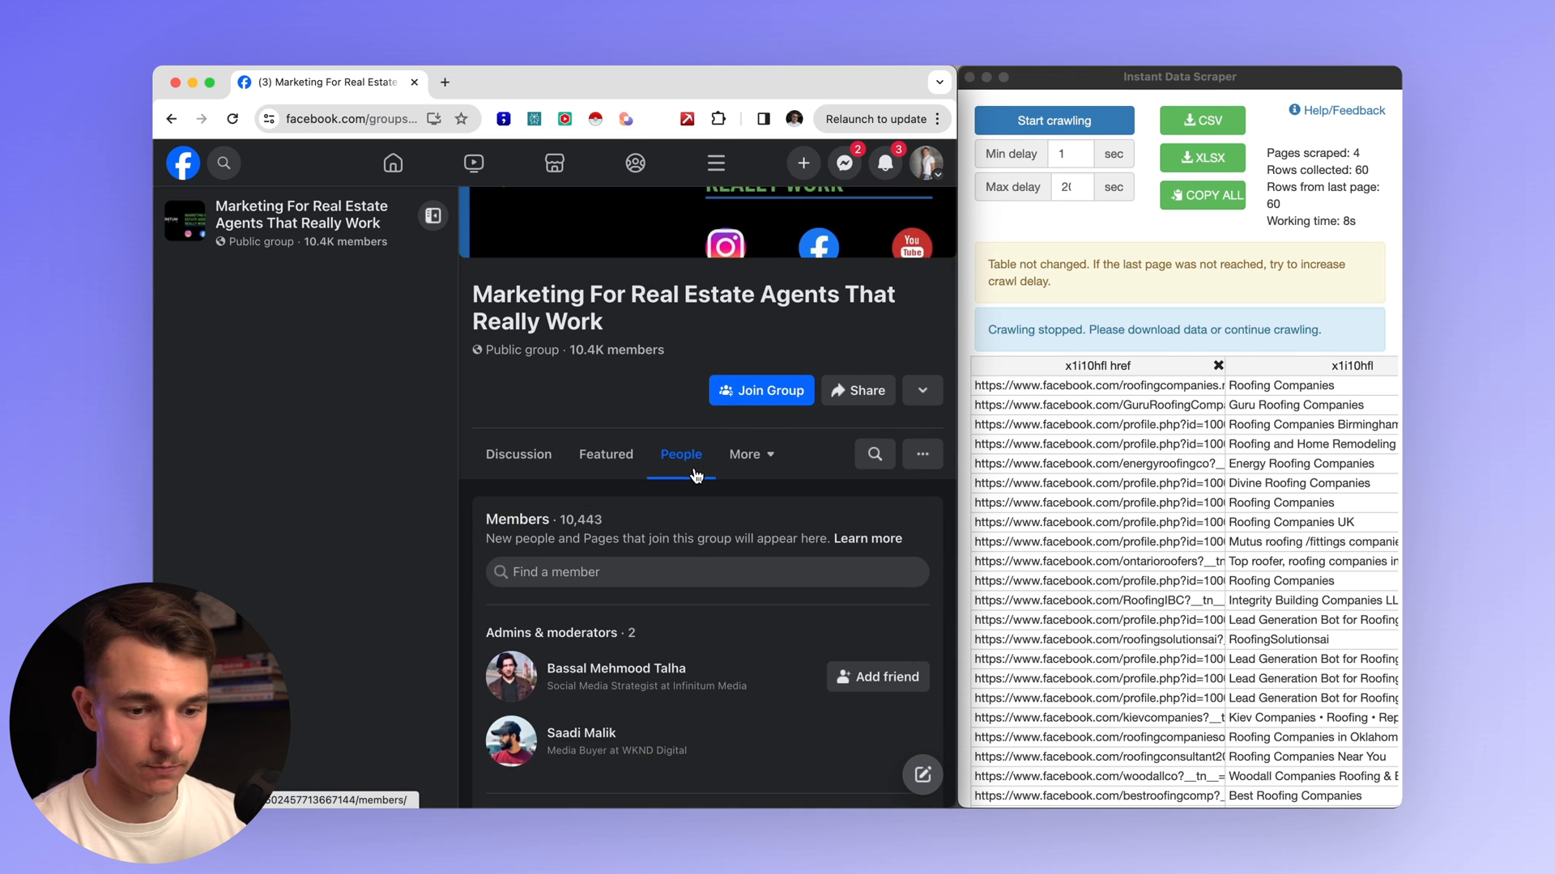
# Crawl the group's People tab to collect about 229 member names and profile links, then stop.
pyautogui.click(1053, 120)
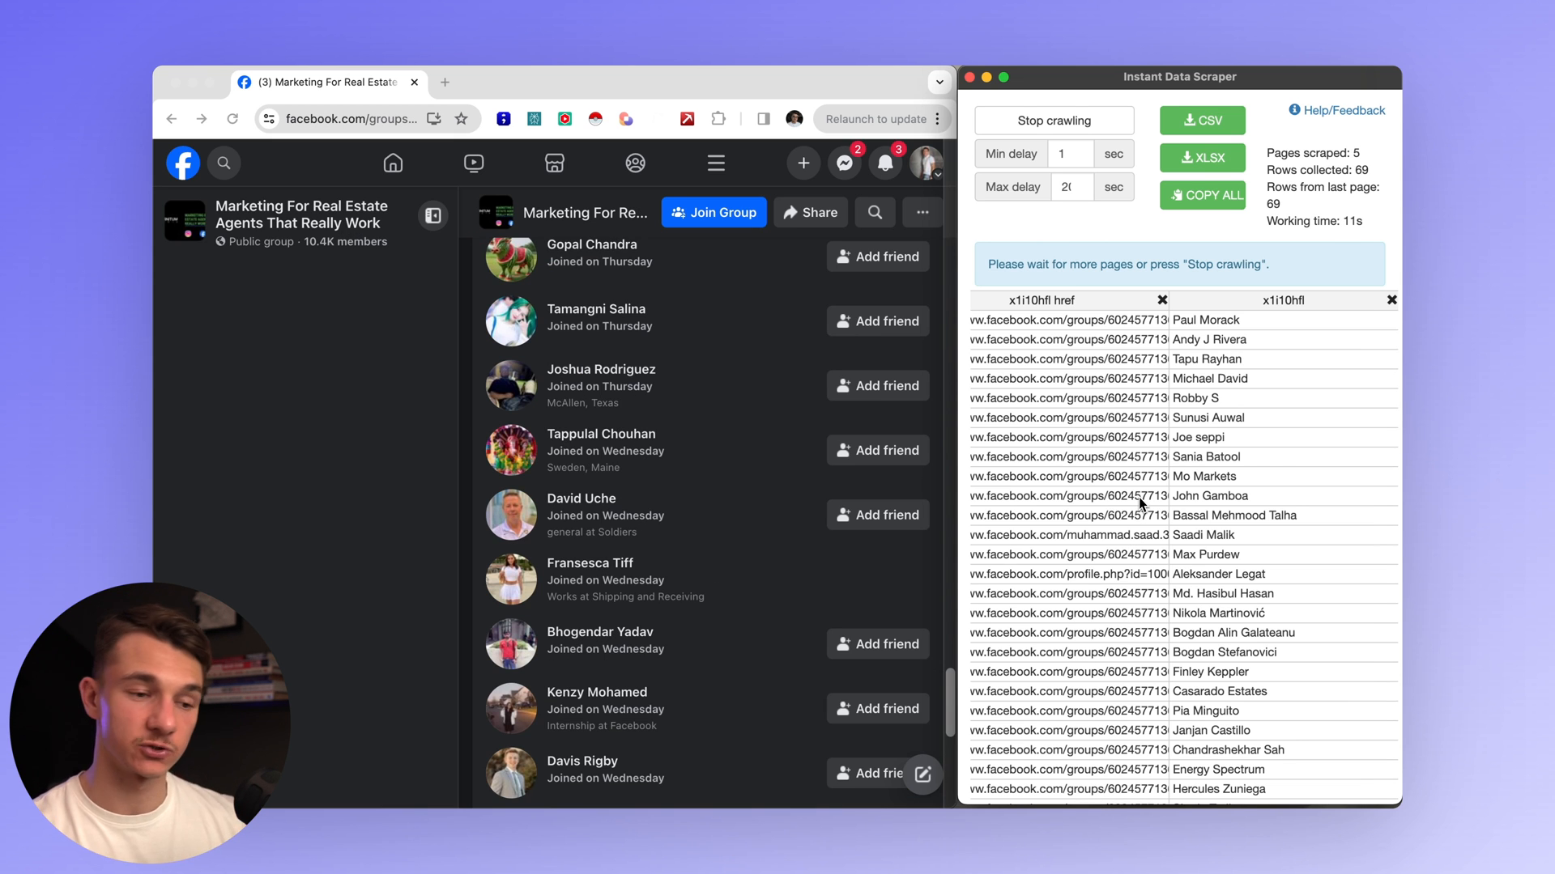
pyautogui.scroll(-3)
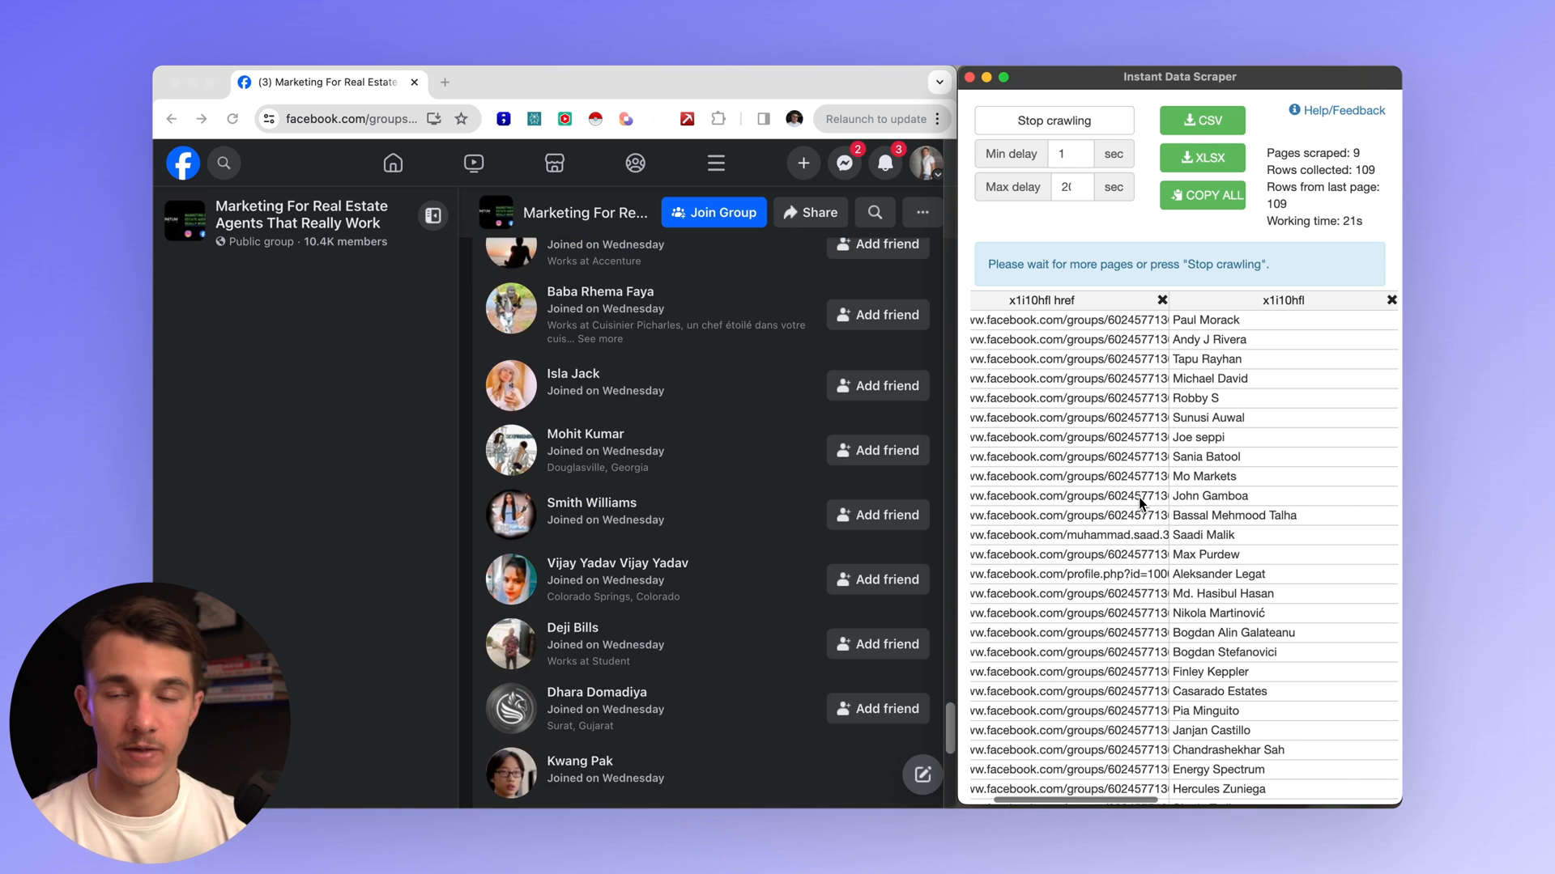
pyautogui.scroll(-3)
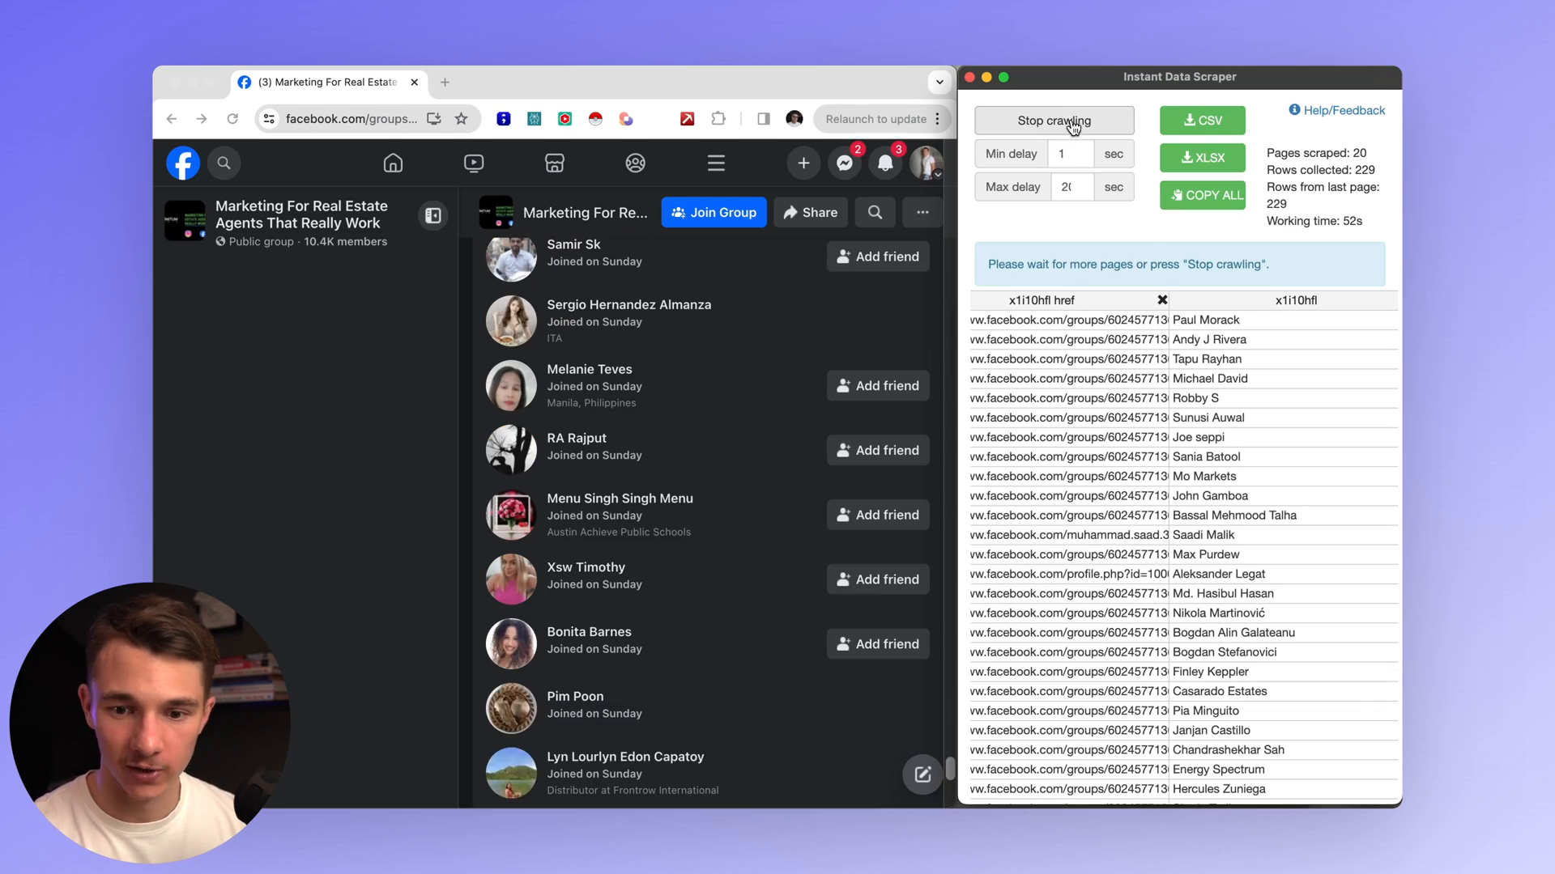
pyautogui.click(1053, 120)
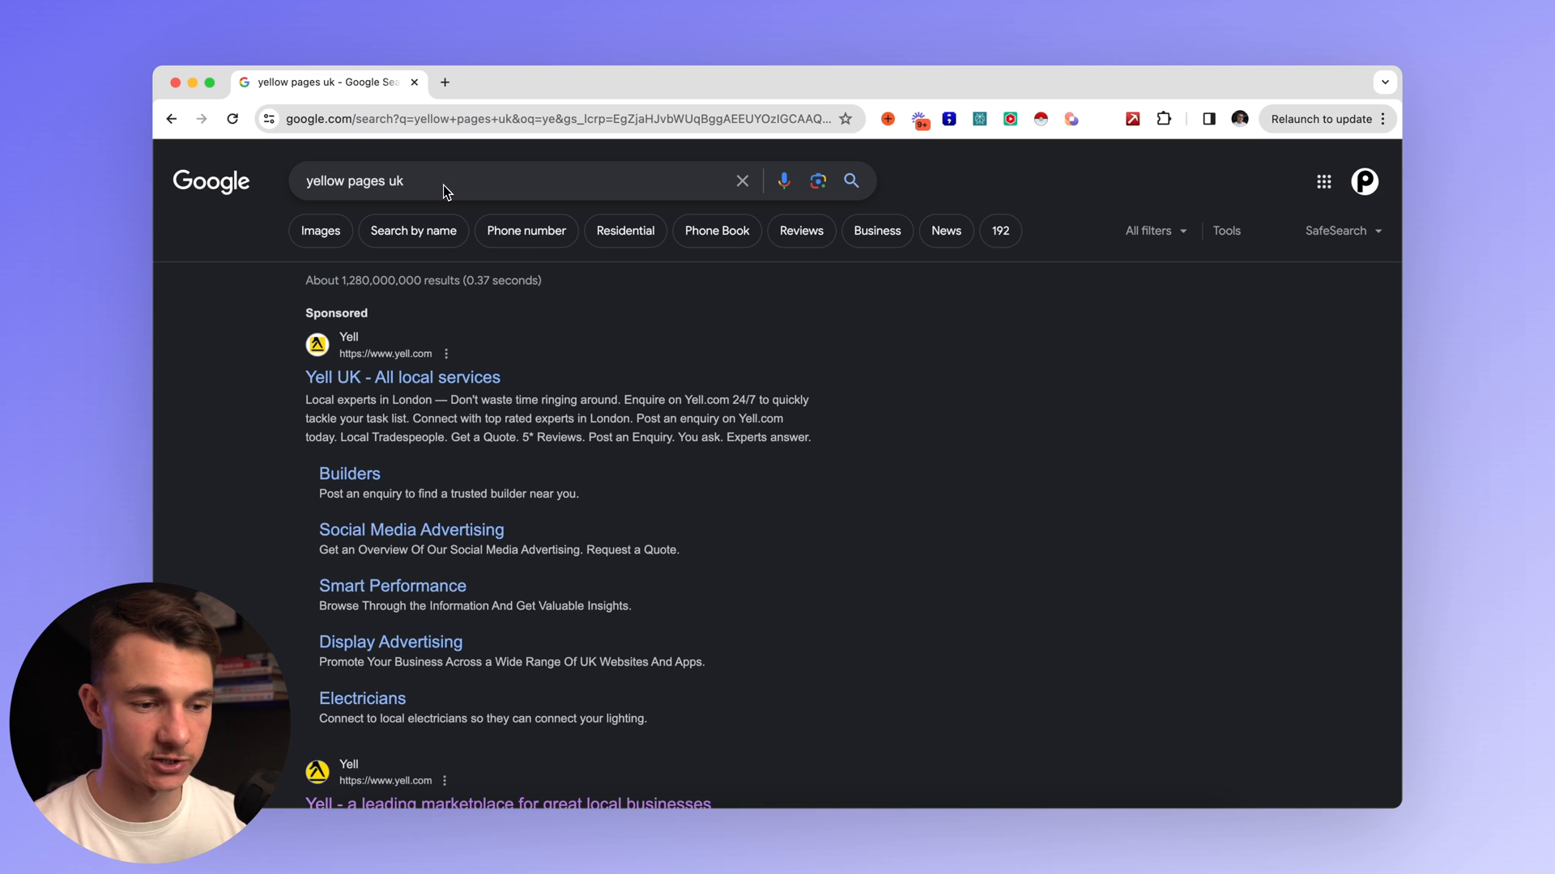
# Go to Yell from Google results and run the recent 'roofing services' search for London.
pyautogui.click(404, 377)
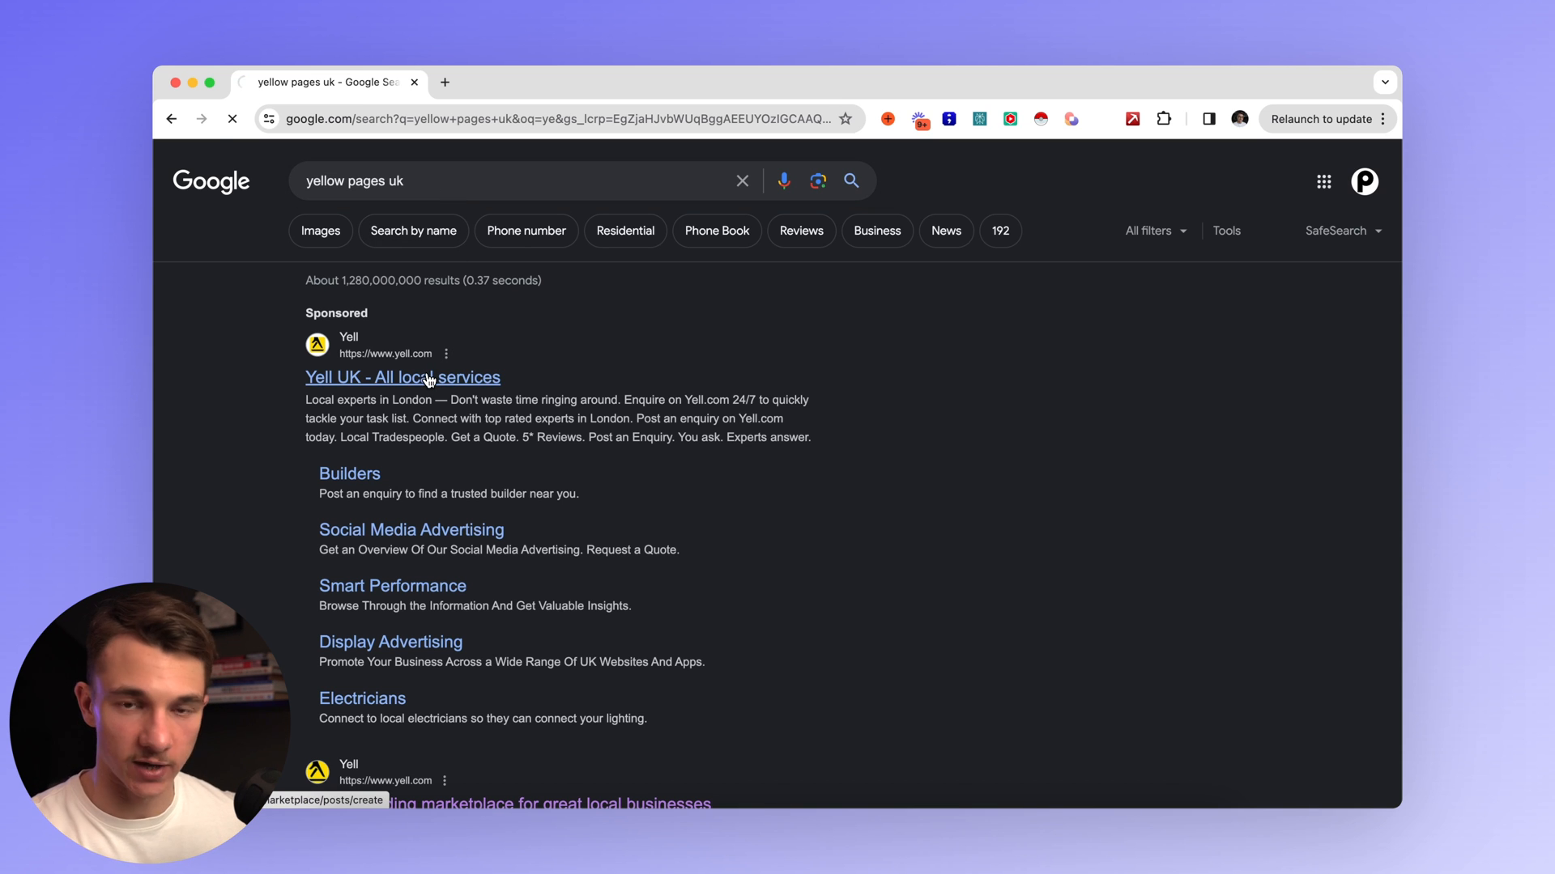
pyautogui.click(403, 377)
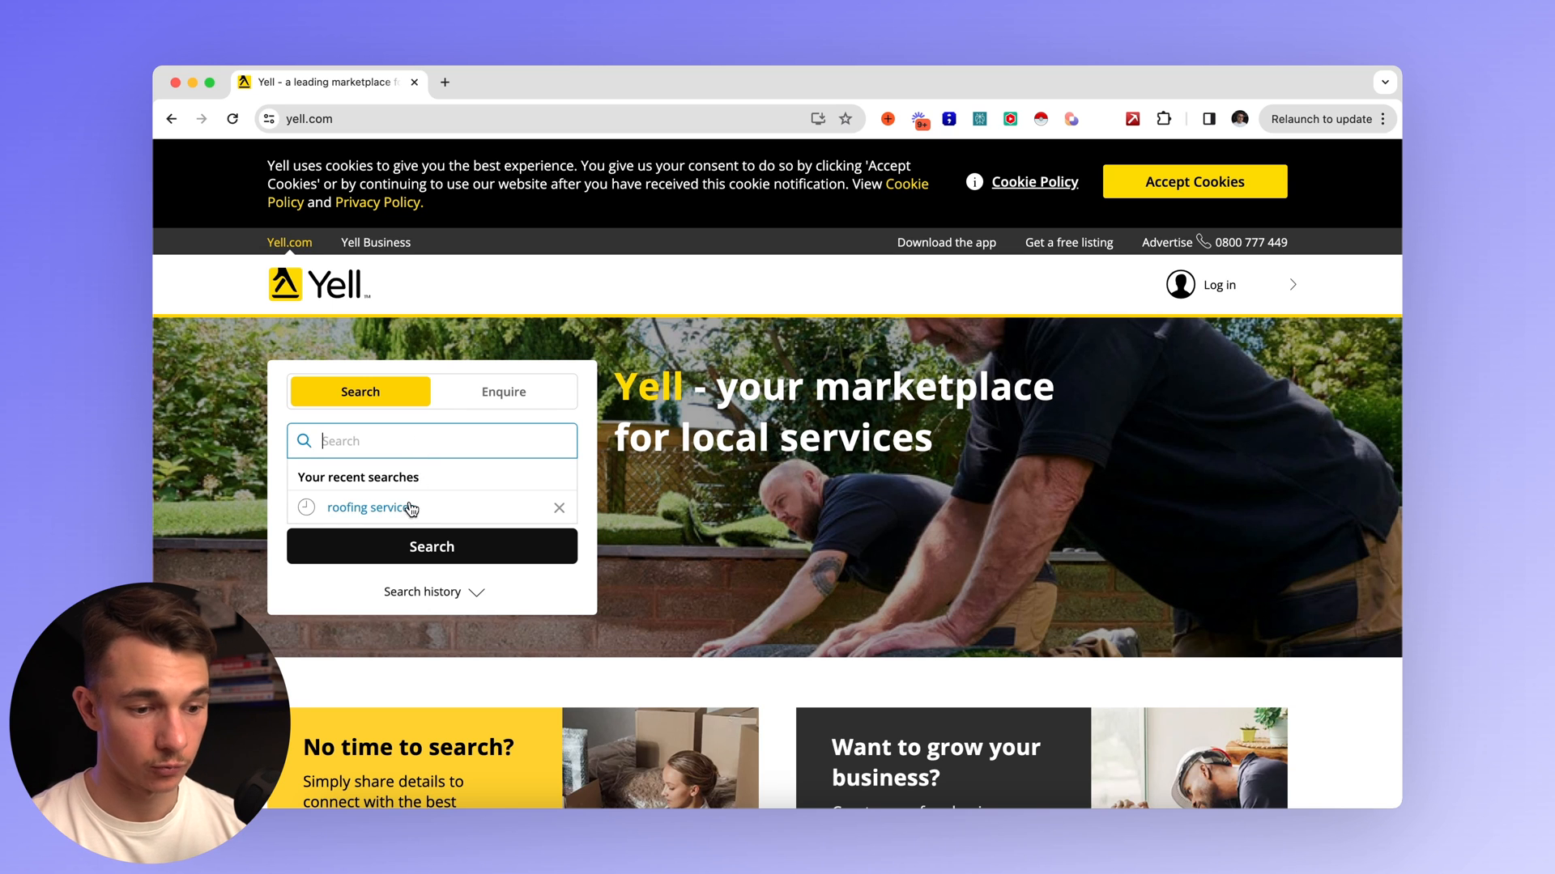
pyautogui.click(367, 507)
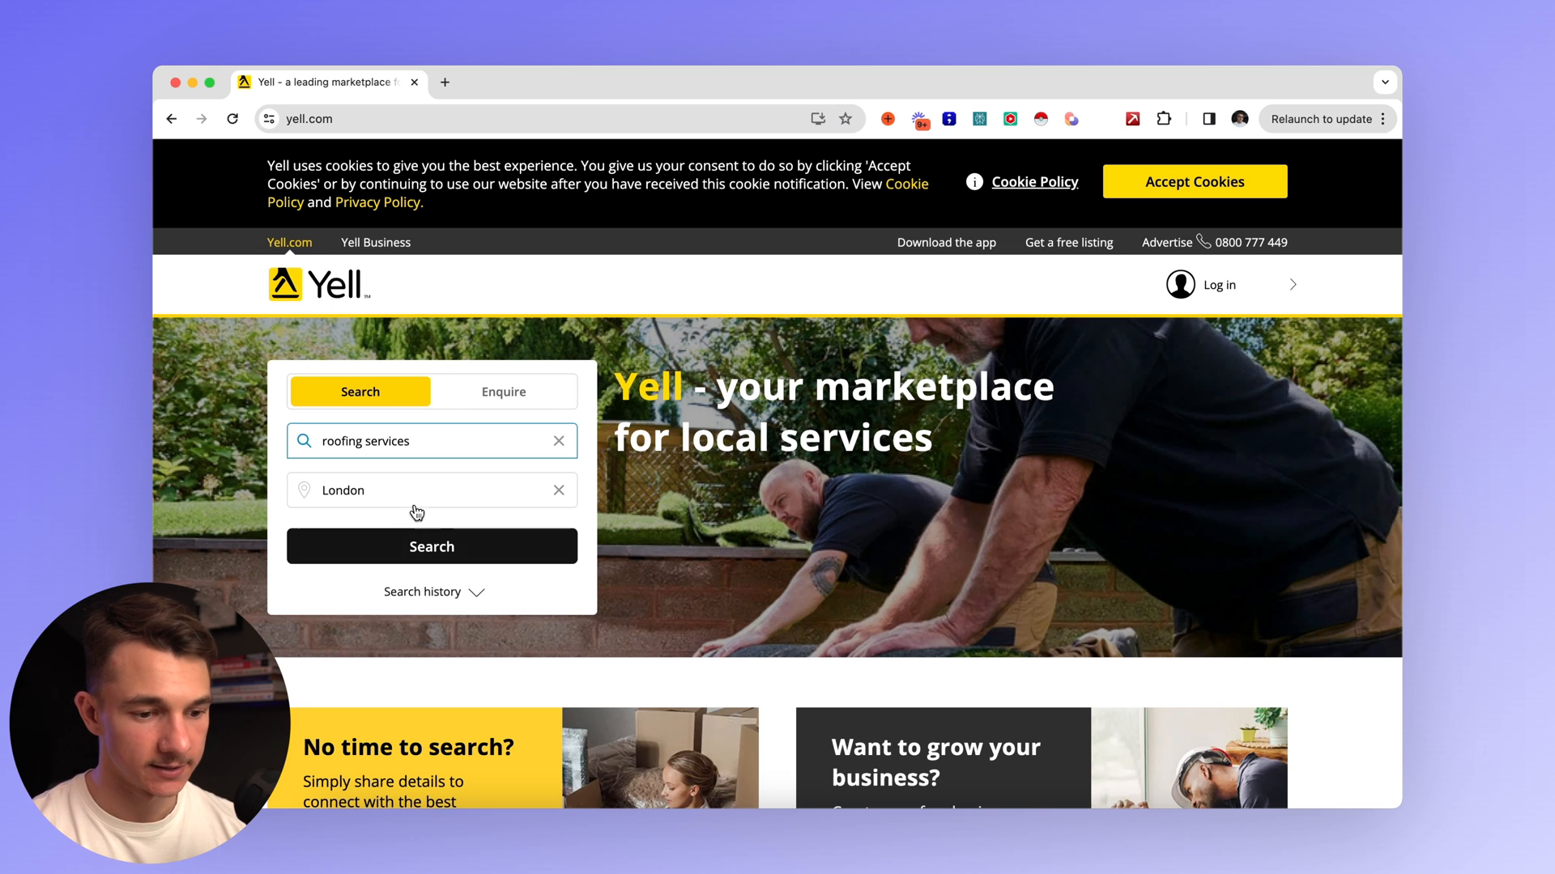
pyautogui.click(431, 546)
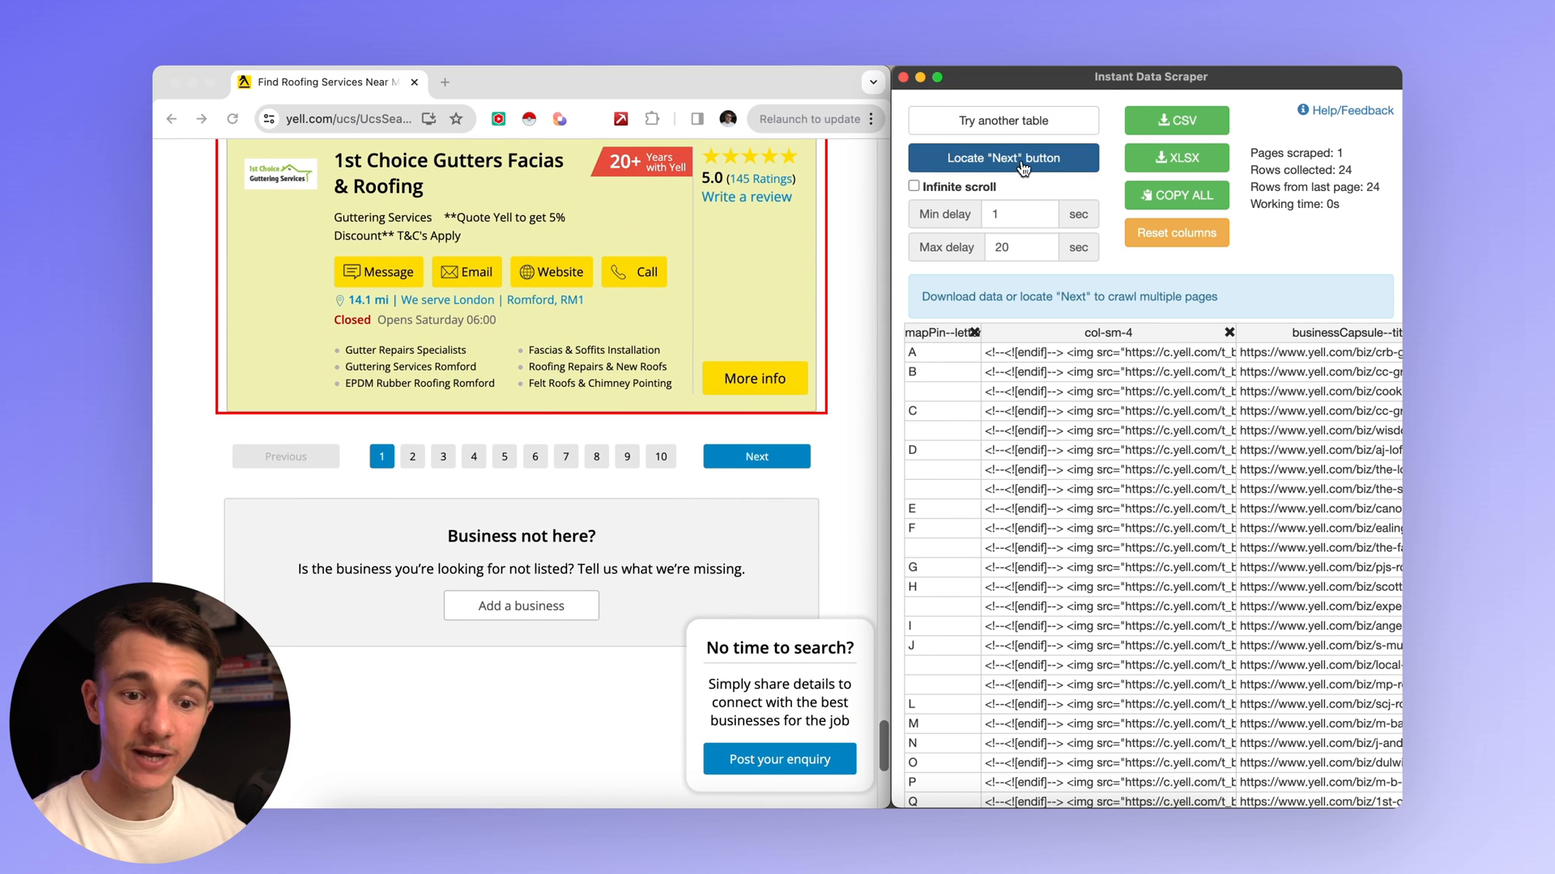
# Mark Yell's Next link and crawl all 10 result pages to collect 181 roofing listings.
pyautogui.click(1002, 157)
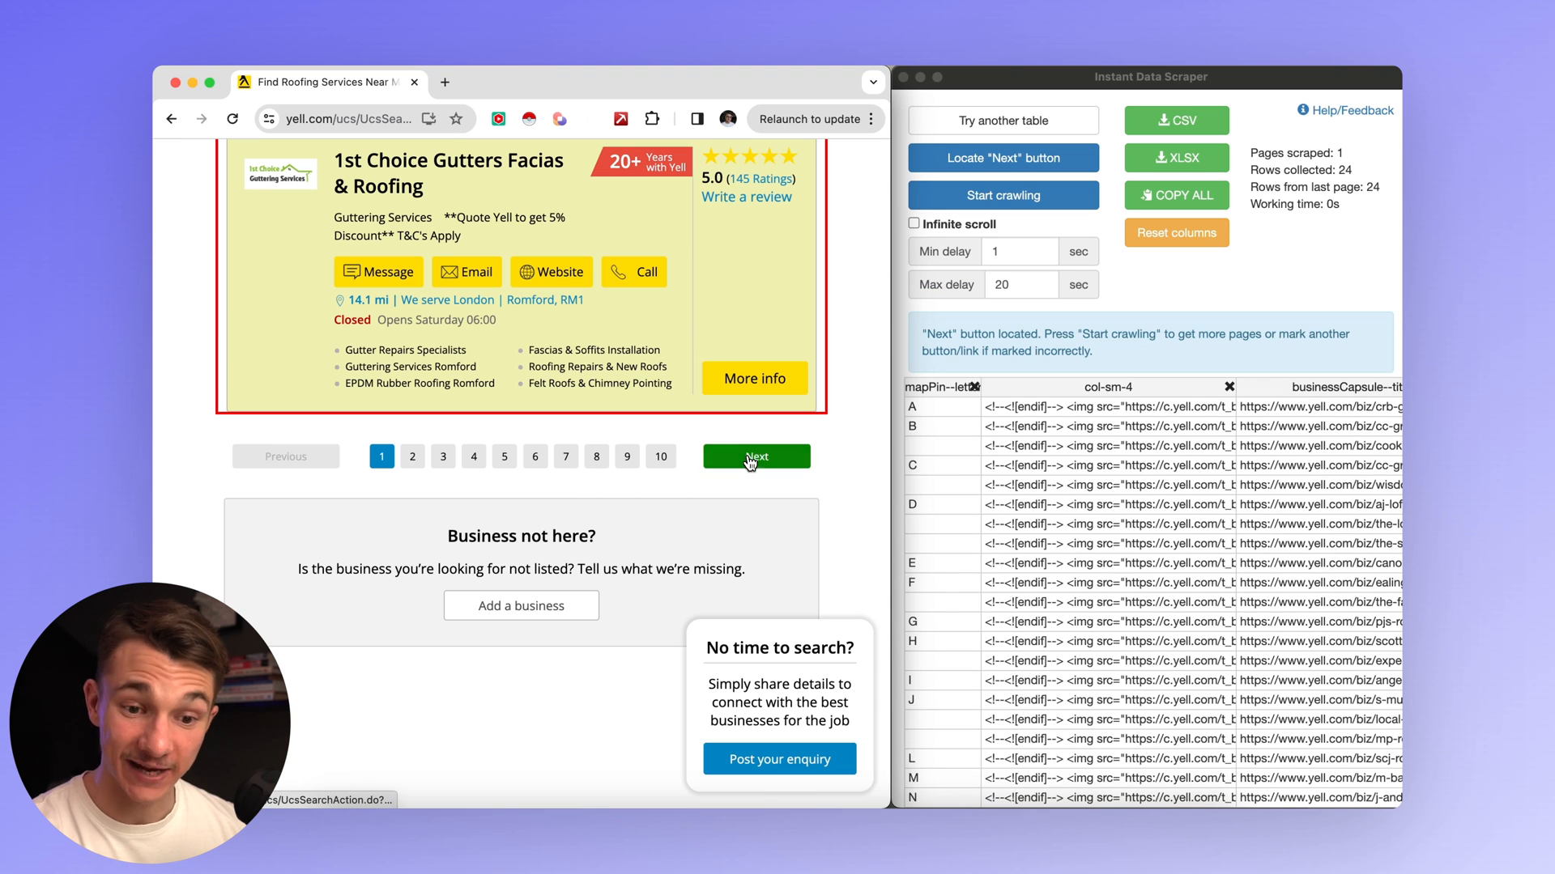
pyautogui.click(1001, 157)
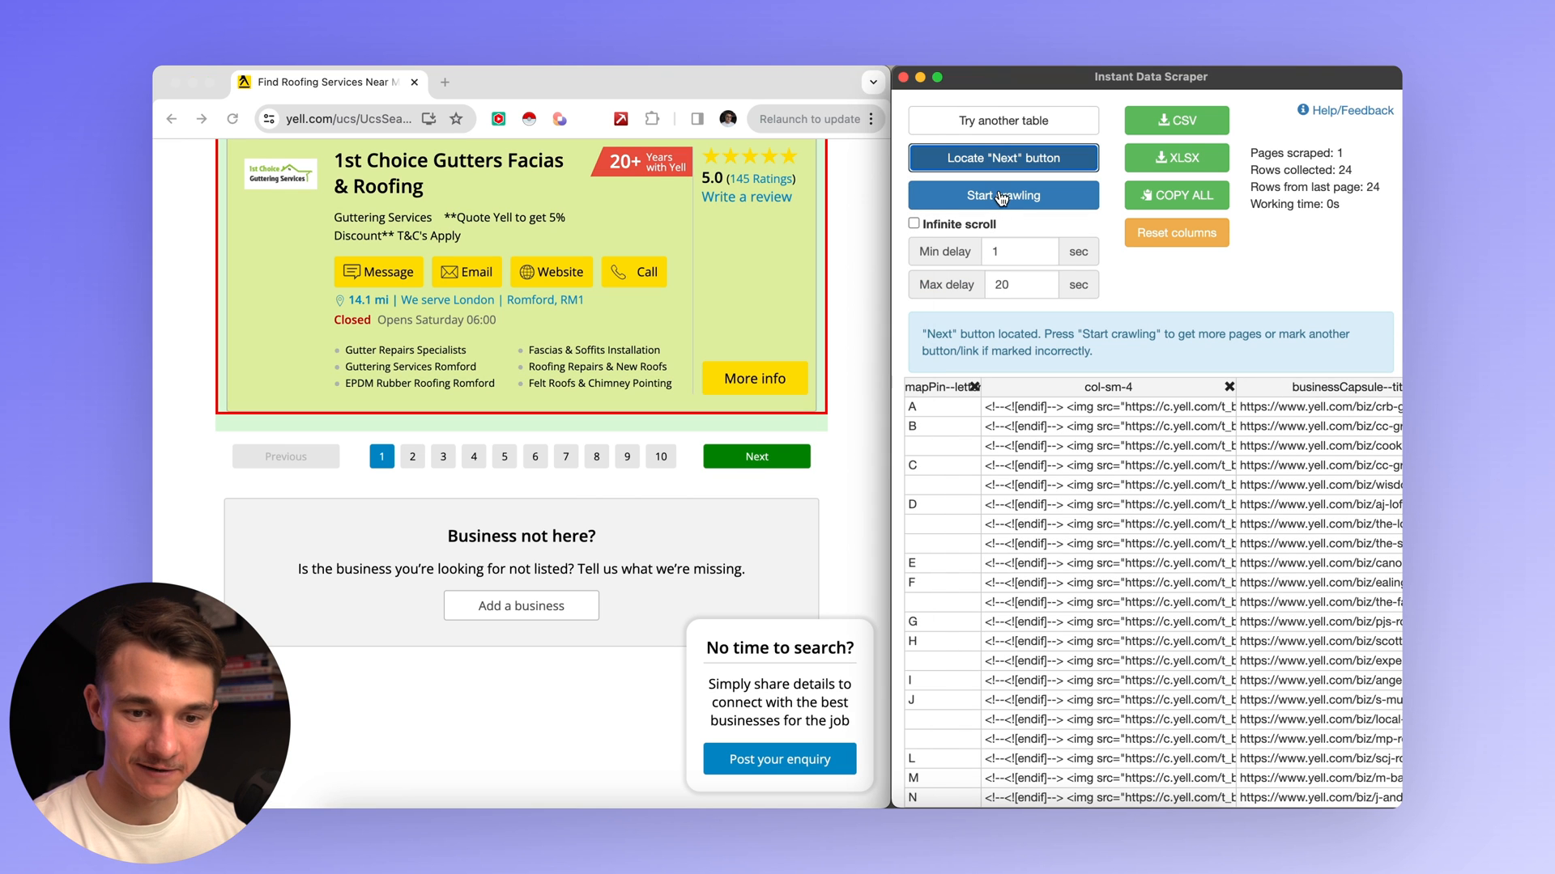
pyautogui.click(1001, 194)
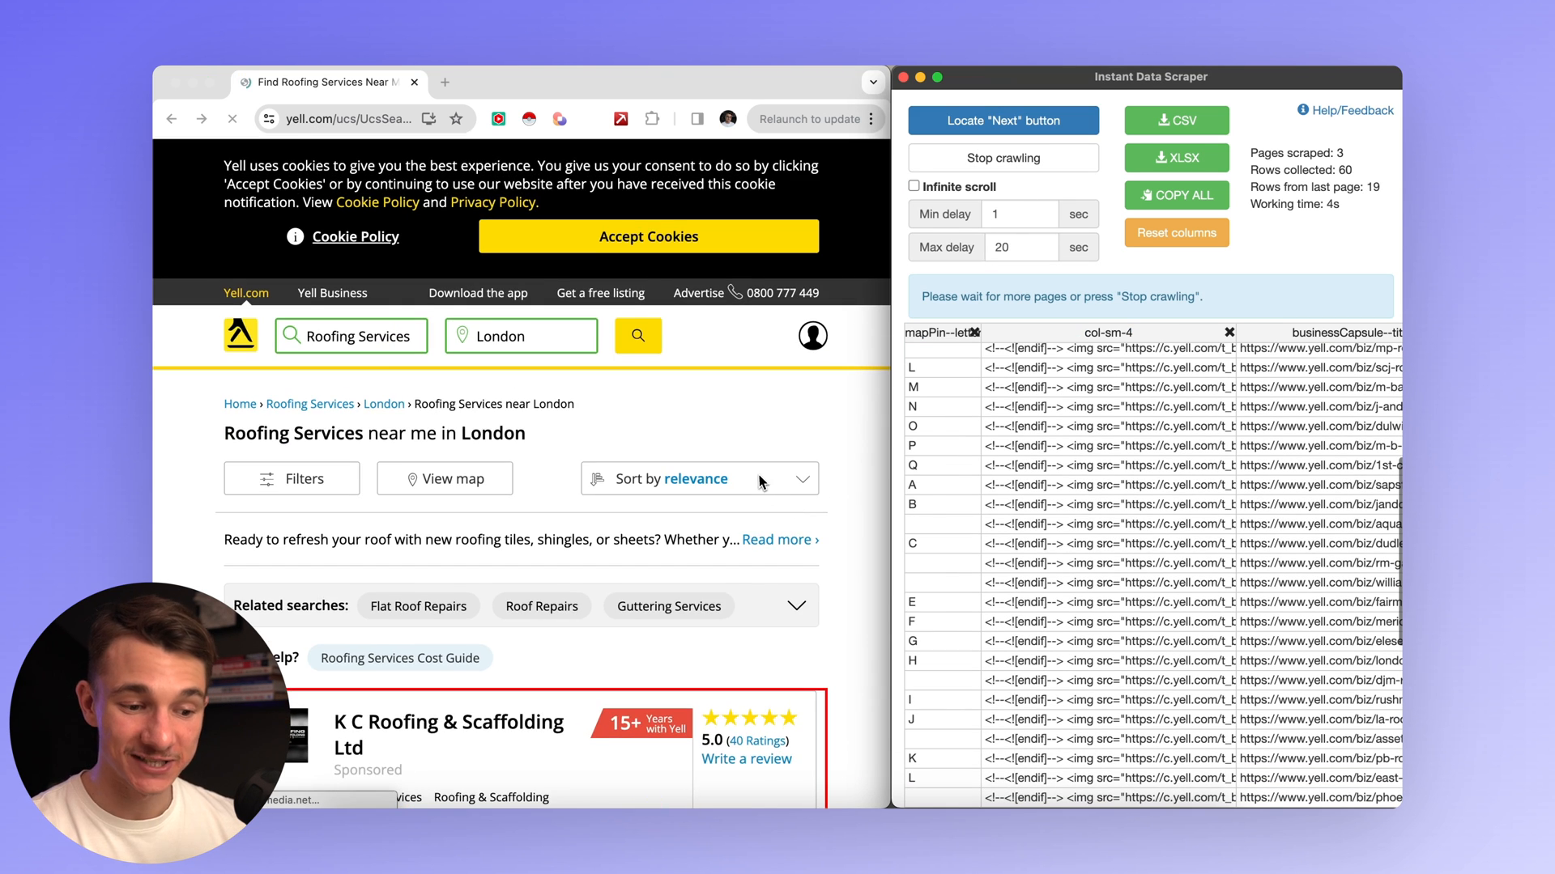
pyautogui.click(647, 236)
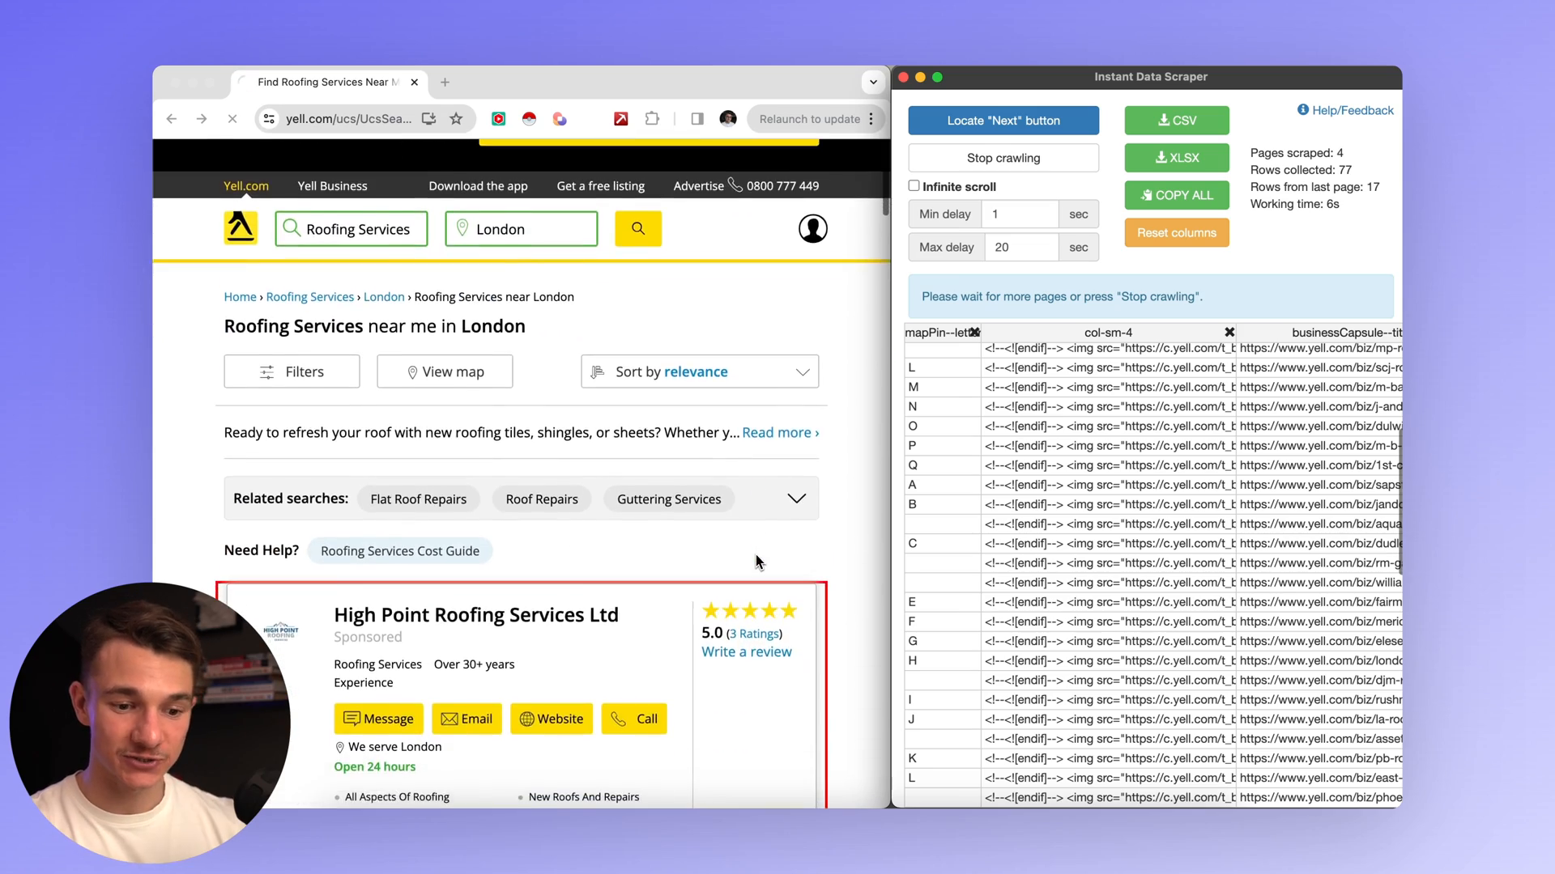
pyautogui.scroll(-3)
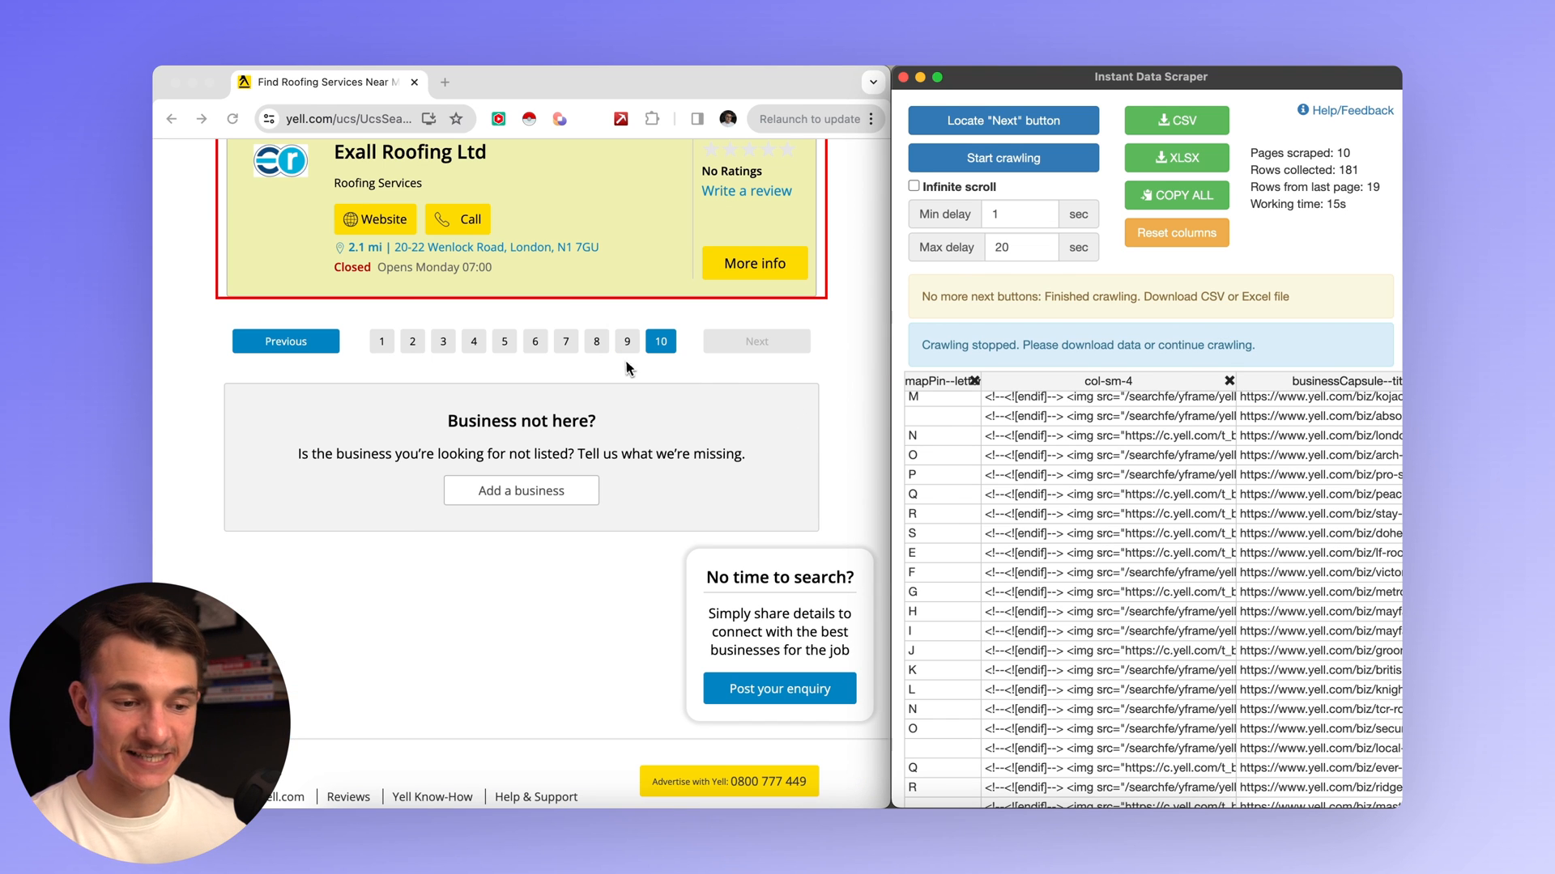
pyautogui.moveTo(452, 355)
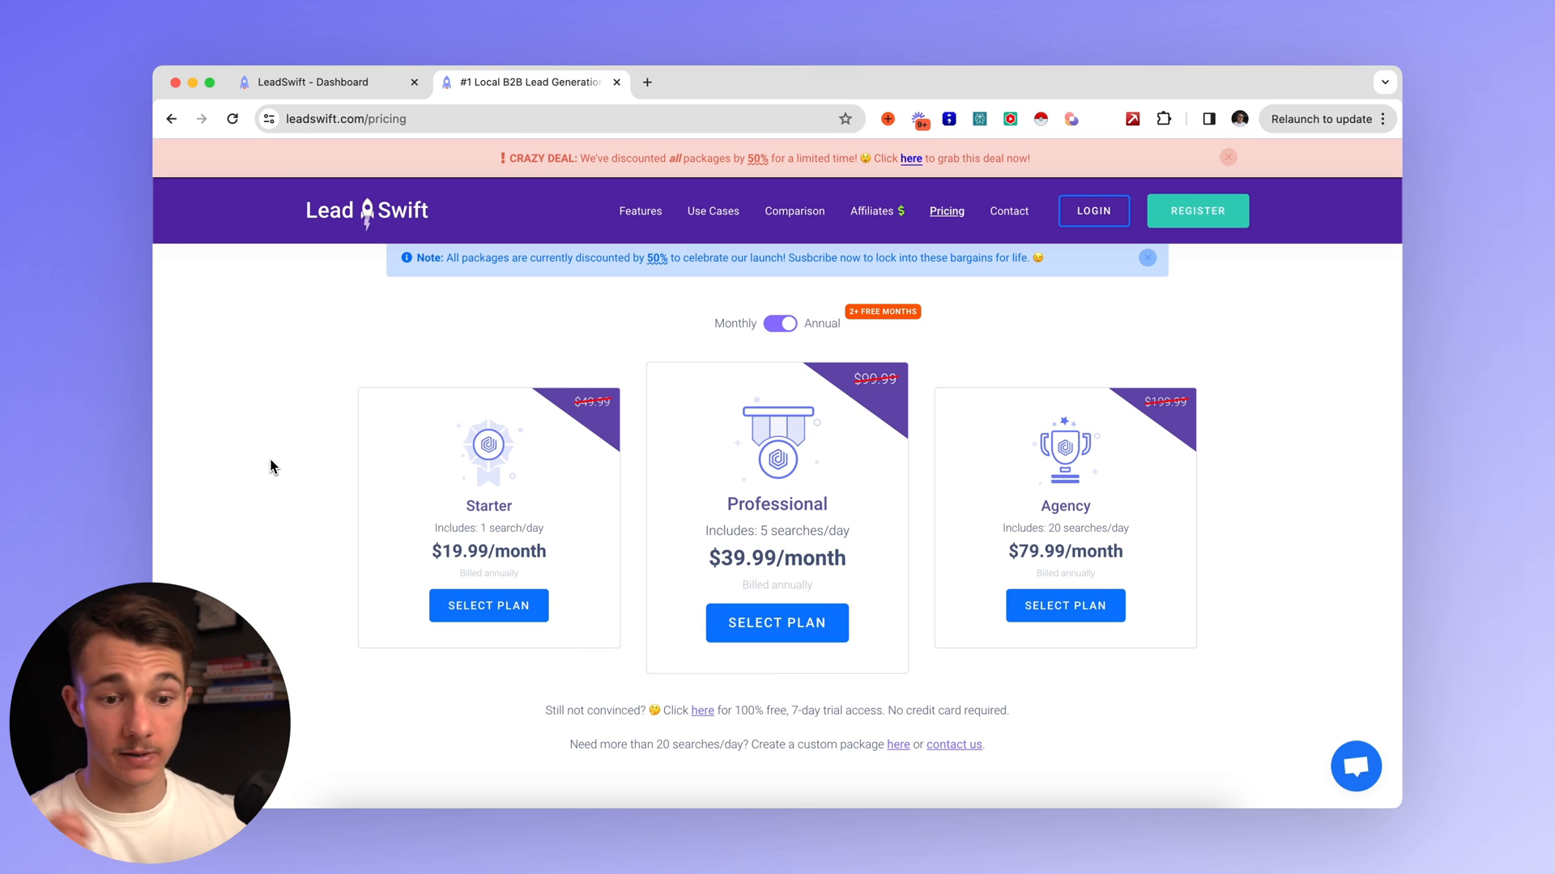
# Switch LeadSwift pricing to monthly billing and go to the competitor comparison page.
pyautogui.scroll(-3)
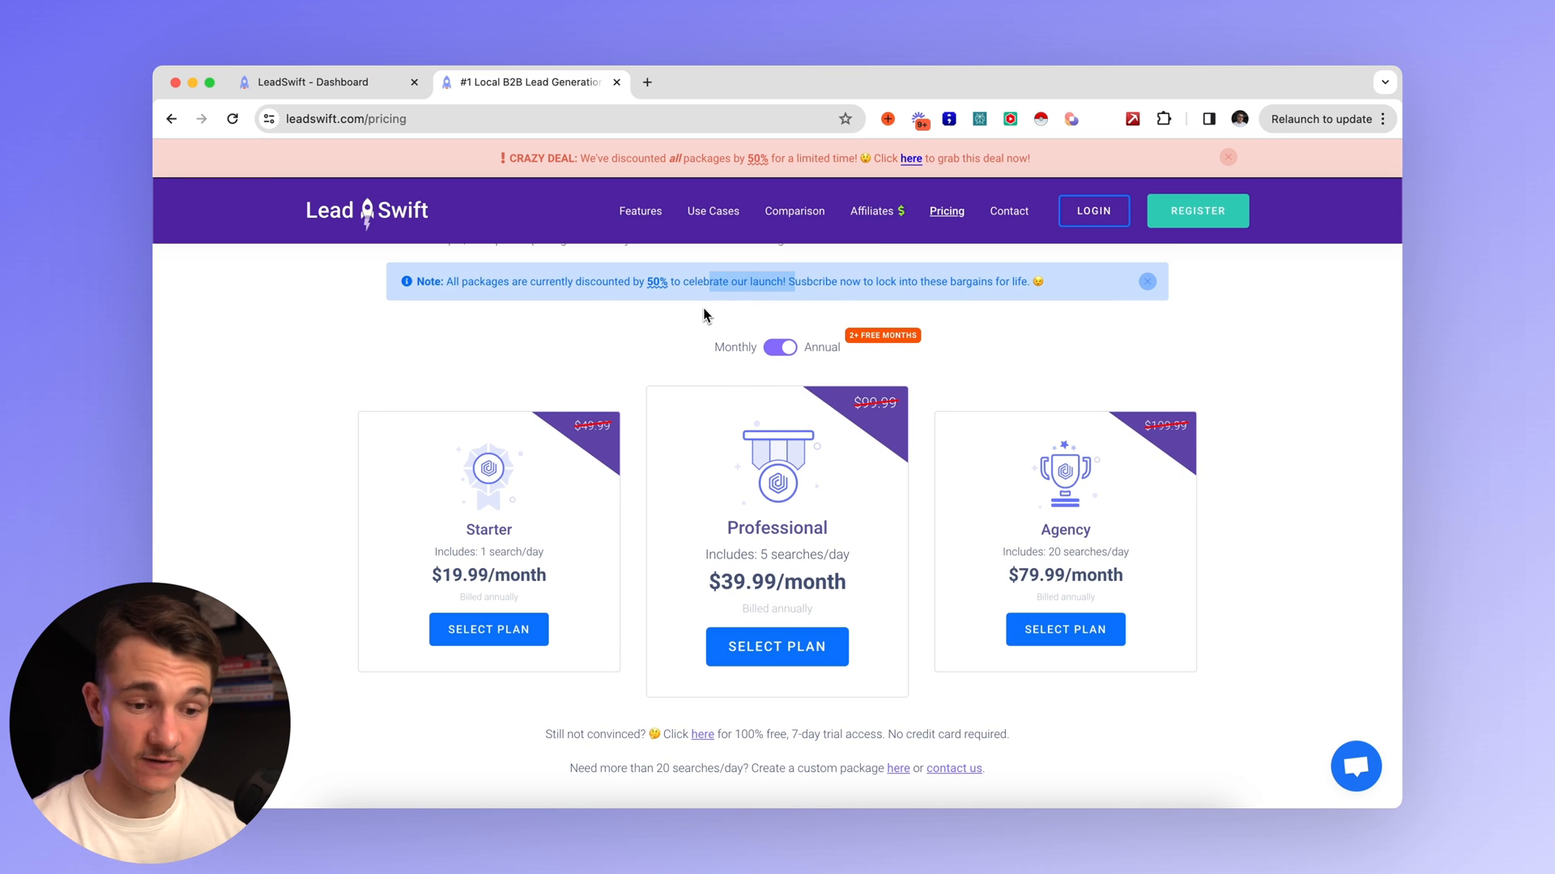
pyautogui.click(779, 347)
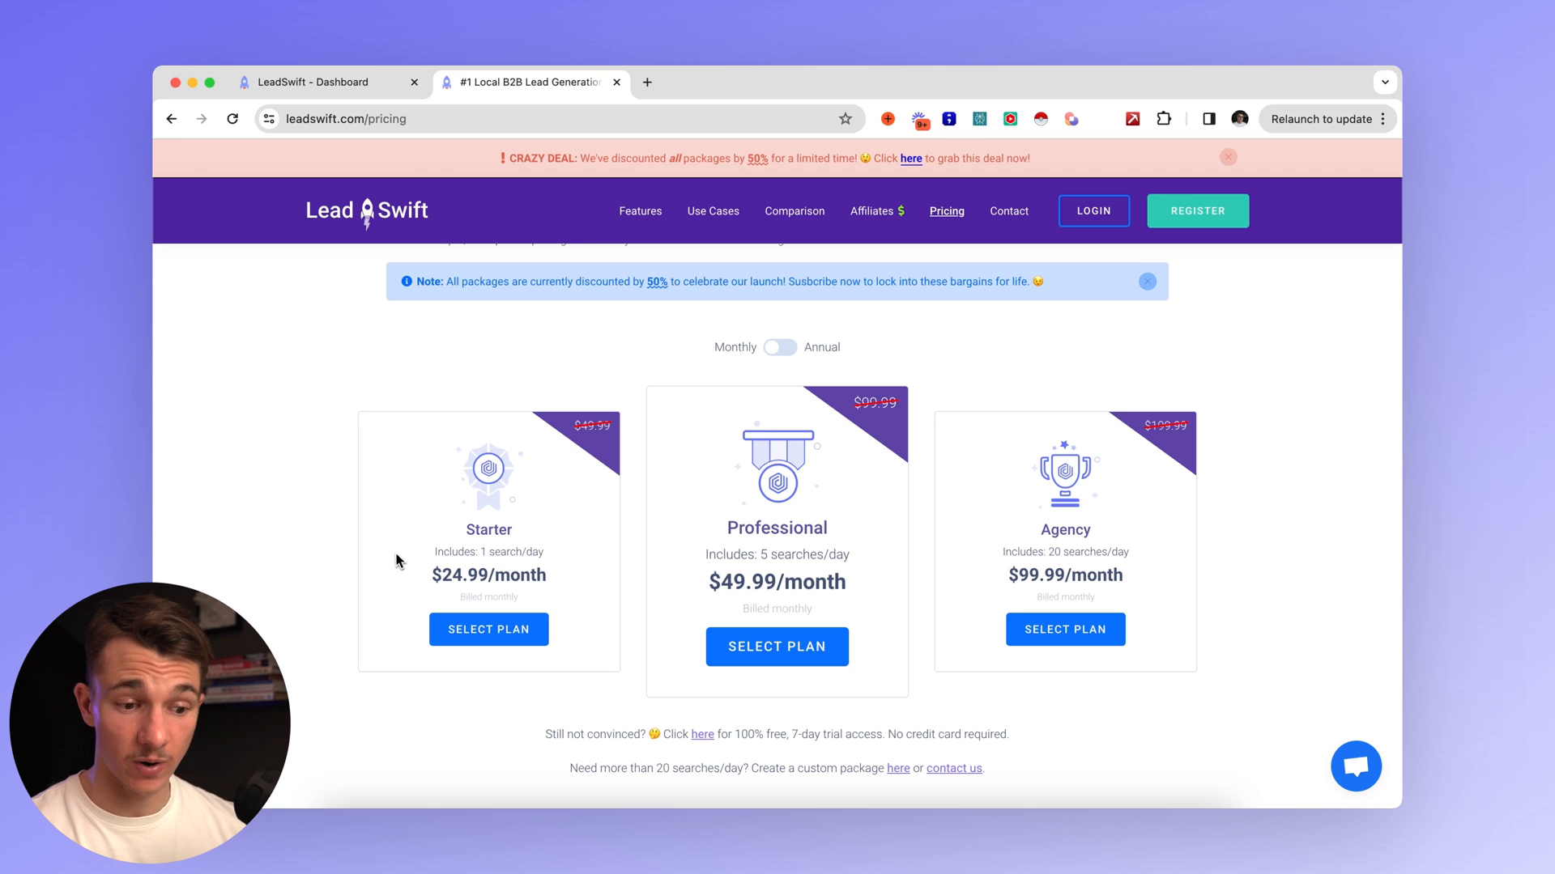
pyautogui.click(794, 210)
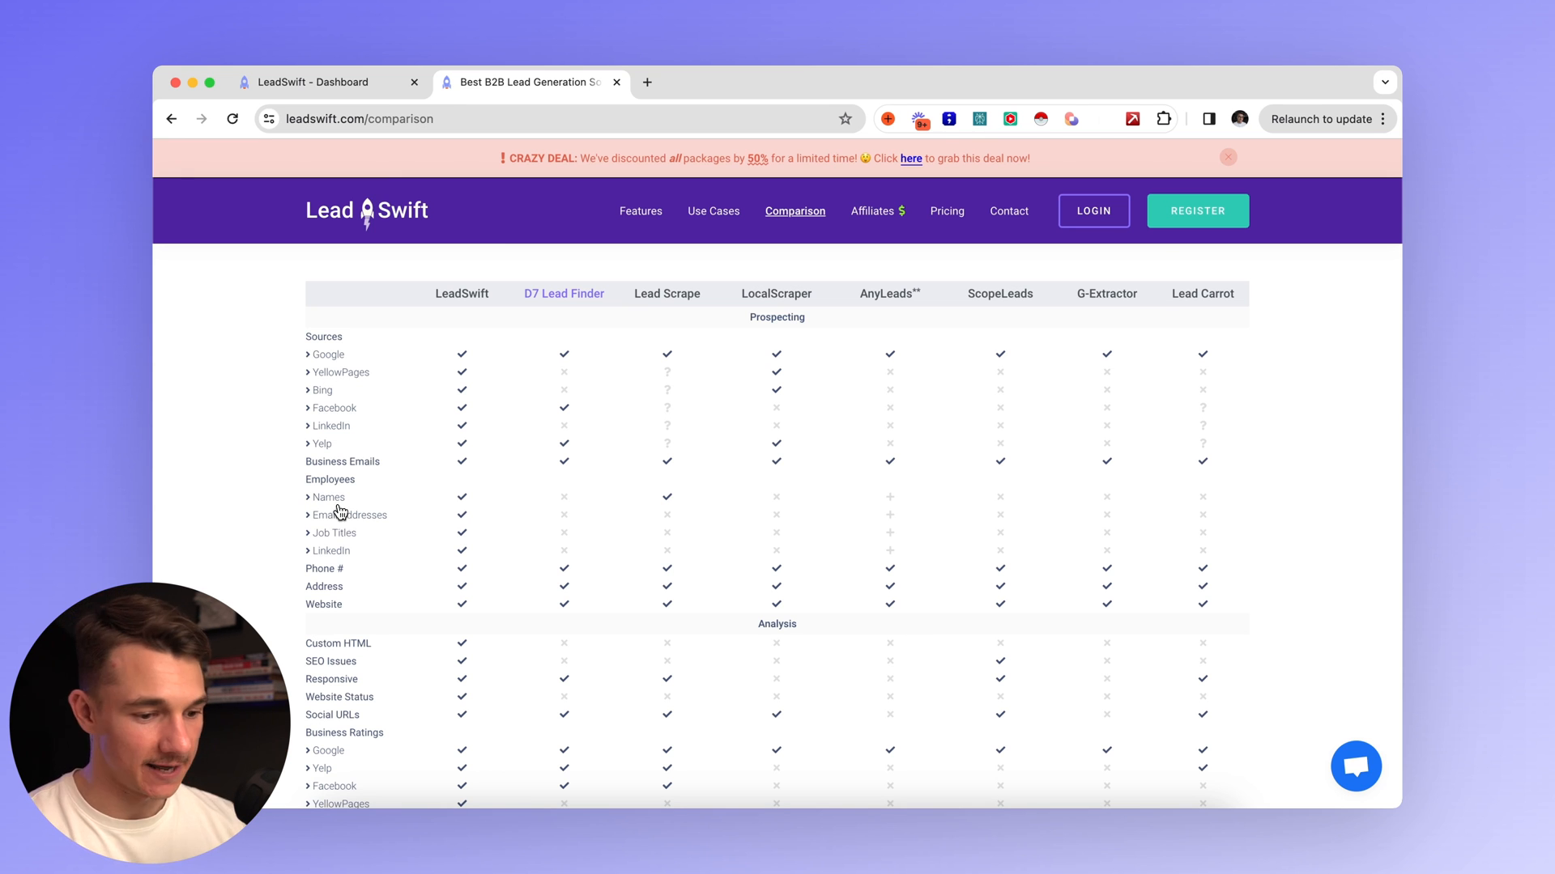
# Review the Restaurants in Toronto test query lead counts, highlighting a competitor's count.
pyautogui.scroll(-3)
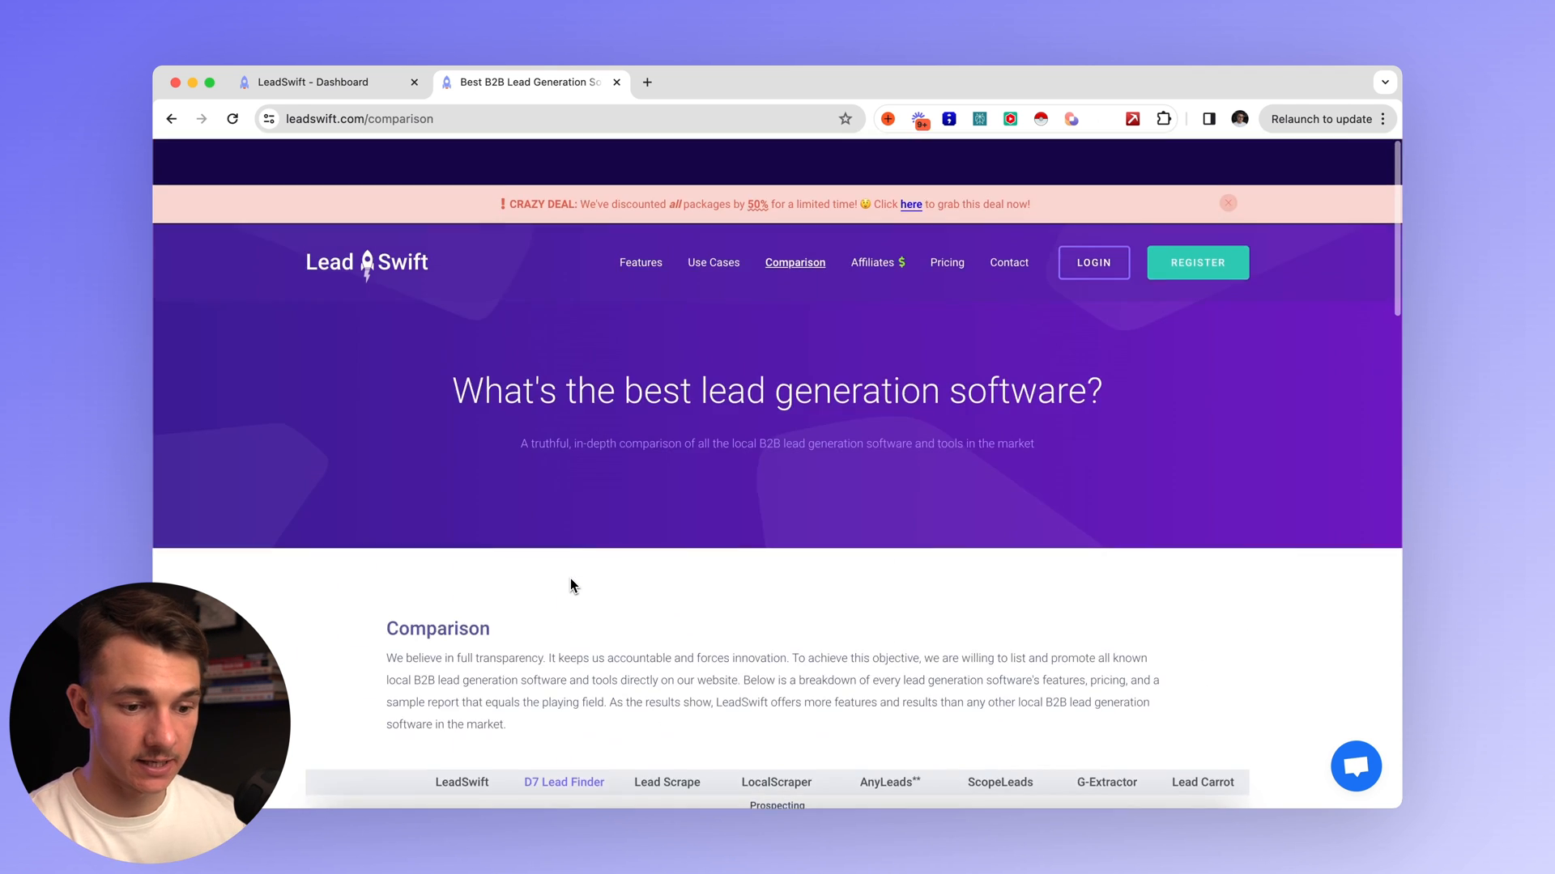
pyautogui.scroll(-3)
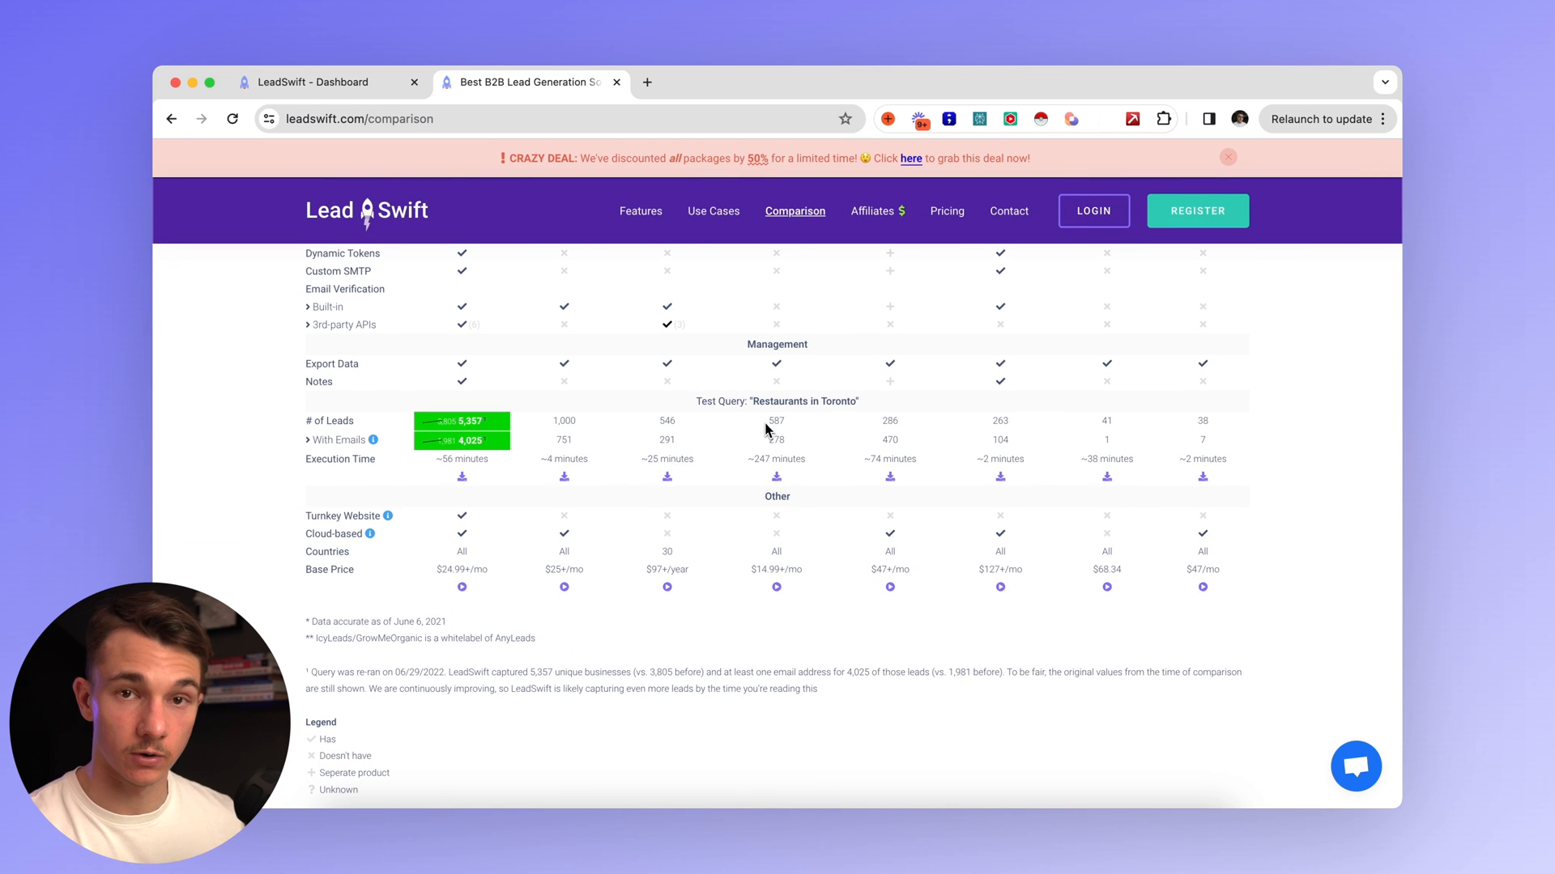
pyautogui.doubleClick(563, 421)
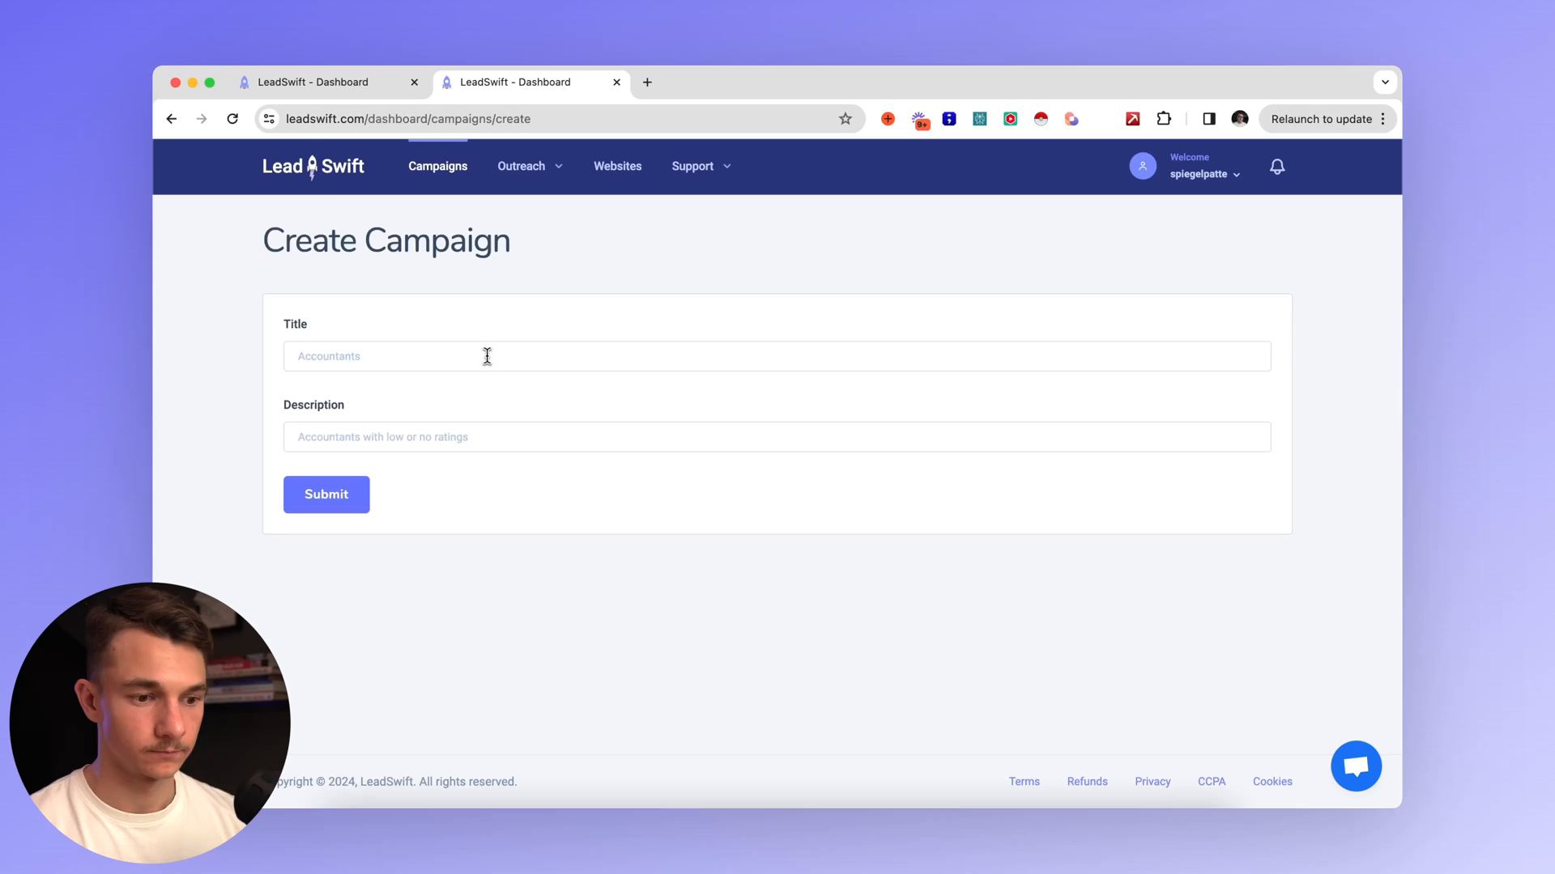
# Create the Roofers campaign and search its keyword field for 'roof'.
pyautogui.click(776, 357)
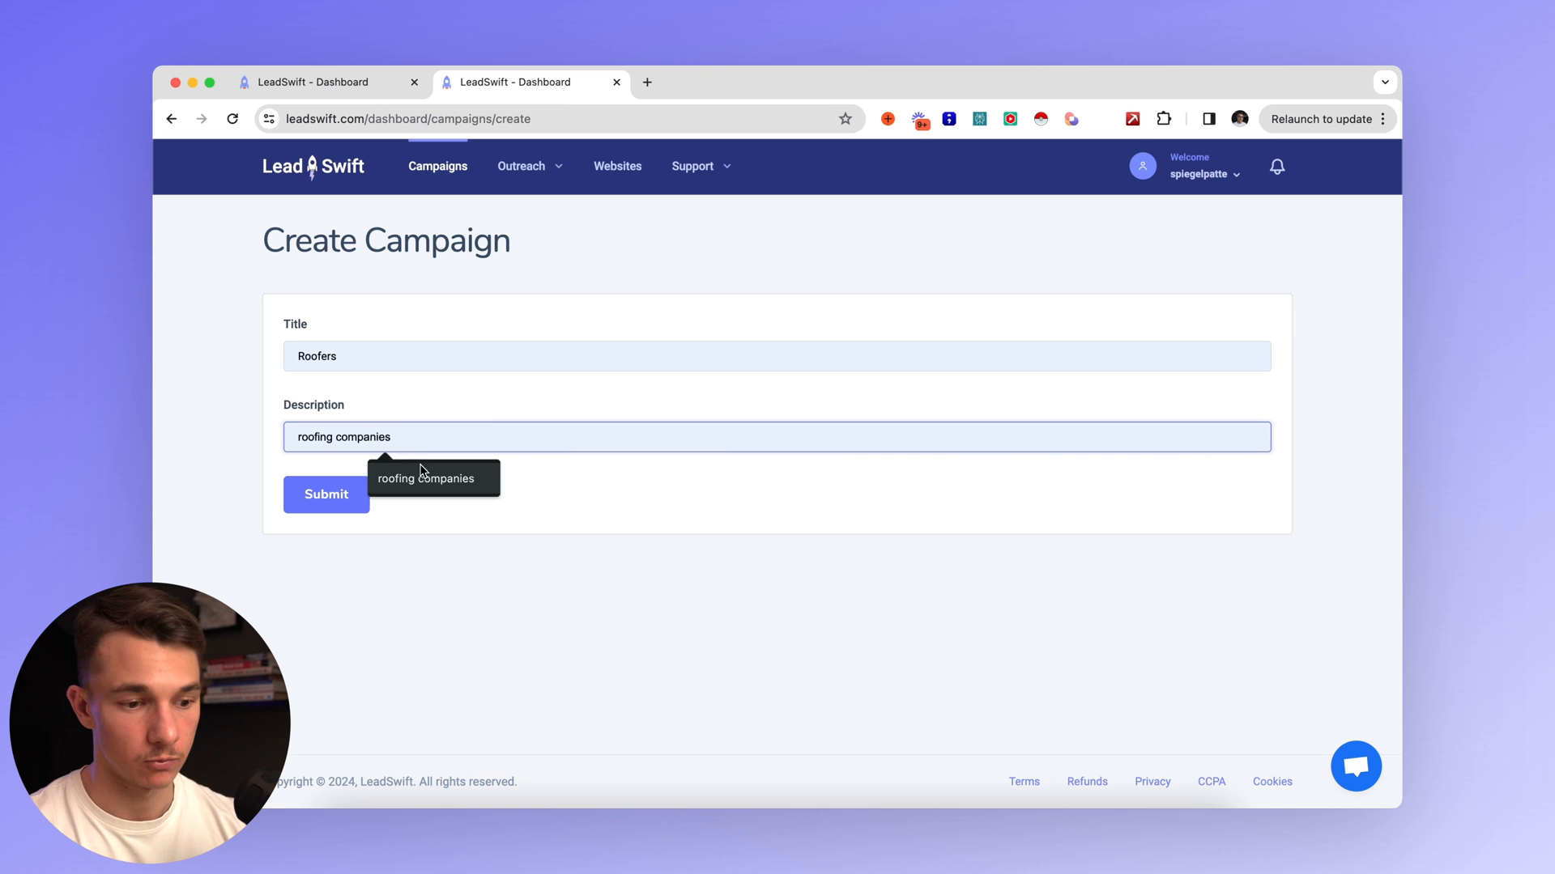
pyautogui.click(326, 494)
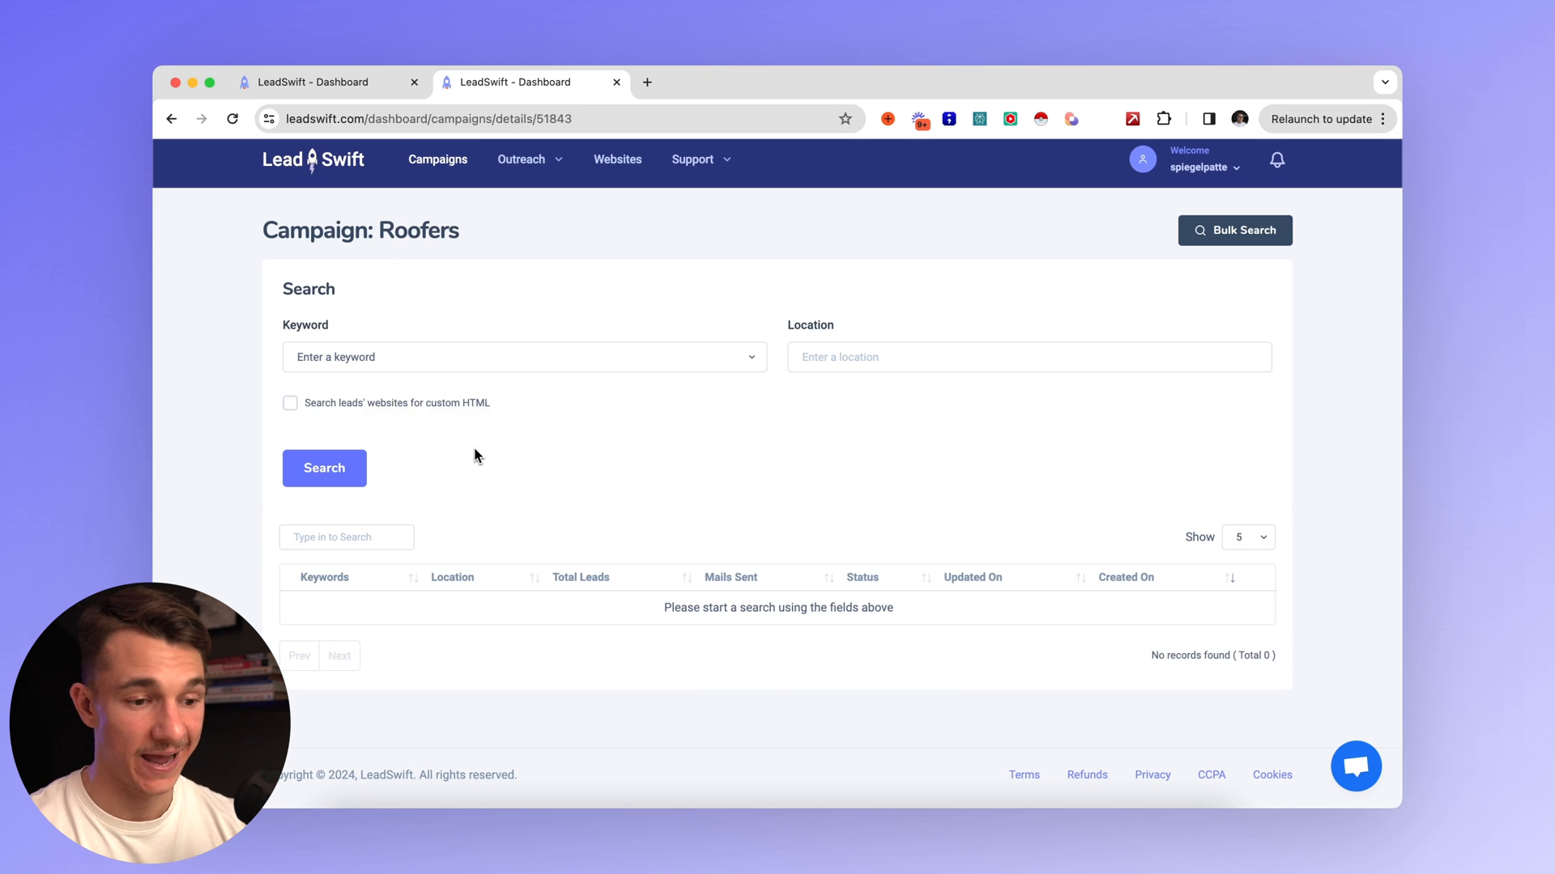
pyautogui.write('roofing')
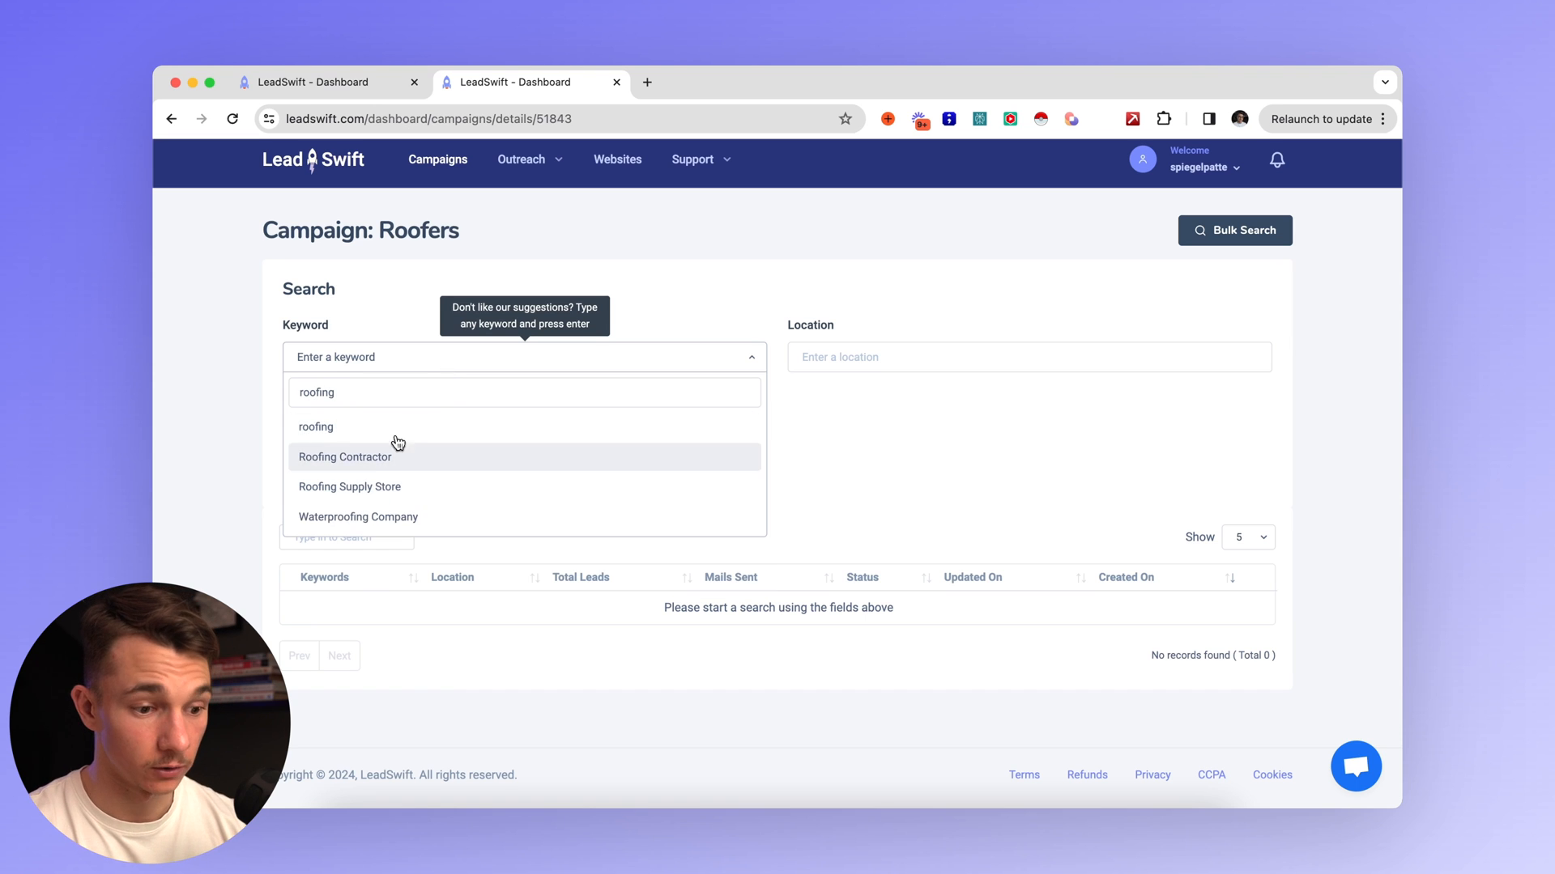
# Set the search to Roofing Contractor in Texas, USA from the location suggestions.
pyautogui.click(343, 457)
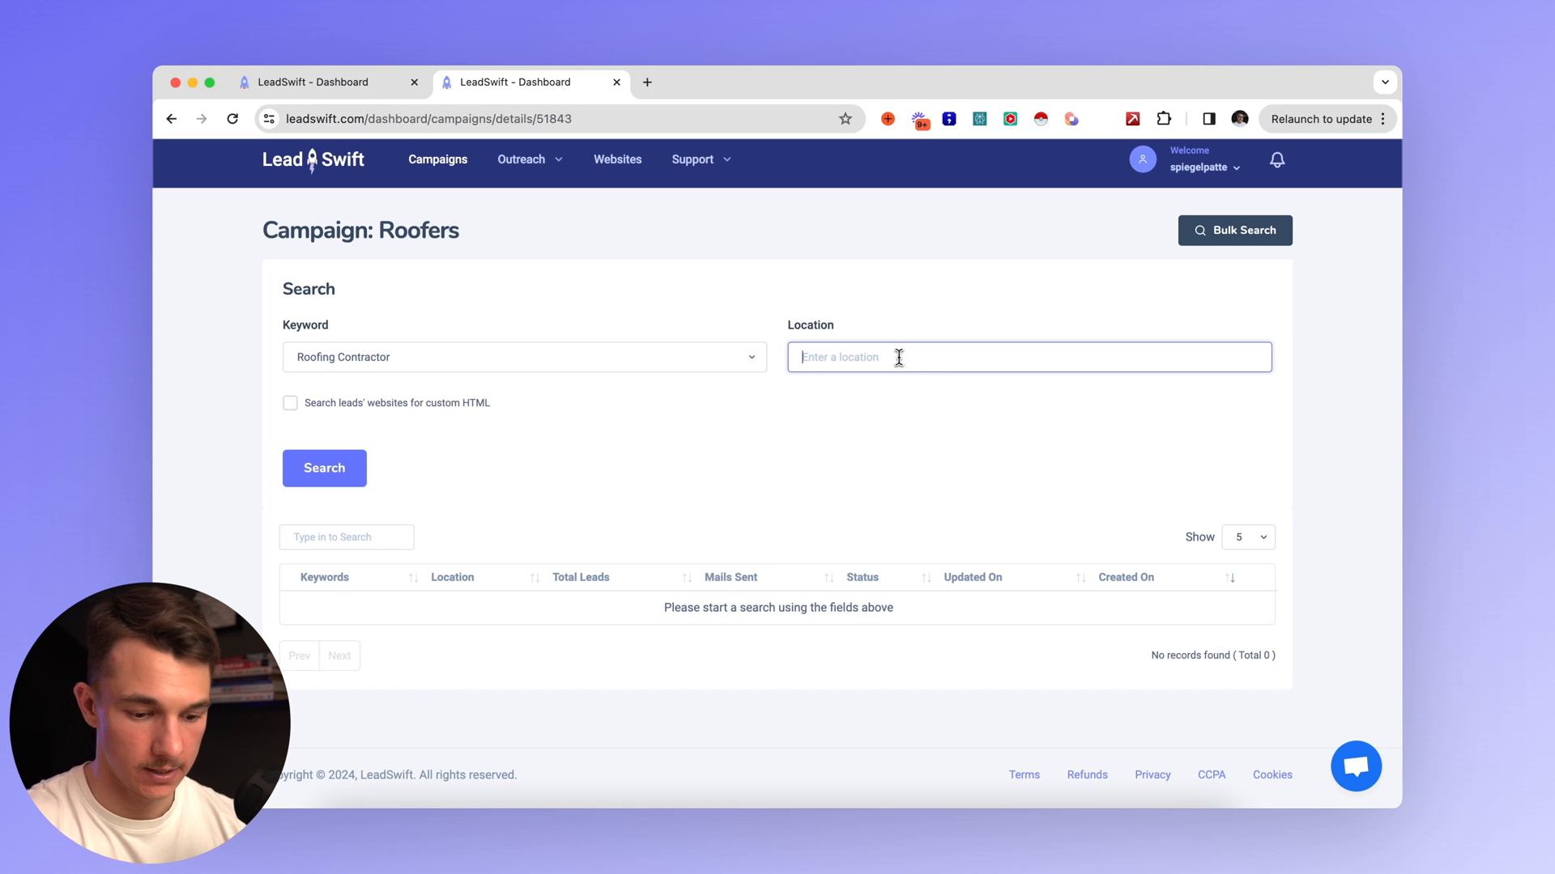
pyautogui.write('Texas, USA')
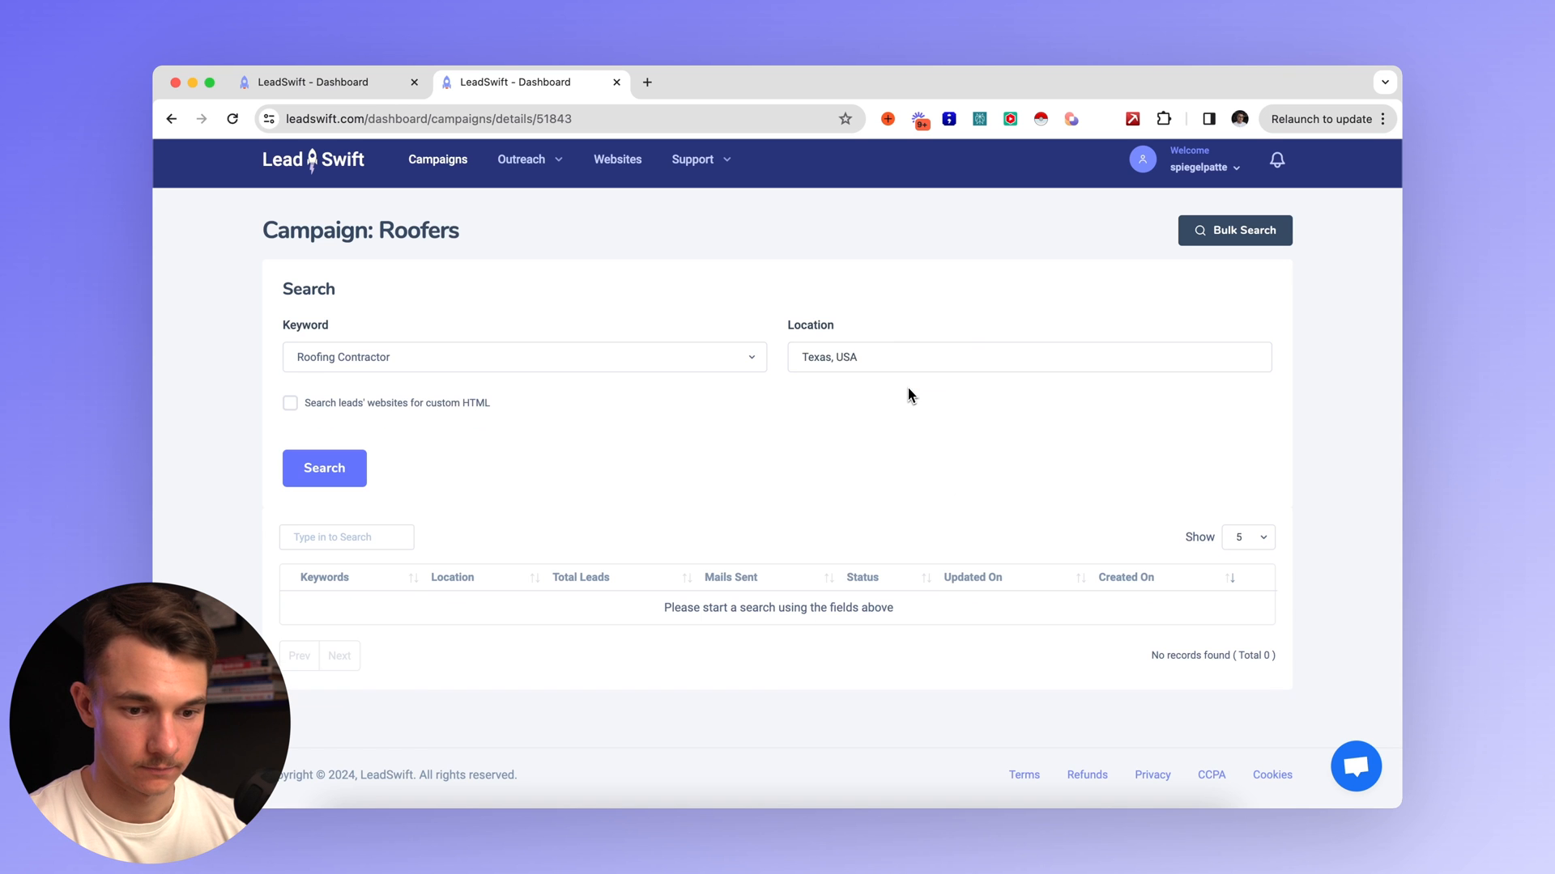
pyautogui.click(324, 468)
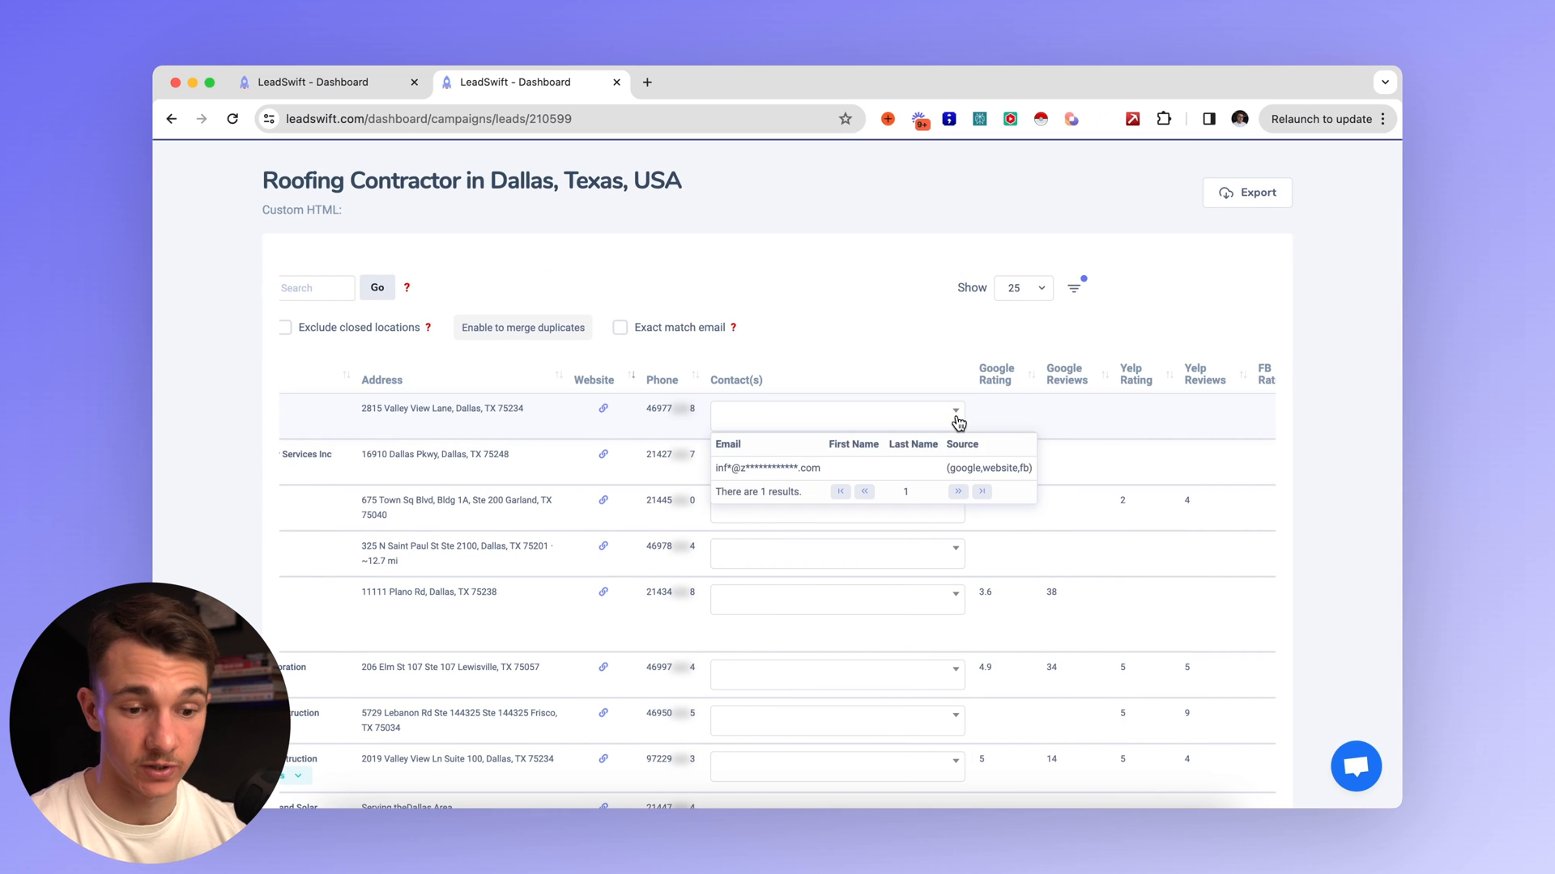
pyautogui.moveTo(774, 469)
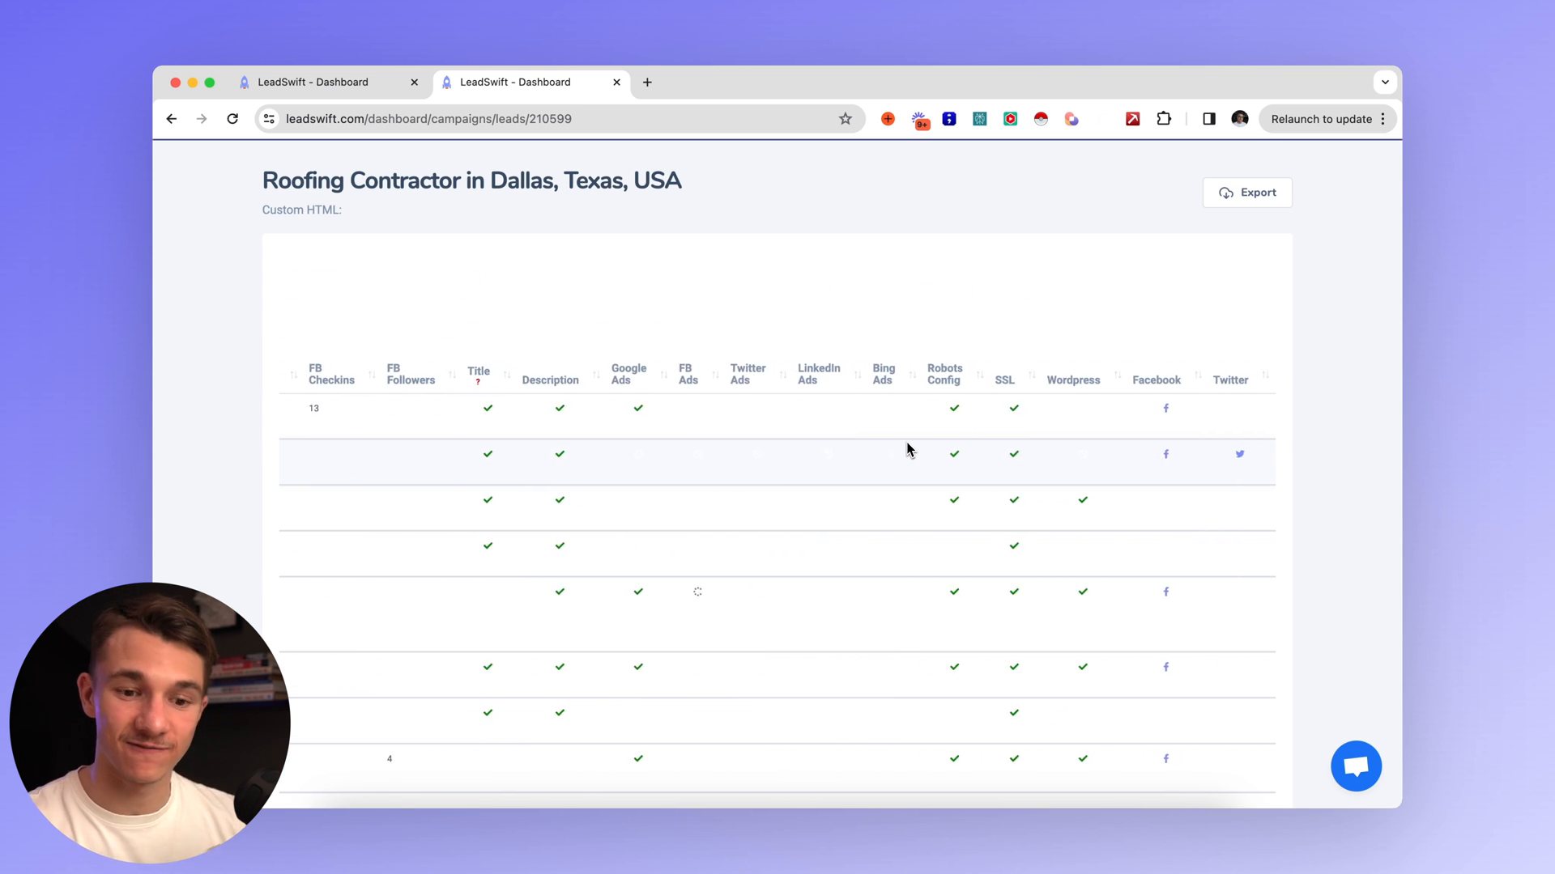
# Scroll through the Dallas roofing leads columns and select the first lead's yellowpages search source.
pyautogui.scroll(-3)
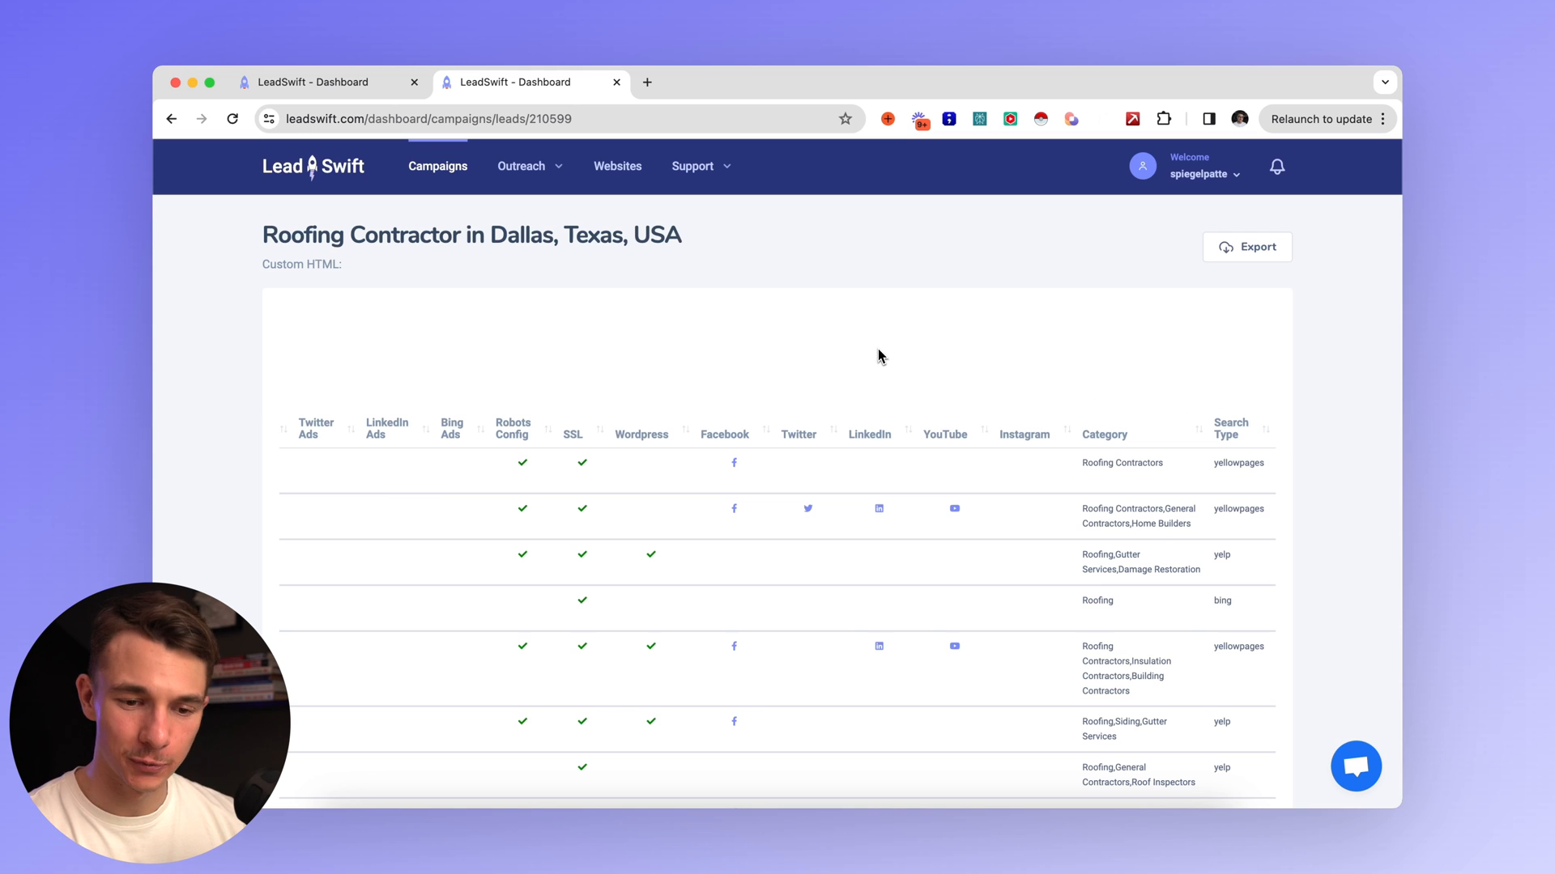
pyautogui.scroll(-3)
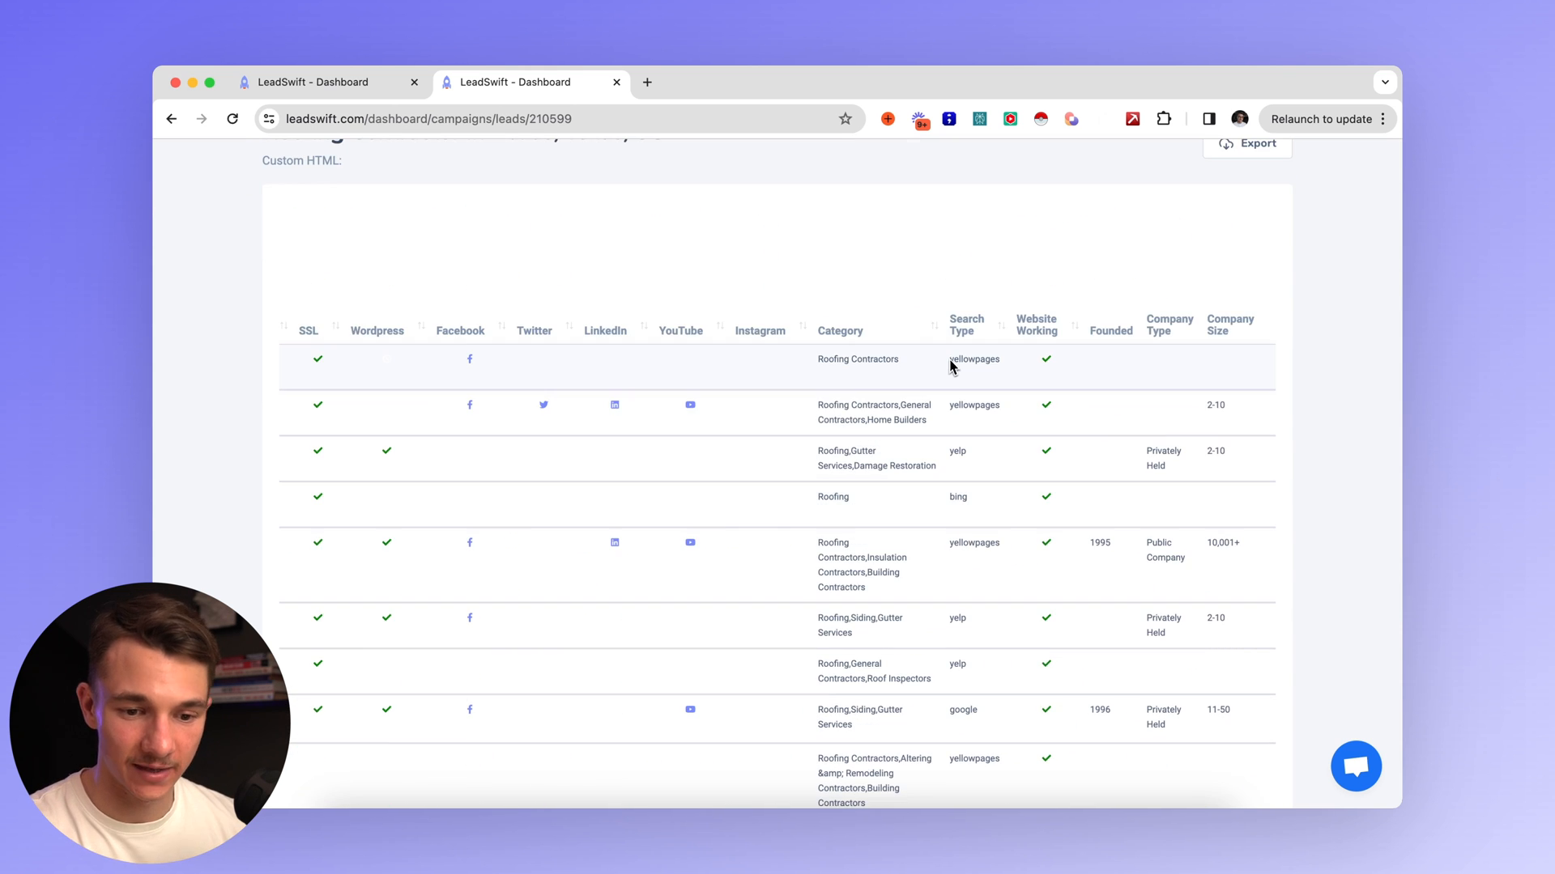
pyautogui.doubleClick(973, 360)
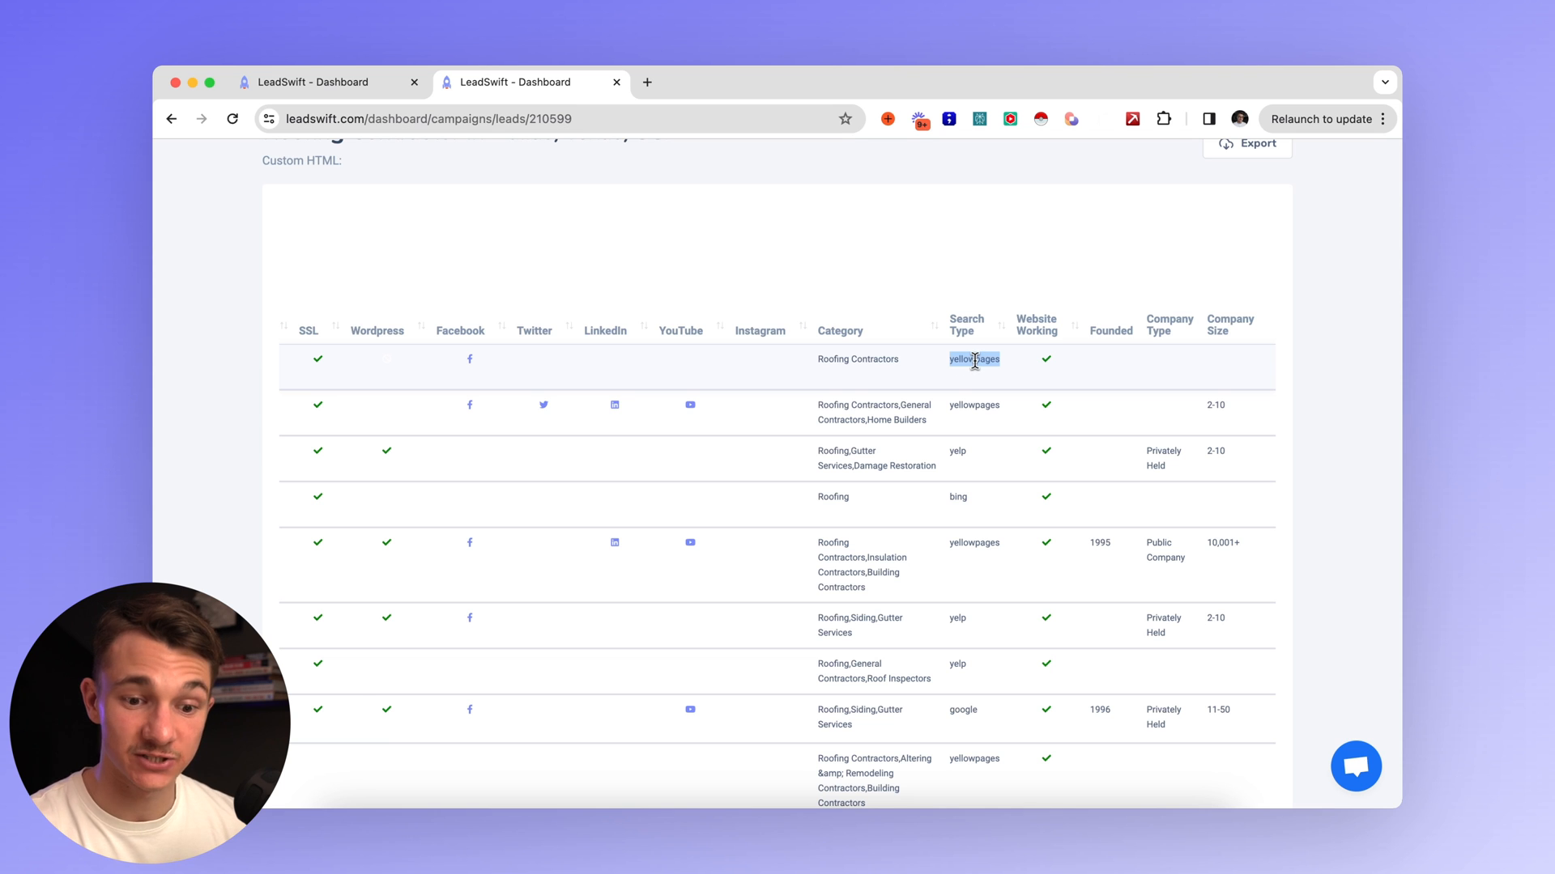